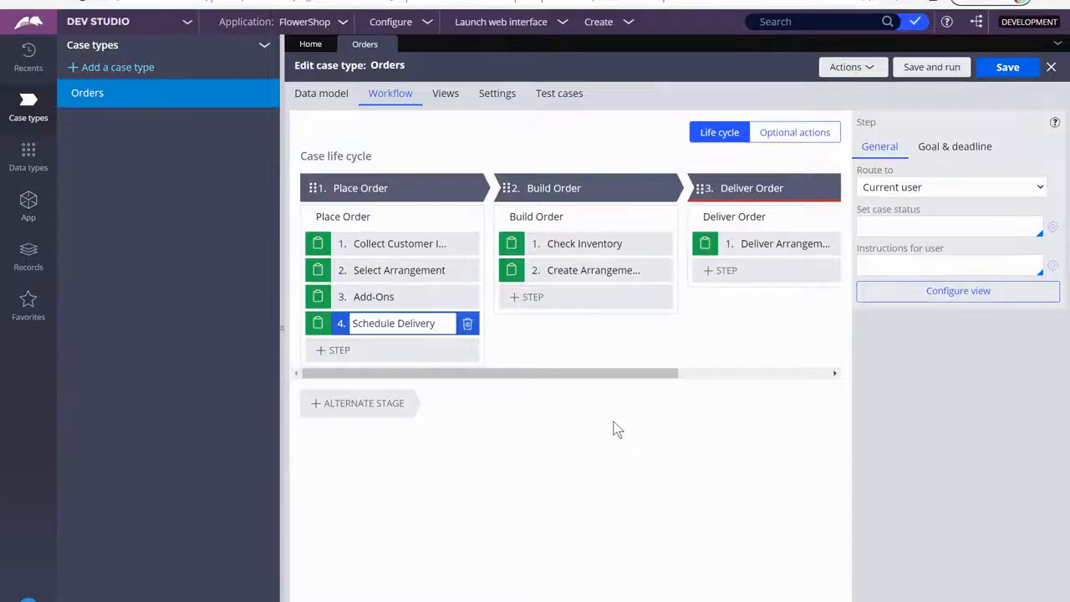
{"action": "mouse_move", "coordinate": [605, 402]}
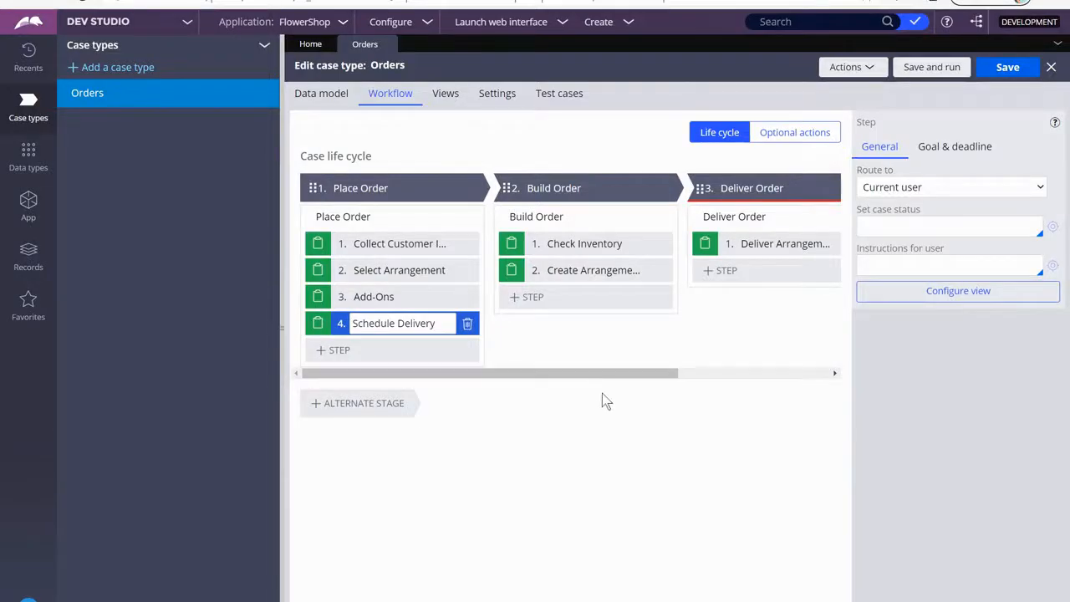
{"action": "mouse_move", "coordinate": [605, 422]}
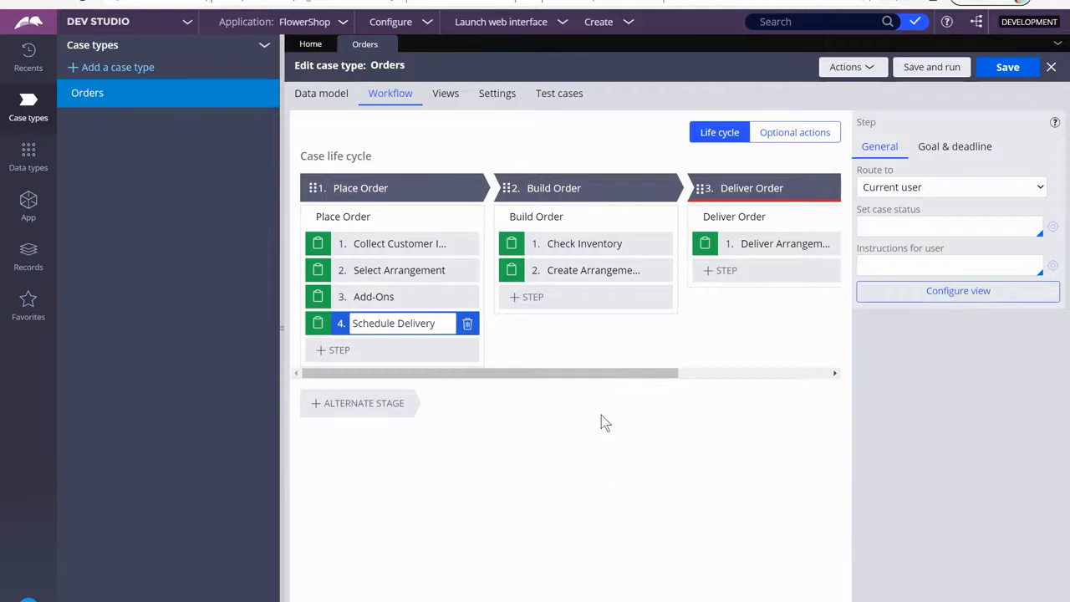
{"action": "mouse_move", "coordinate": [589, 418]}
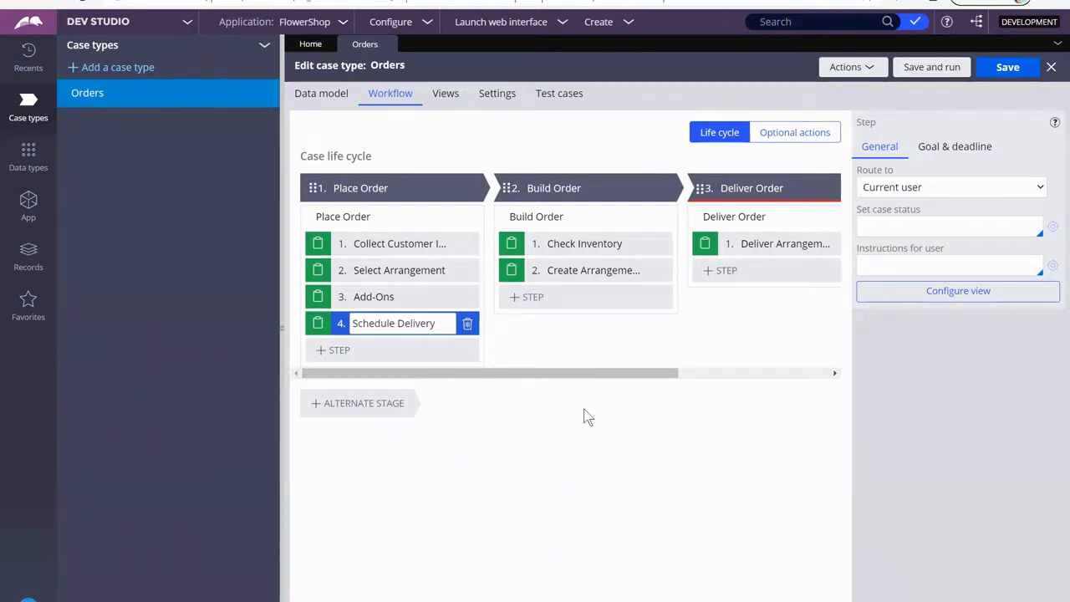
{"action": "mouse_move", "coordinate": [339, 349]}
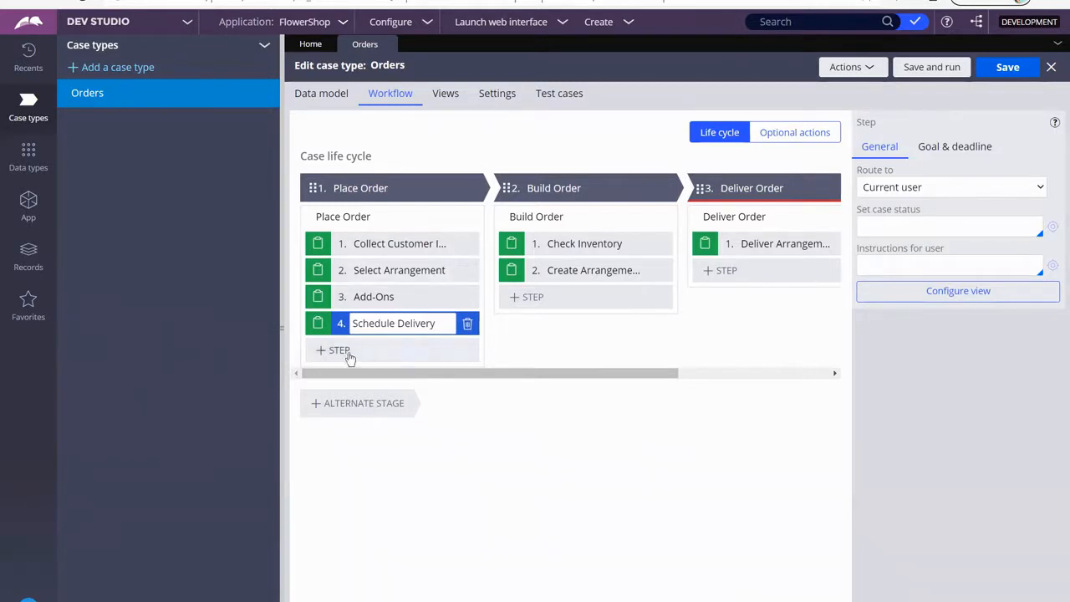
- Add a Collect information step named Review Selections after Schedule Delivery in Place Order
{"action": "left_click", "coordinate": [335, 350]}
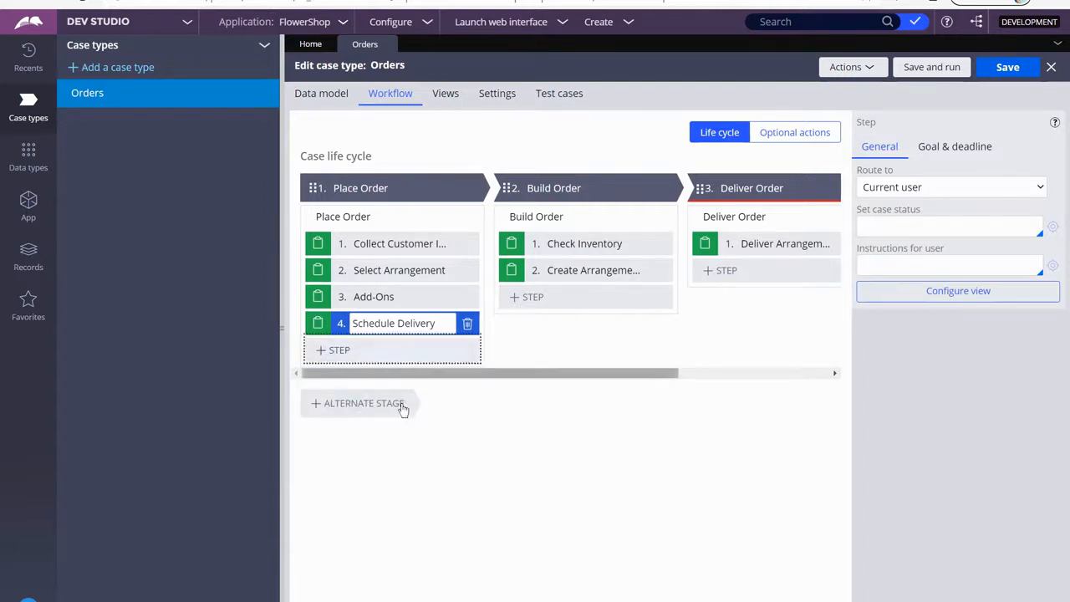
{"action": "left_click", "coordinate": [338, 350]}
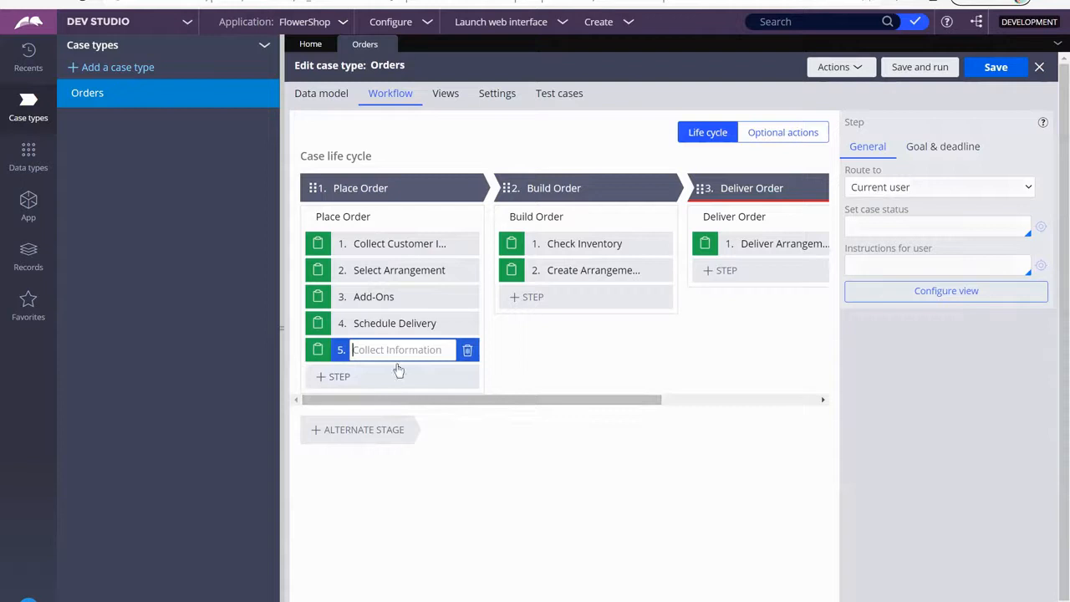
{"action": "type", "text": "Rev"}
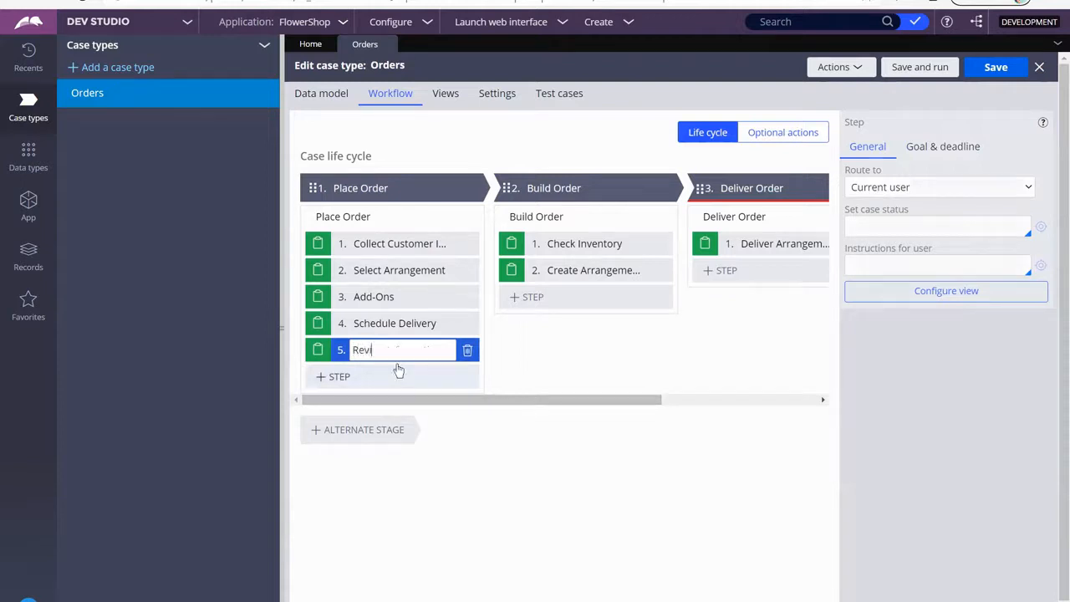
{"action": "type", "text": "Review Selections"}
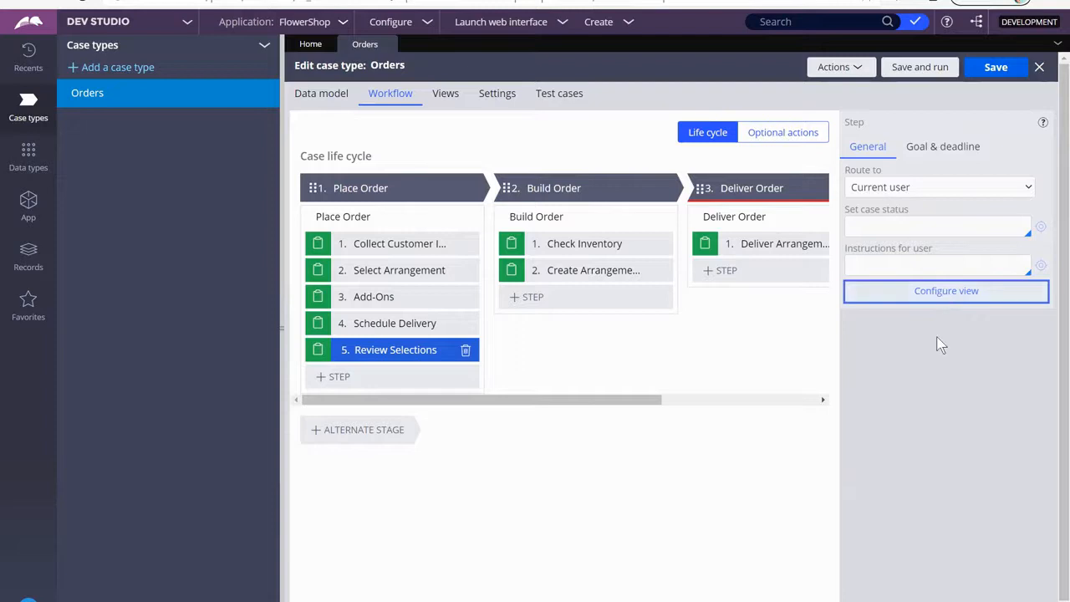
{"action": "mouse_move", "coordinate": [837, 577]}
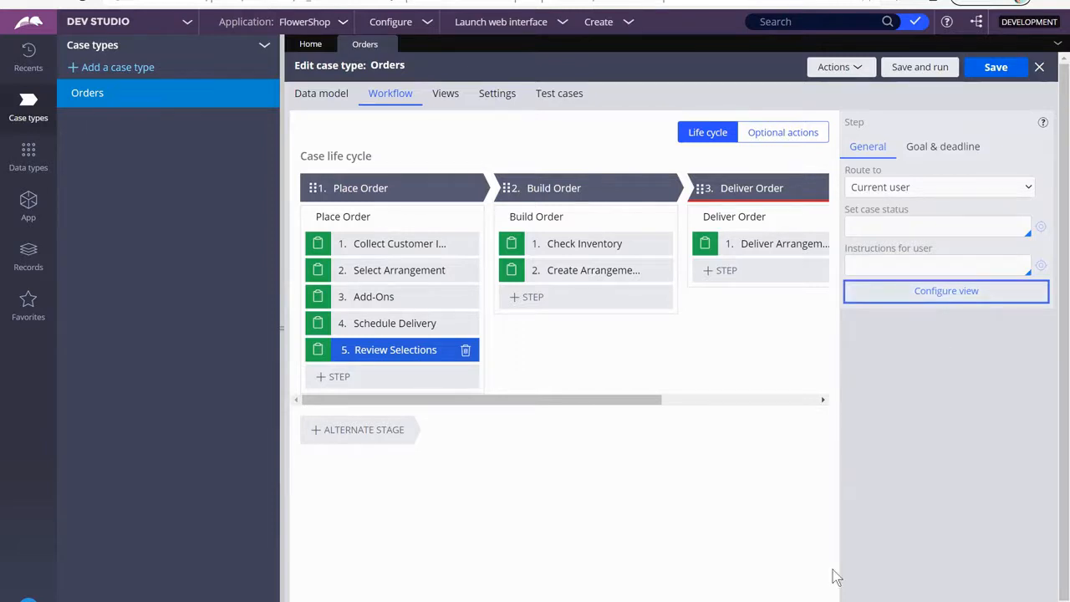
- Add a Selections field of type Field group backed by a newly created view, Selection View
{"action": "left_click", "coordinate": [395, 350]}
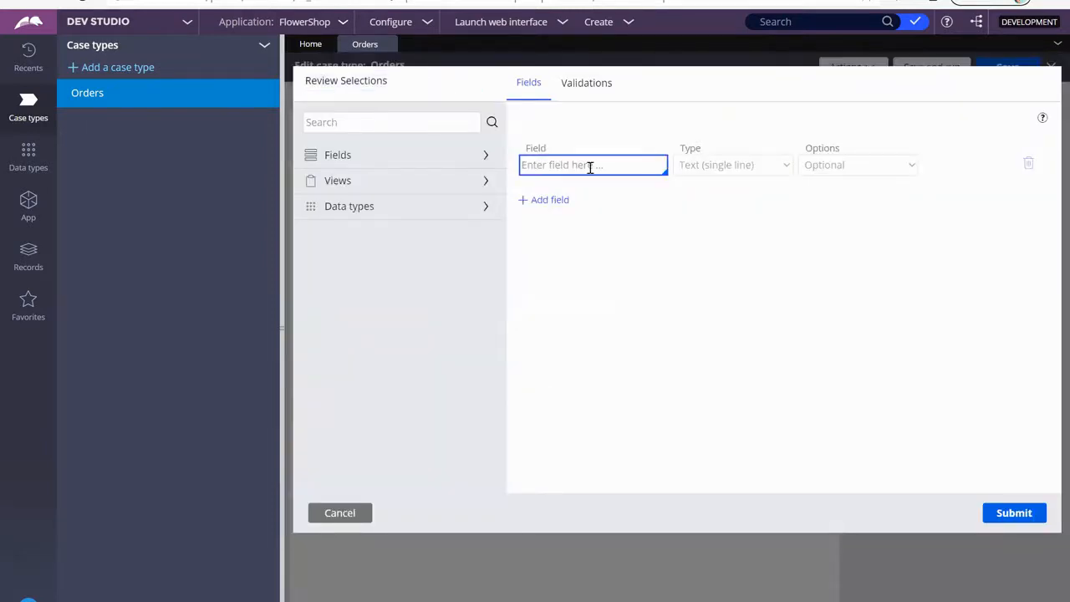
{"action": "type", "text": "Se"}
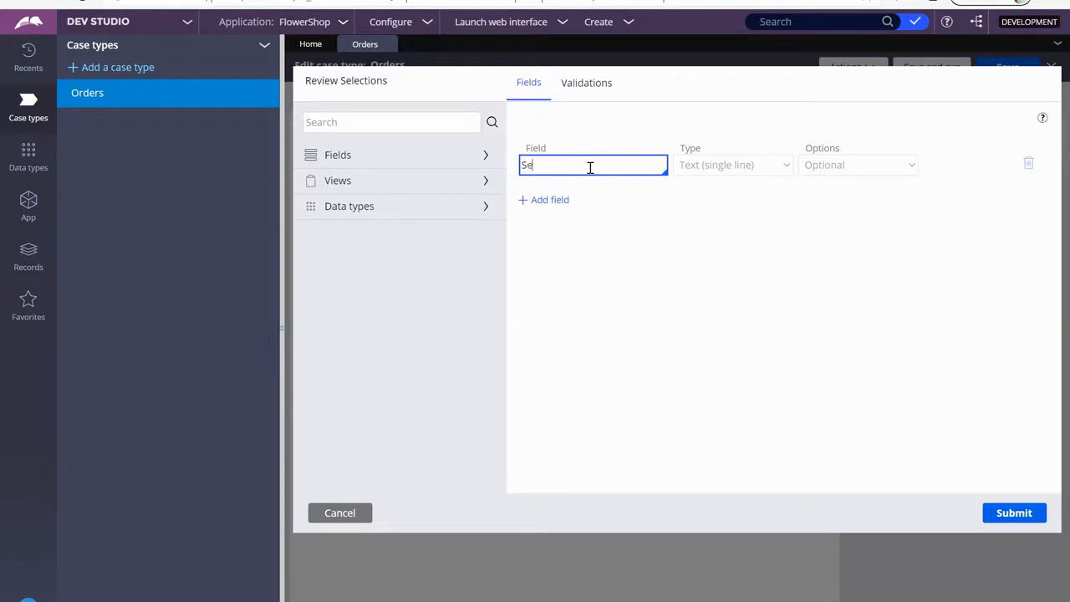
{"action": "type", "text": "lections"}
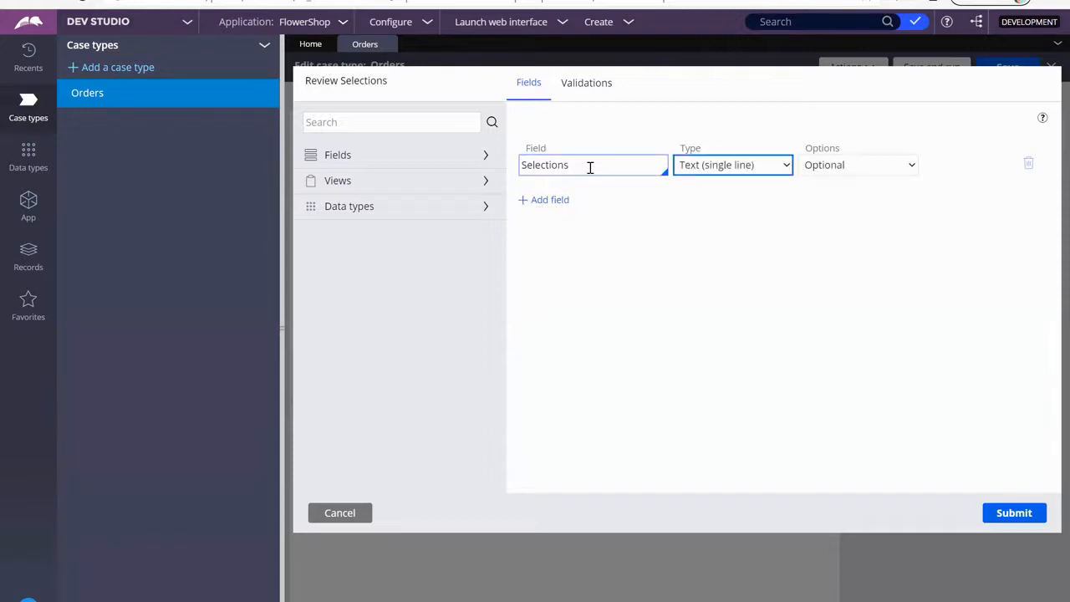
{"action": "left_click", "coordinate": [733, 165]}
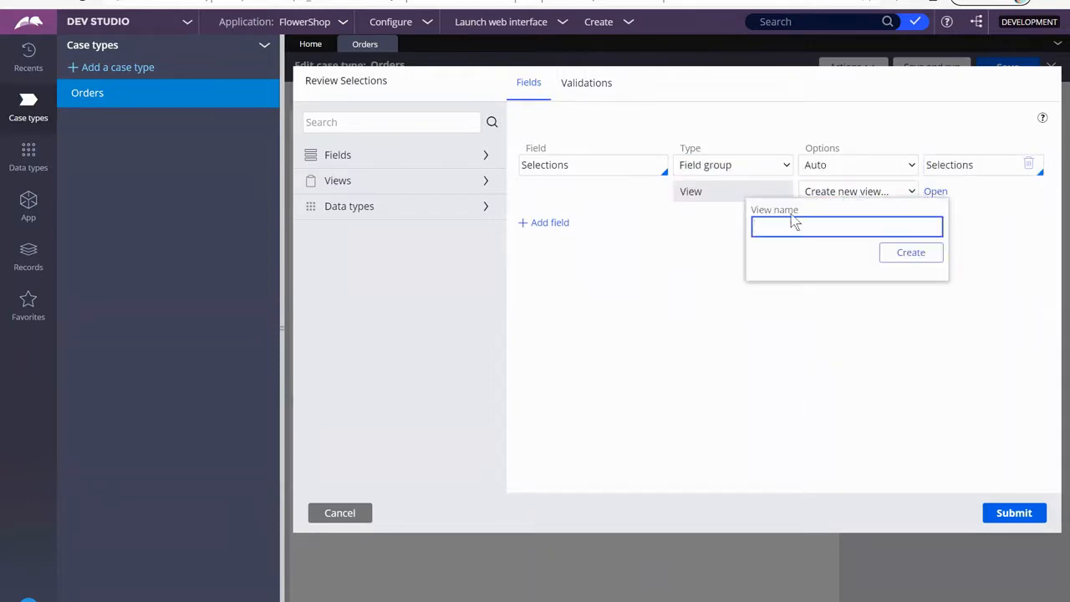
{"action": "type", "text": "Selection View"}
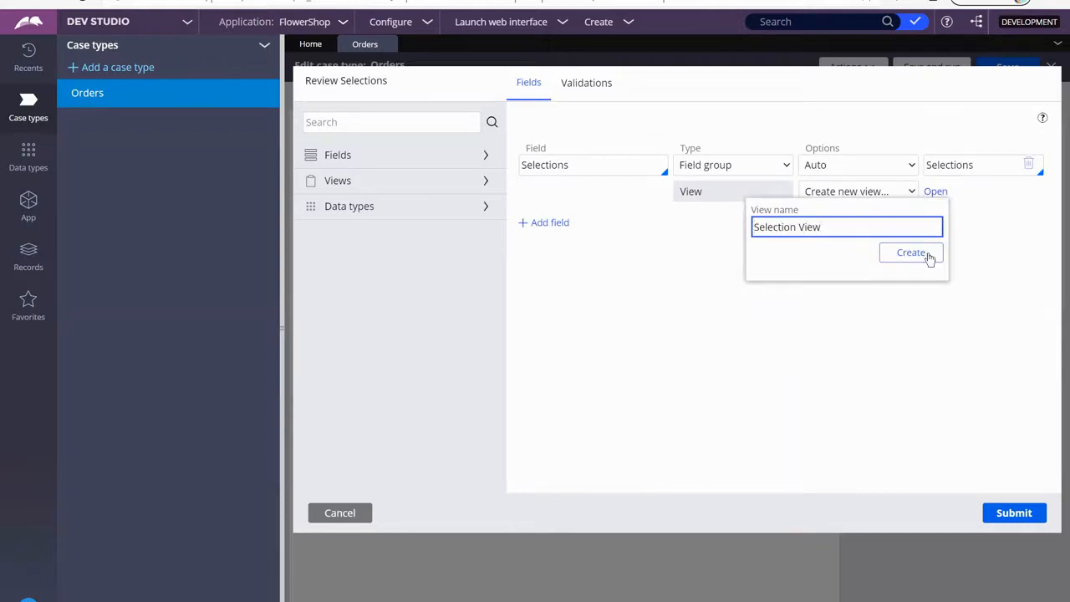
{"action": "left_click", "coordinate": [910, 252]}
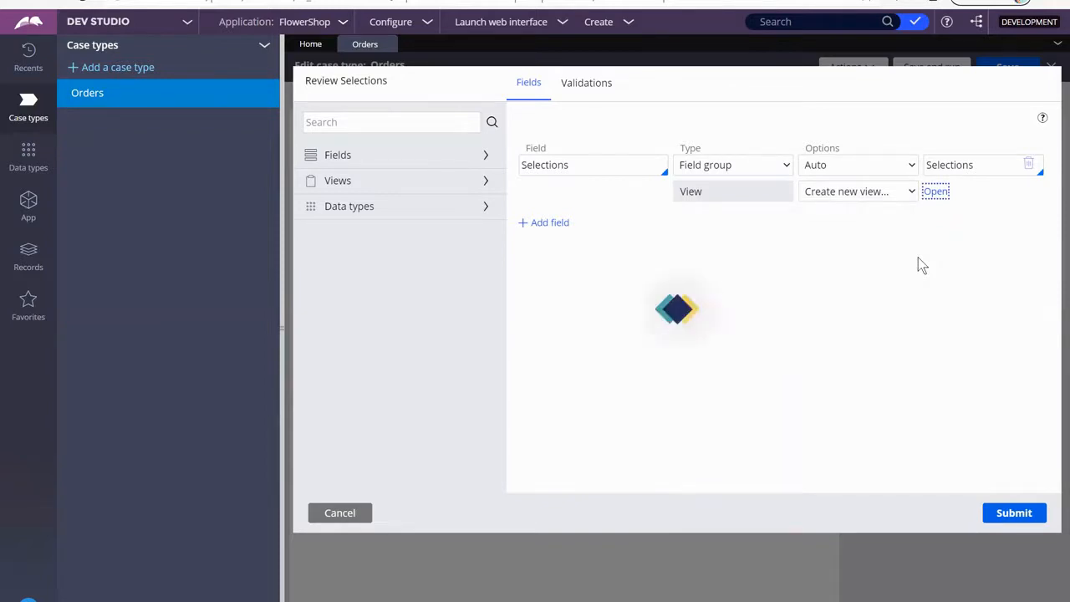
- Add a read-only text field Selected Arrangement to Selection View
{"action": "left_click", "coordinate": [935, 191]}
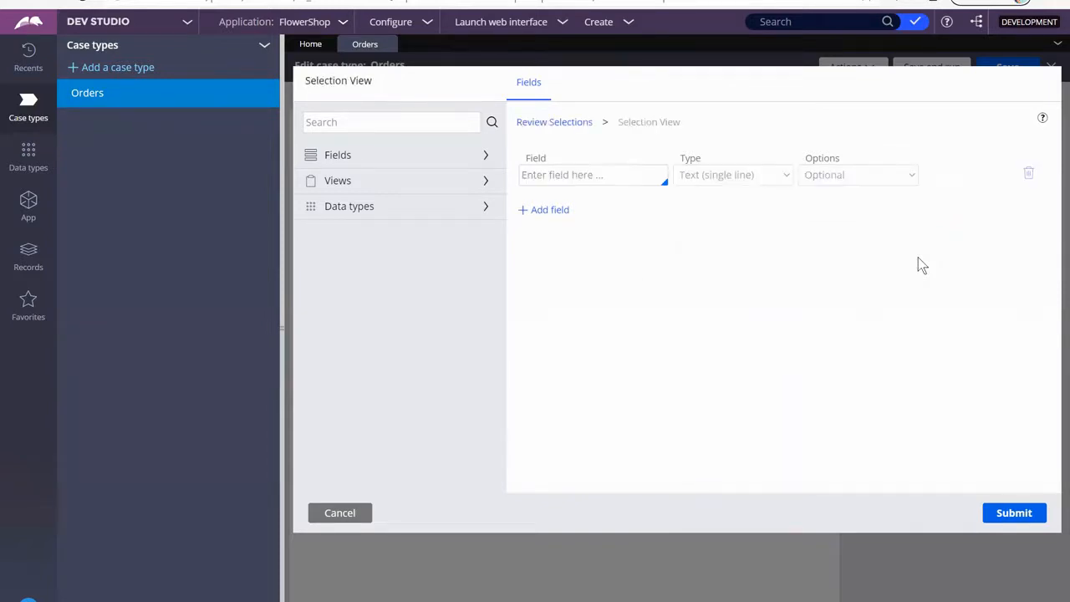
{"action": "mouse_move", "coordinate": [909, 261]}
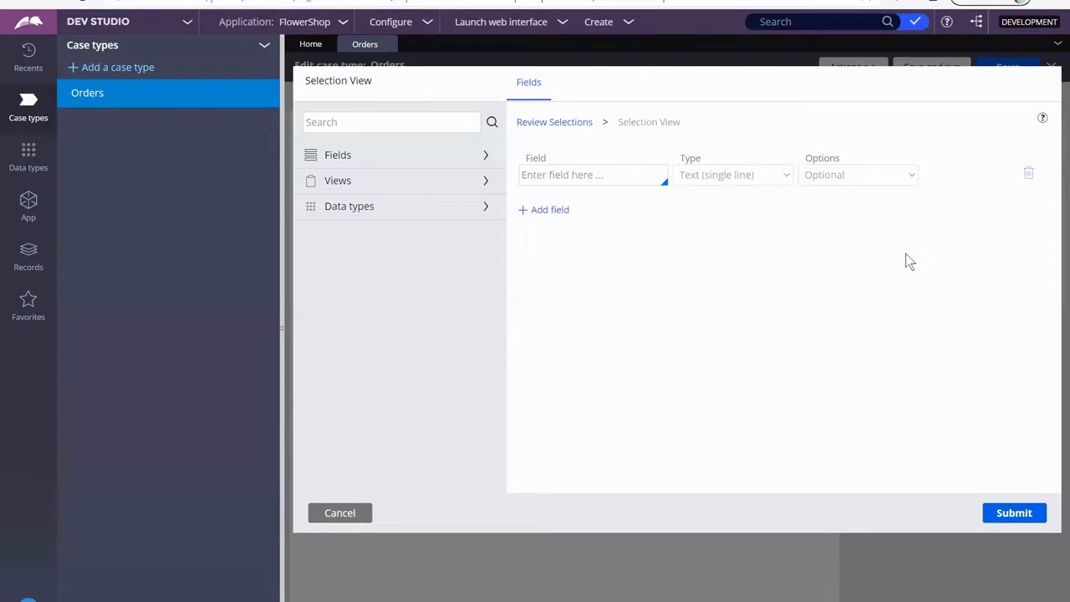
{"action": "left_click", "coordinate": [592, 175]}
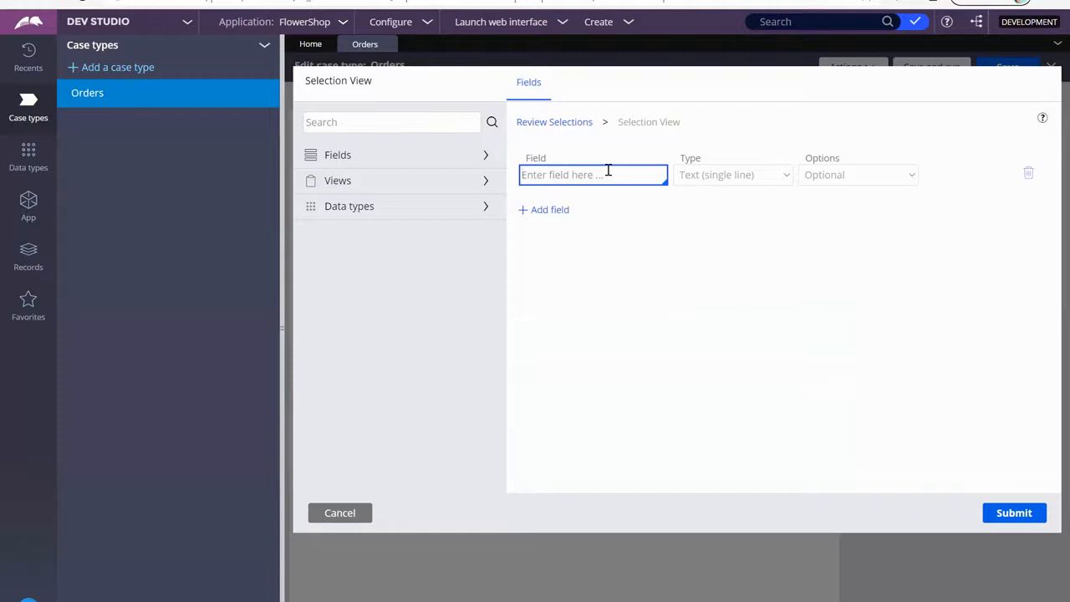
{"action": "type", "text": "Selected A"}
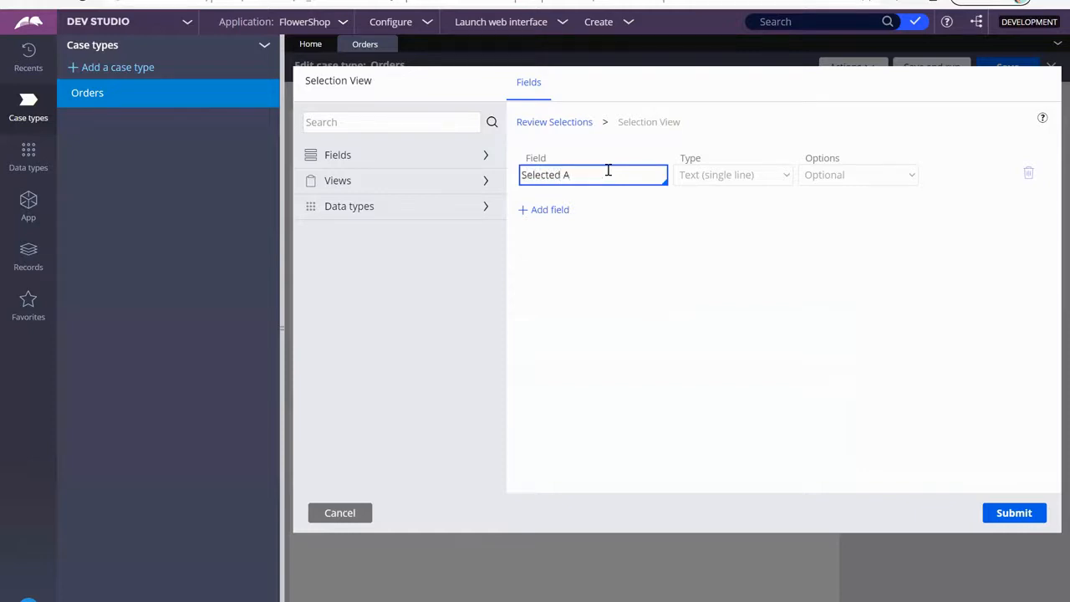
{"action": "type", "text": "rrangement"}
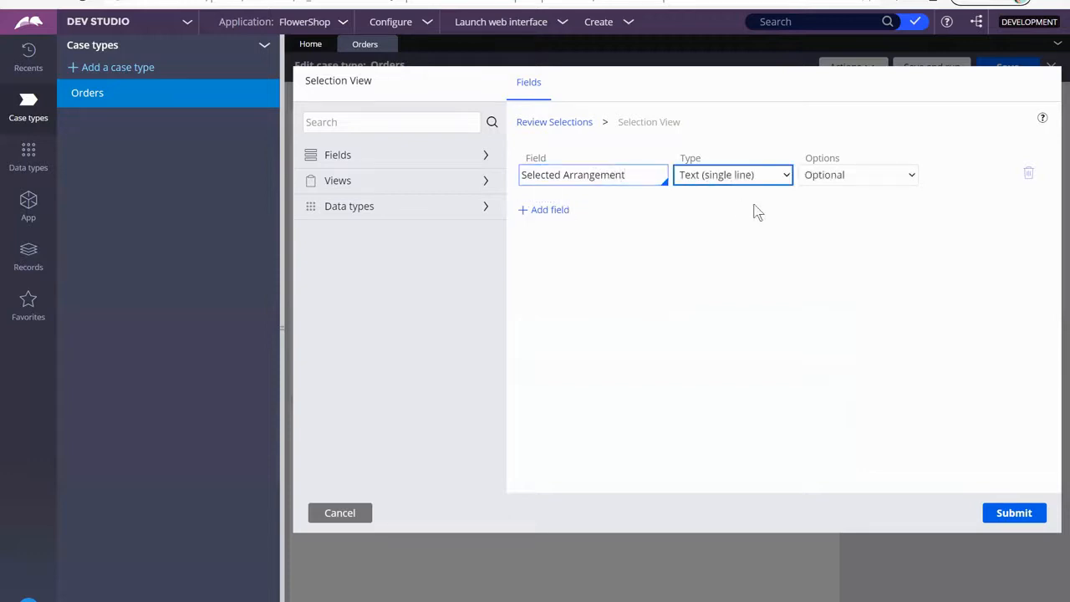
{"action": "left_click", "coordinate": [858, 176]}
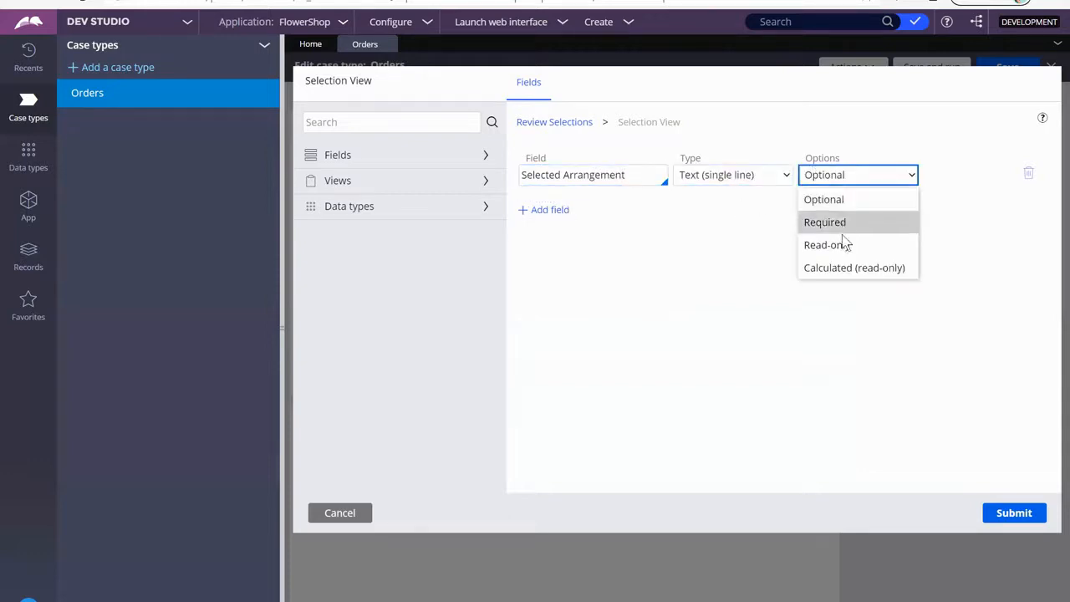
{"action": "left_click", "coordinate": [826, 244]}
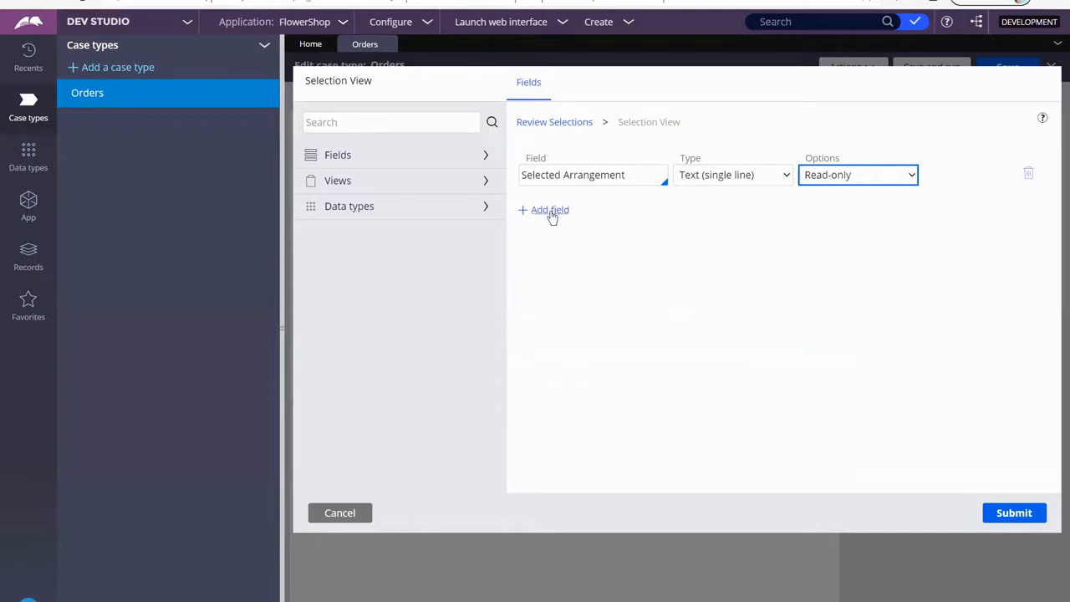
- Add a read-only Currency field Arrangement Price to Selection View
{"action": "left_click", "coordinate": [544, 210]}
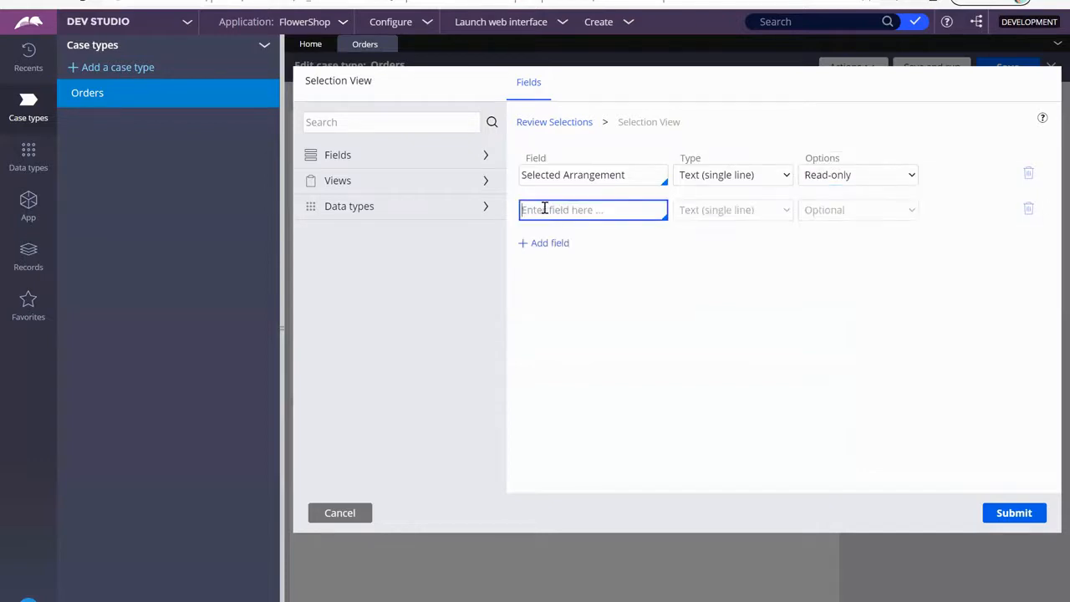
{"action": "type", "text": "A"}
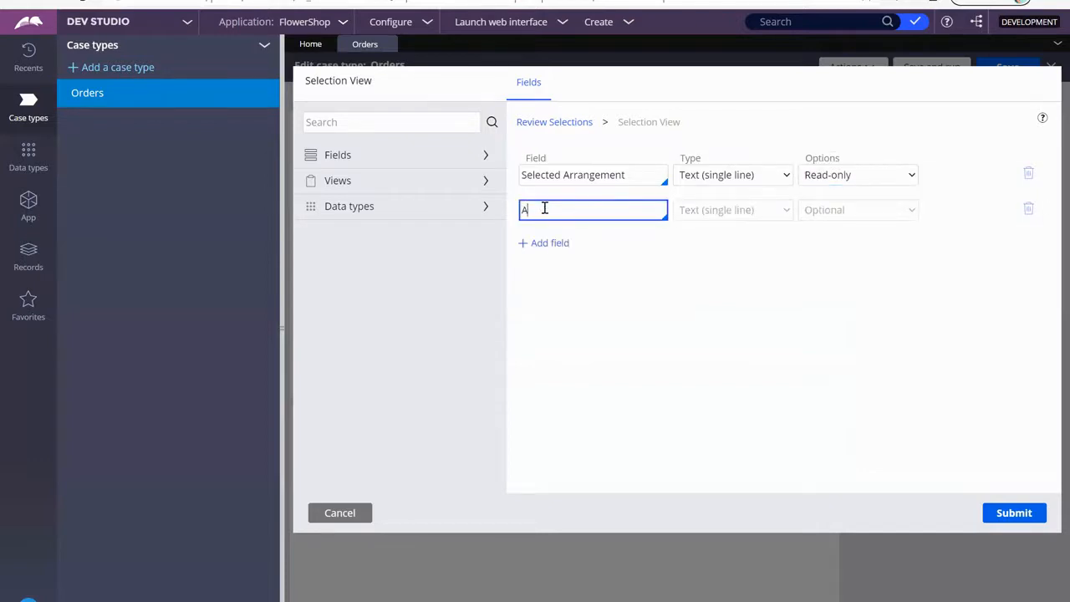
{"action": "type", "text": "Arrangement"}
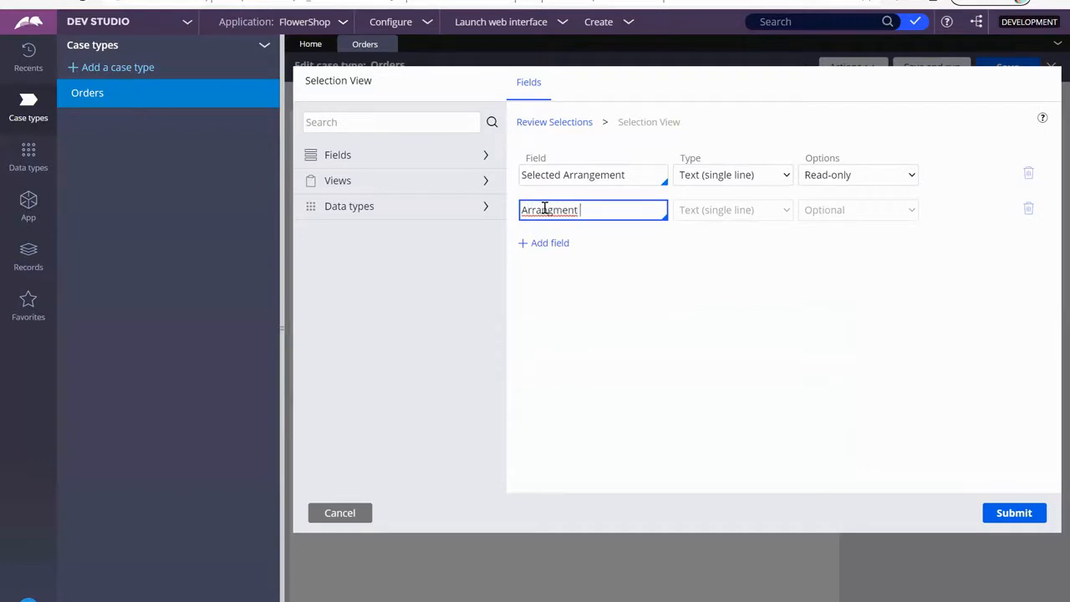
{"action": "type", "text": "Pr"}
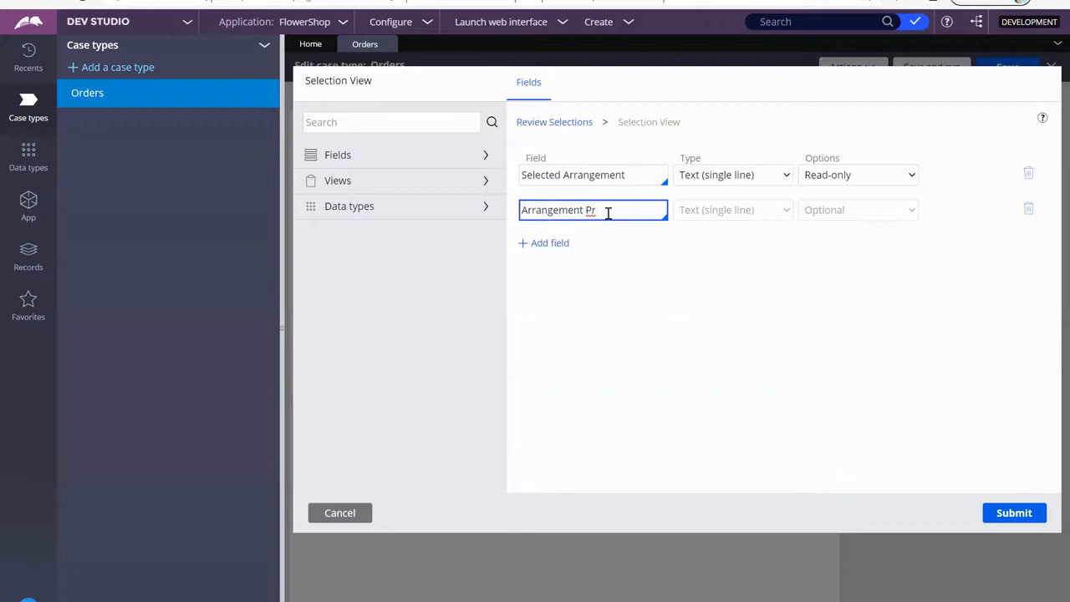
{"action": "type", "text": "ice"}
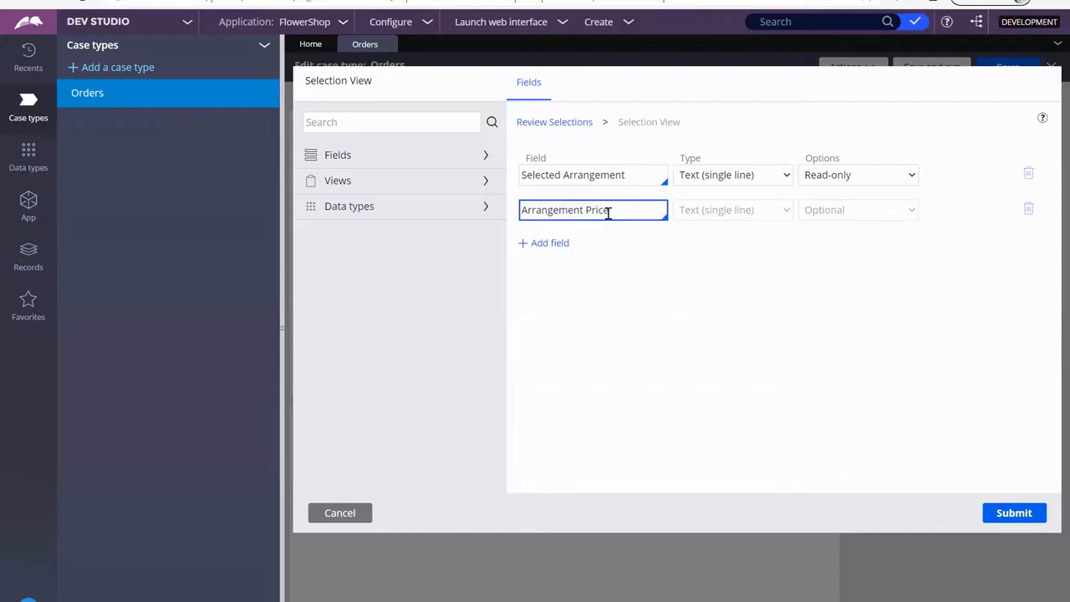
{"action": "left_click", "coordinate": [732, 211]}
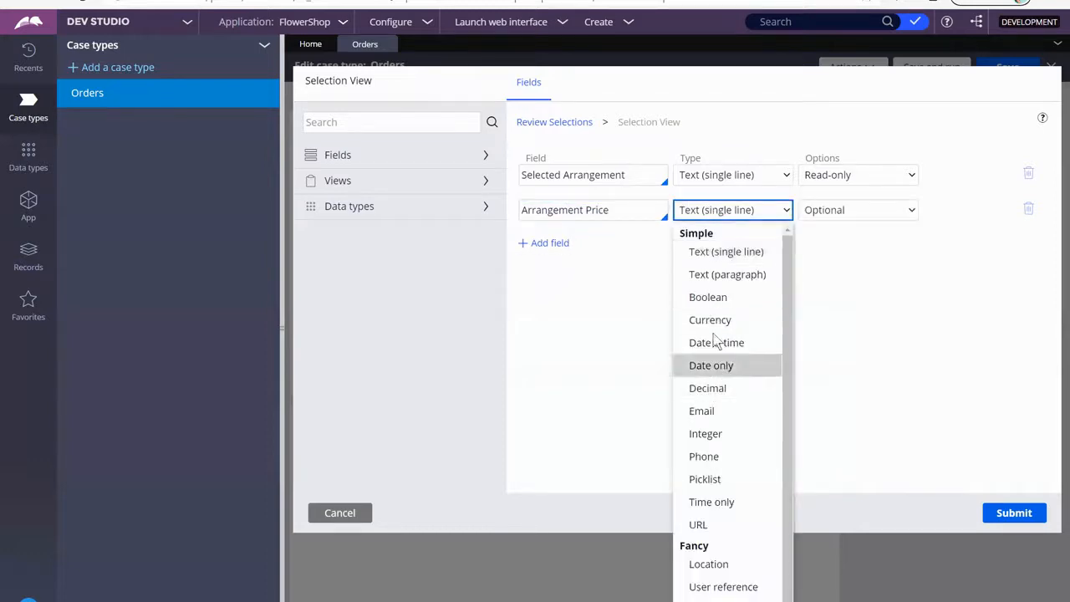
{"action": "left_click", "coordinate": [710, 319]}
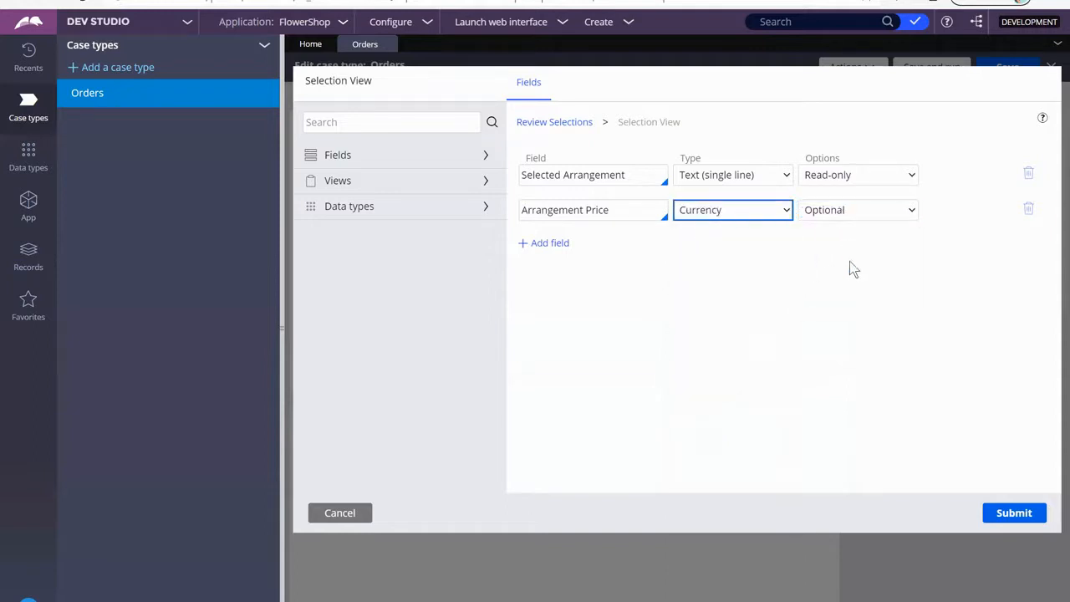
{"action": "left_click", "coordinate": [856, 211]}
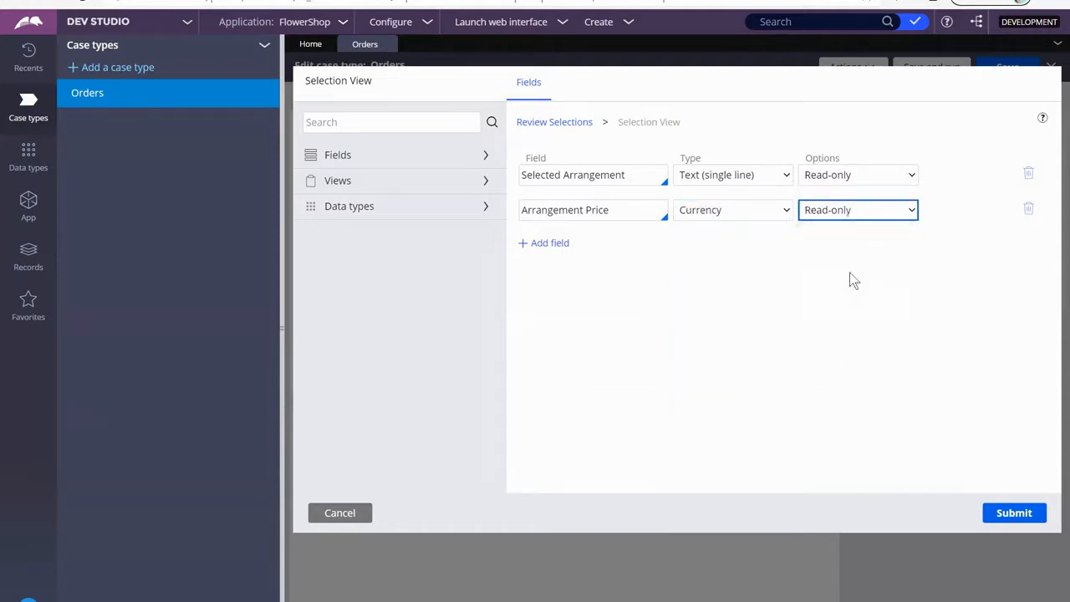
{"action": "mouse_move", "coordinate": [622, 258]}
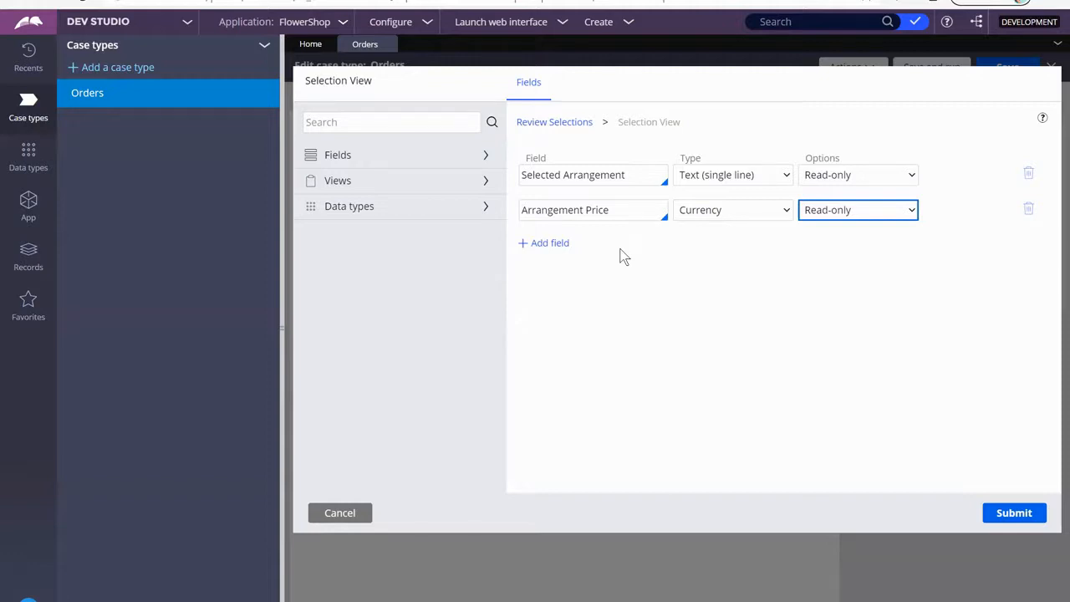
{"action": "mouse_move", "coordinate": [582, 244]}
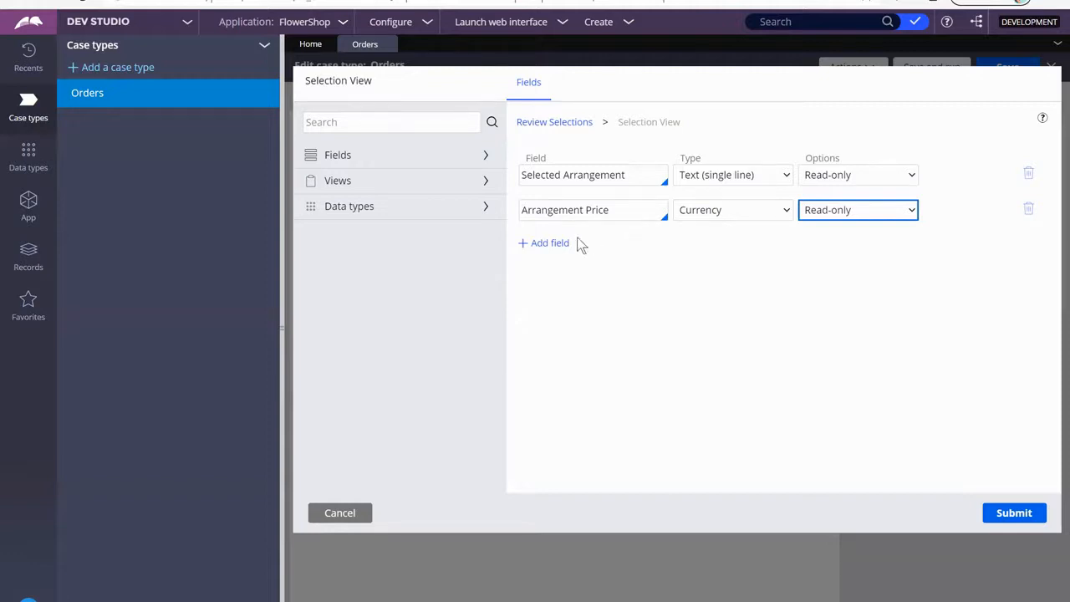
- Add a read-only text field Selected AddOn to Selection View
{"action": "left_click", "coordinate": [543, 243]}
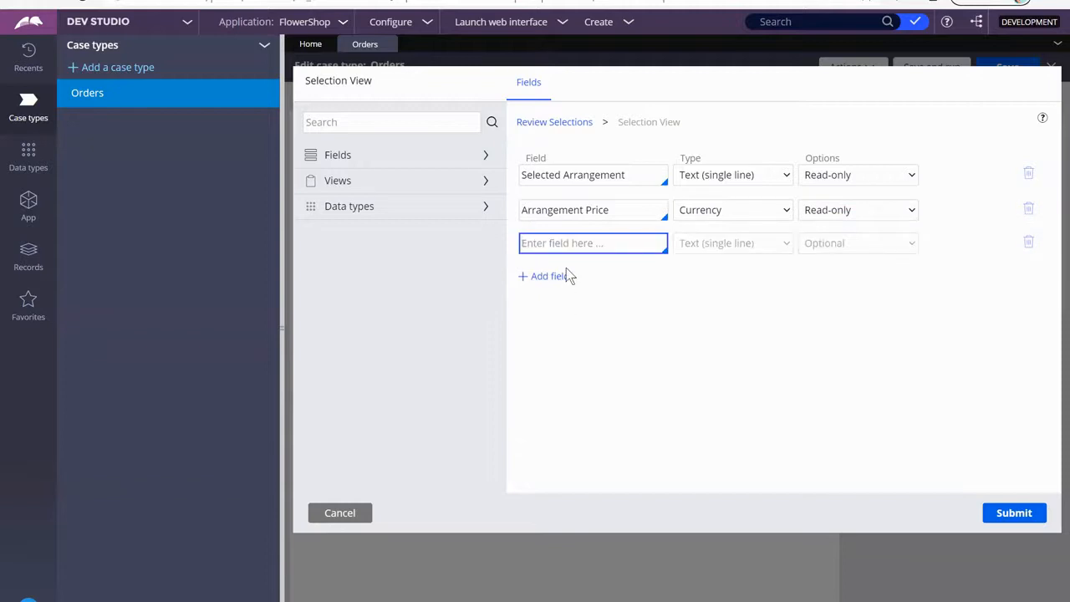
{"action": "type", "text": "S"}
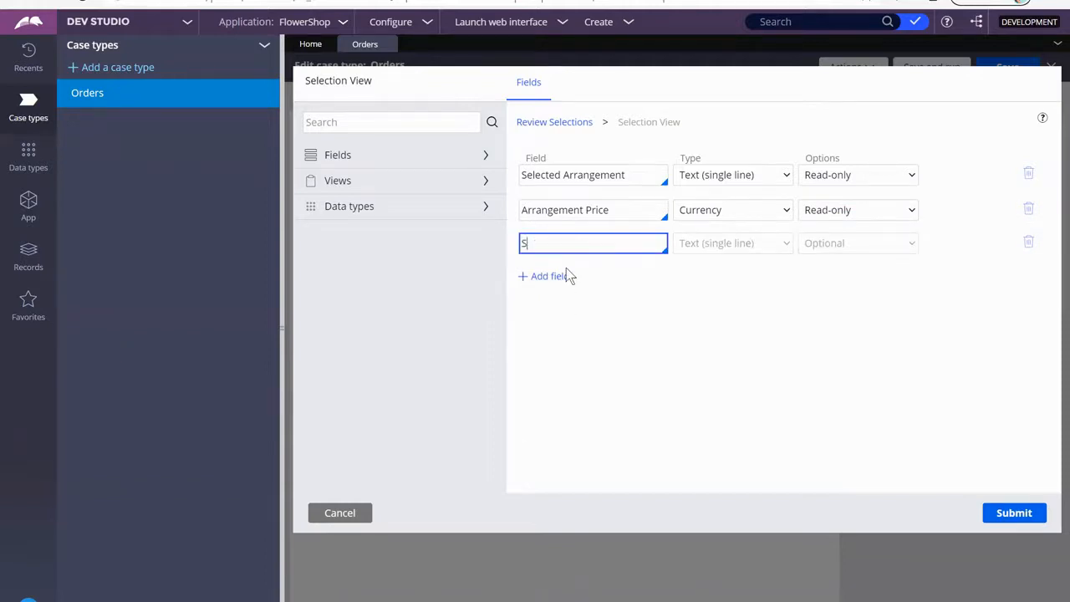
{"action": "type", "text": "Selected Ad"}
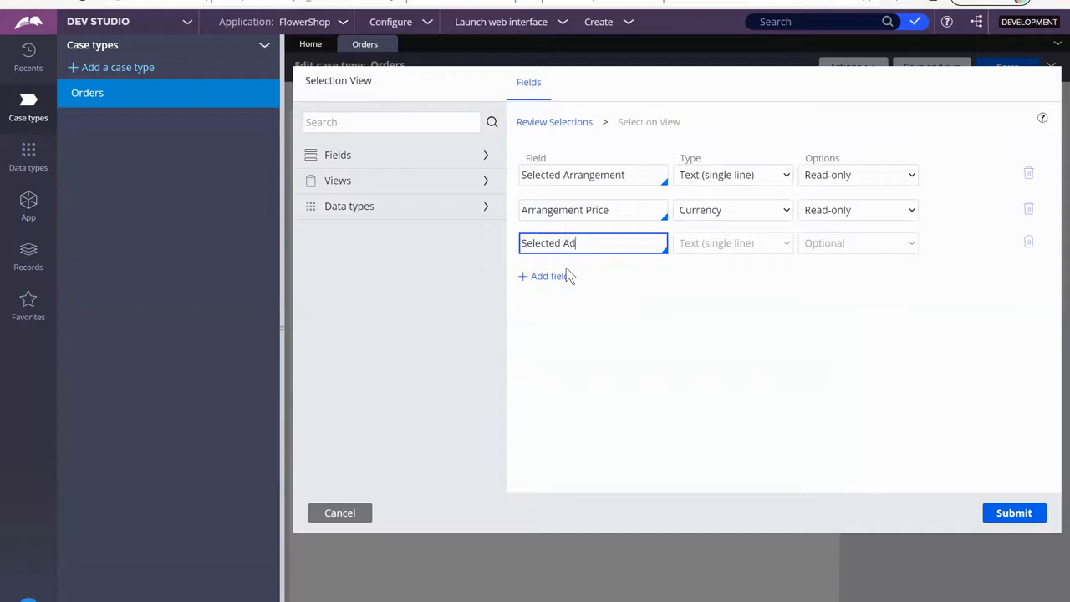
{"action": "type", "text": "dOn"}
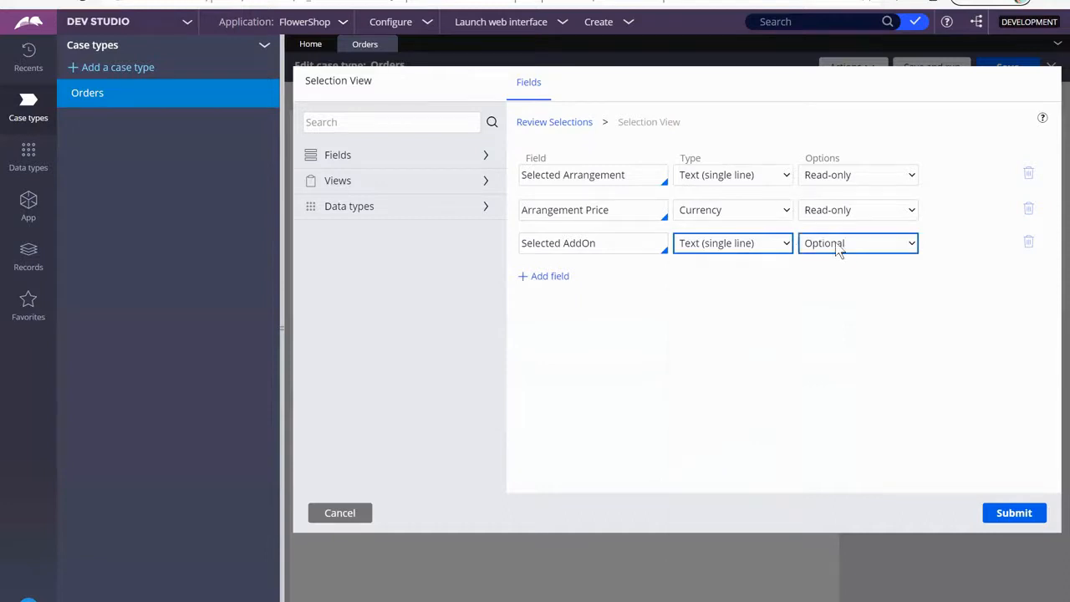
{"action": "left_click", "coordinate": [857, 242]}
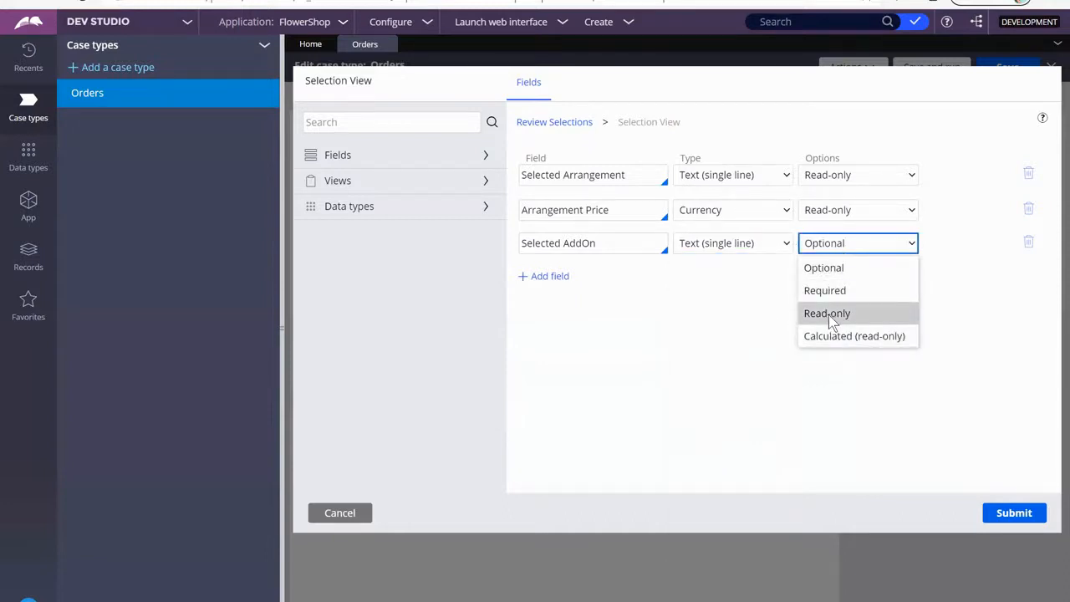
{"action": "left_click", "coordinate": [827, 313]}
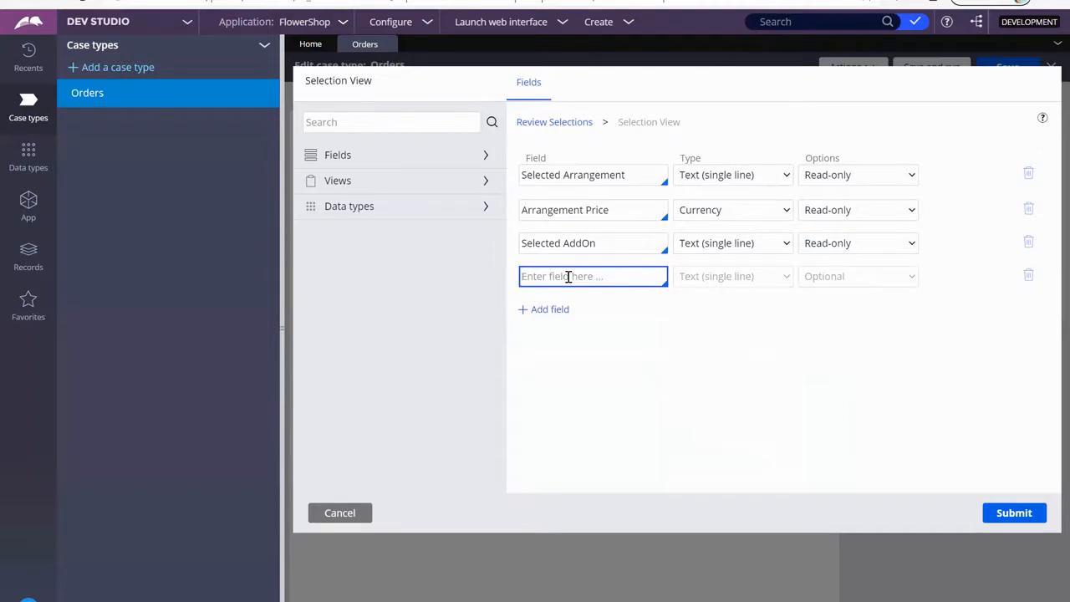
- Add a read-only Integer field AddOn Quantity
{"action": "type", "text": "AddOn Q"}
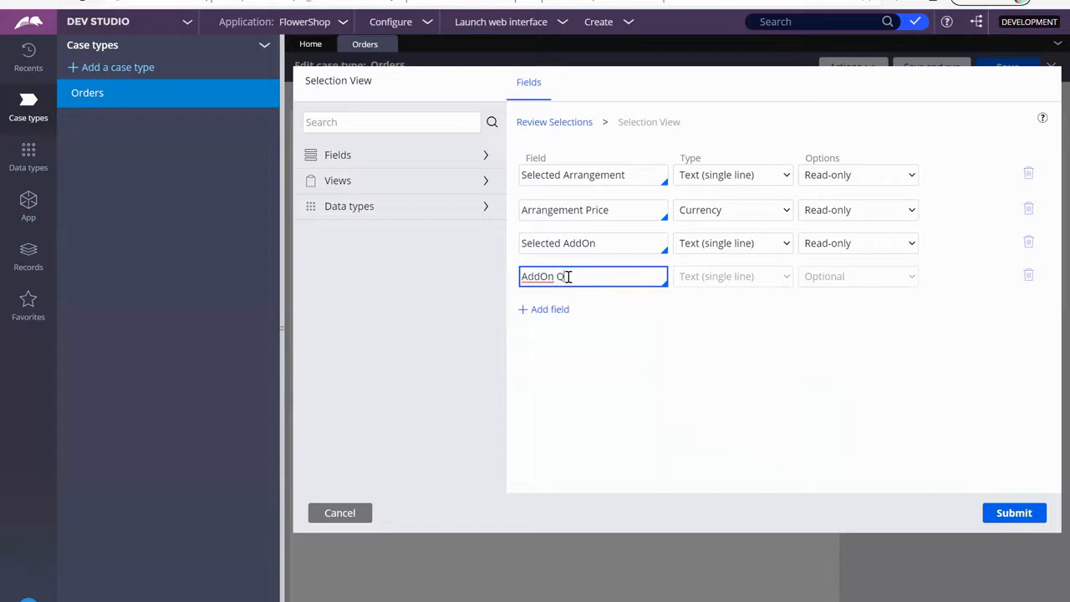
{"action": "type", "text": "uantity"}
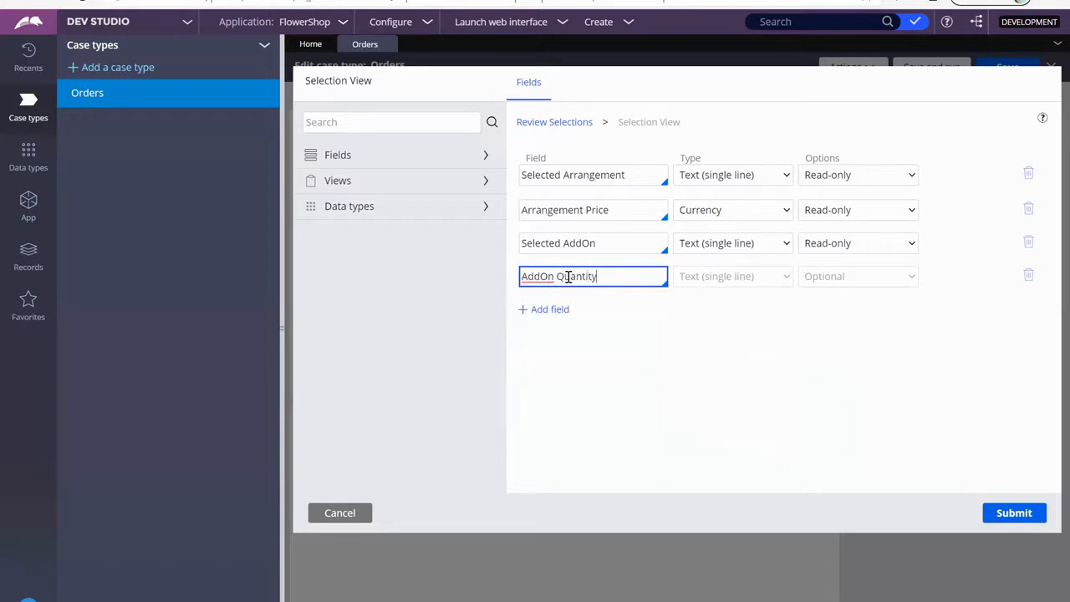
{"action": "left_click", "coordinate": [732, 276]}
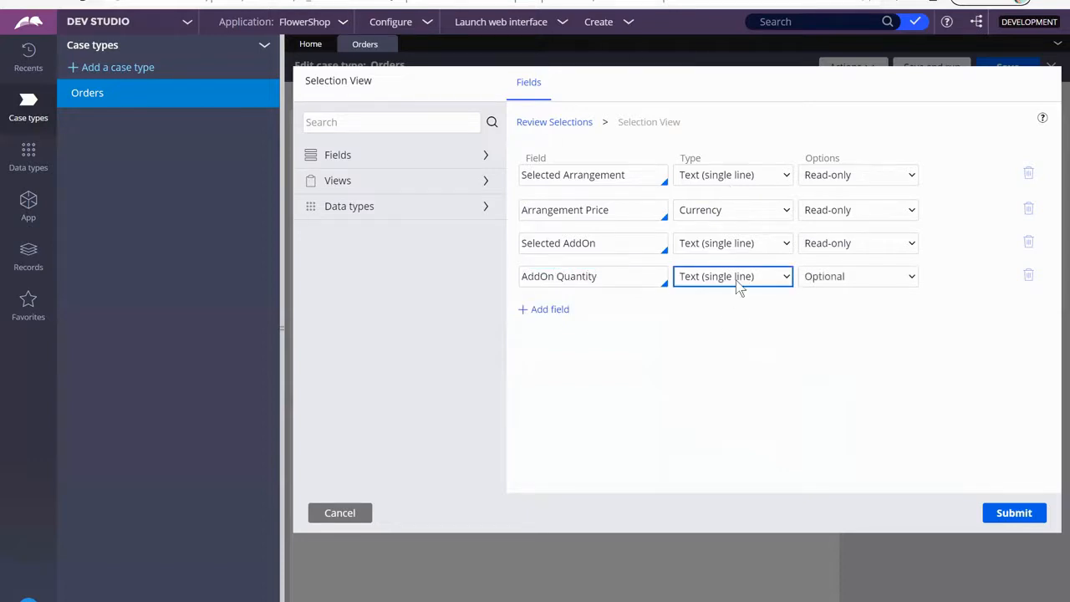
{"action": "left_click", "coordinate": [732, 276]}
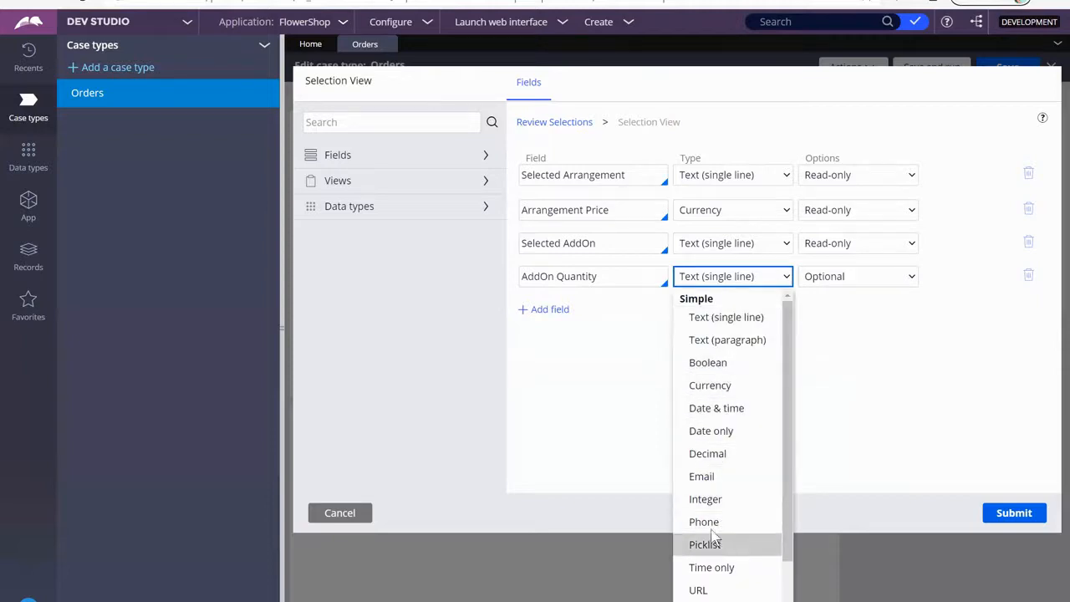
{"action": "left_click", "coordinate": [706, 499]}
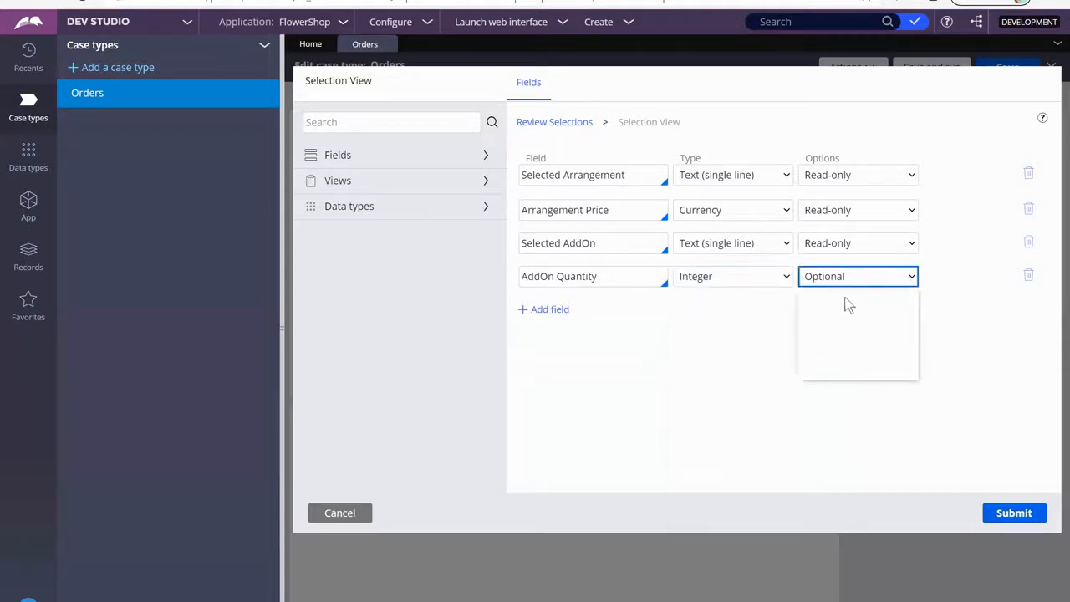
{"action": "left_click", "coordinate": [853, 301]}
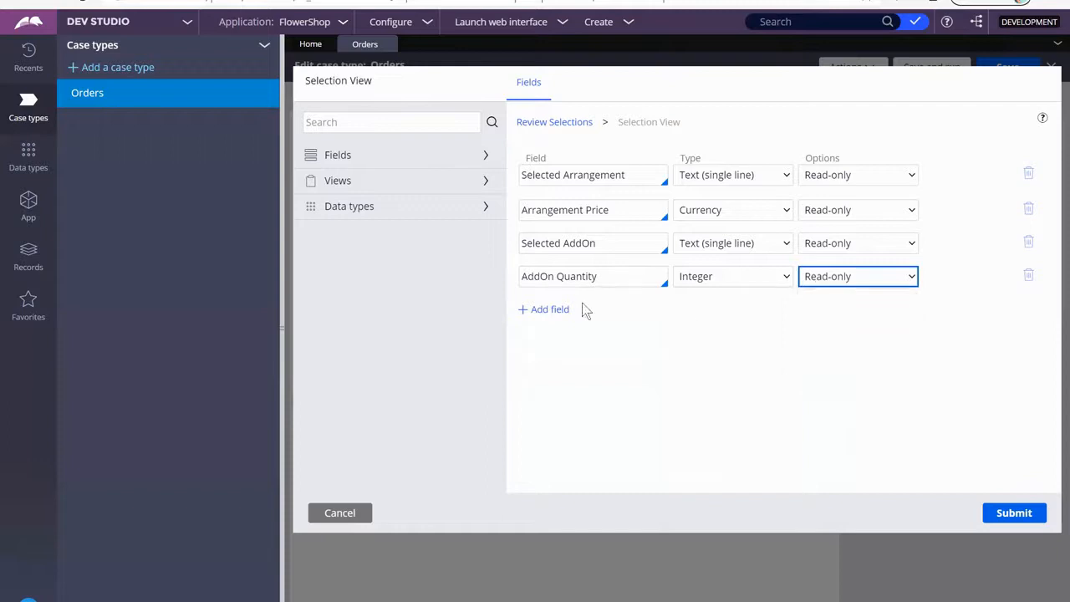
- Add a read-only Currency field AddOn Price and submit the five-field view
{"action": "left_click", "coordinate": [544, 308]}
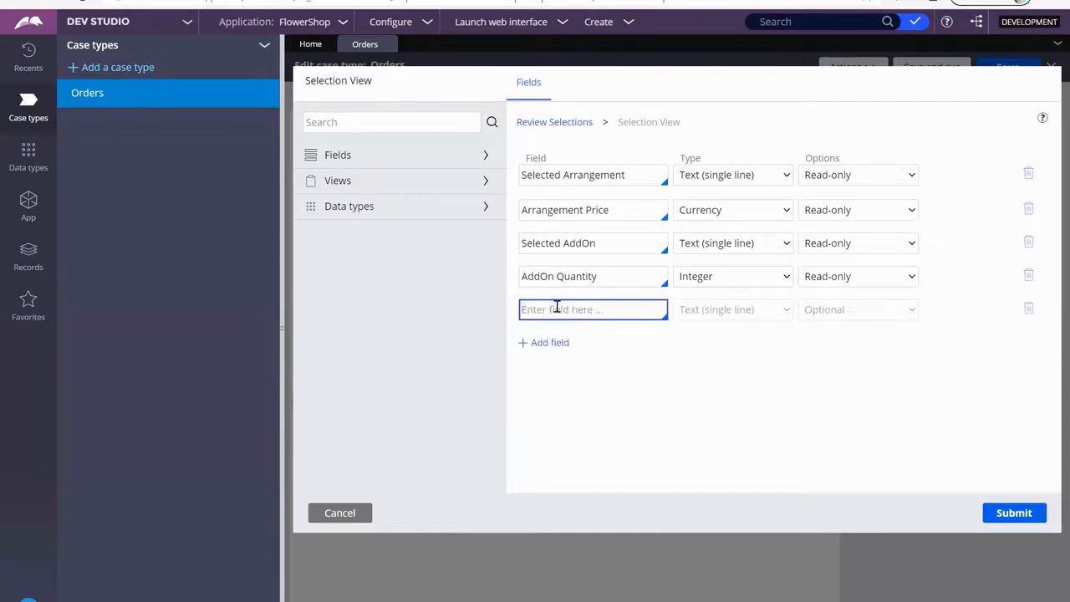
{"action": "type", "text": "AddOn Price"}
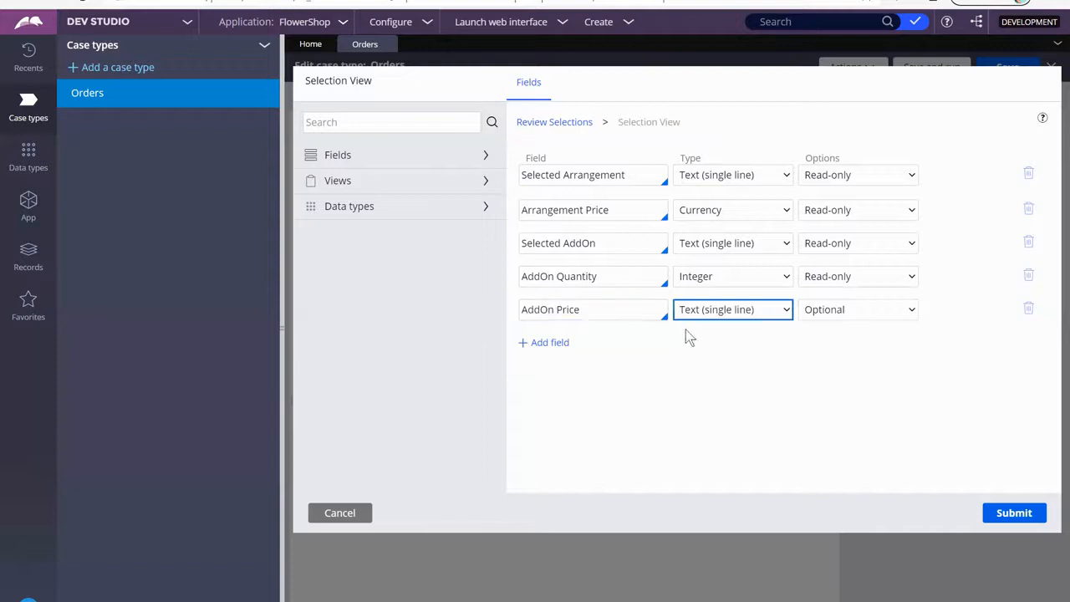
{"action": "left_click", "coordinate": [733, 310]}
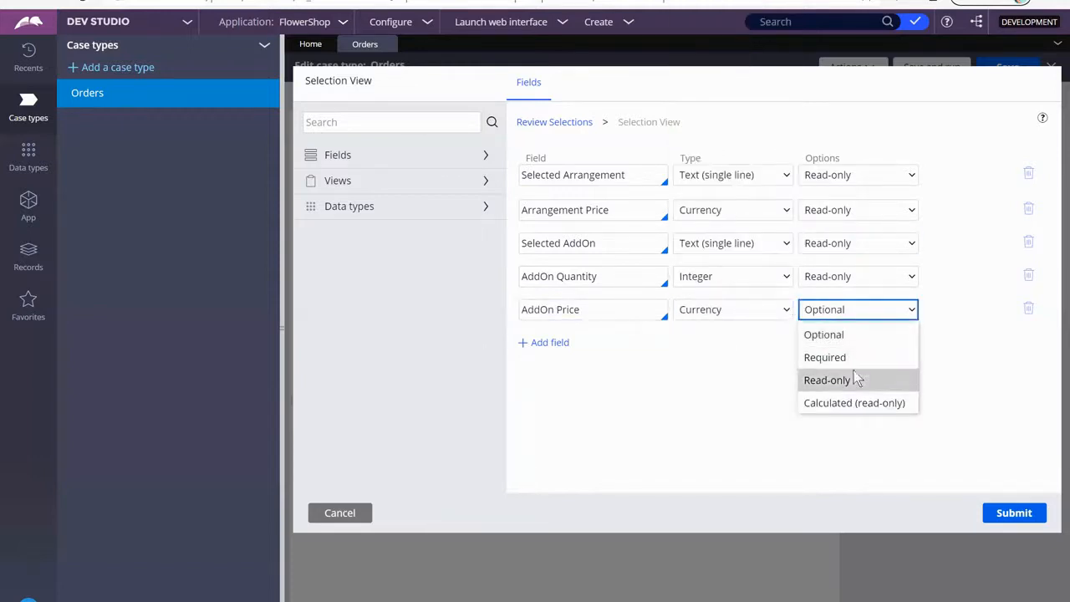
{"action": "left_click", "coordinate": [826, 379]}
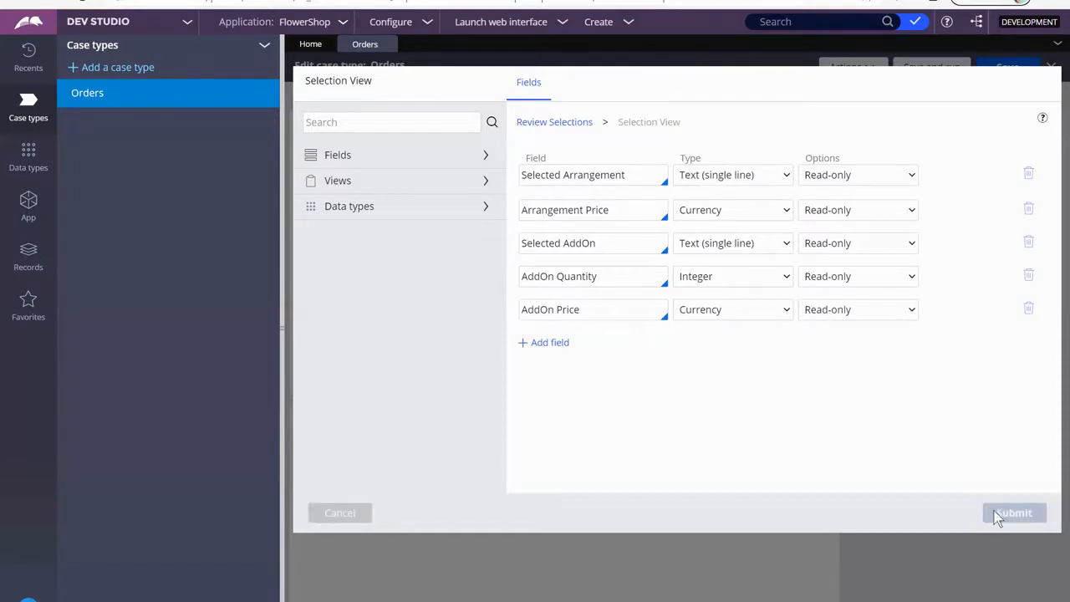
{"action": "left_click", "coordinate": [1013, 511]}
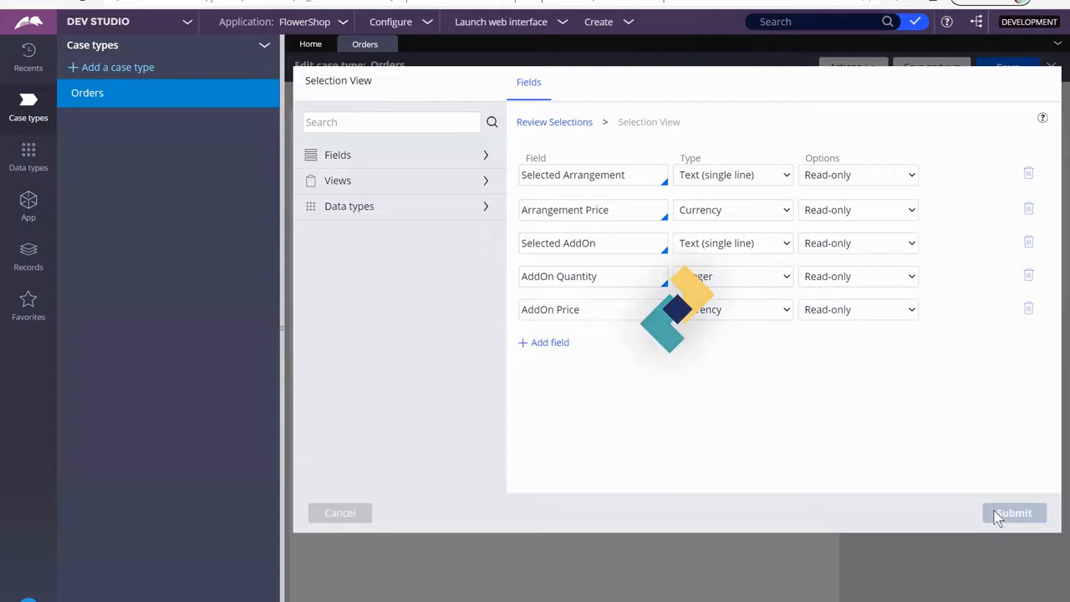
- Run a test Orders case and submit the customer info step
{"action": "left_click", "coordinate": [1014, 512]}
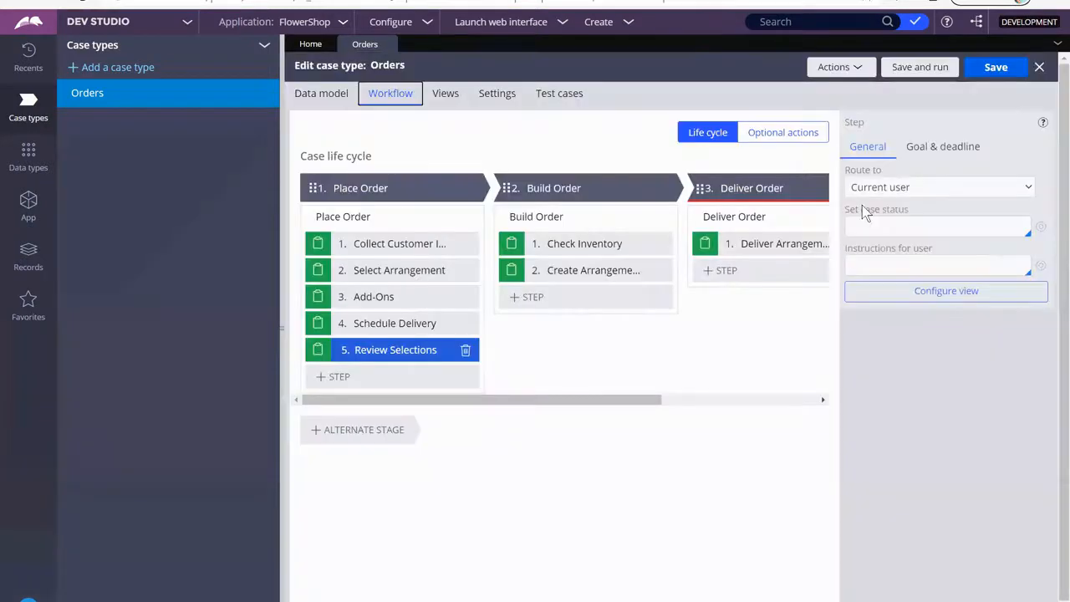
{"action": "mouse_move", "coordinate": [920, 66]}
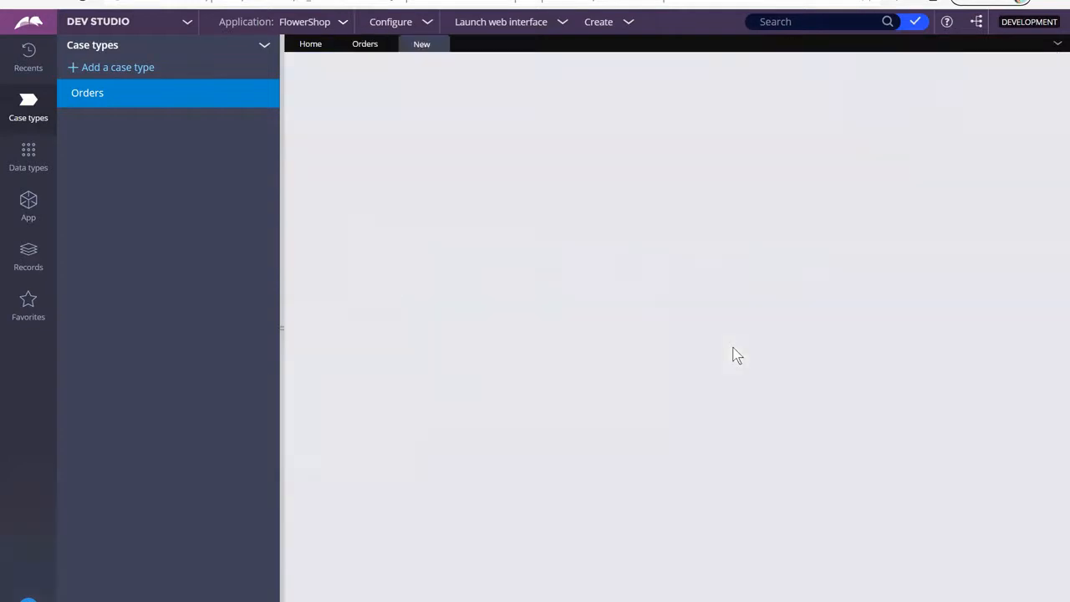
{"action": "left_click", "coordinate": [421, 43]}
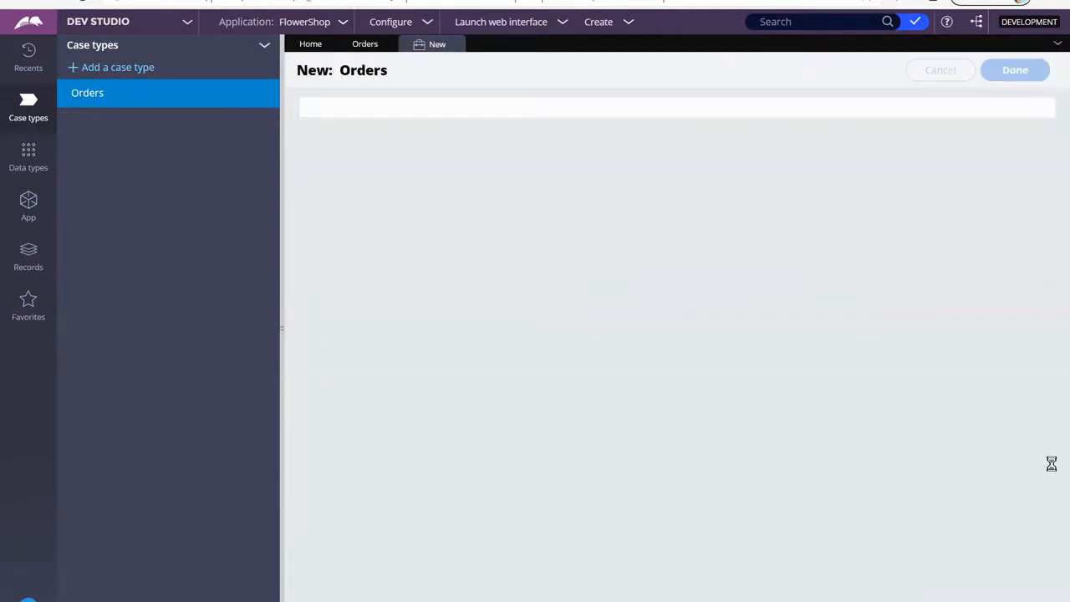
{"action": "left_click", "coordinate": [1015, 70]}
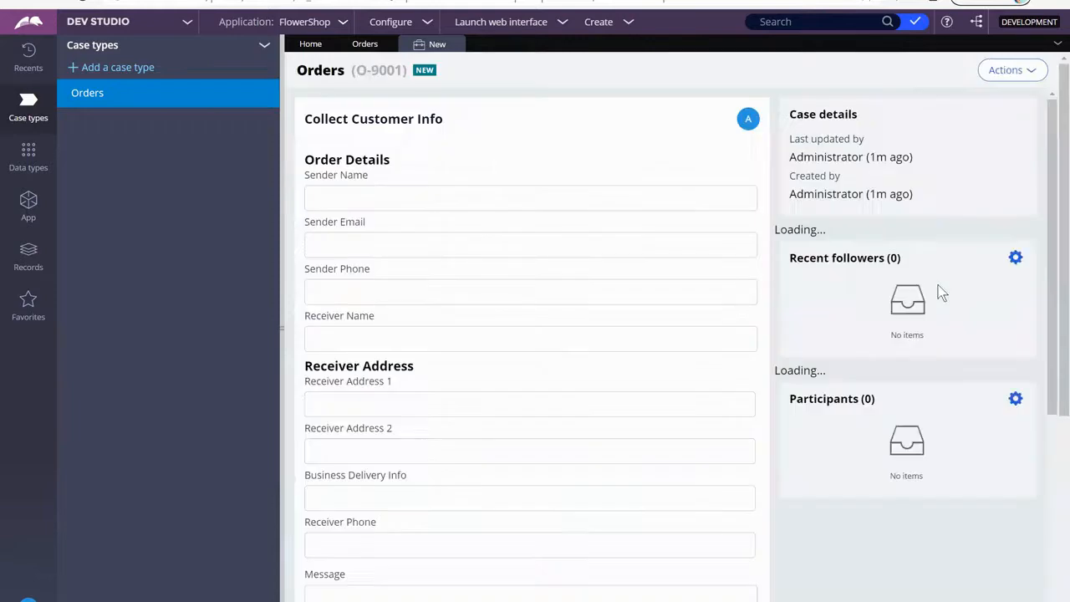
{"action": "scroll", "scroll_direction": "down", "scroll_amount": 3}
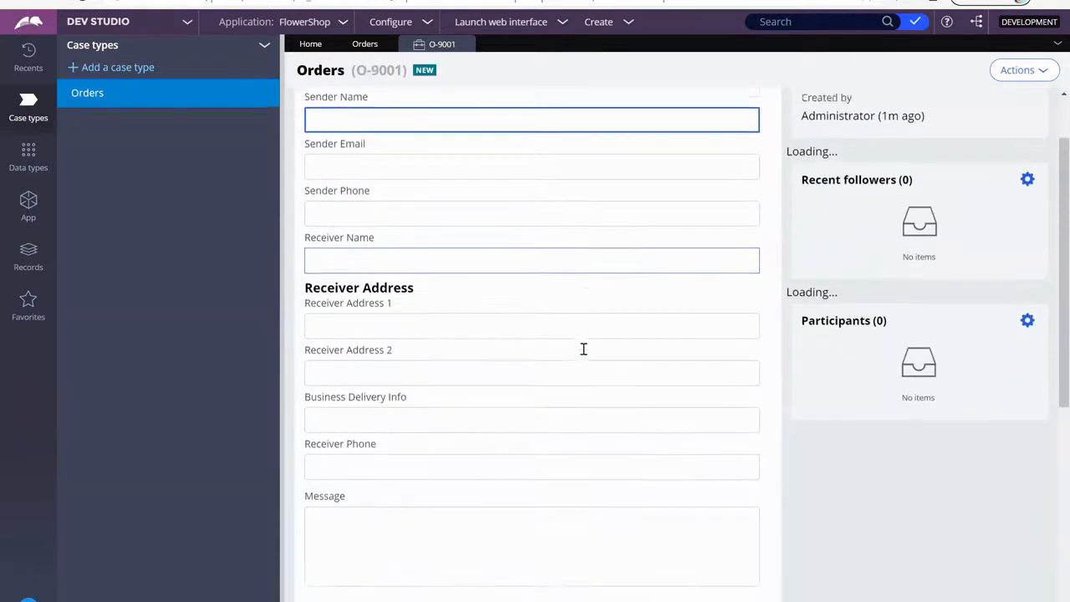
{"action": "scroll", "scroll_direction": "down", "scroll_amount": 3}
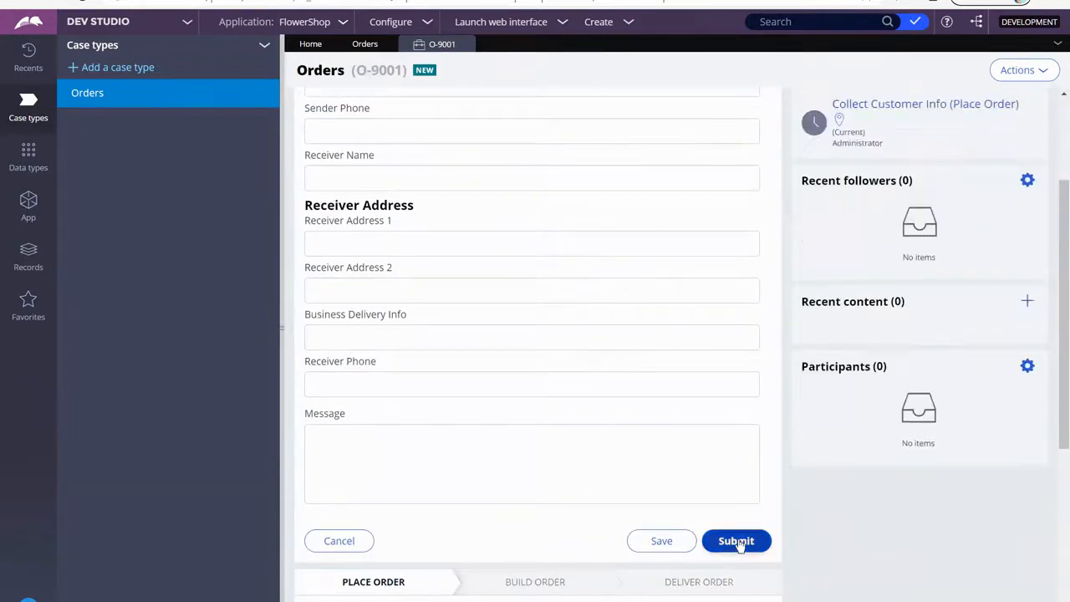
{"action": "left_click", "coordinate": [736, 542]}
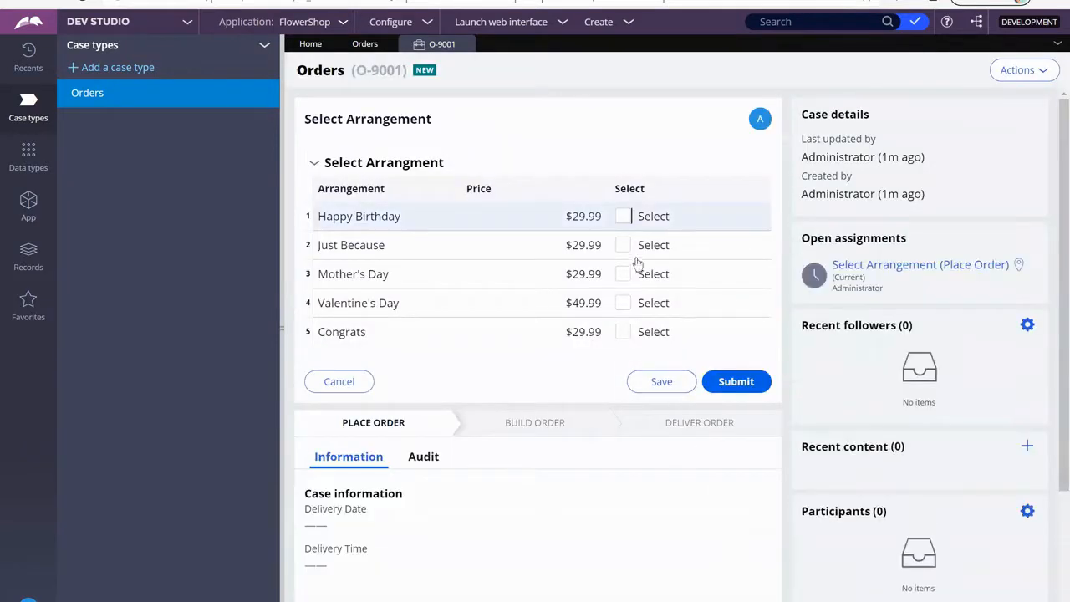
- Choose the Just Because arrangement, set an add-on quantity of 1, and submit both steps
{"action": "left_click", "coordinate": [622, 244]}
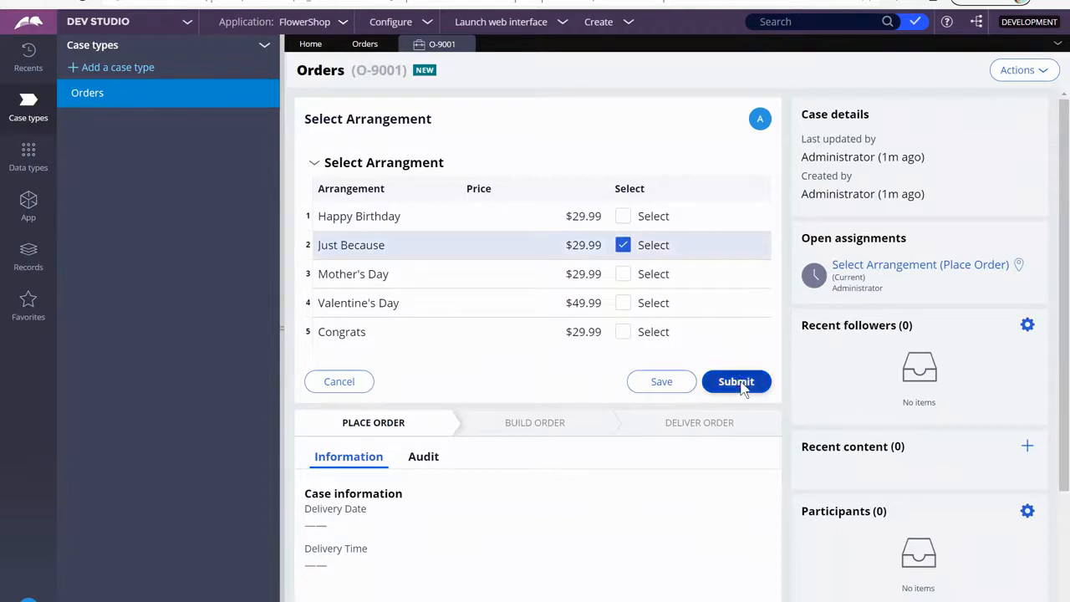
{"action": "left_click", "coordinate": [736, 381]}
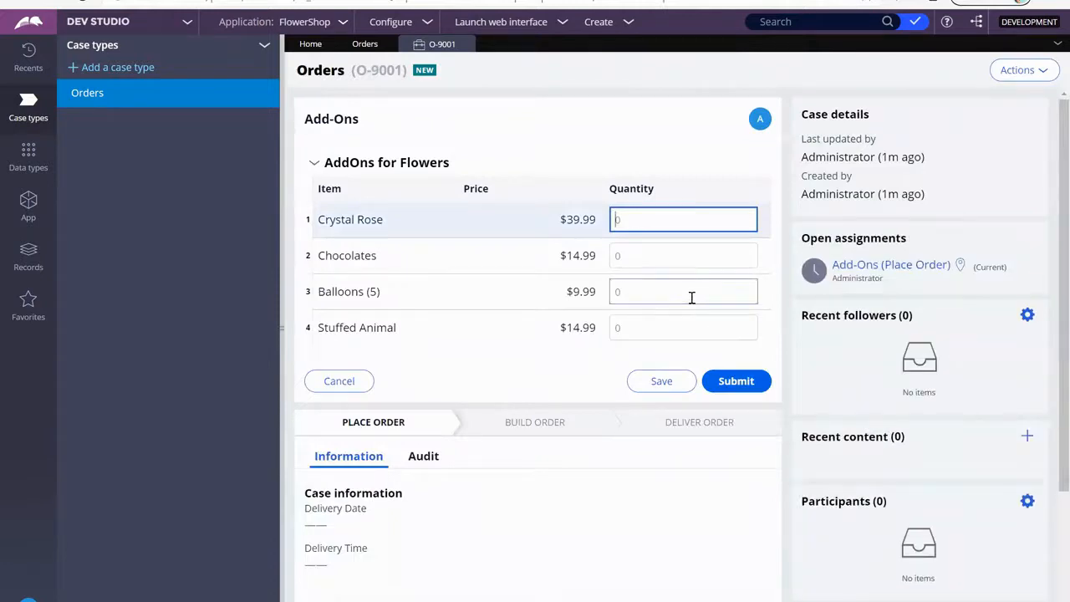
{"action": "type", "text": "1"}
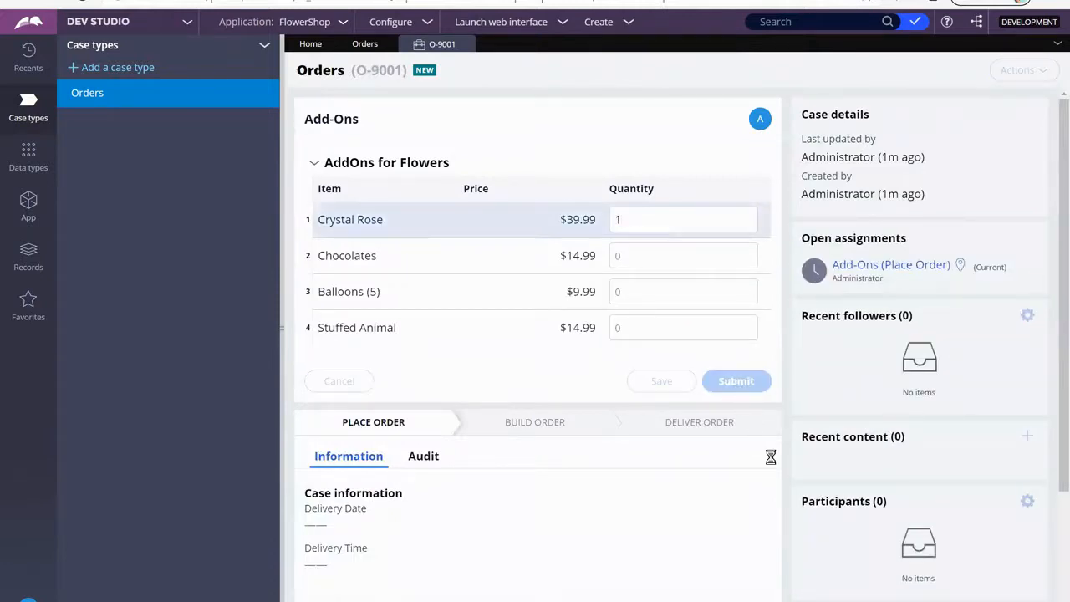
{"action": "left_click", "coordinate": [736, 381]}
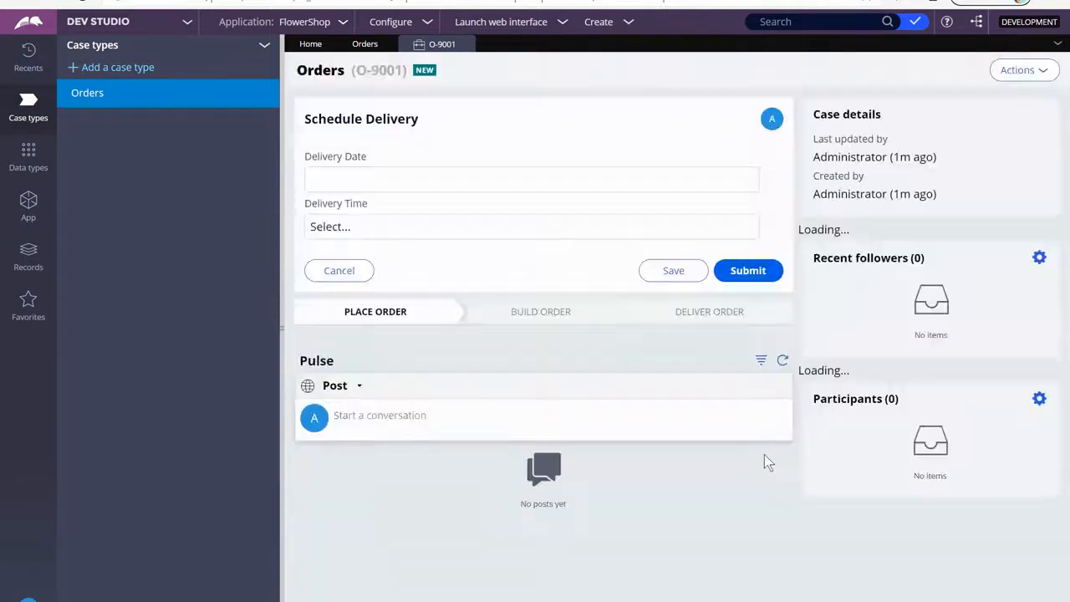
- Schedule delivery for 10/23/2020 between 1 PM and 3 PM and submit
{"action": "left_click", "coordinate": [532, 177]}
{"action": "type", "text": "10/23/2020"}
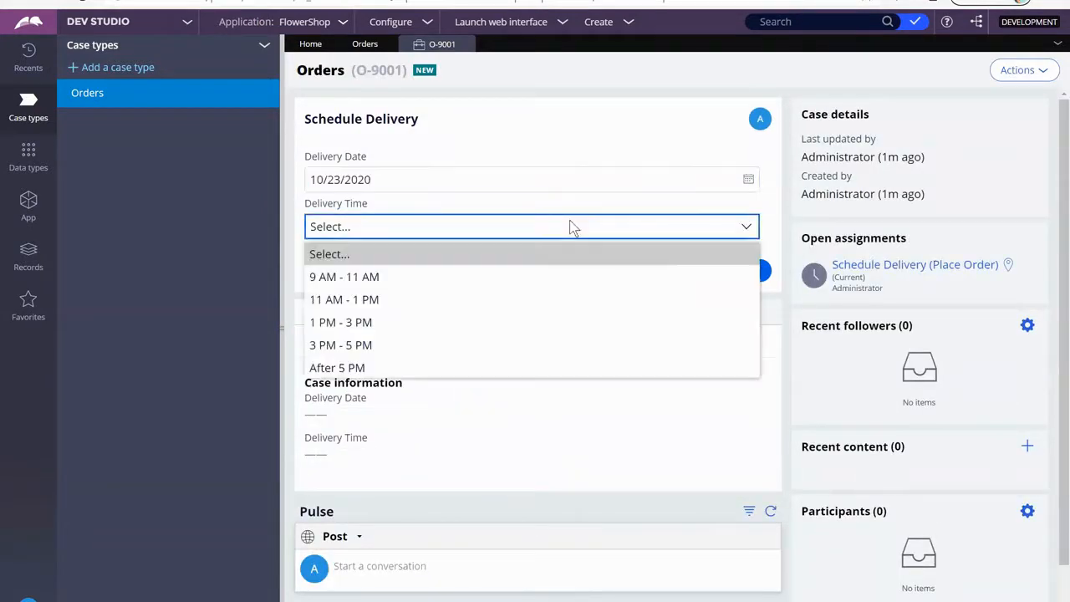
{"action": "left_click", "coordinate": [341, 321]}
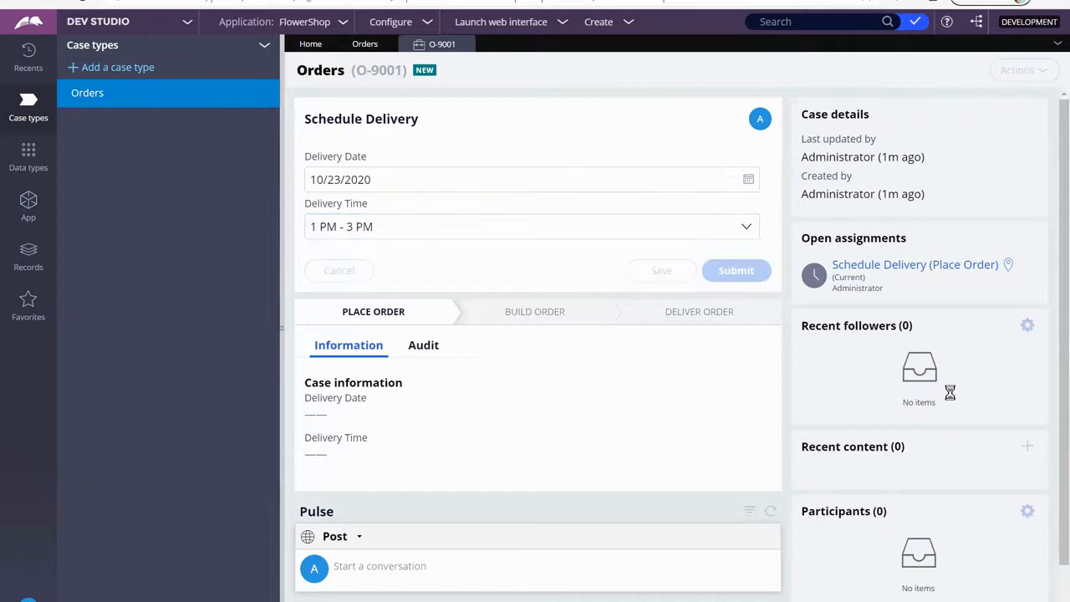
{"action": "left_click", "coordinate": [736, 271]}
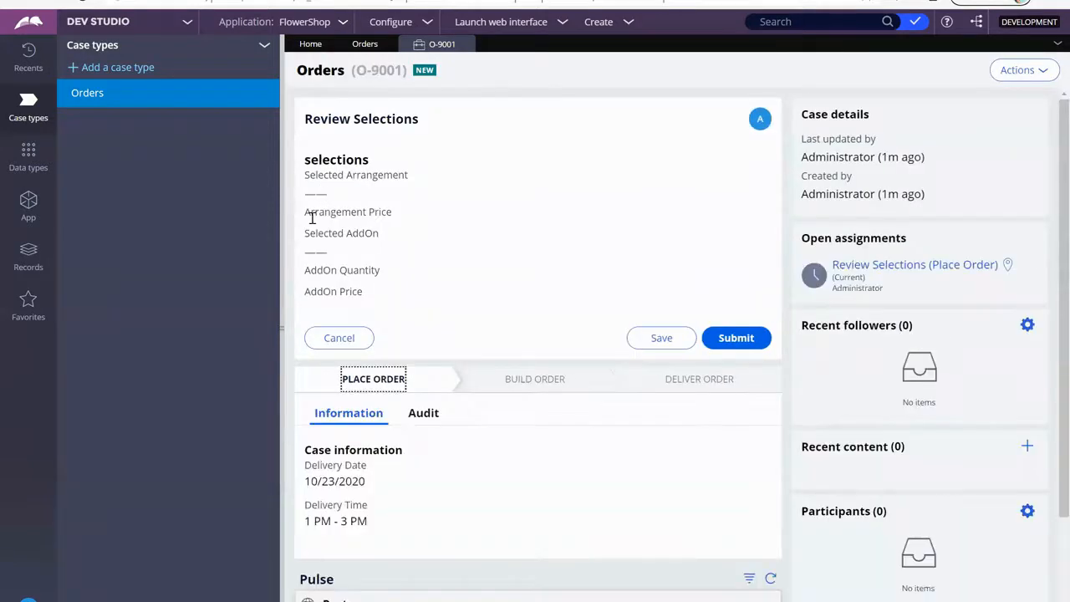
{"action": "mouse_move", "coordinate": [316, 174]}
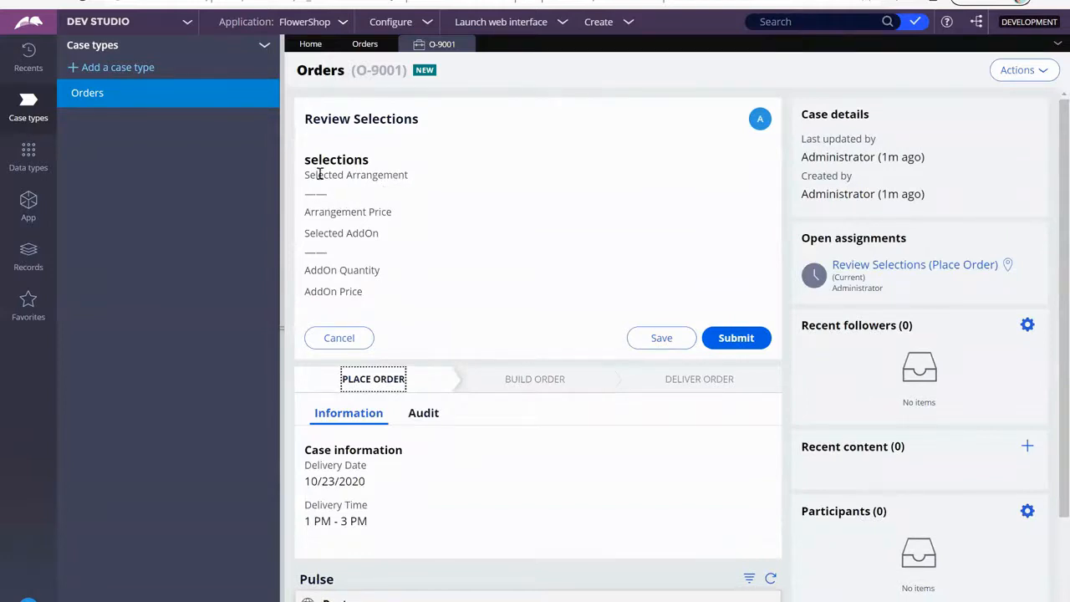
{"action": "mouse_move", "coordinate": [325, 233]}
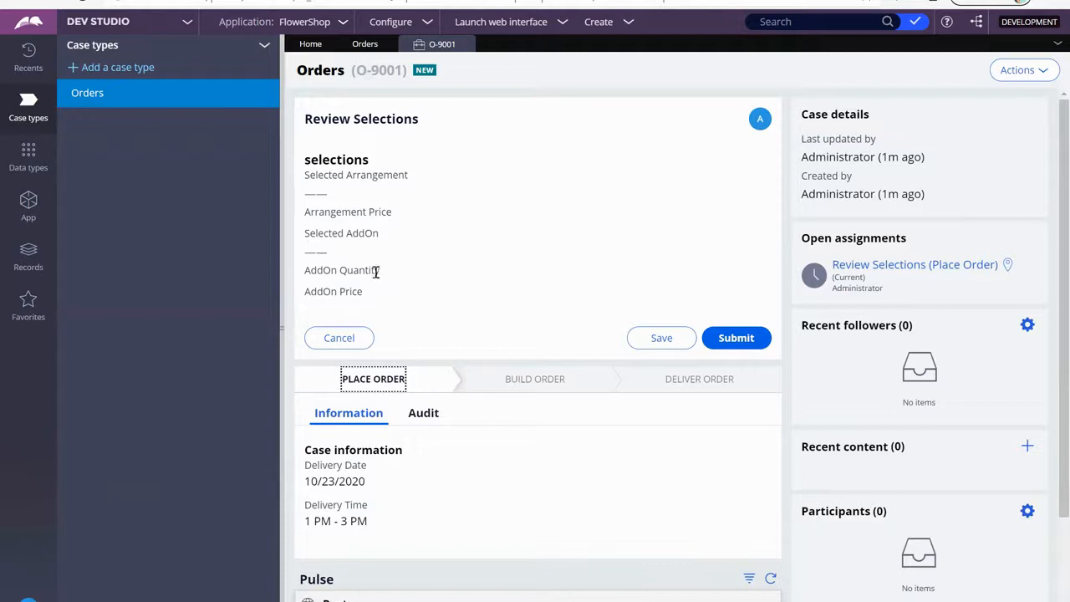
{"action": "mouse_move", "coordinate": [410, 315]}
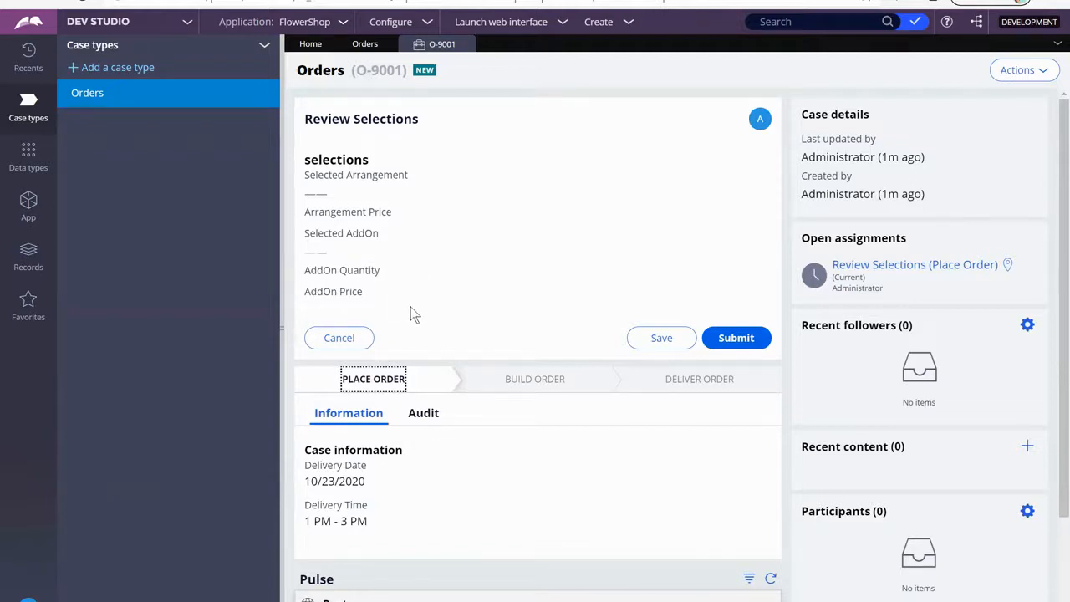
{"action": "mouse_move", "coordinate": [412, 199]}
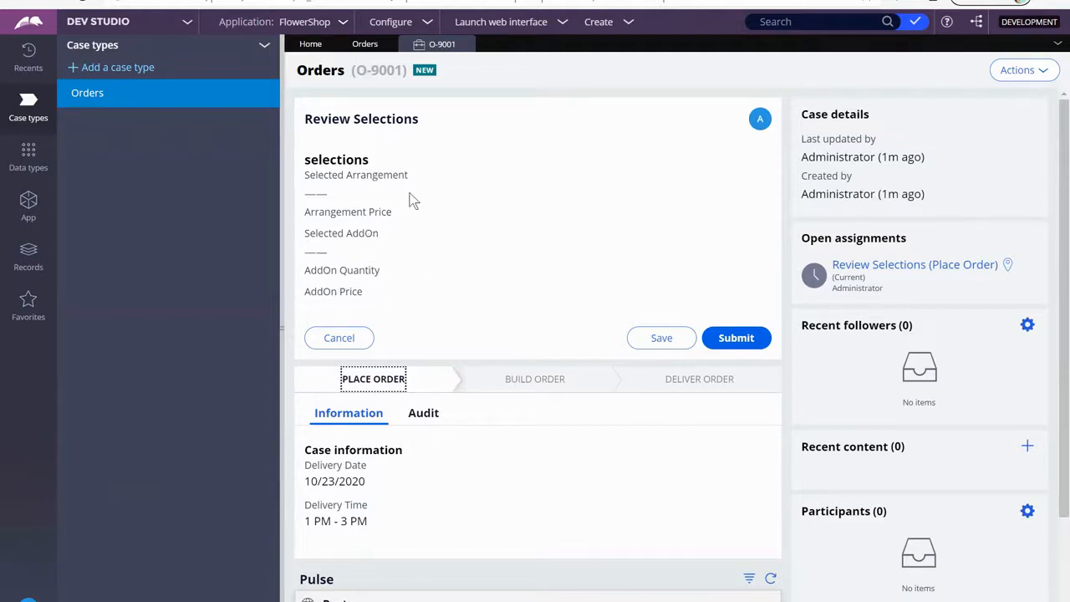
{"action": "mouse_move", "coordinate": [434, 220]}
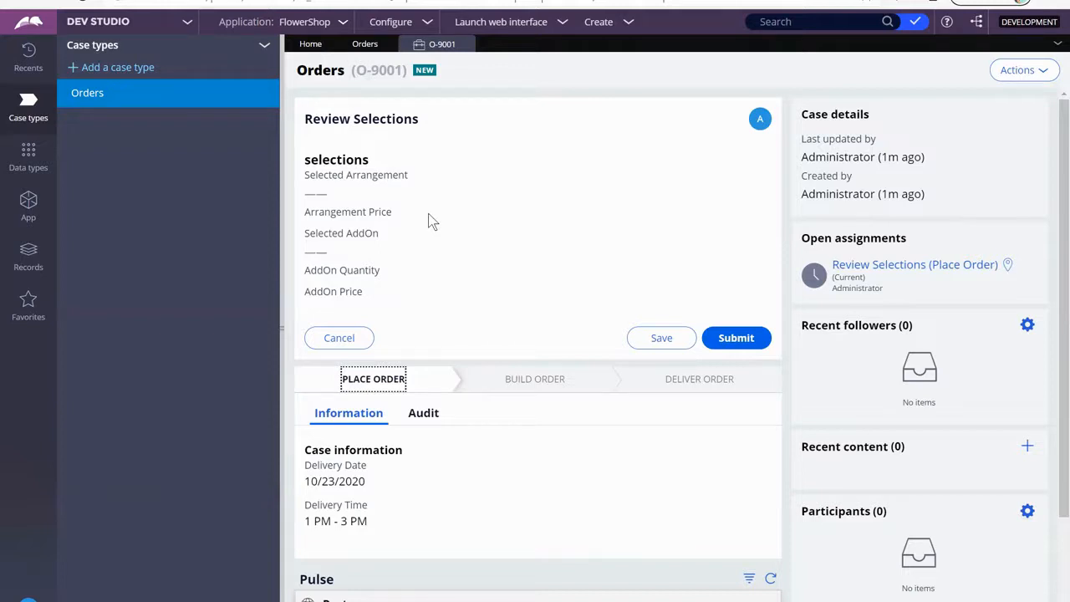
{"action": "mouse_move", "coordinate": [435, 198]}
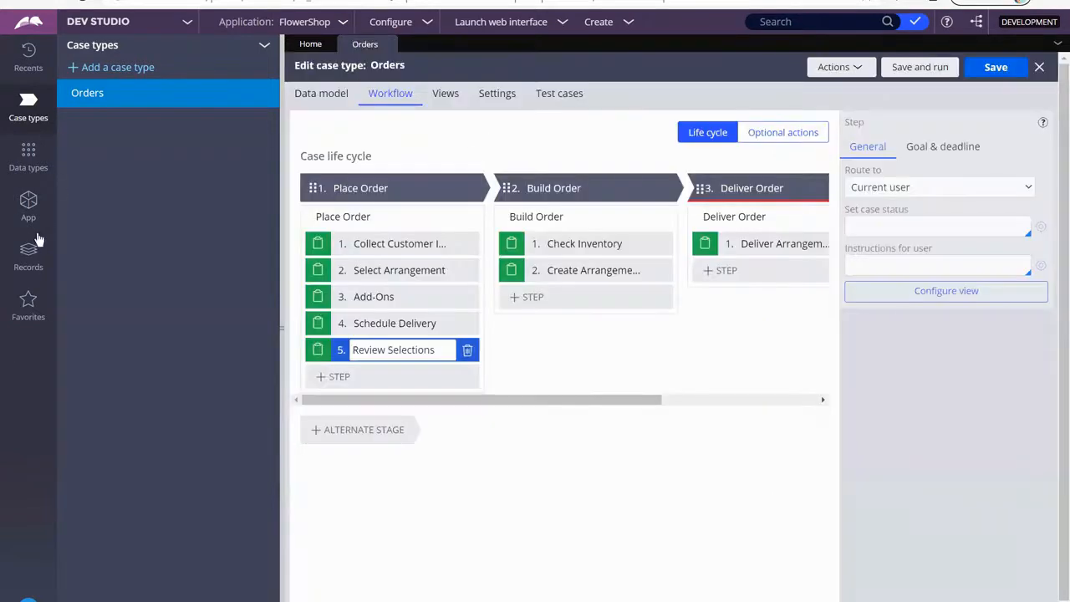
- From the Records explorer under Data Model > Data Transform, start creating a new record
{"action": "left_click", "coordinate": [27, 250]}
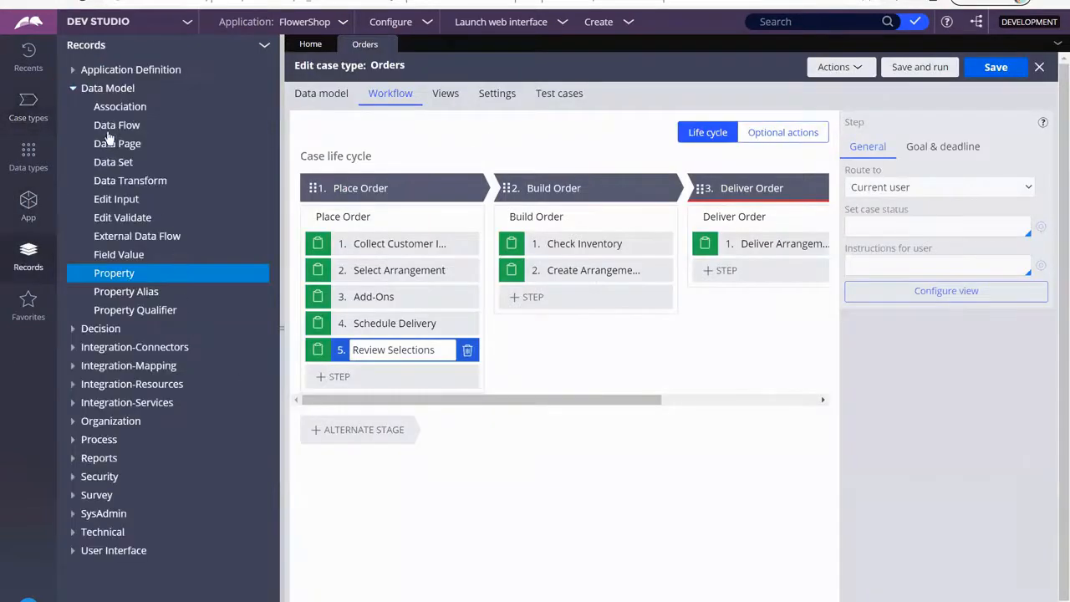
{"action": "left_click", "coordinate": [131, 180]}
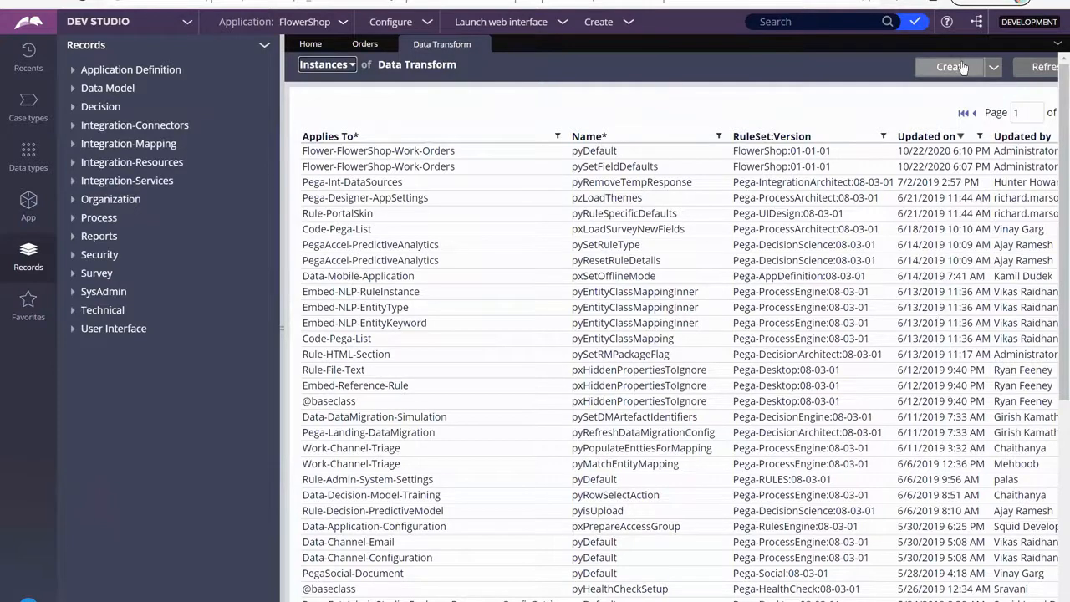
{"action": "left_click", "coordinate": [950, 67]}
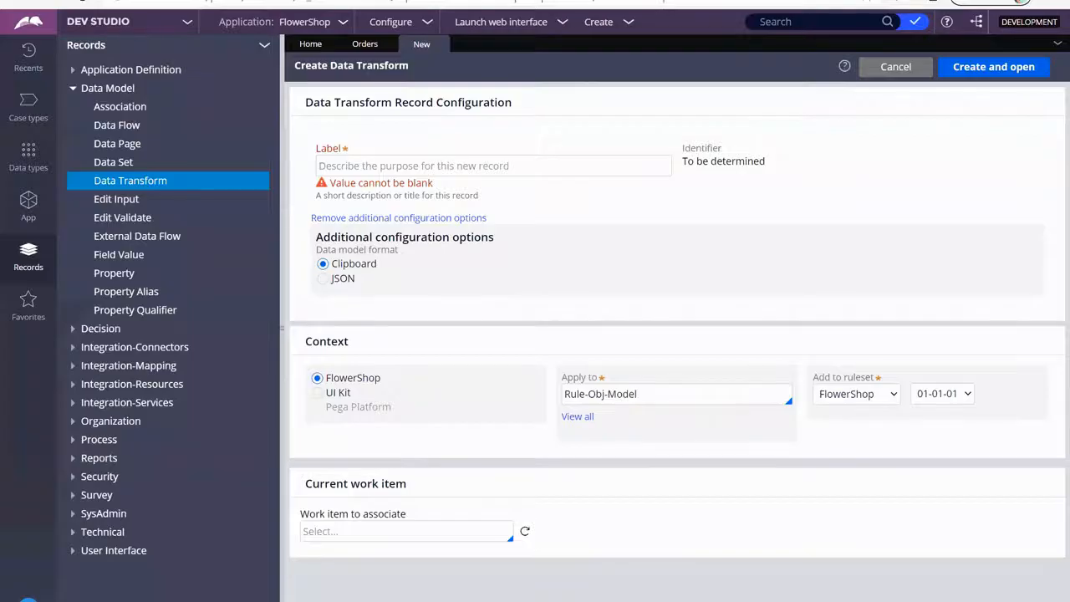
{"action": "mouse_move", "coordinate": [853, 502]}
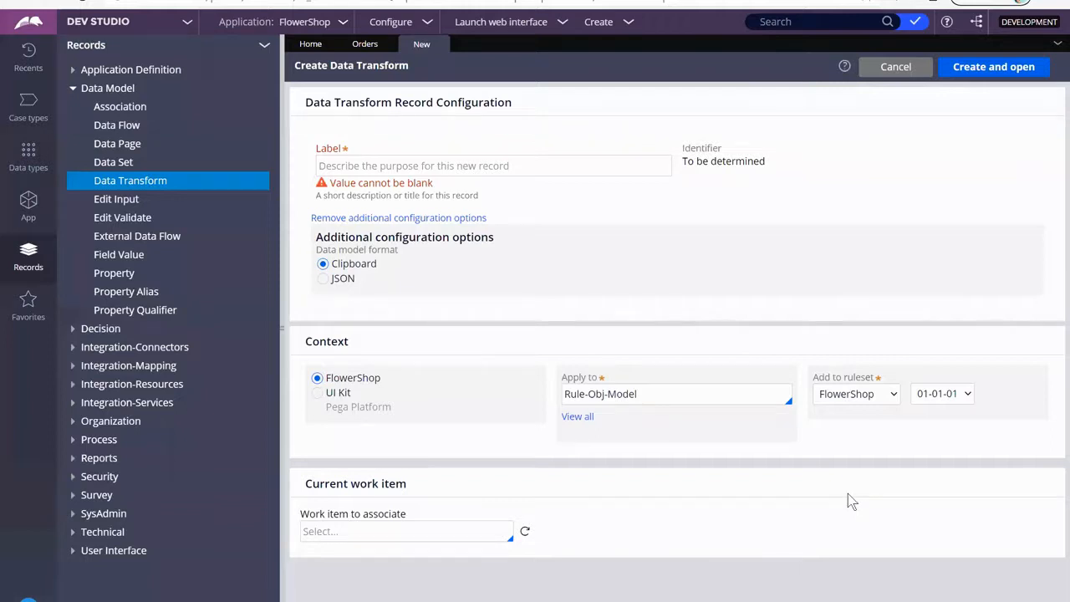
{"action": "mouse_move", "coordinate": [559, 443]}
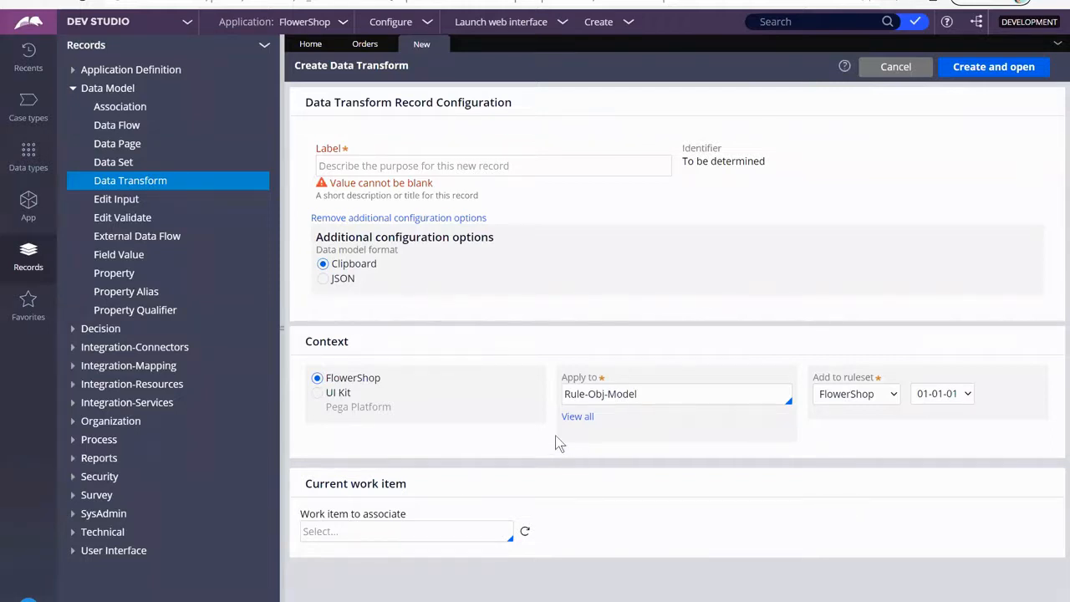
{"action": "mouse_move", "coordinate": [626, 425]}
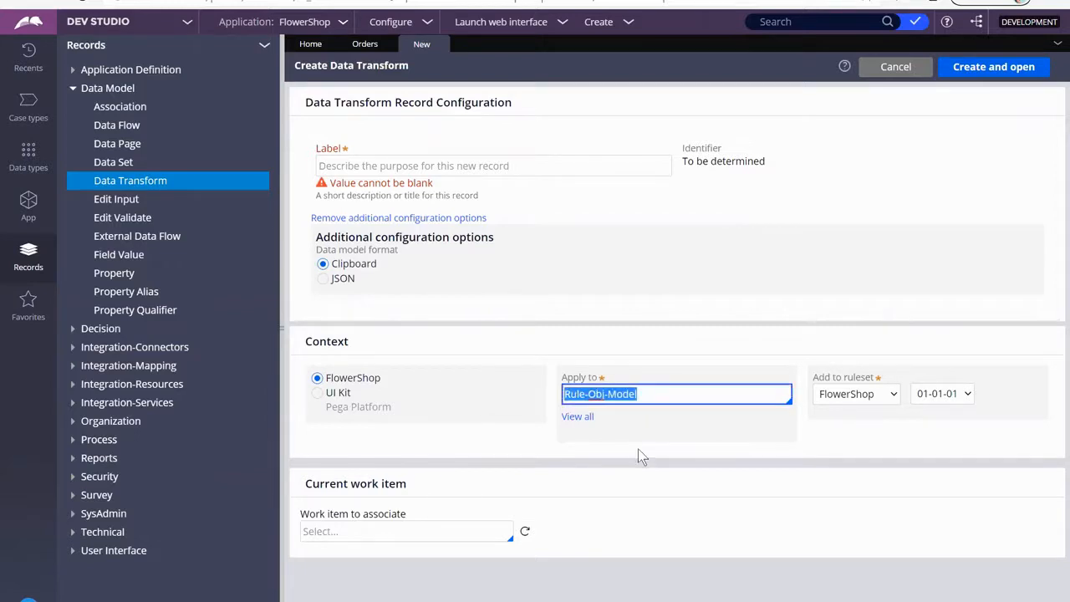
{"action": "mouse_move", "coordinate": [676, 484]}
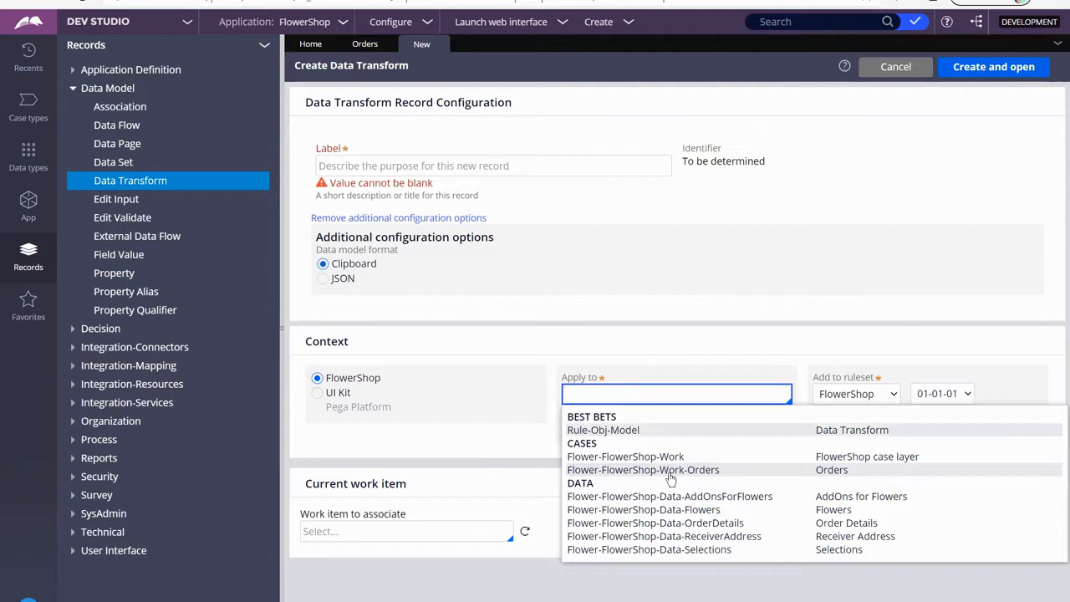
- Apply the record to Flower-FlowerShop-Work-Orders and label it ShowSelections
{"action": "left_click", "coordinate": [642, 468]}
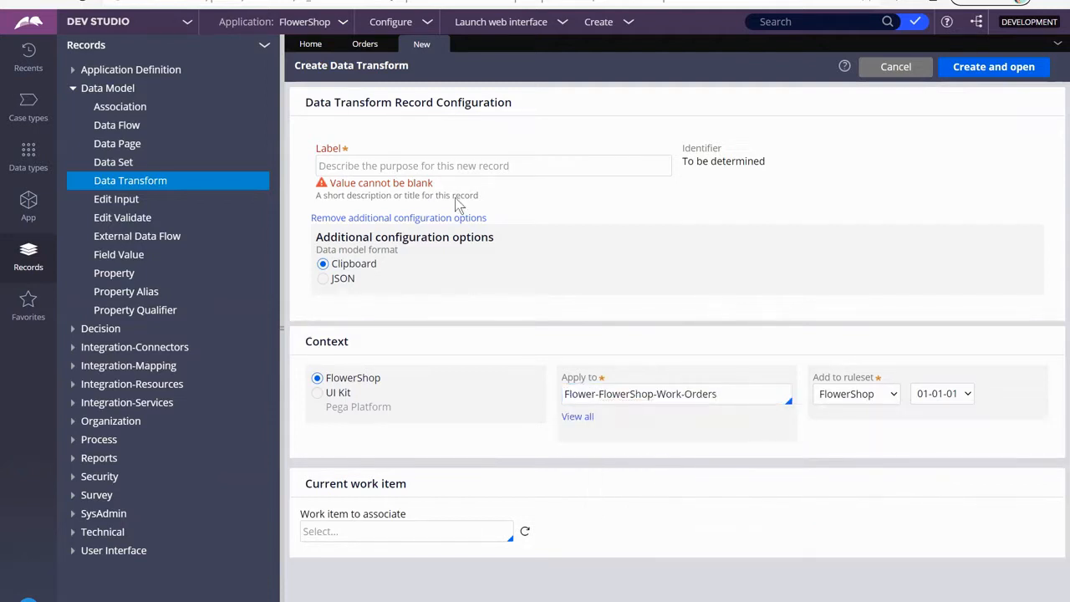
{"action": "left_click", "coordinate": [493, 165]}
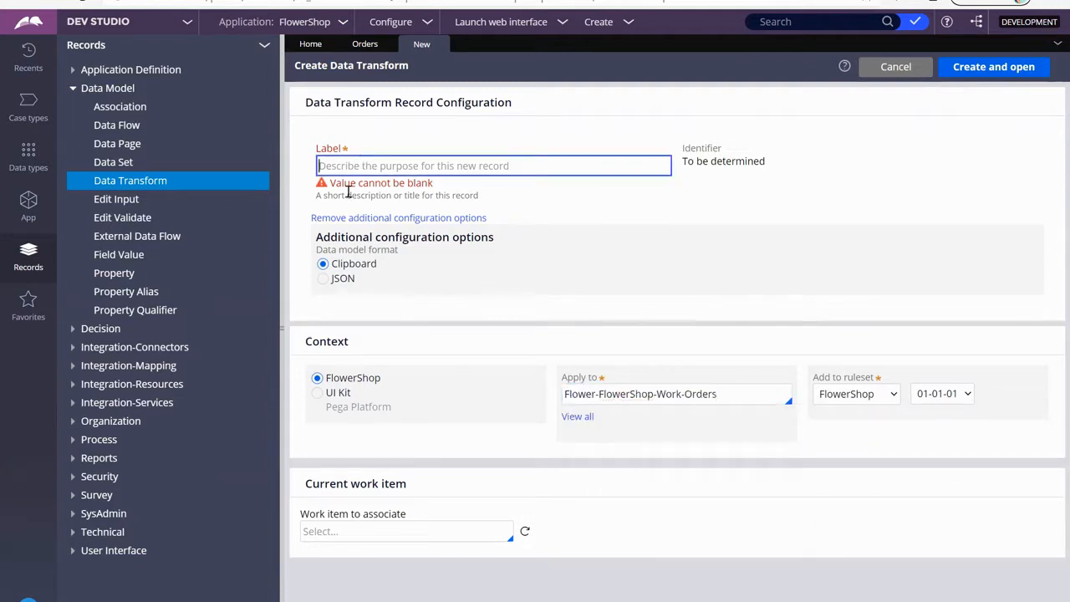
{"action": "type", "text": "ShowSele"}
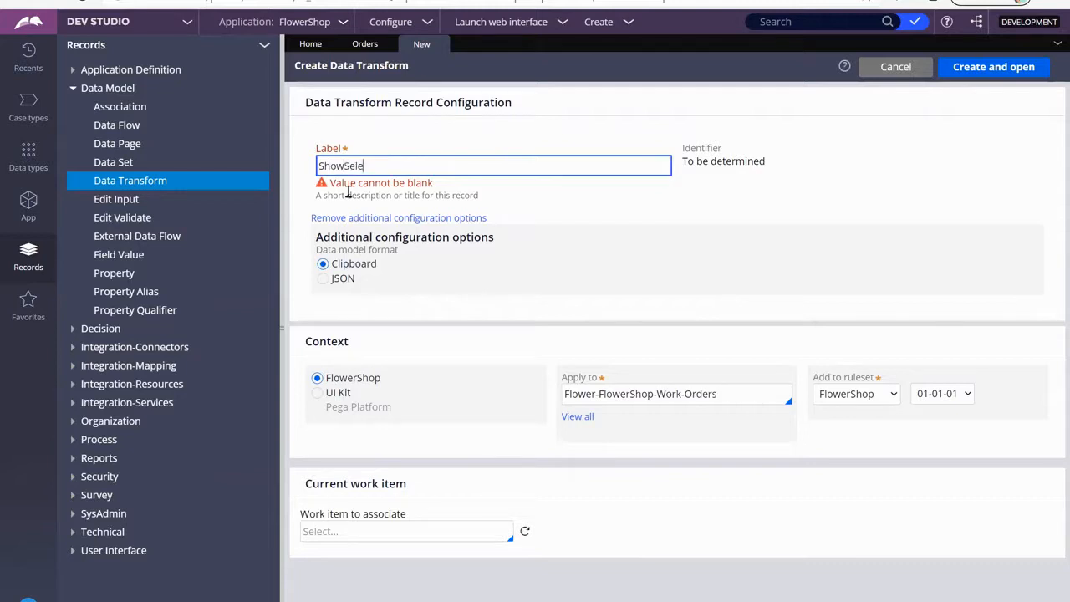
{"action": "type", "text": "ctions"}
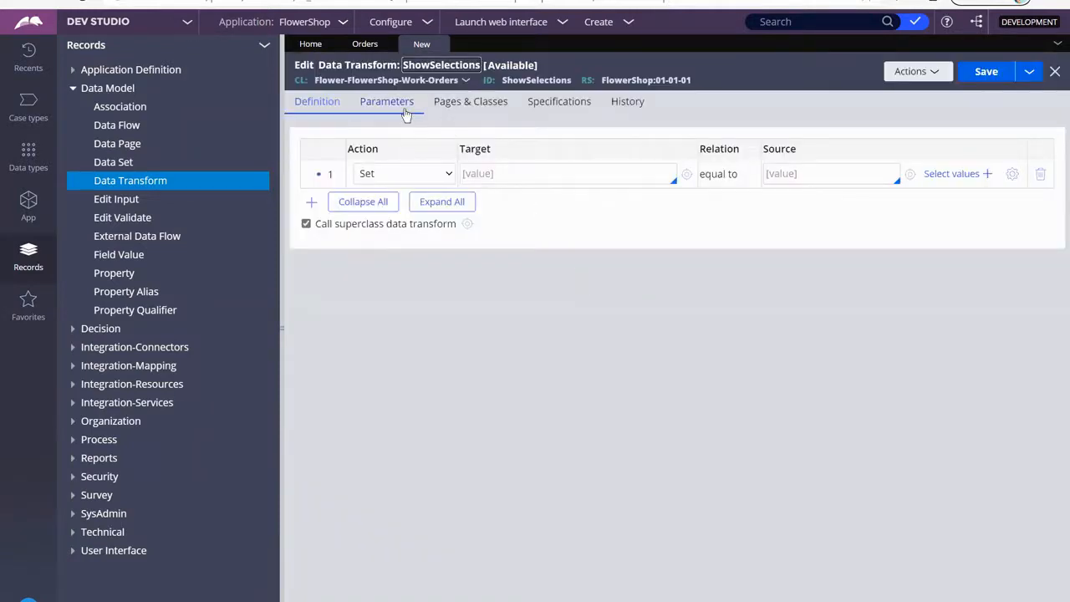
- On Pages & Classes, declare pyWorkPage as a Flower-FlowerShop-Work-Orders page
{"action": "left_click", "coordinate": [470, 102]}
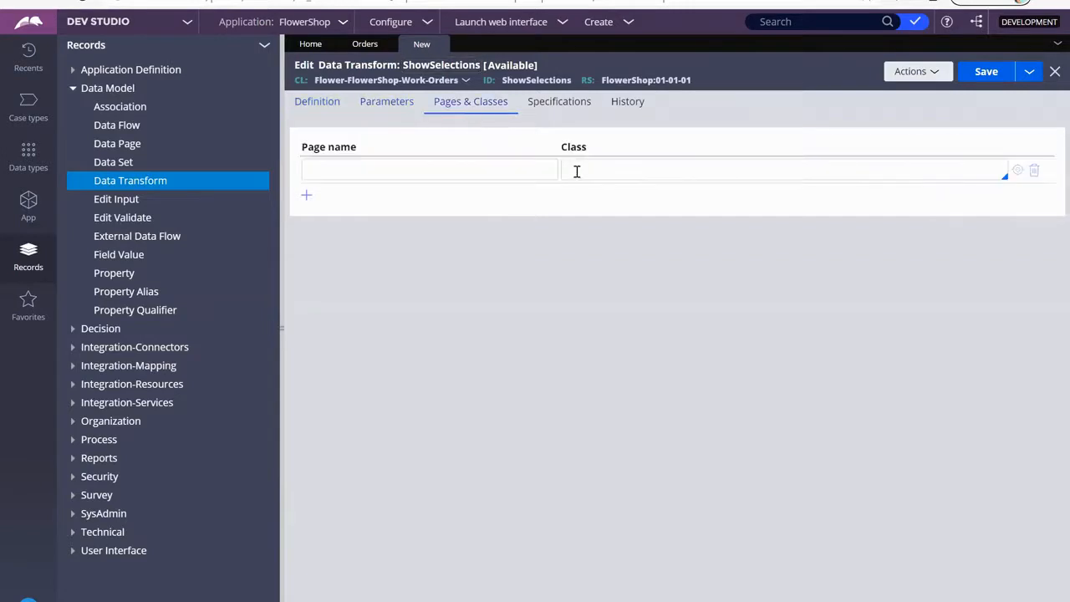
{"action": "type", "text": "flo"}
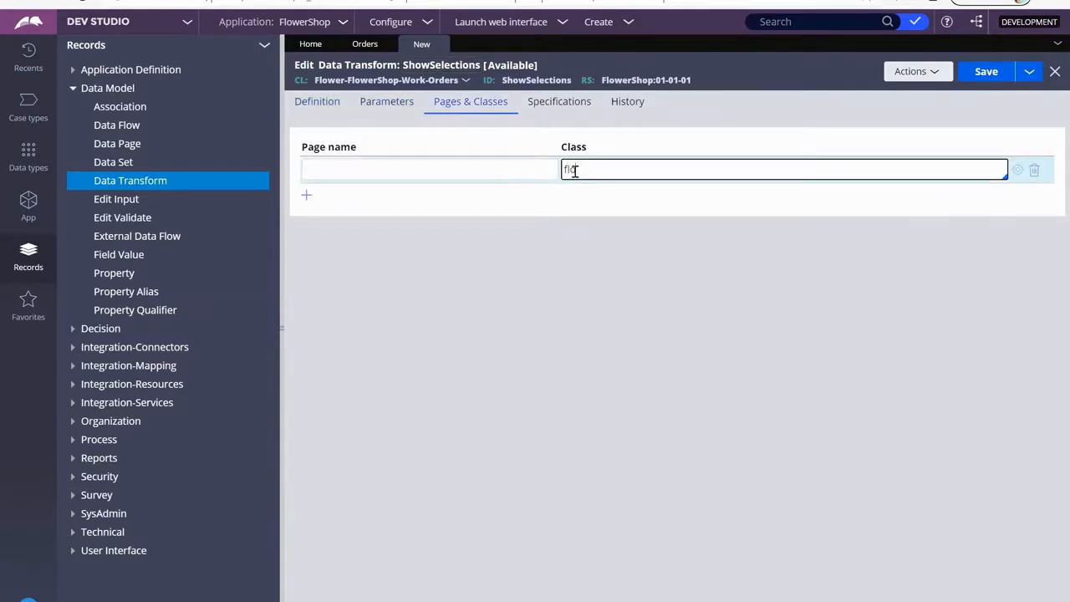
{"action": "type", "text": "ower"}
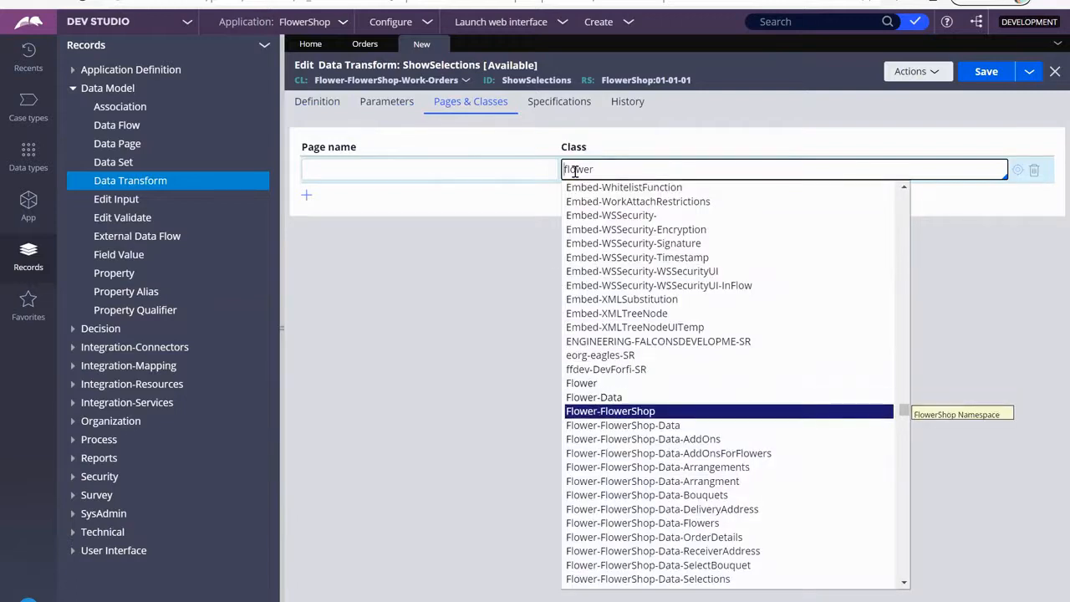
{"action": "scroll", "scroll_direction": "down", "scroll_amount": 3}
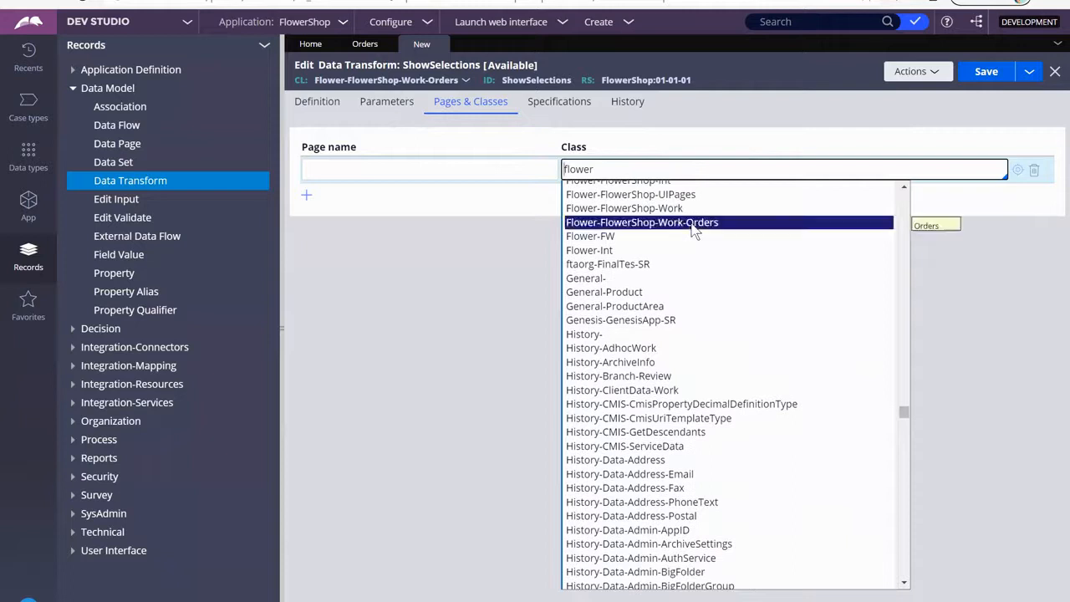
{"action": "left_click", "coordinate": [642, 221]}
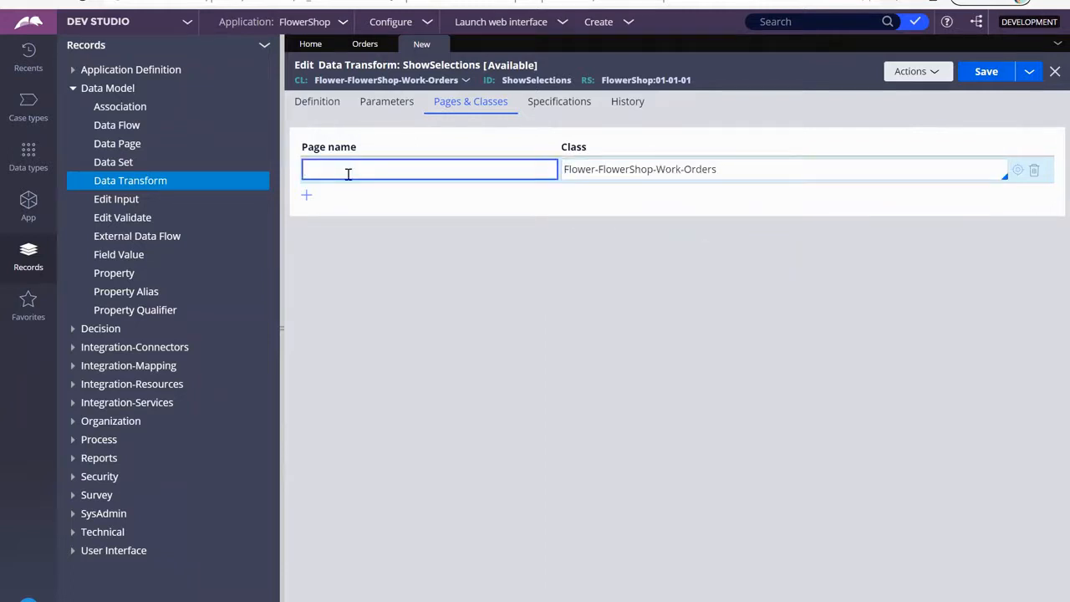
{"action": "type", "text": "pyWork"}
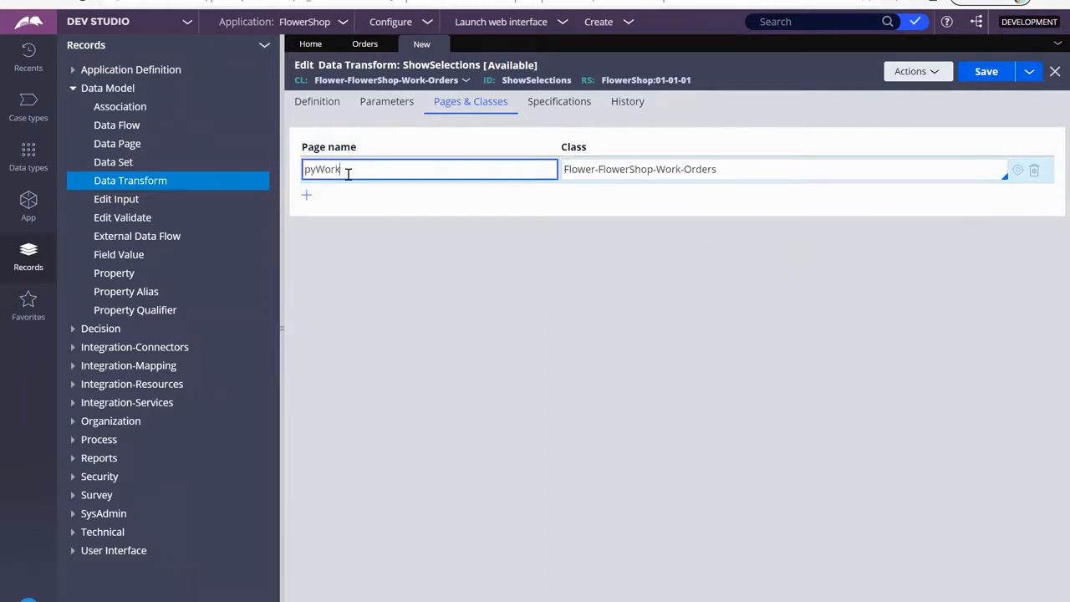
{"action": "type", "text": "Page"}
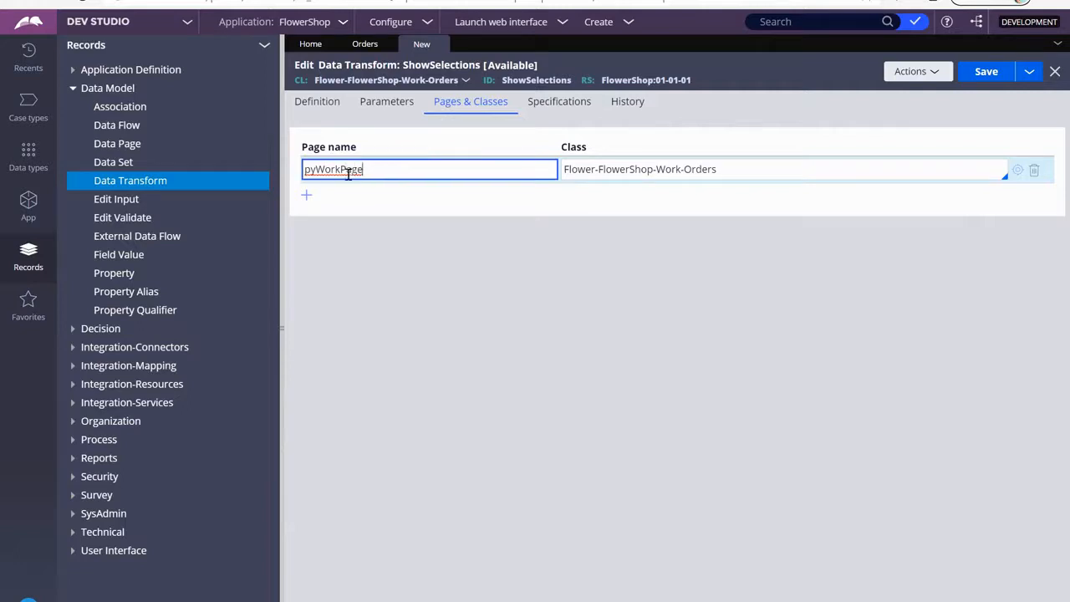
{"action": "left_click", "coordinate": [317, 102]}
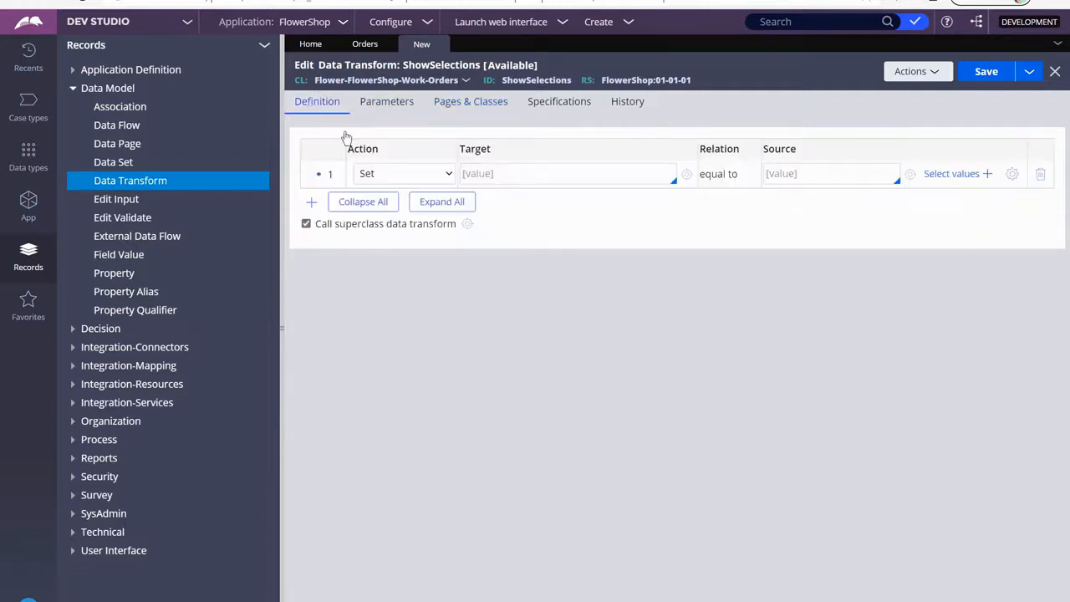
{"action": "mouse_move", "coordinate": [617, 596]}
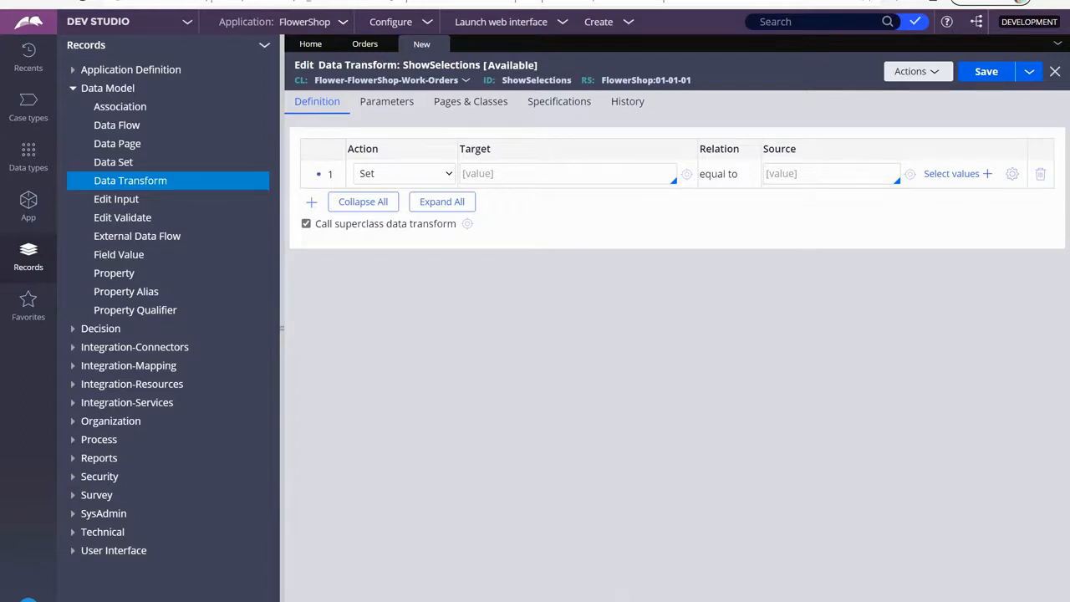
- Make step 1 a For Each Page action and browse the Orders Data Model properties
{"action": "left_click", "coordinate": [405, 172]}
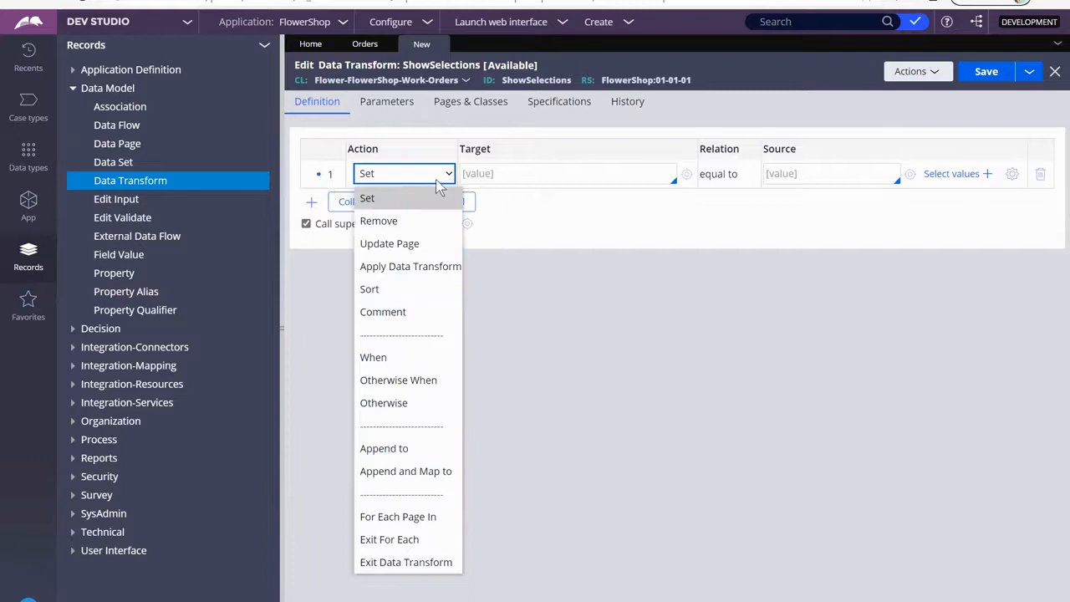
{"action": "left_click", "coordinate": [398, 516]}
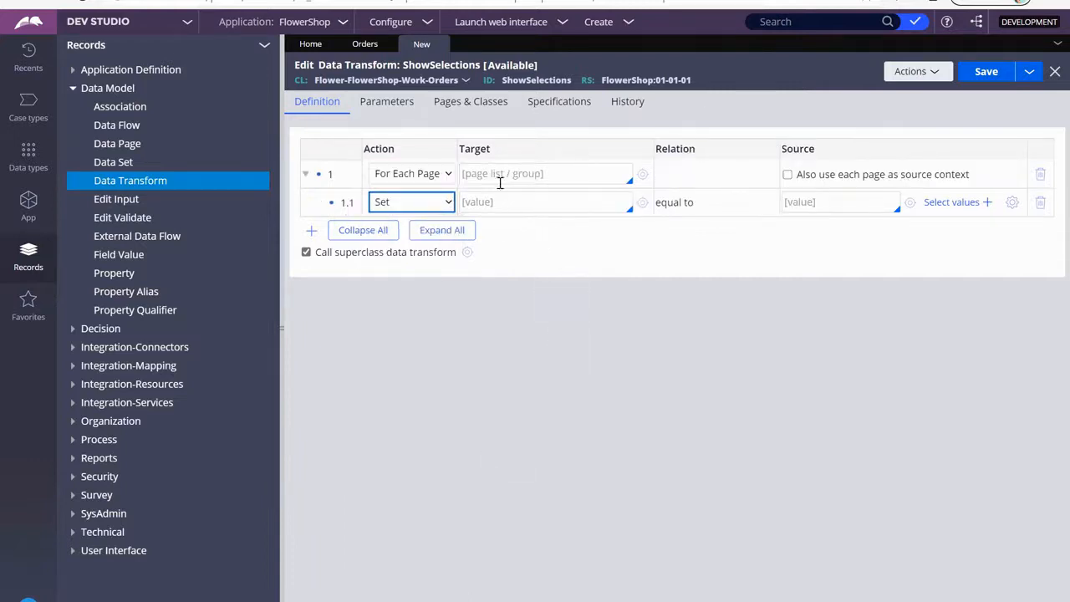
{"action": "left_click", "coordinate": [545, 172]}
{"action": "type", "text": "."}
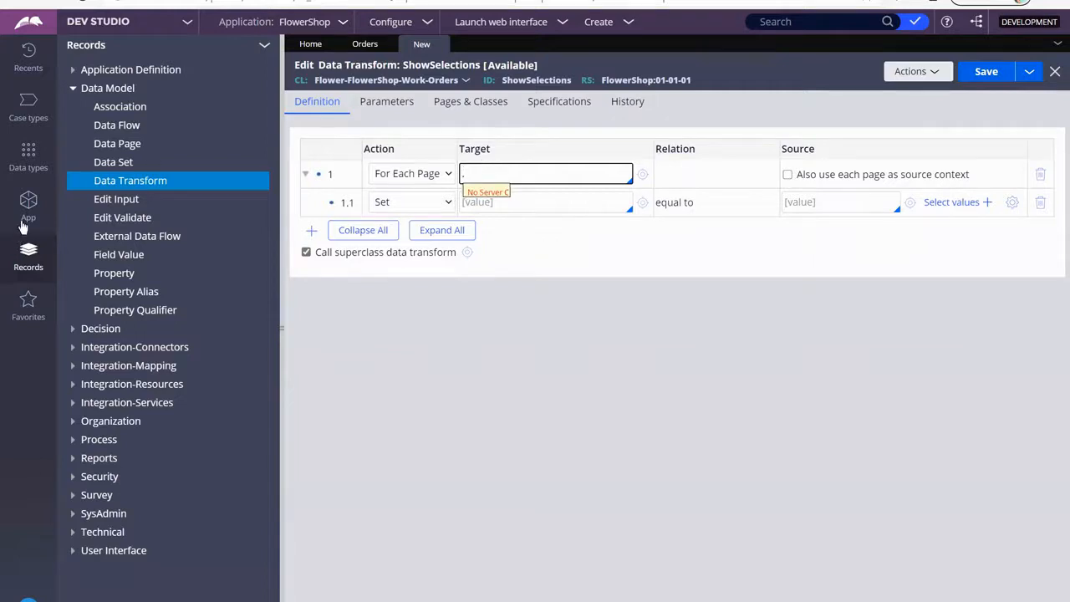
{"action": "left_click", "coordinate": [28, 204]}
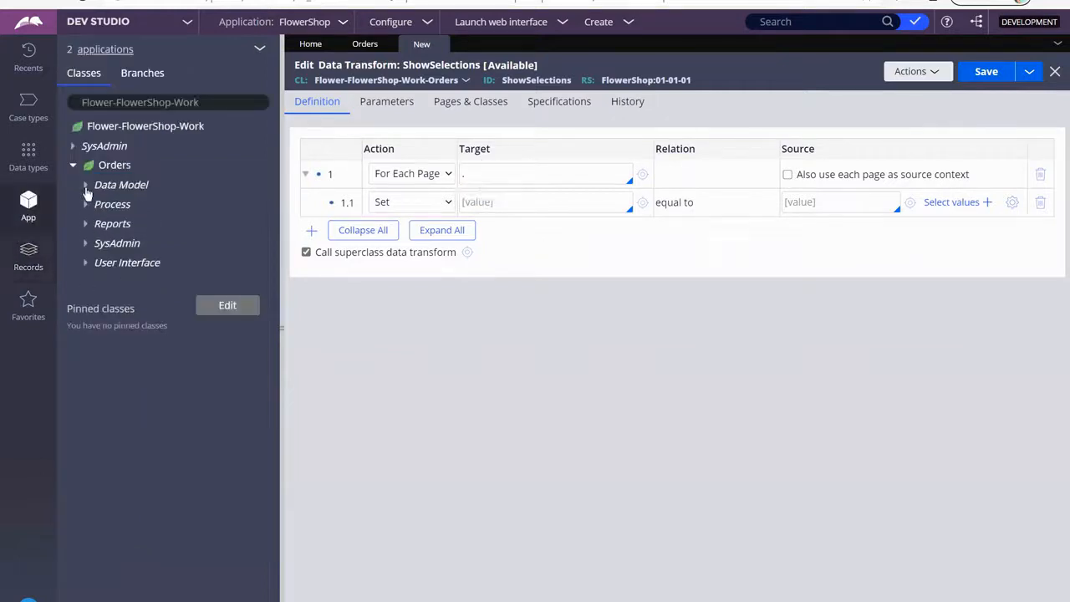
{"action": "left_click", "coordinate": [84, 183]}
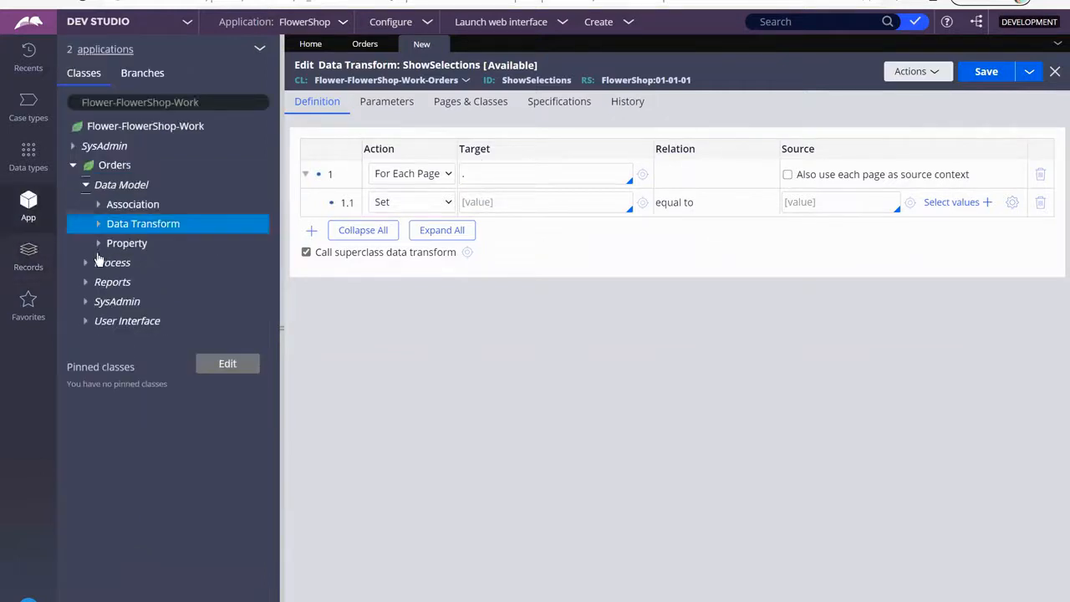
{"action": "left_click", "coordinate": [97, 242]}
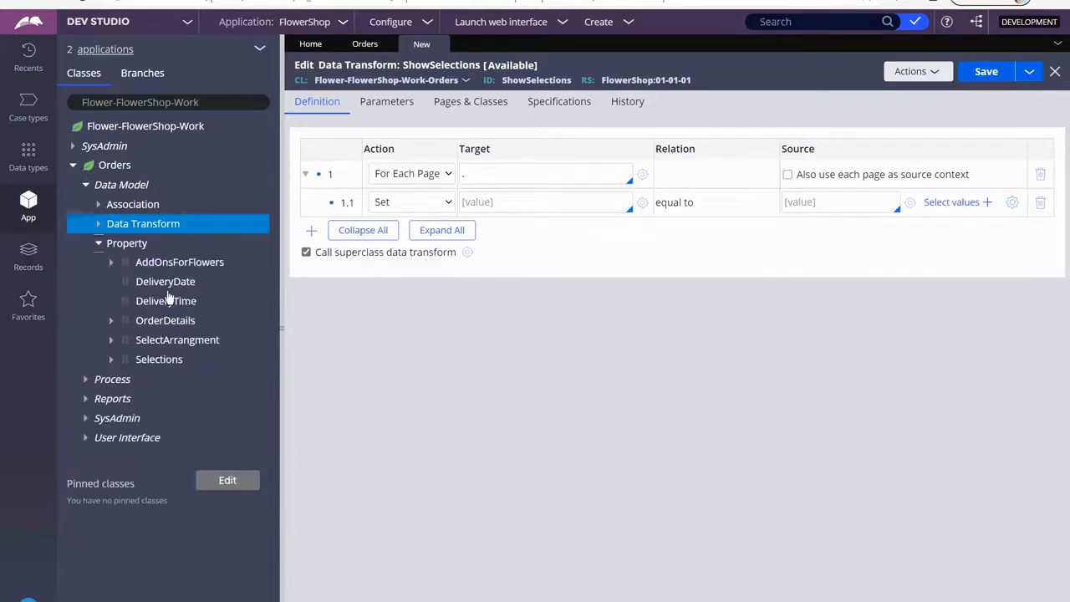
{"action": "mouse_move", "coordinate": [230, 343]}
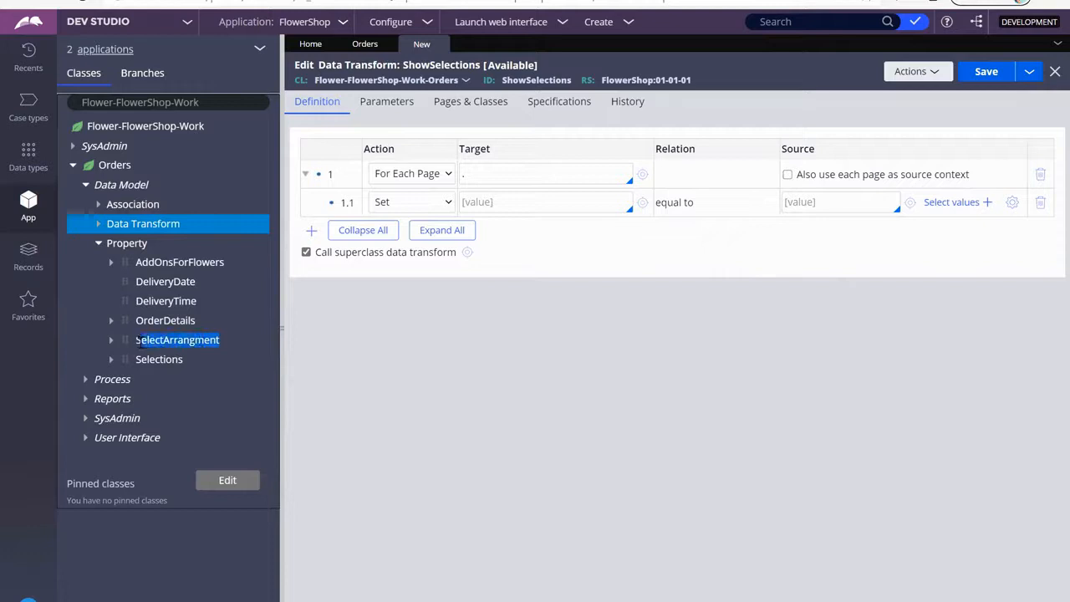
- Set the loop target to .SelectArrangment and also use each page as source context
{"action": "right_click", "coordinate": [178, 339]}
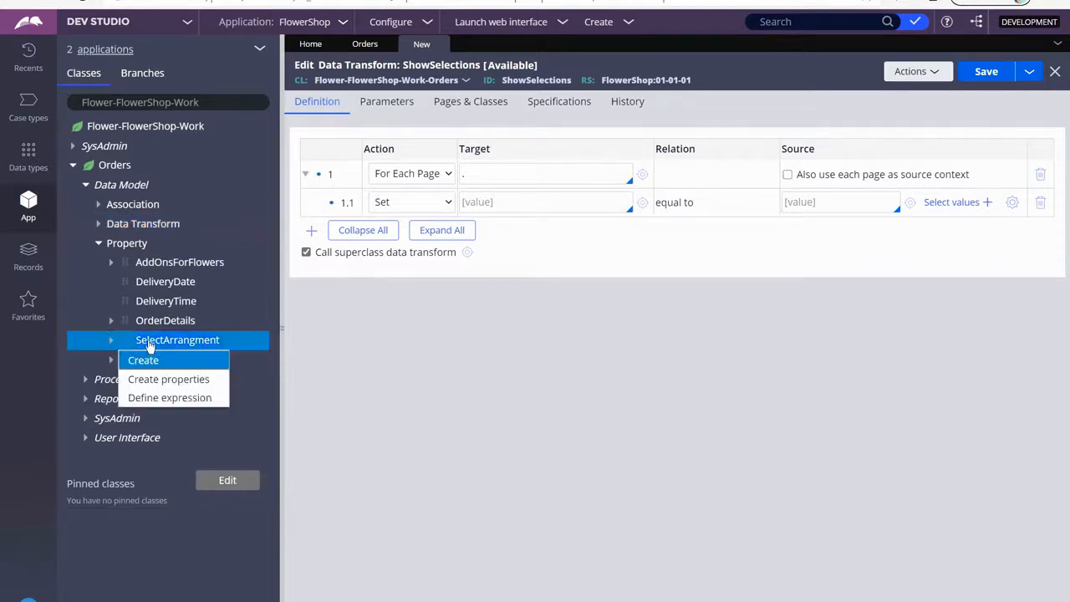
{"action": "left_click", "coordinate": [144, 359]}
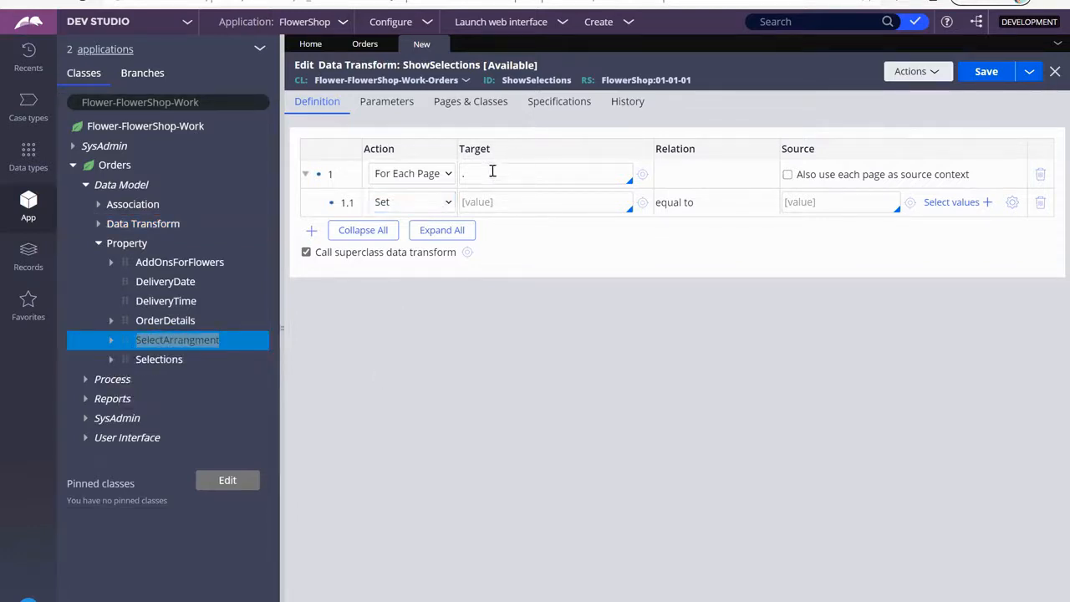
{"action": "type", "text": ".SelectArra"}
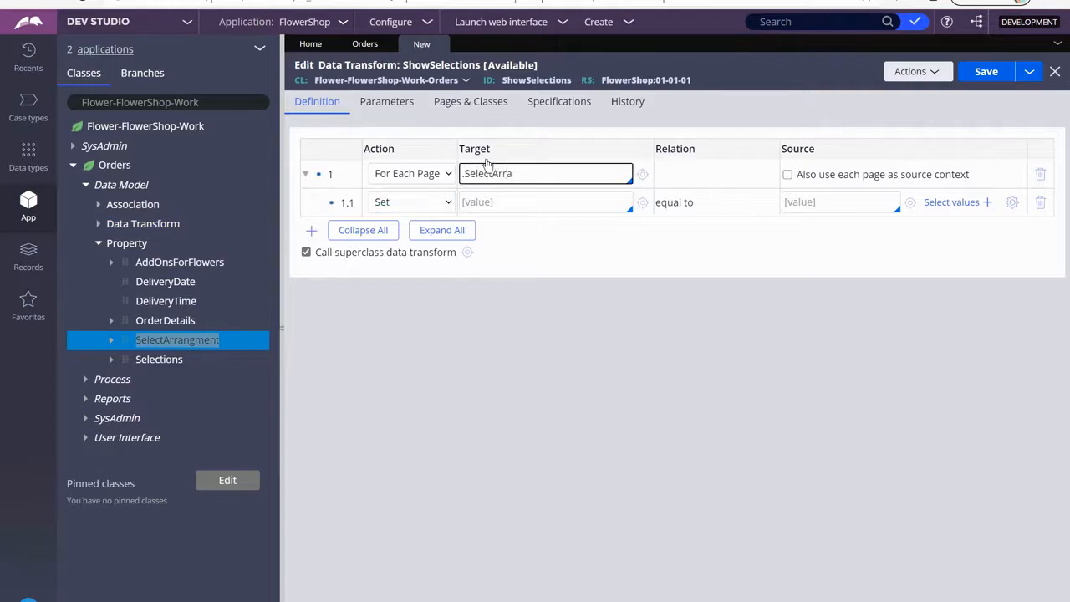
{"action": "type", "text": "ngment"}
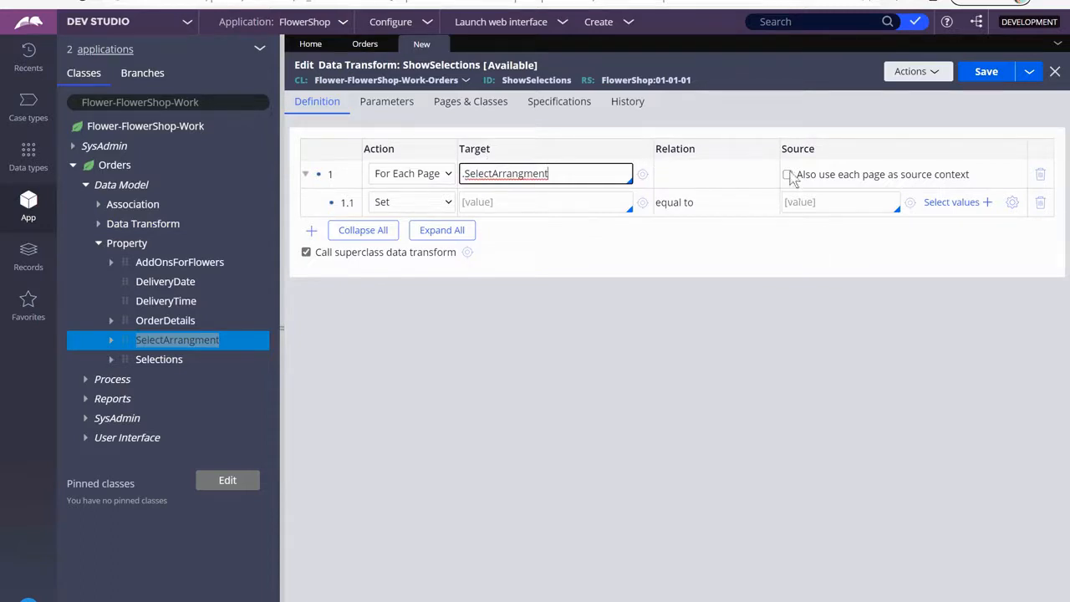
{"action": "left_click", "coordinate": [786, 174]}
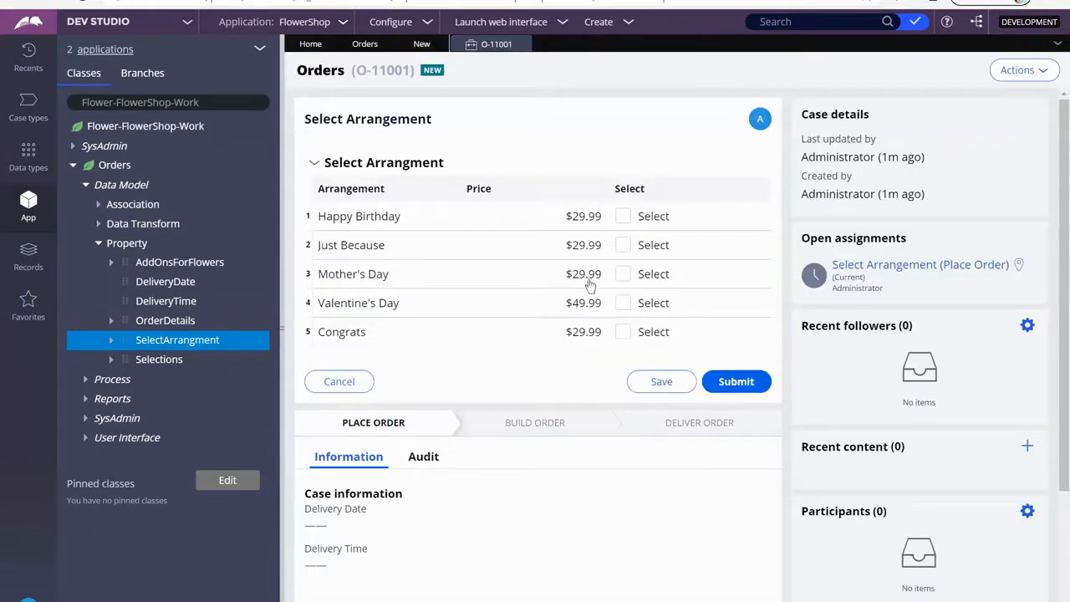
{"action": "mouse_move", "coordinate": [372, 209]}
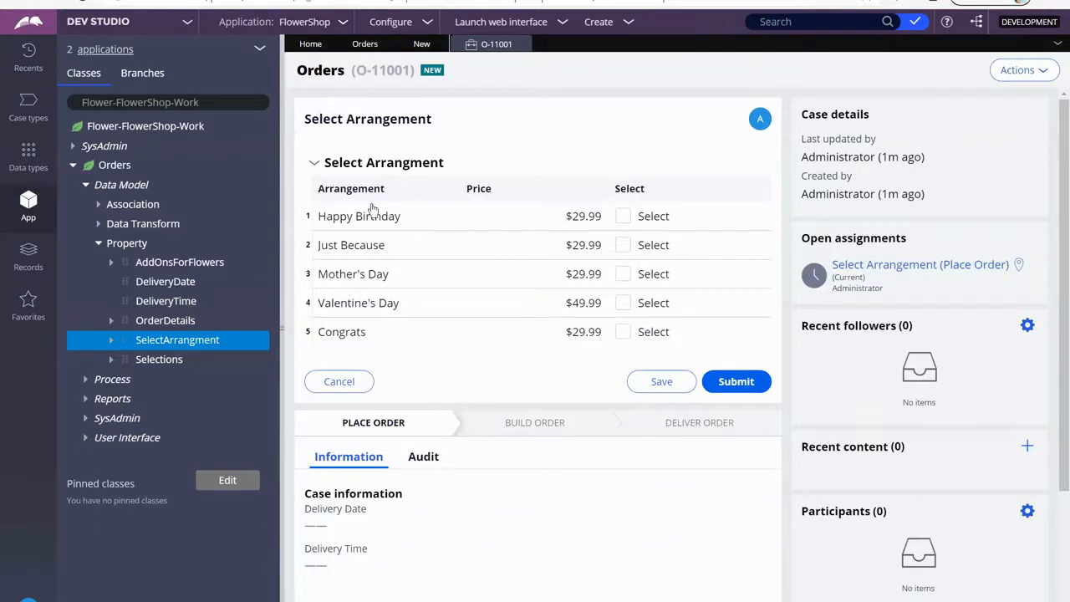
- Tick Just Because as the chosen arrangement in test case O-11001
{"action": "left_click", "coordinate": [623, 244]}
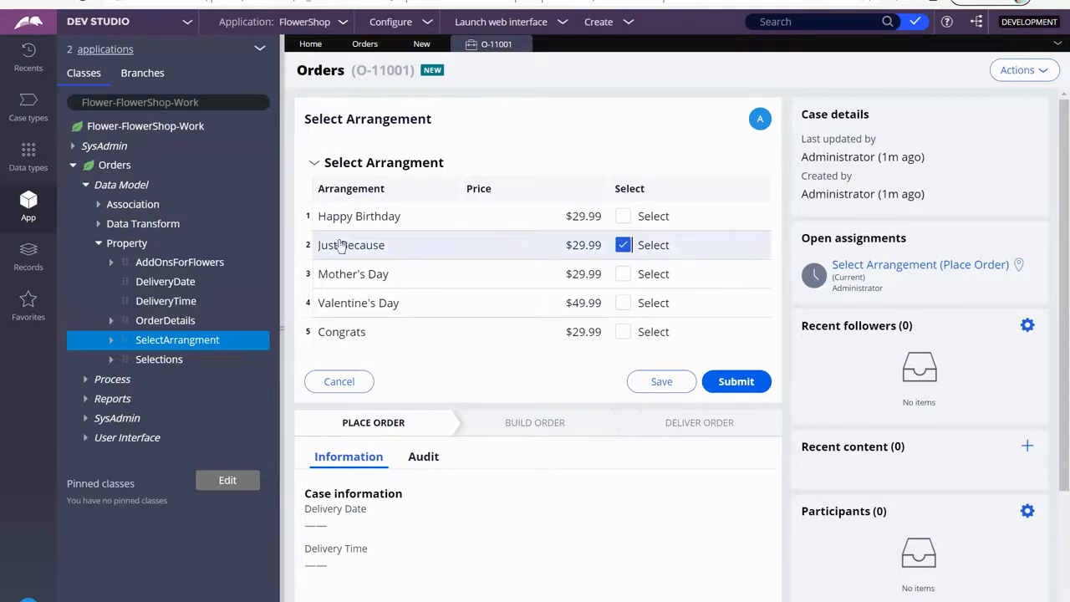
{"action": "mouse_move", "coordinate": [726, 291]}
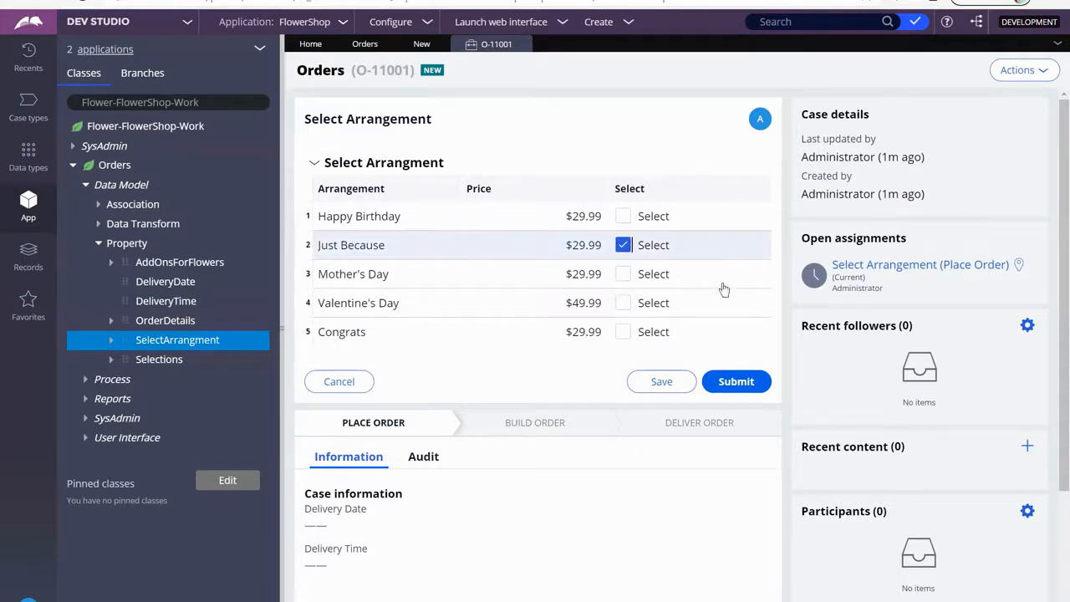
{"action": "mouse_move", "coordinate": [422, 44]}
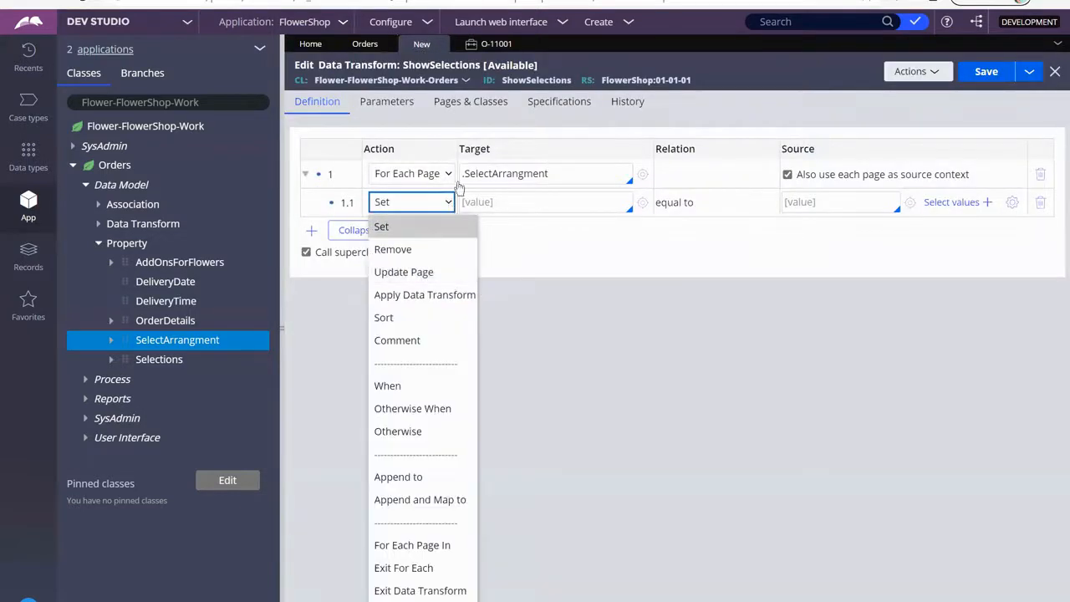
- Make step 1.1 a When with condition .Select=="true" above the nested Set 1.1.1
{"action": "left_click", "coordinate": [388, 385]}
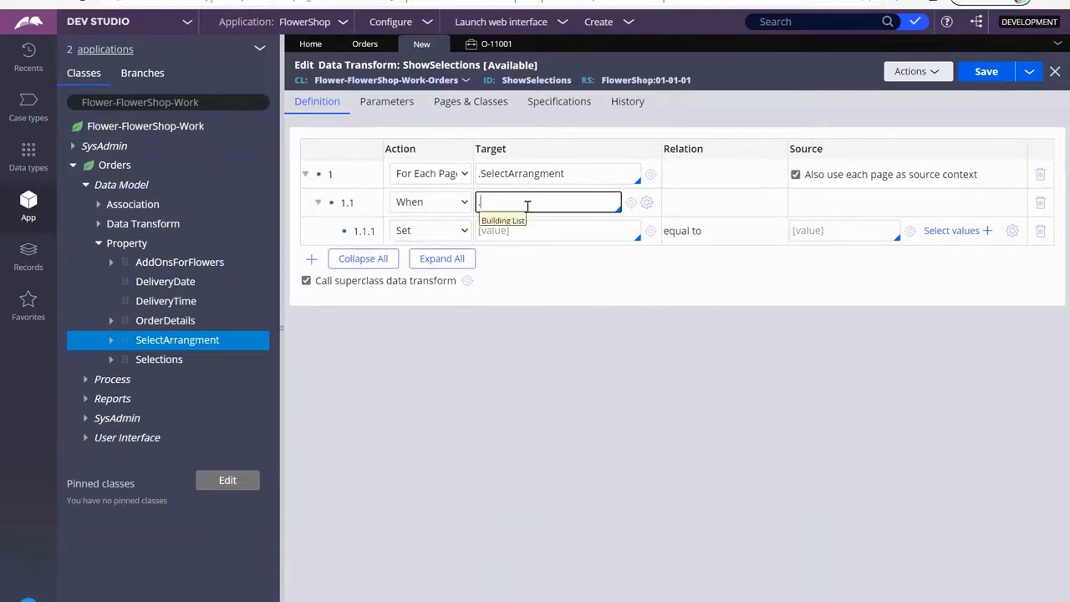
{"action": "type", "text": "Select=="}
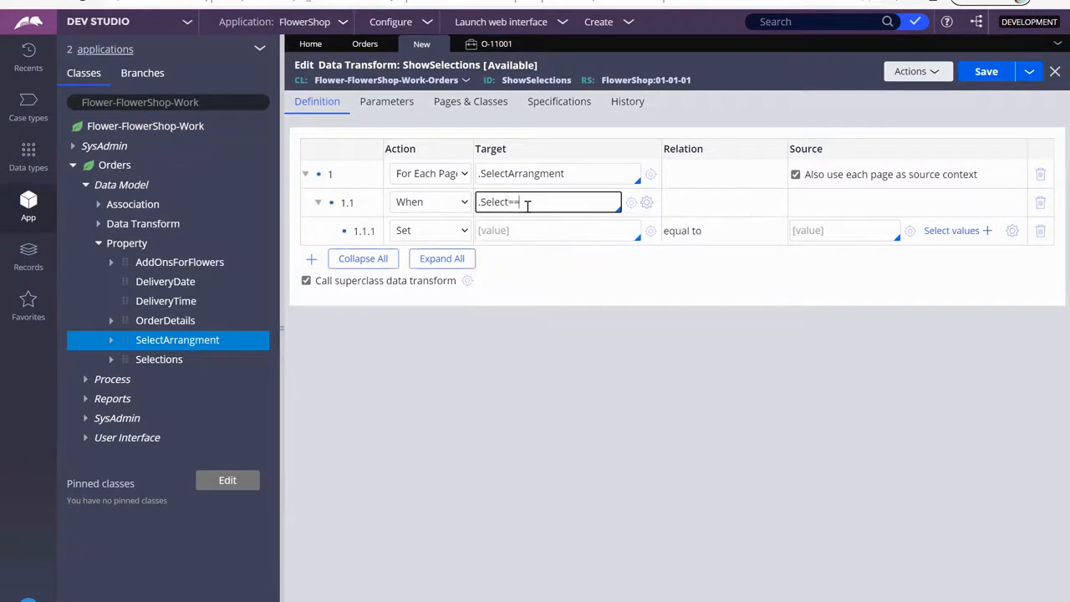
{"action": "type", "text": "\"true"}
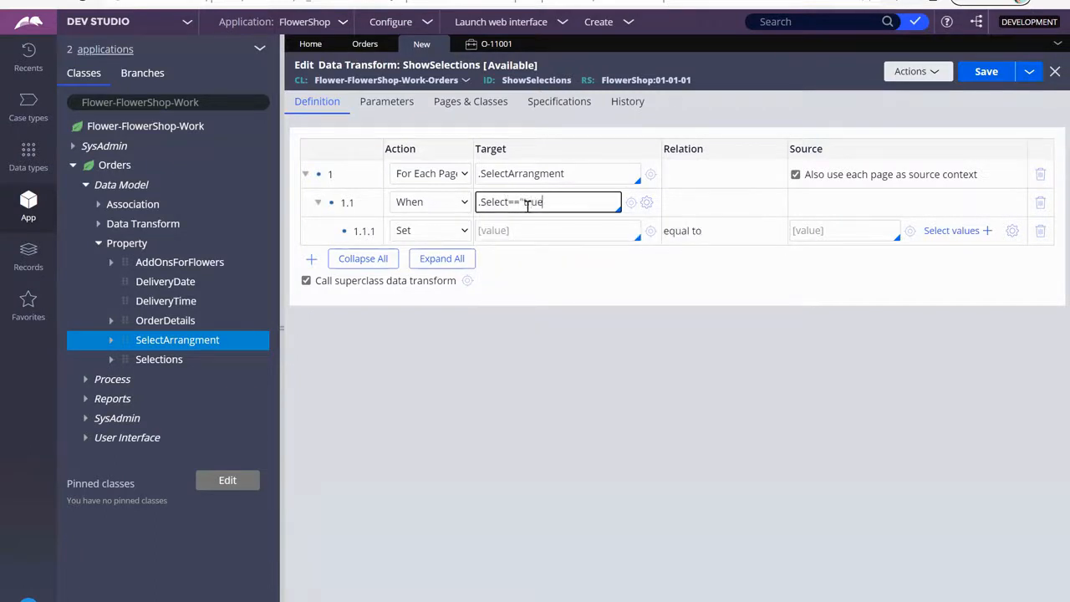
{"action": "type", "text": "\""}
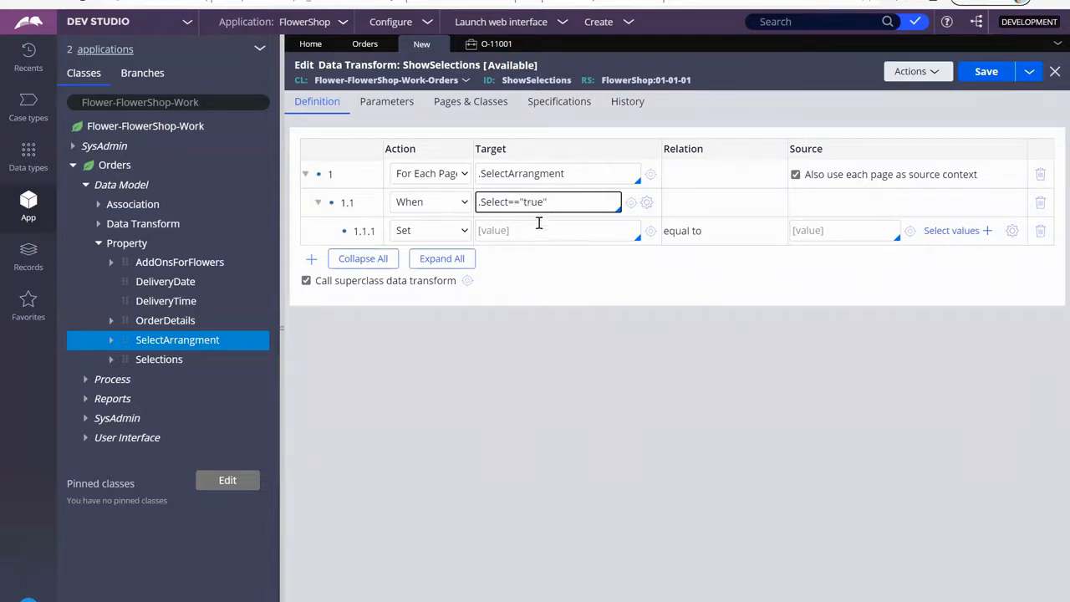
{"action": "left_click", "coordinate": [557, 231]}
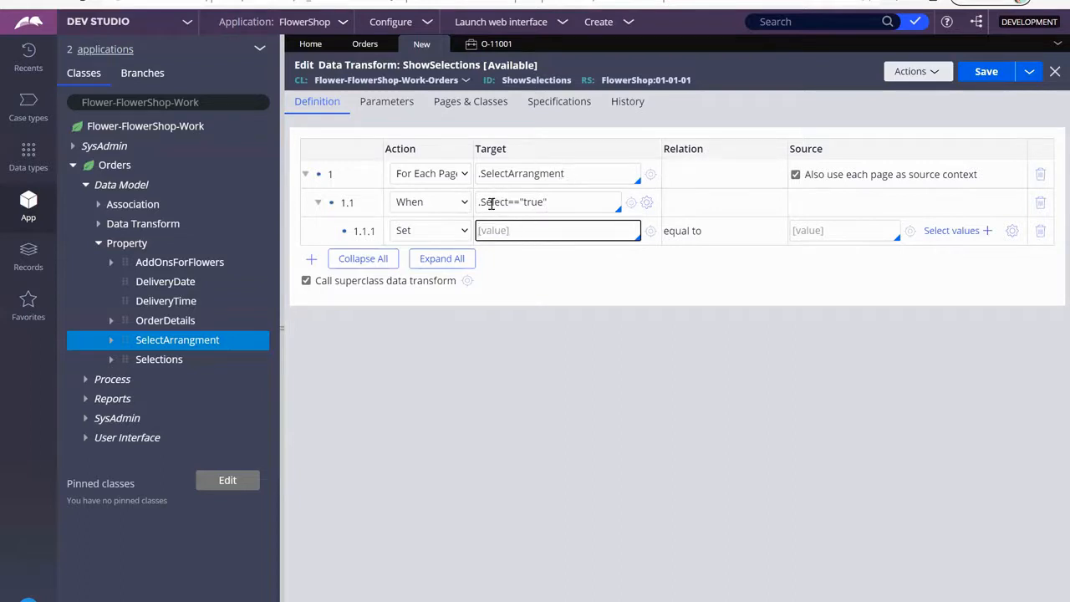
{"action": "mouse_move", "coordinate": [492, 216]}
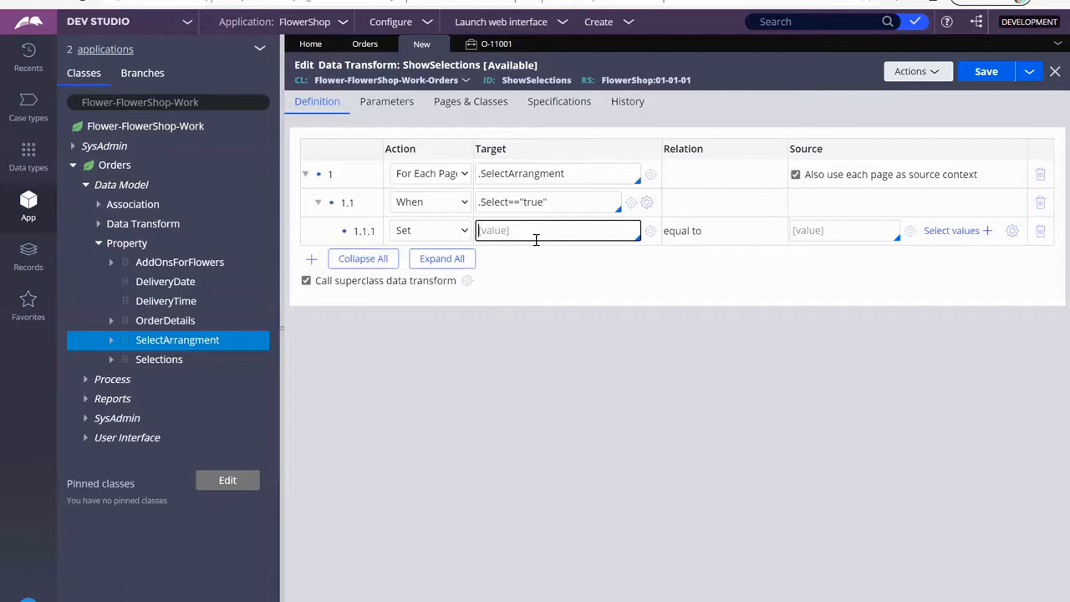
- Target step 1.1.1 at pyWorkPage.Selections.SelectedArrangement
{"action": "type", "text": "pyWo"}
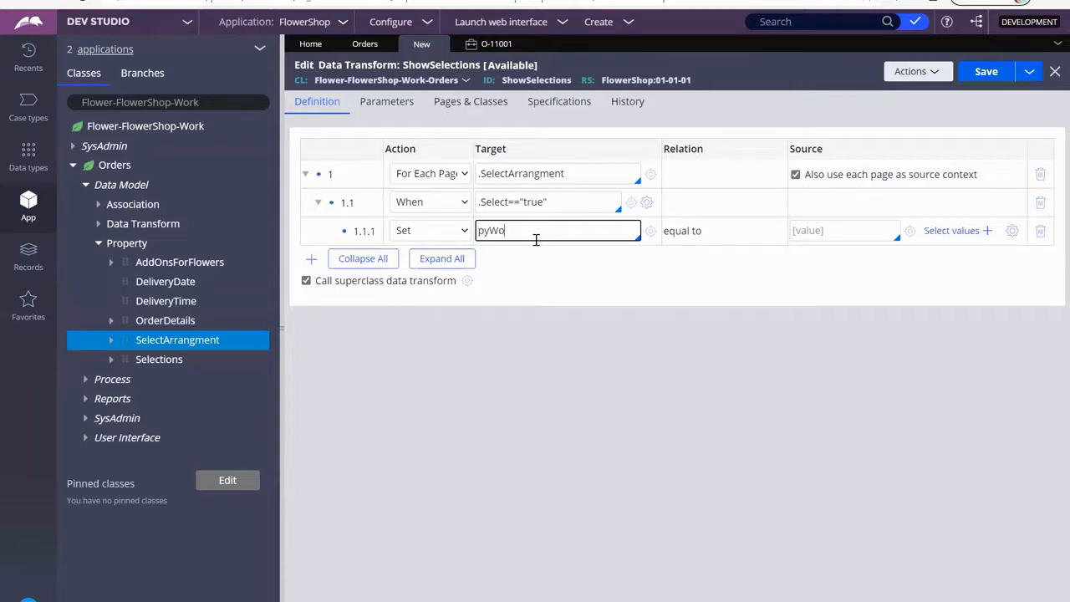
{"action": "type", "text": "rkPage."}
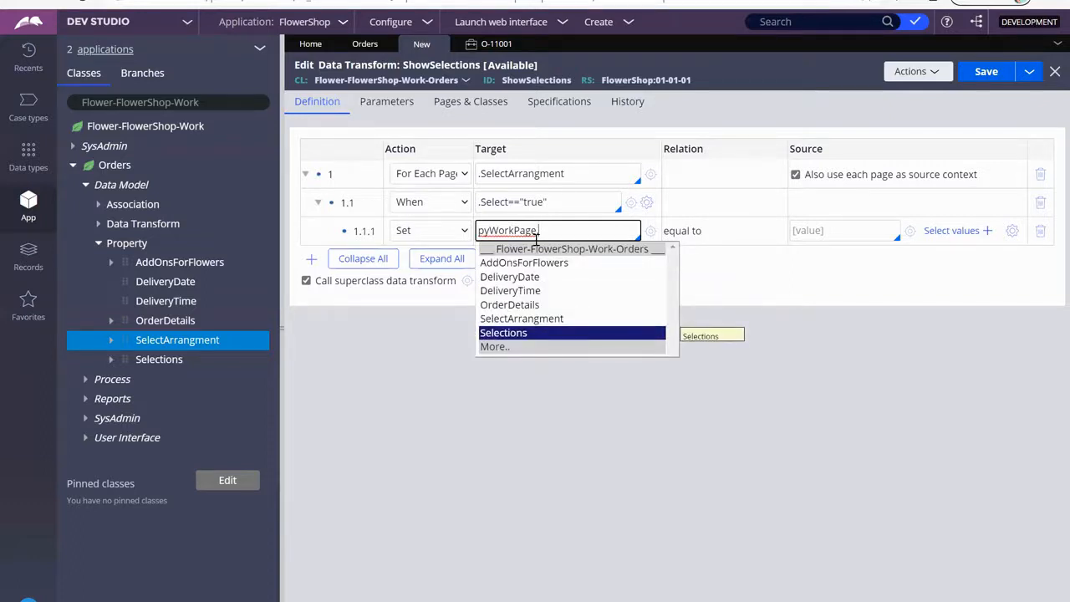
{"action": "left_click", "coordinate": [502, 331]}
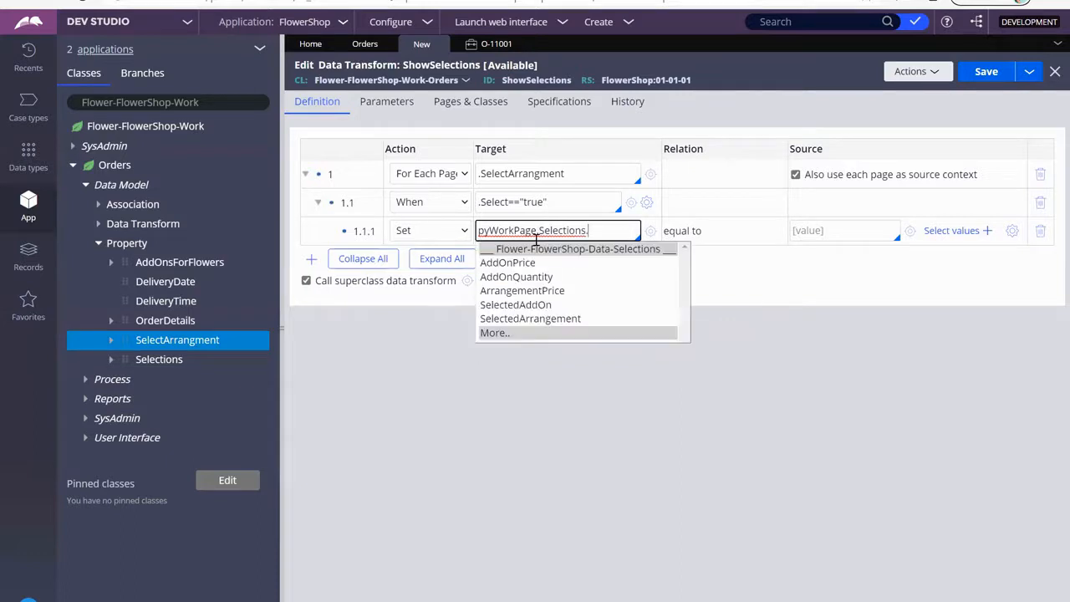
{"action": "mouse_move", "coordinate": [515, 304]}
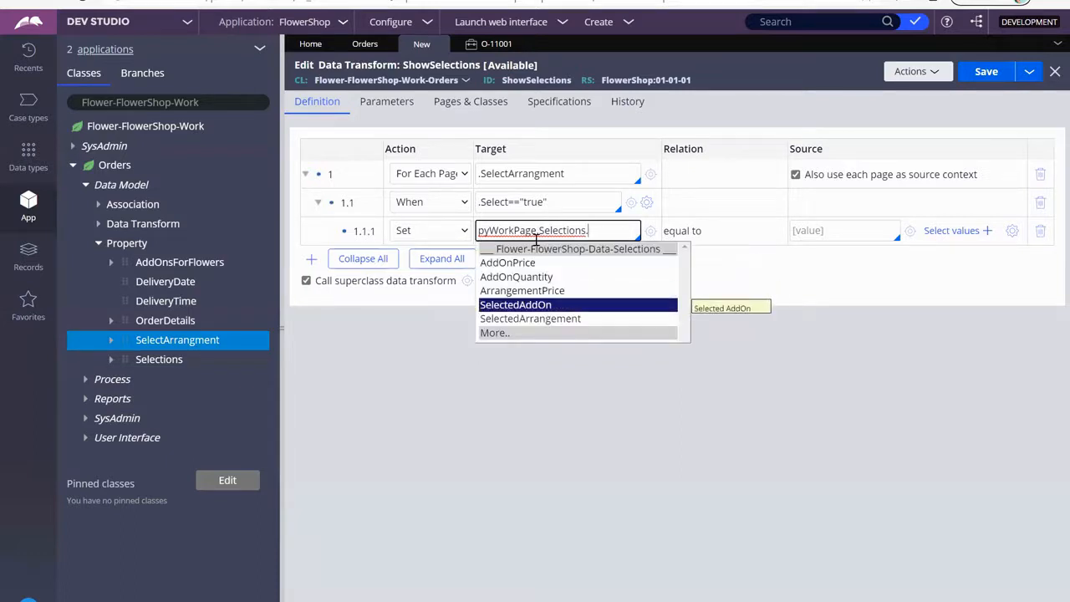
{"action": "left_click", "coordinate": [530, 317]}
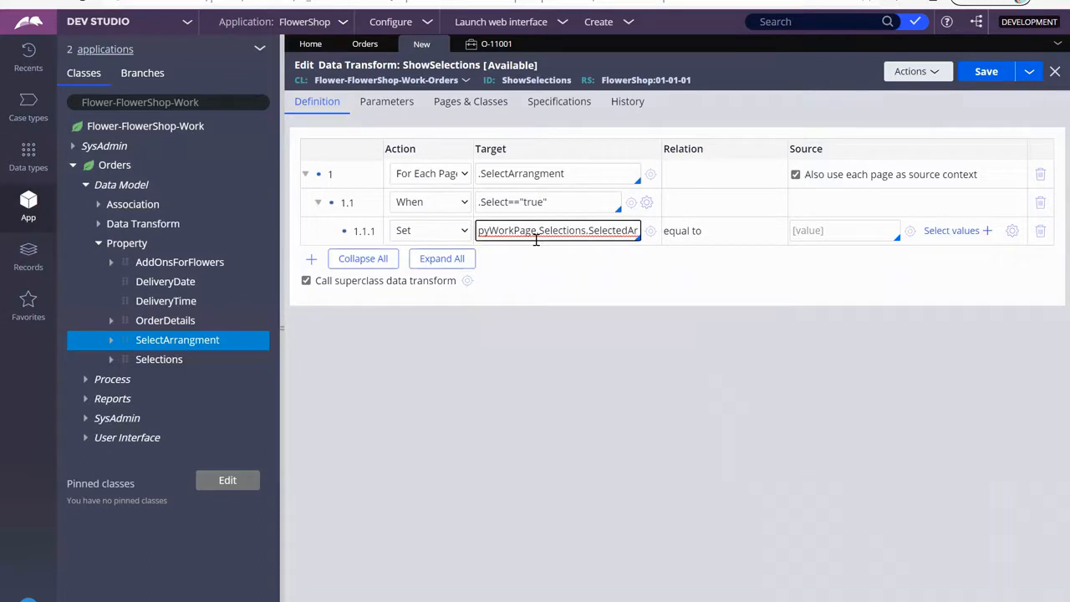
- Source step 1.1.1 from .Arrangement and add a second Set step 1.1.2
{"action": "left_click", "coordinate": [840, 230]}
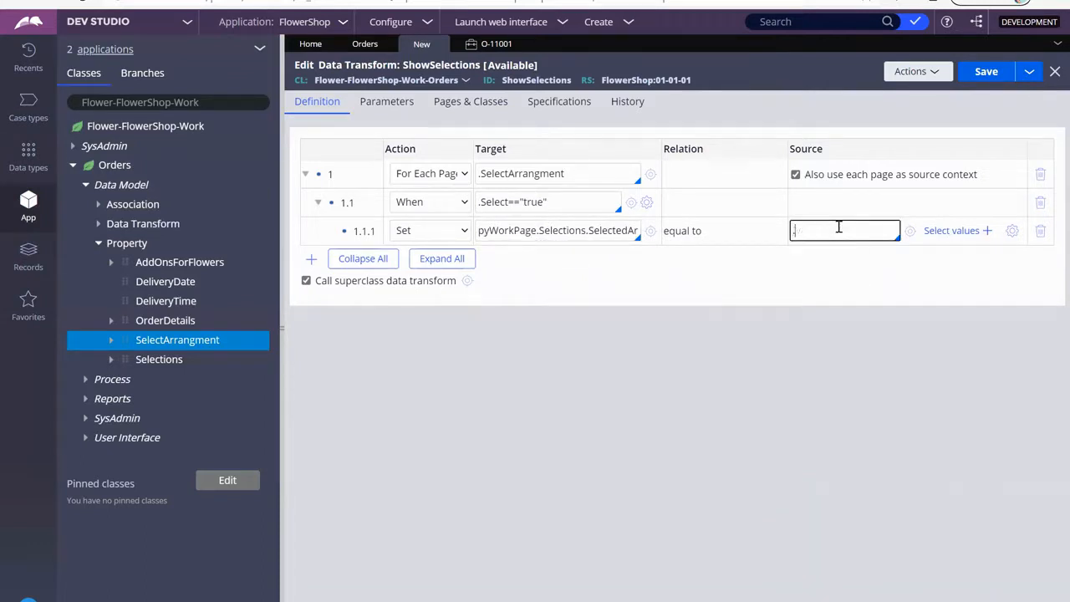
{"action": "left_click", "coordinate": [840, 230]}
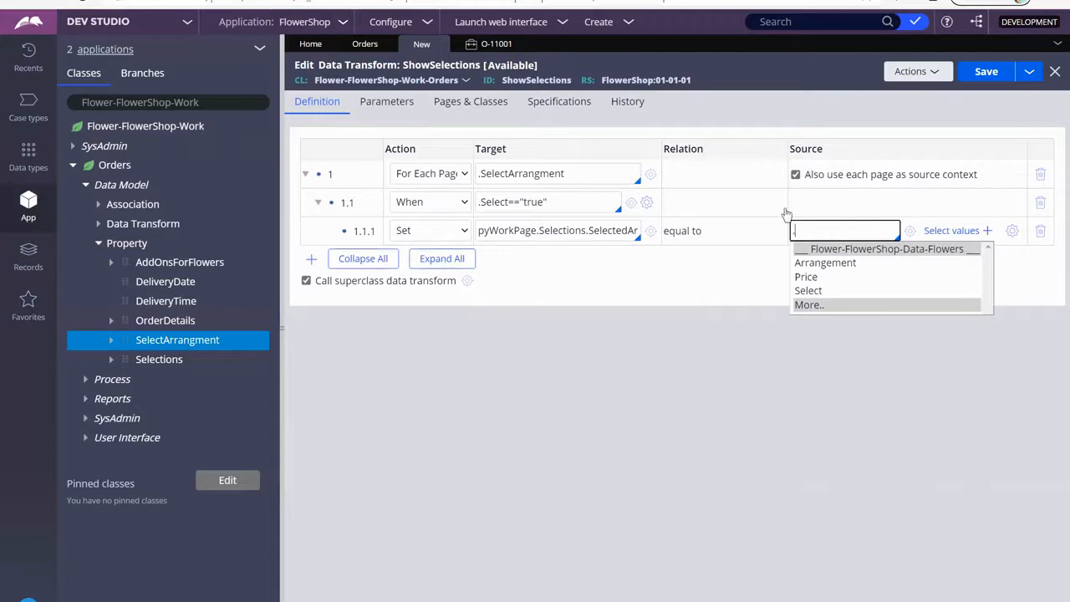
{"action": "mouse_move", "coordinate": [943, 263]}
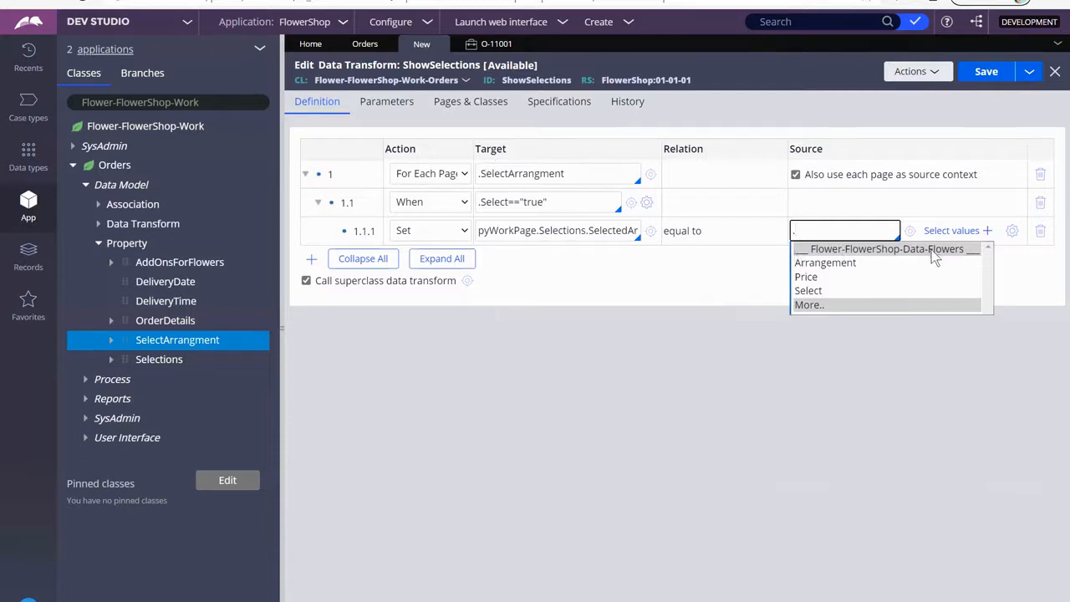
{"action": "mouse_move", "coordinate": [826, 262]}
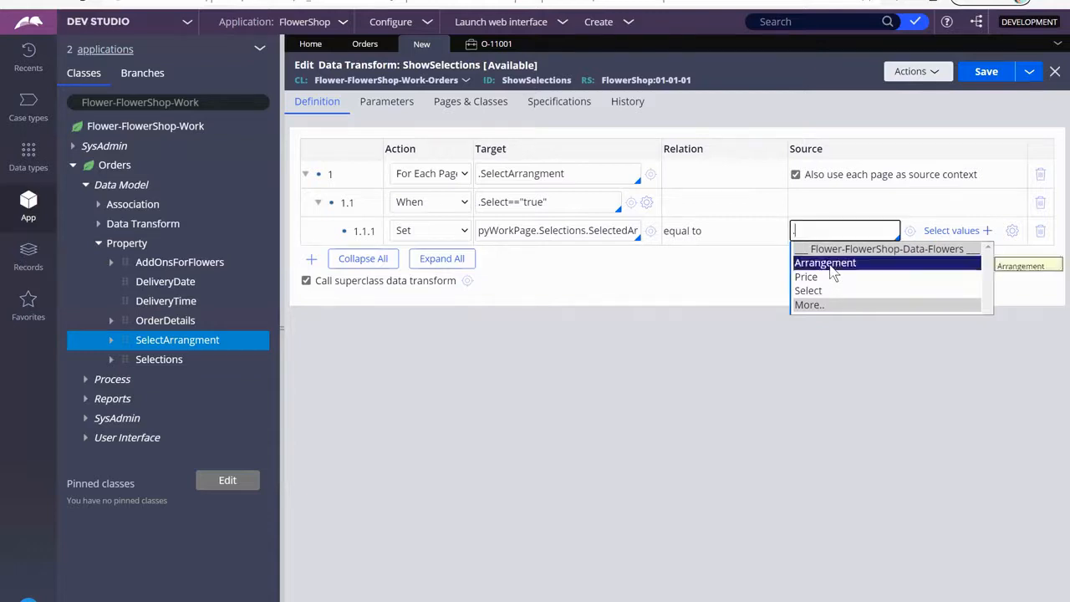
{"action": "left_click", "coordinate": [827, 260]}
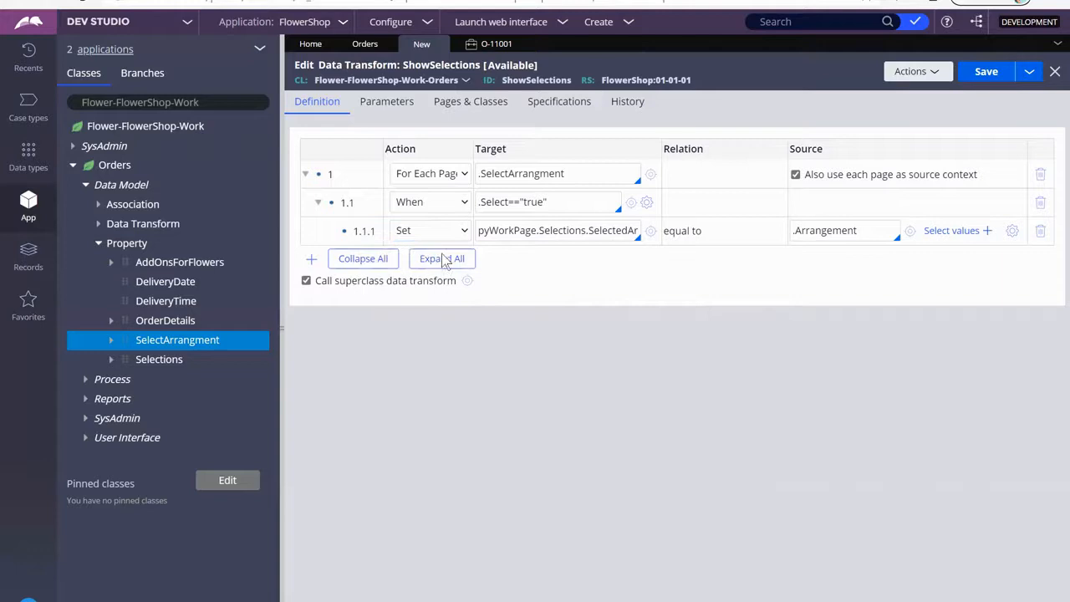
{"action": "left_click", "coordinate": [311, 257]}
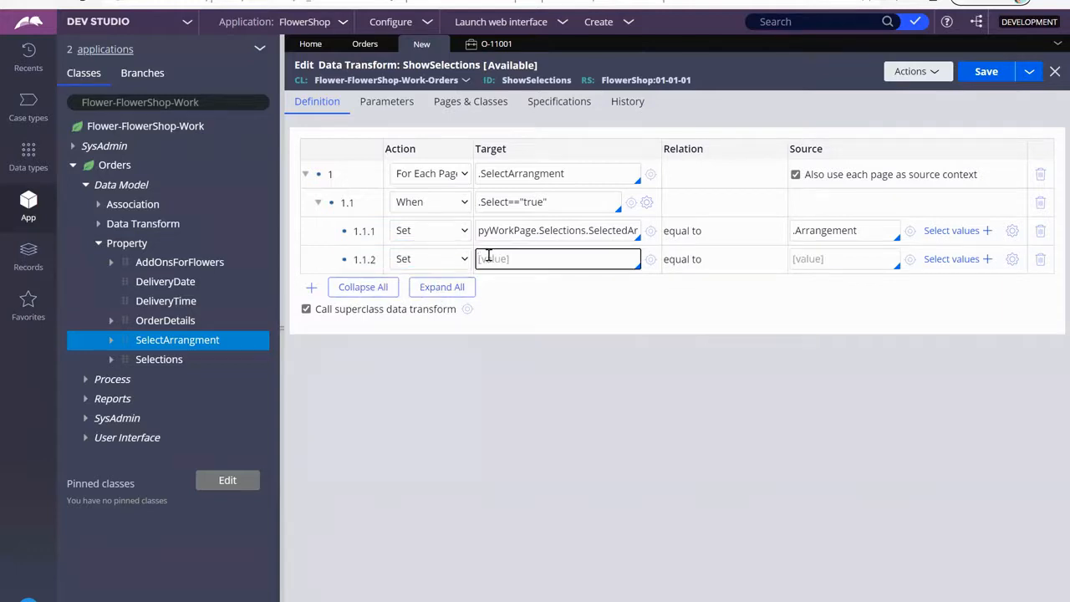
- Set step 1.1.2 to pyWorkPage.Selections.ArrangementPrice equal .Price and save
{"action": "type", "text": "pyWorkPage."}
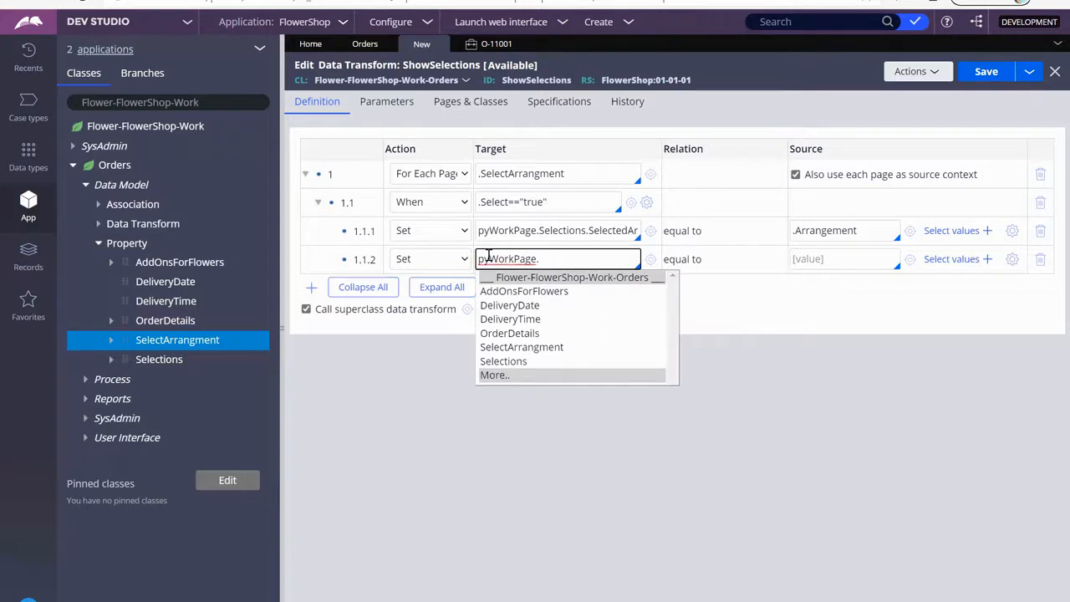
{"action": "left_click", "coordinate": [503, 361]}
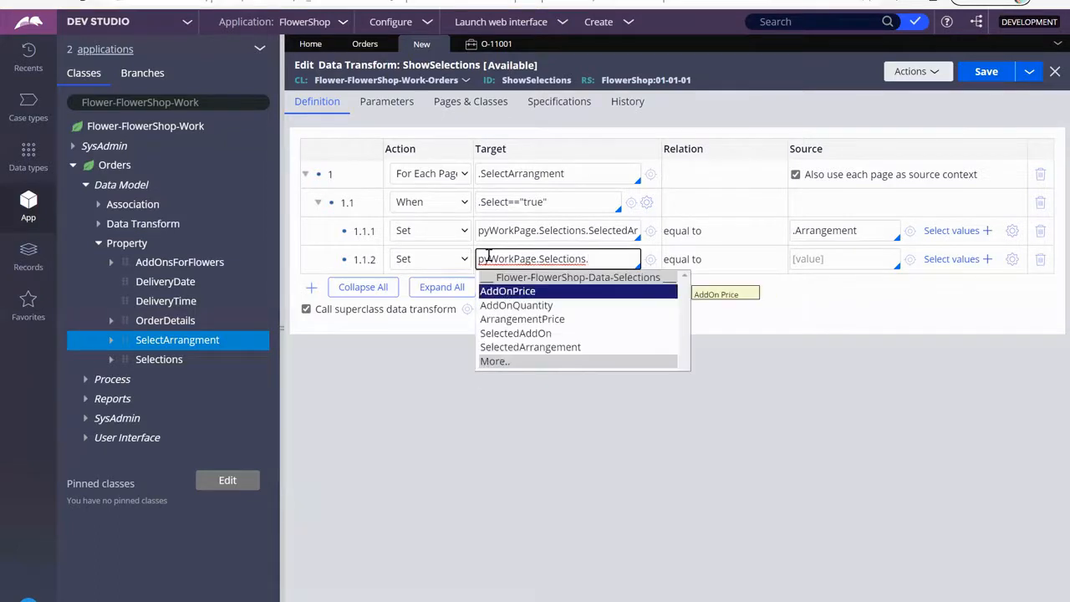
{"action": "mouse_move", "coordinate": [522, 318]}
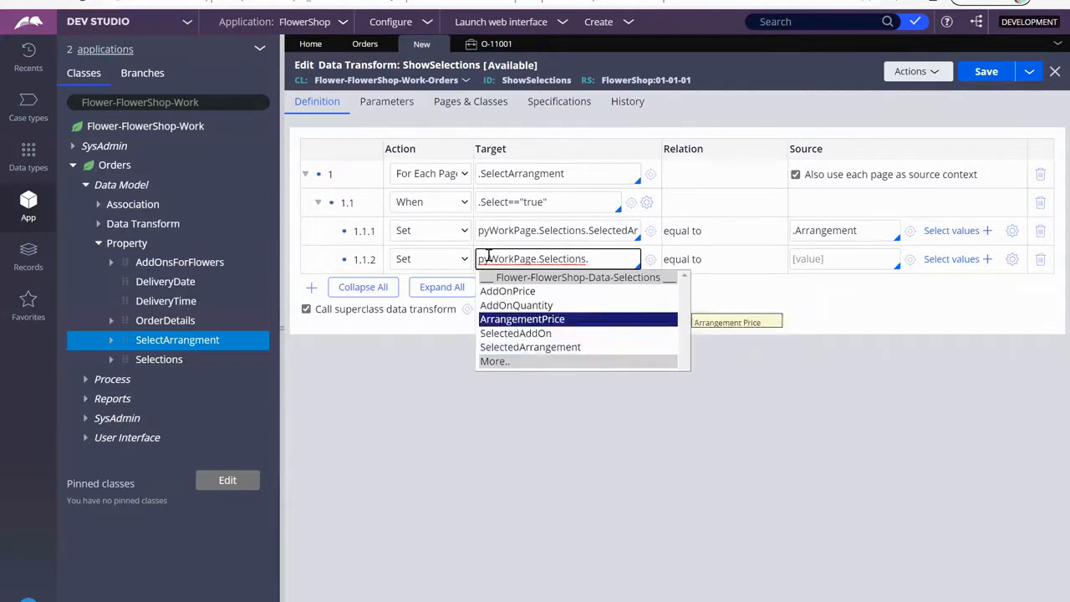
{"action": "left_click", "coordinate": [521, 317]}
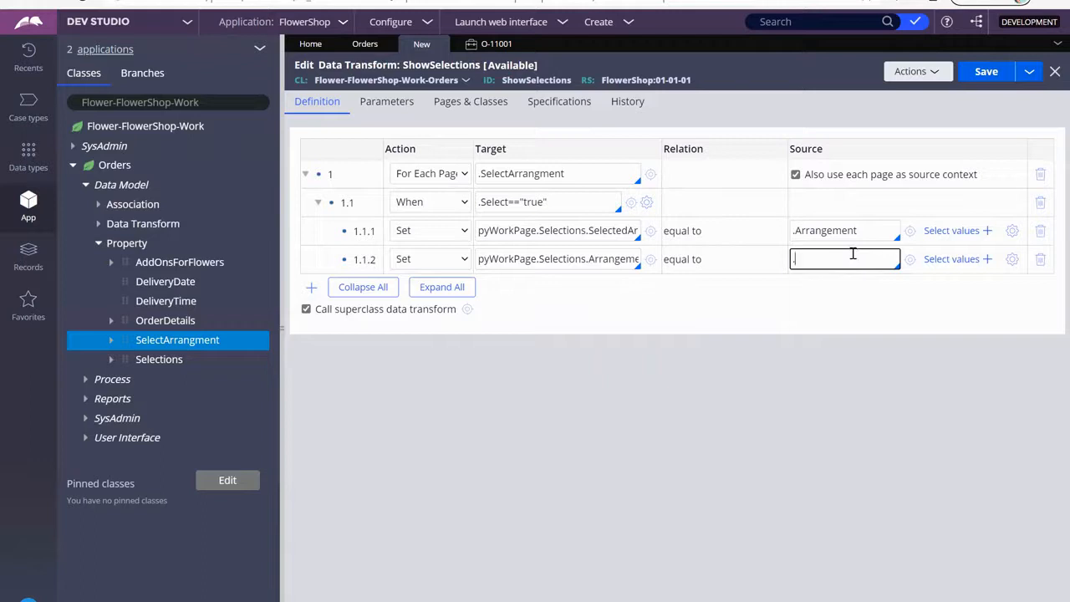
{"action": "type", "text": ".Price"}
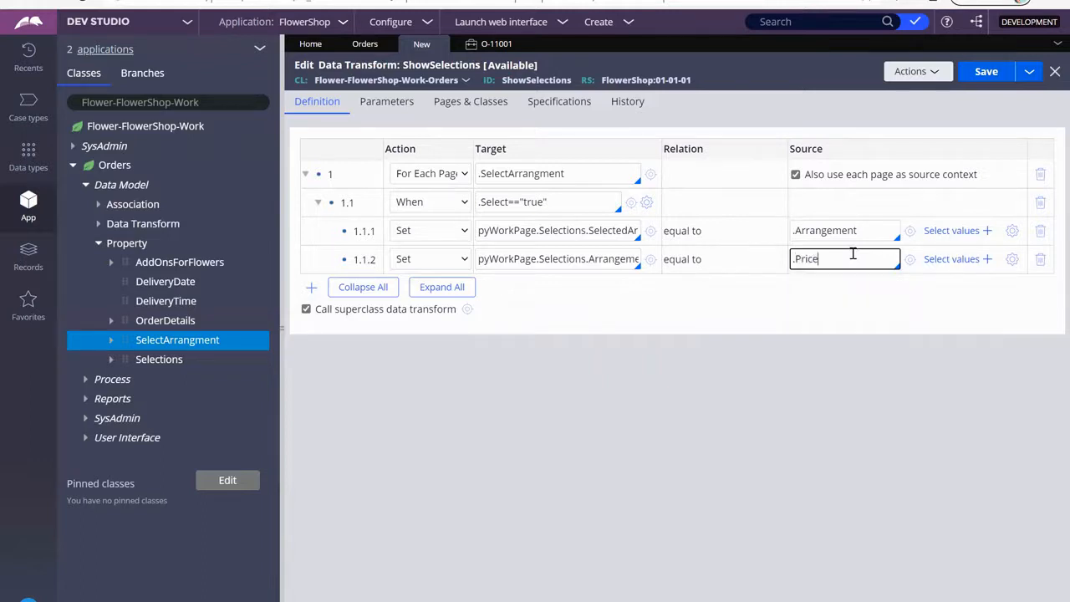
{"action": "mouse_move", "coordinate": [779, 283]}
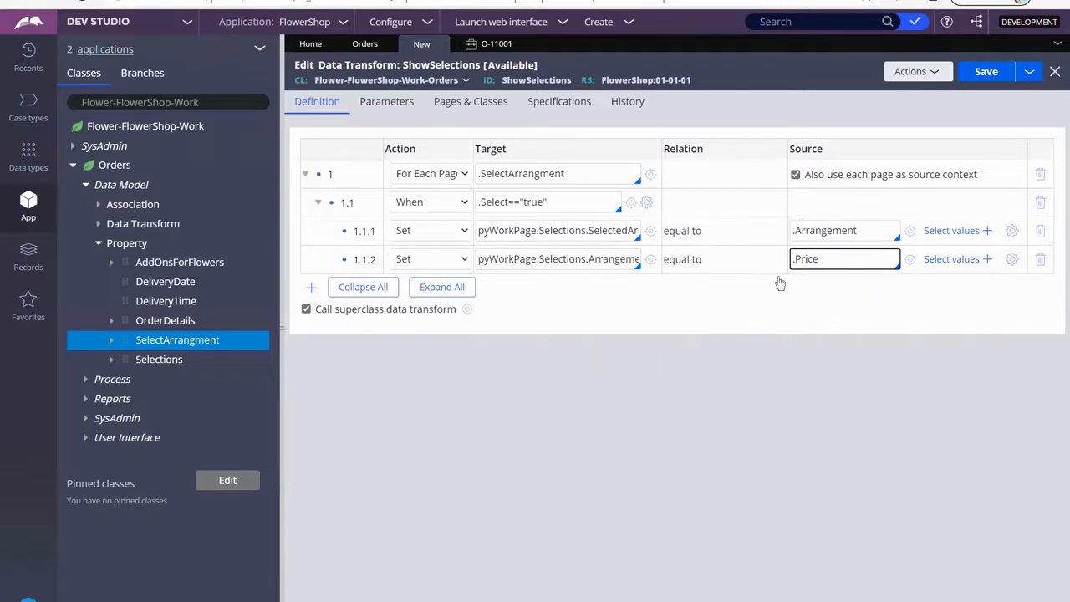
{"action": "left_click", "coordinate": [987, 70]}
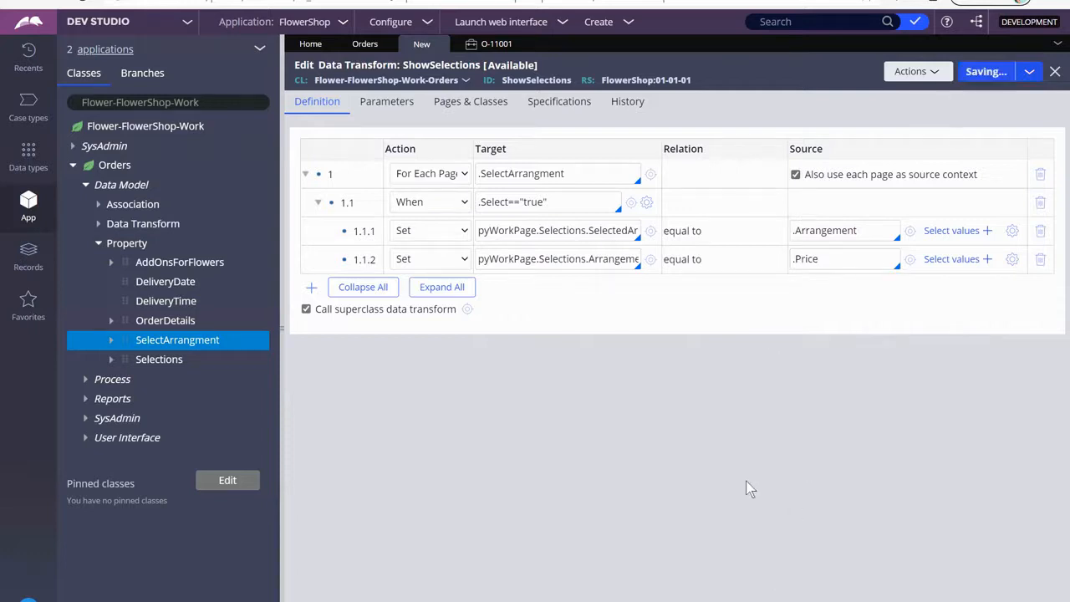
- Add an empty top-level Set step 2 after the arrangement loop
{"action": "left_click", "coordinate": [987, 70]}
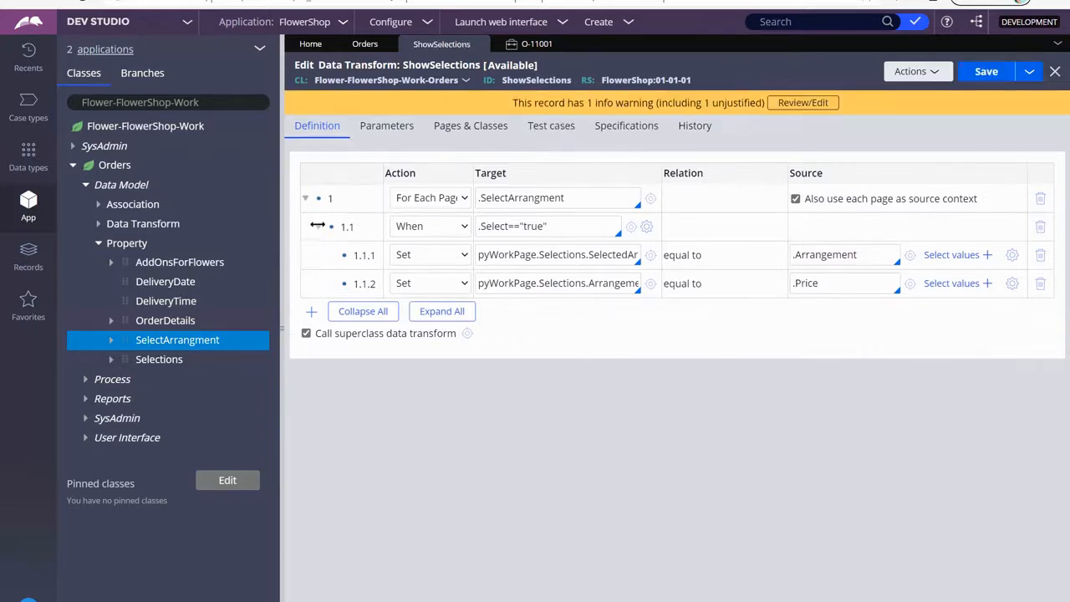
{"action": "left_click", "coordinate": [319, 225]}
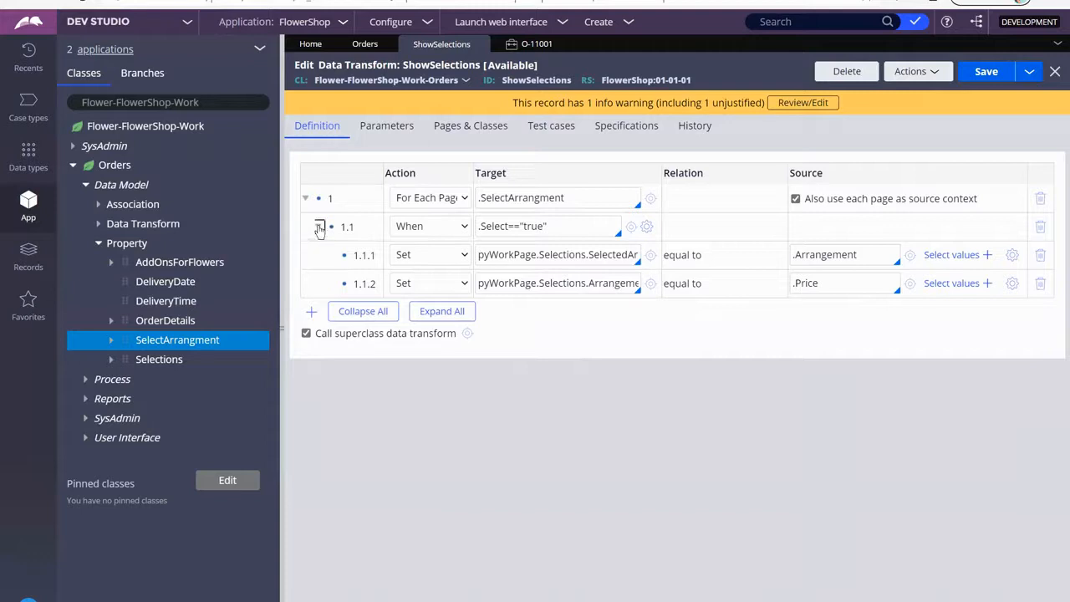
{"action": "left_click", "coordinate": [320, 226]}
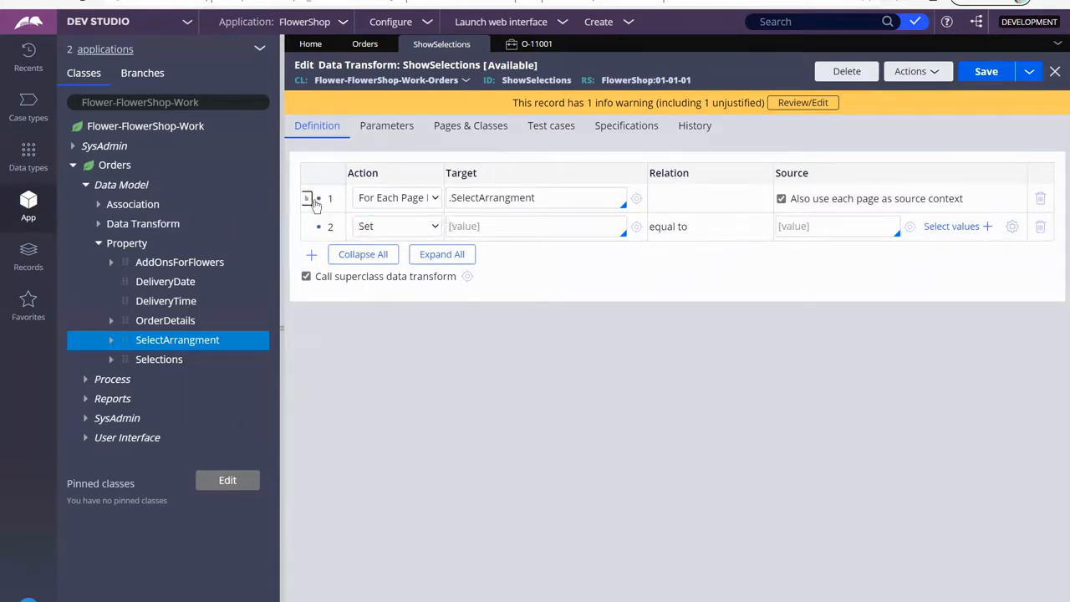
{"action": "left_click", "coordinate": [308, 197]}
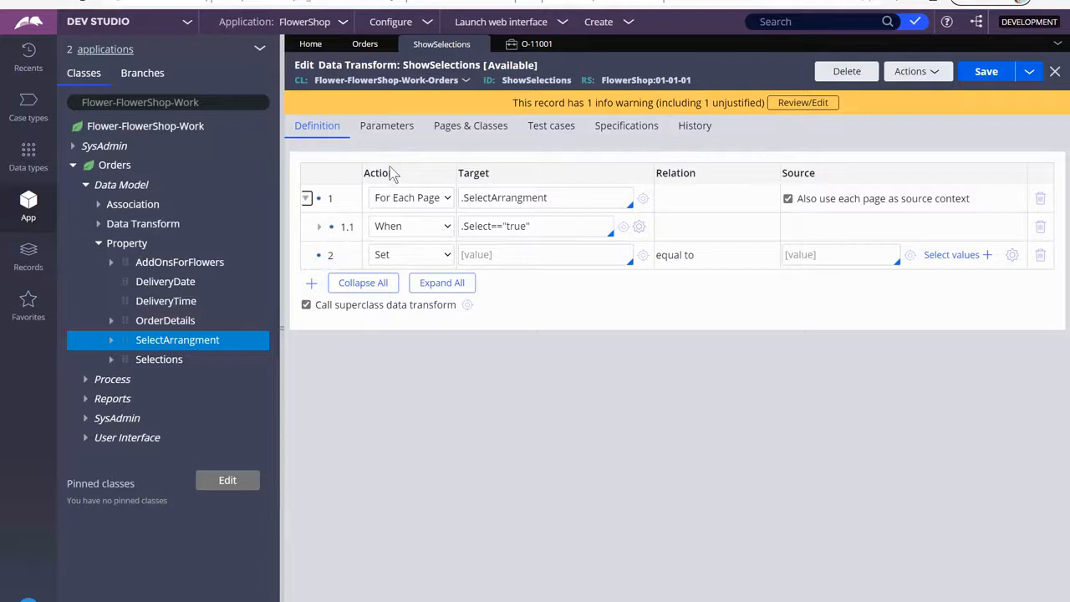
{"action": "left_click", "coordinate": [411, 254]}
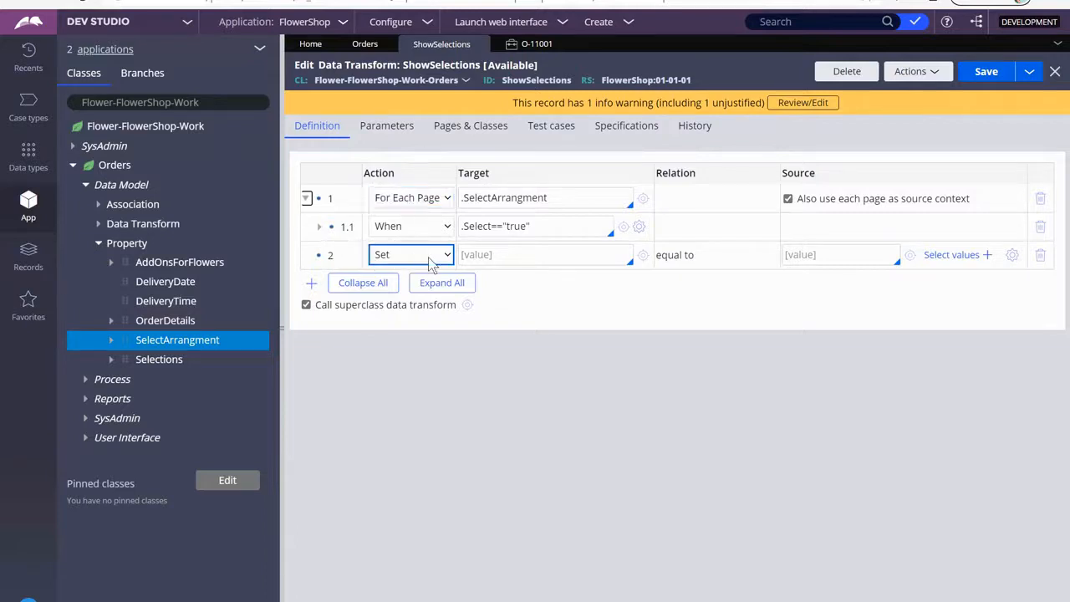
{"action": "left_click", "coordinate": [411, 254]}
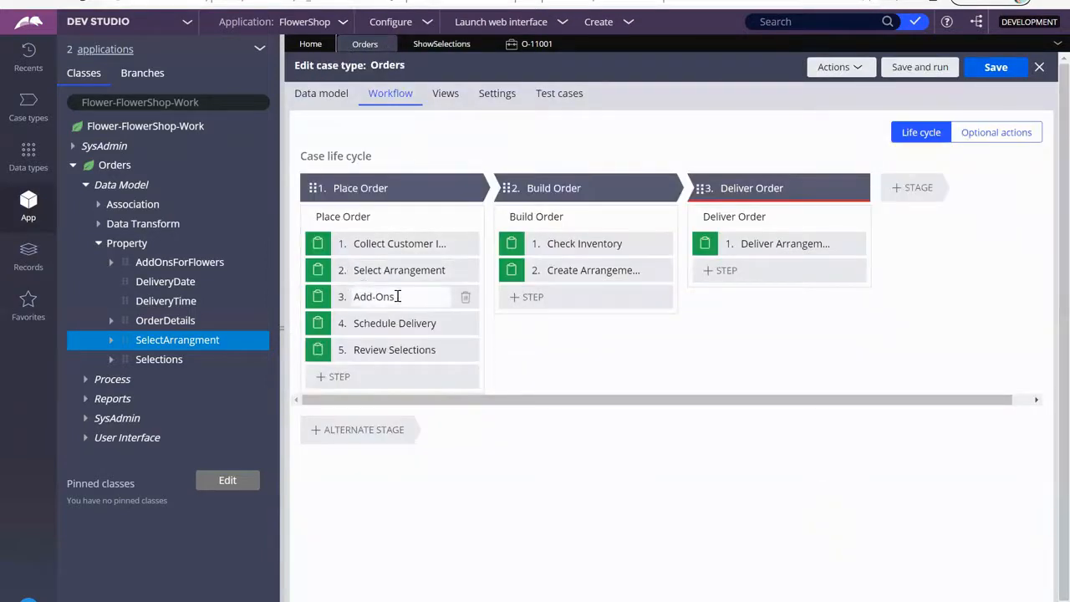
{"action": "mouse_move", "coordinate": [375, 296]}
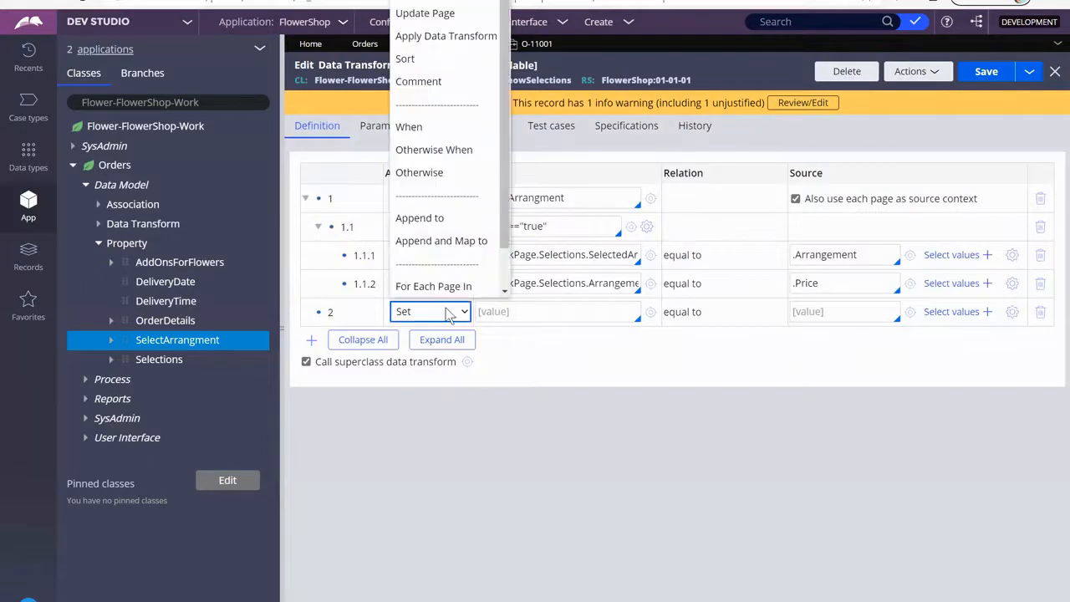
- Make step 2 For Each Page In .AddOnsForFlowers, using each page as source context
{"action": "left_click", "coordinate": [433, 286]}
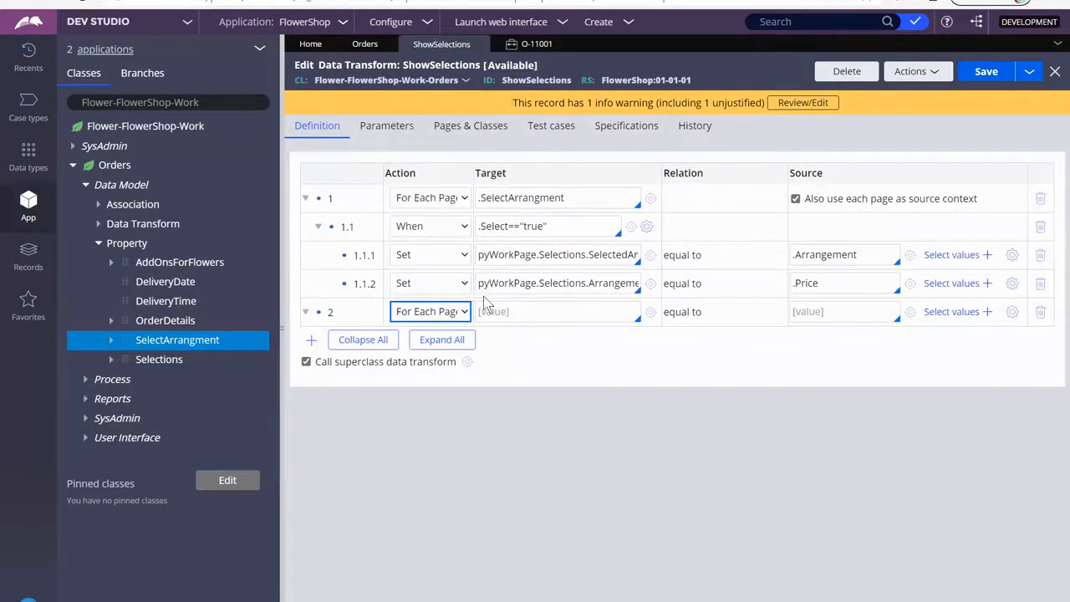
{"action": "left_click", "coordinate": [555, 311]}
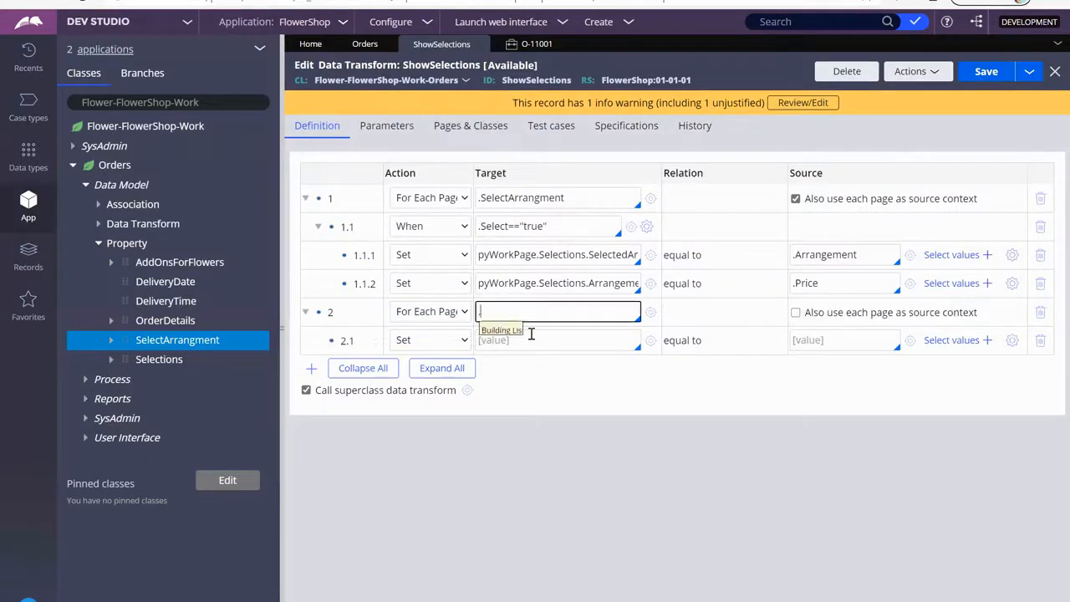
{"action": "type", "text": "AddOnsForFL"}
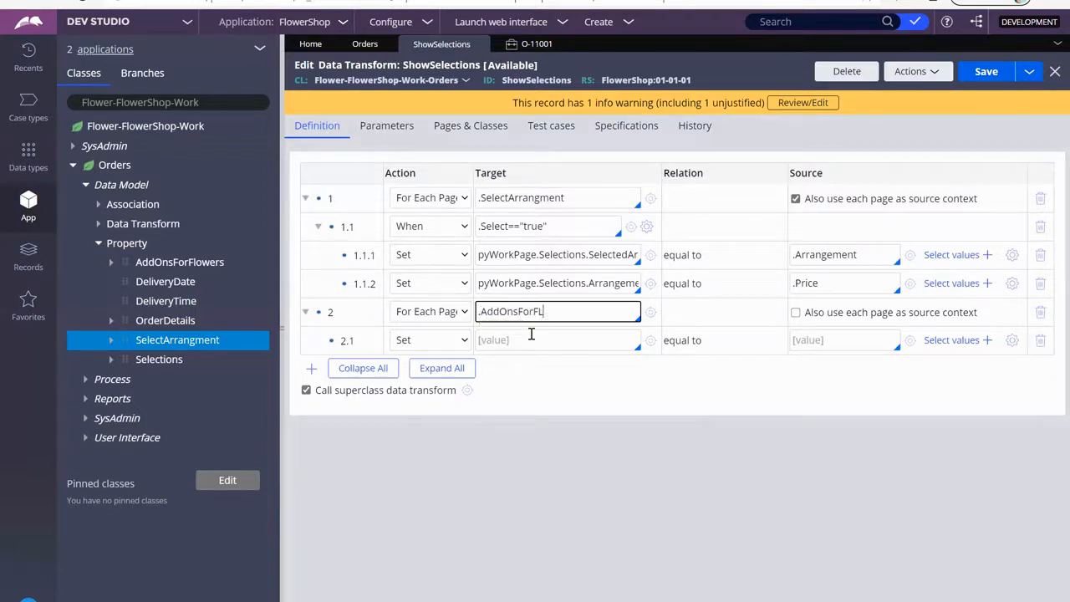
{"action": "key", "text": "Backspace"}
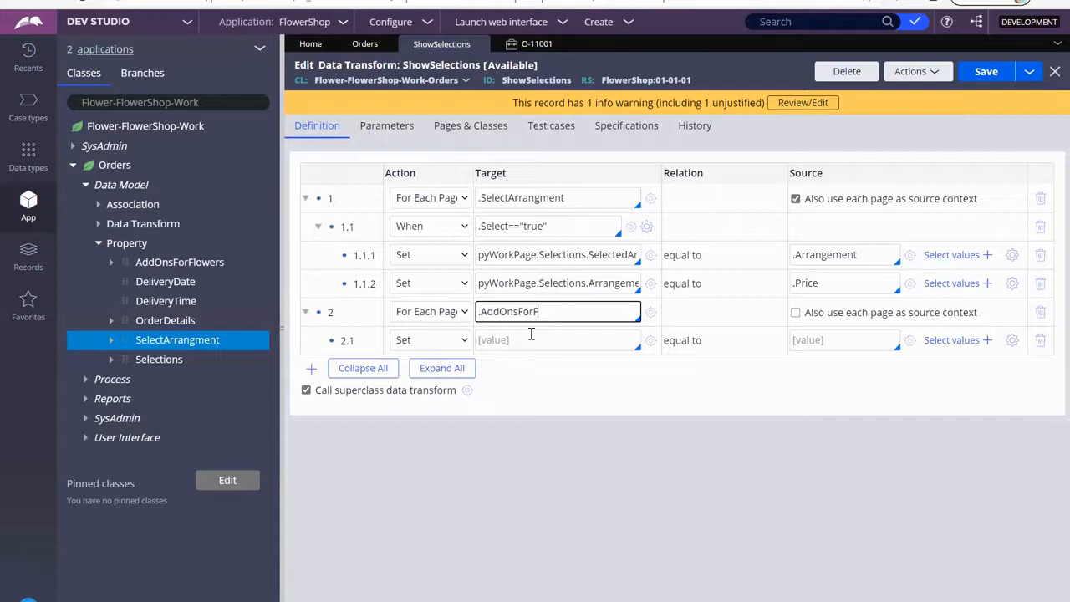
{"action": "type", "text": "lowers"}
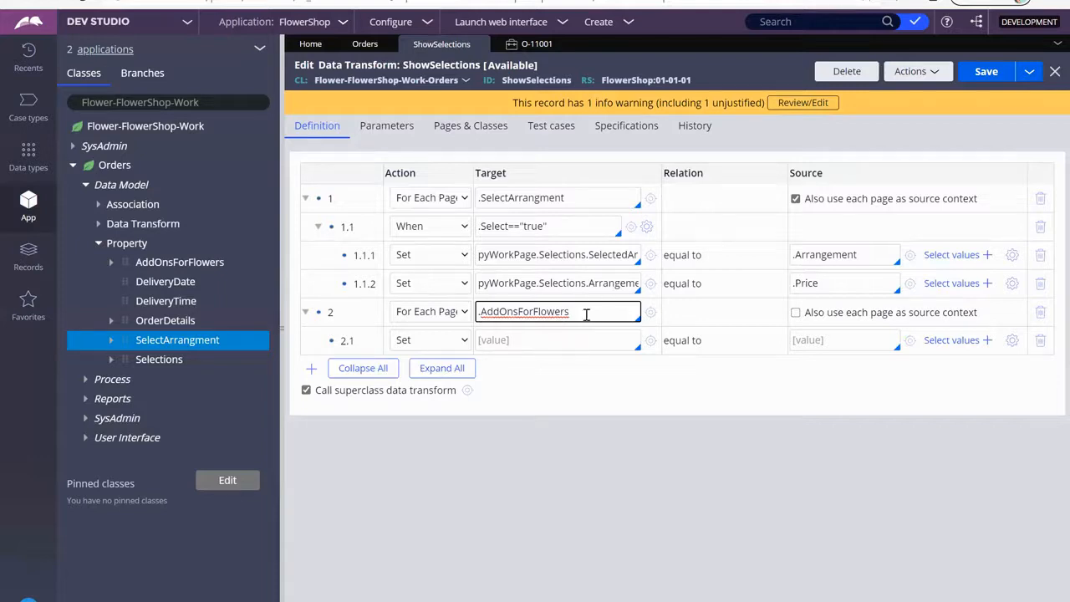
{"action": "mouse_move", "coordinate": [188, 273]}
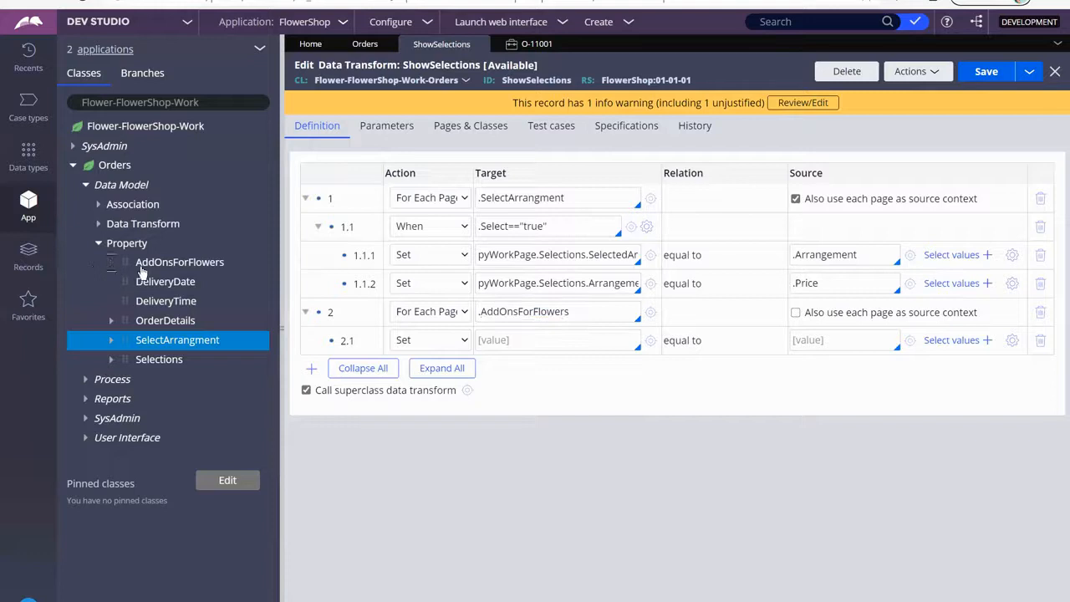
{"action": "left_click", "coordinate": [110, 261]}
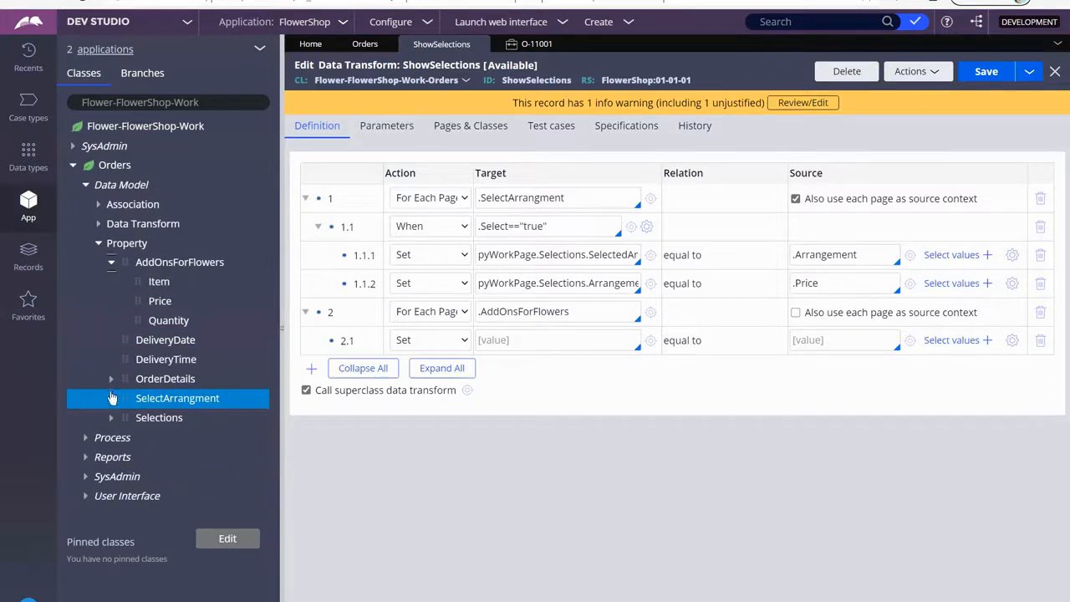
{"action": "left_click", "coordinate": [110, 398]}
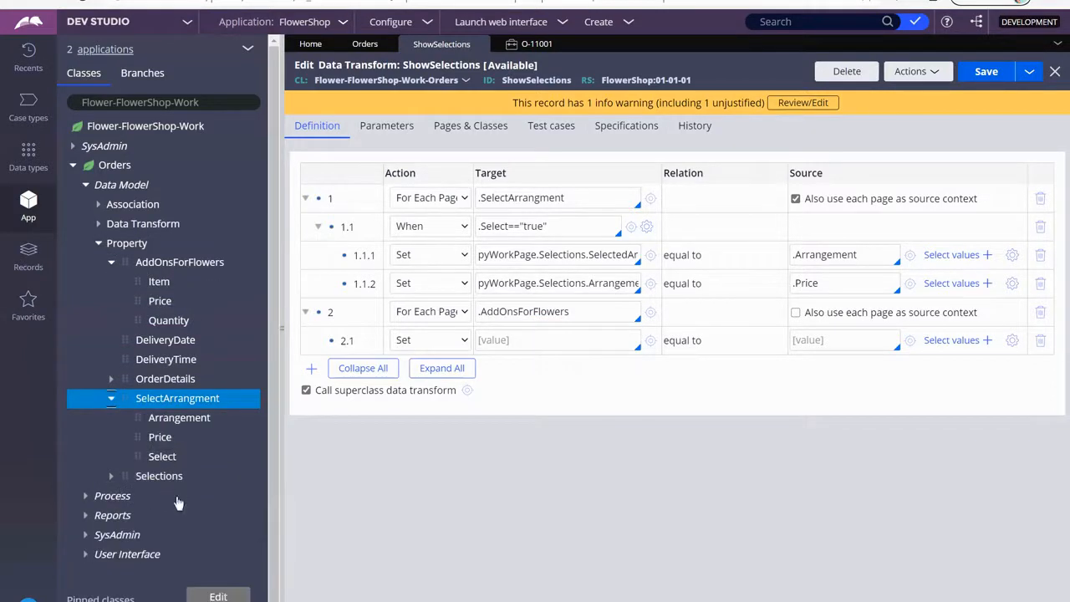
{"action": "mouse_move", "coordinate": [174, 435]}
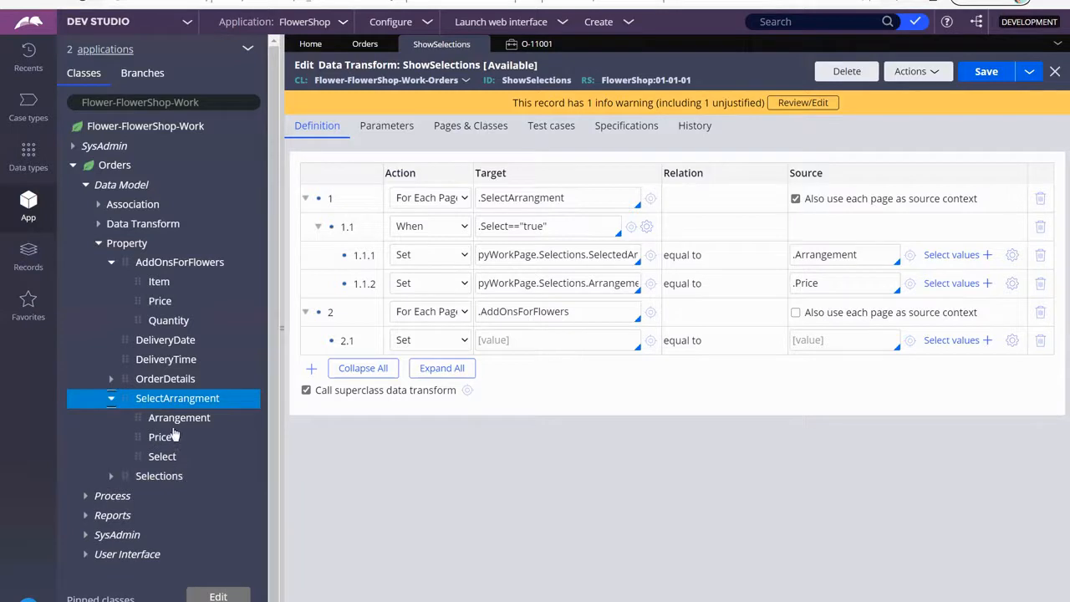
{"action": "mouse_move", "coordinate": [836, 331]}
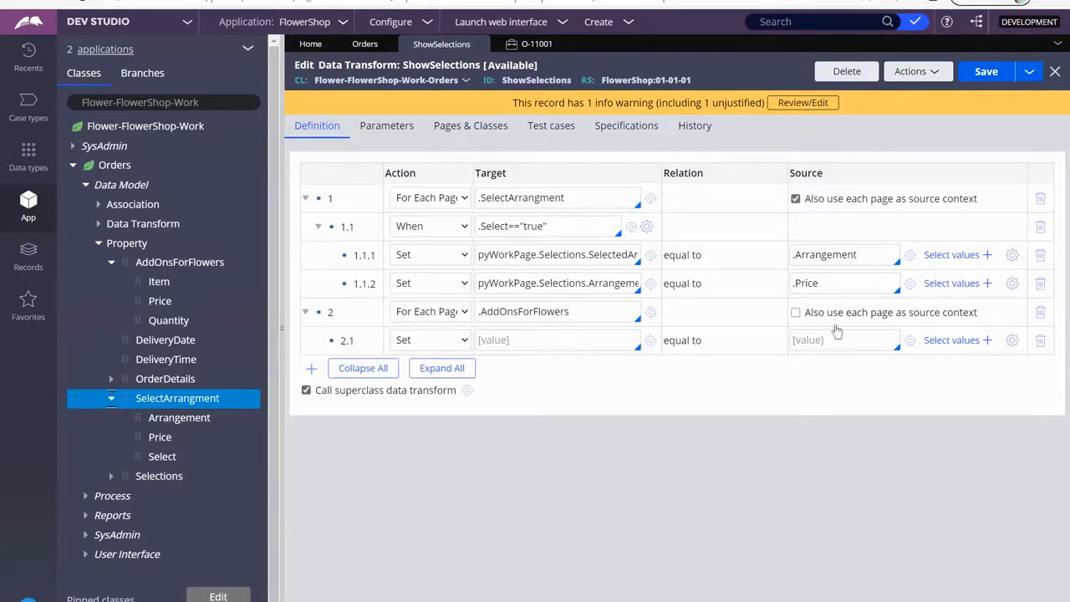
{"action": "left_click", "coordinate": [796, 313]}
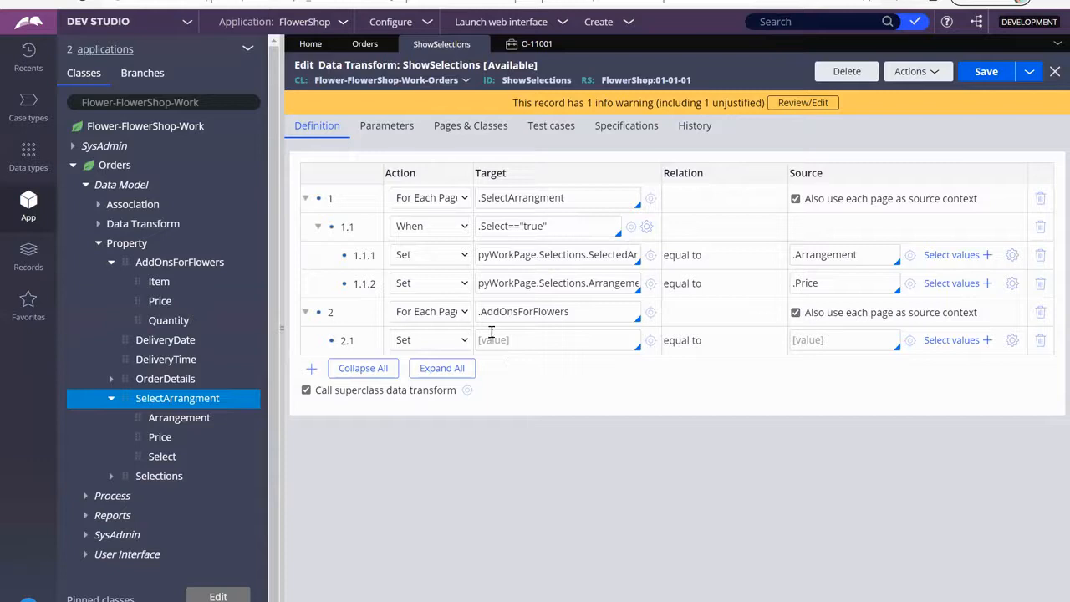
- Turn nested step 2.1 into a When condition
{"action": "left_click", "coordinate": [432, 340]}
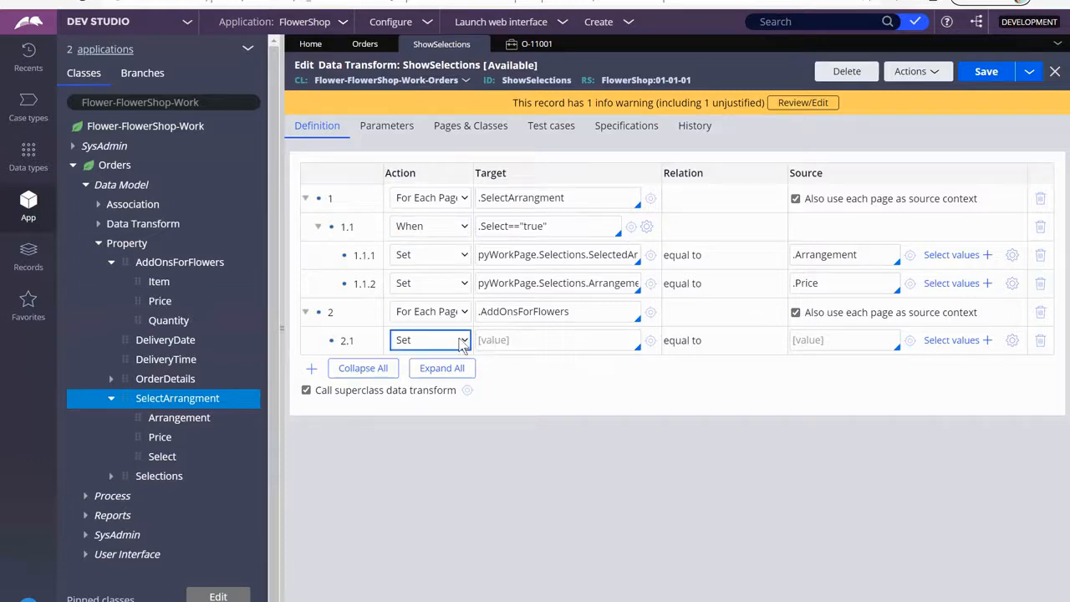
{"action": "left_click", "coordinate": [431, 339]}
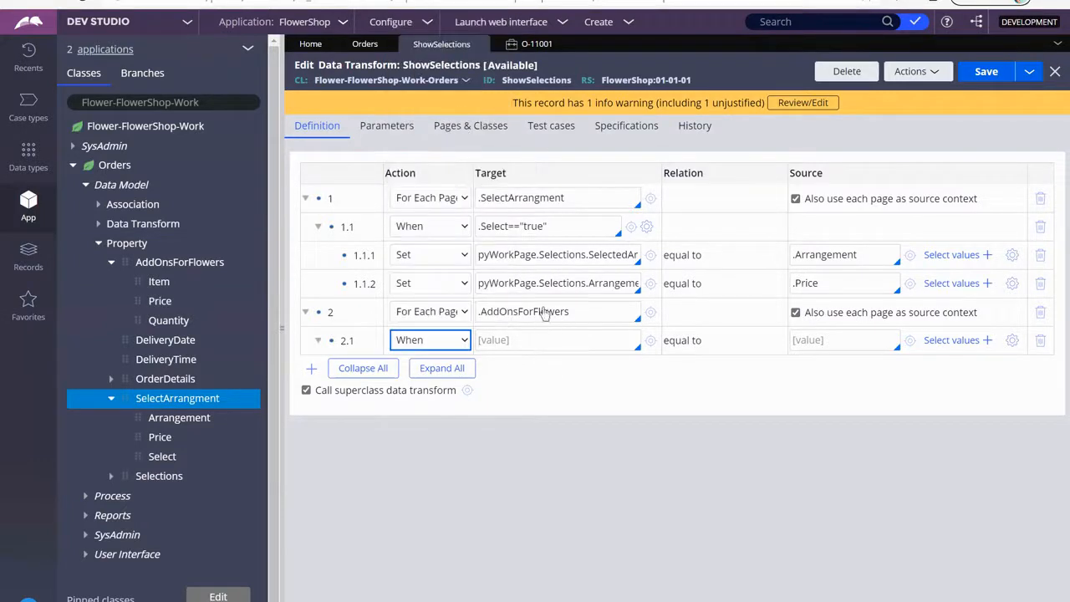
- Submit Select Arrangement in test case O-11001, reaching Add-Ons, and return to ShowSelections
{"action": "left_click", "coordinate": [537, 43]}
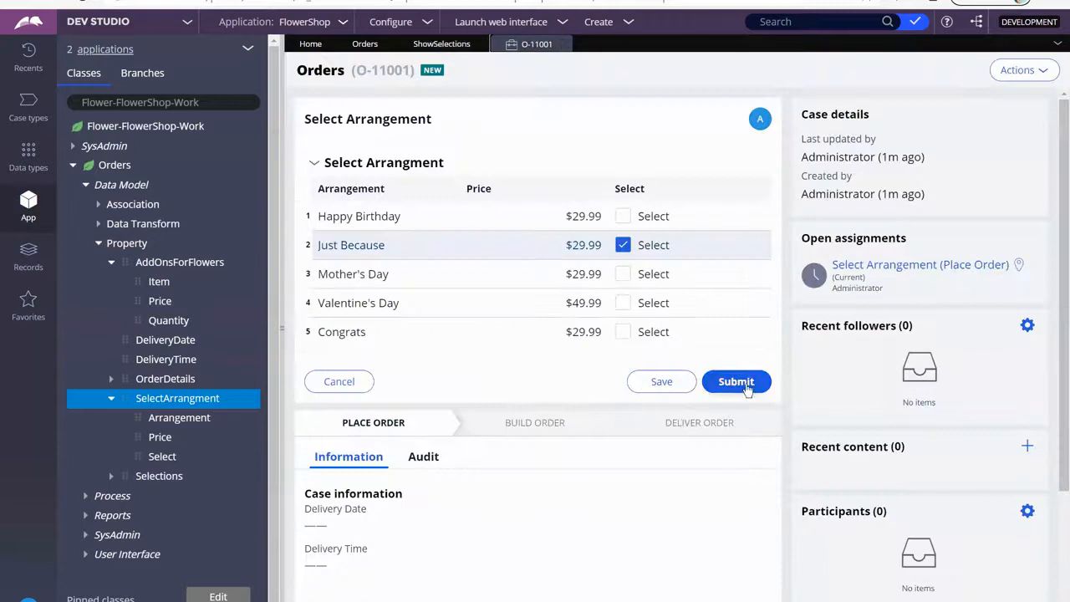
{"action": "left_click", "coordinate": [736, 381]}
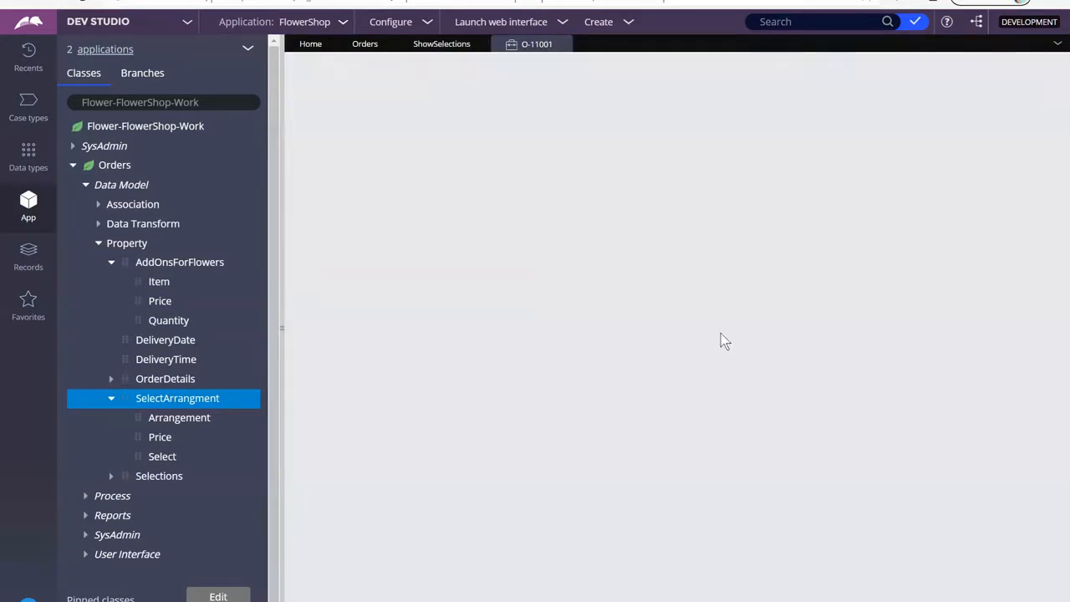
{"action": "left_click", "coordinate": [535, 43]}
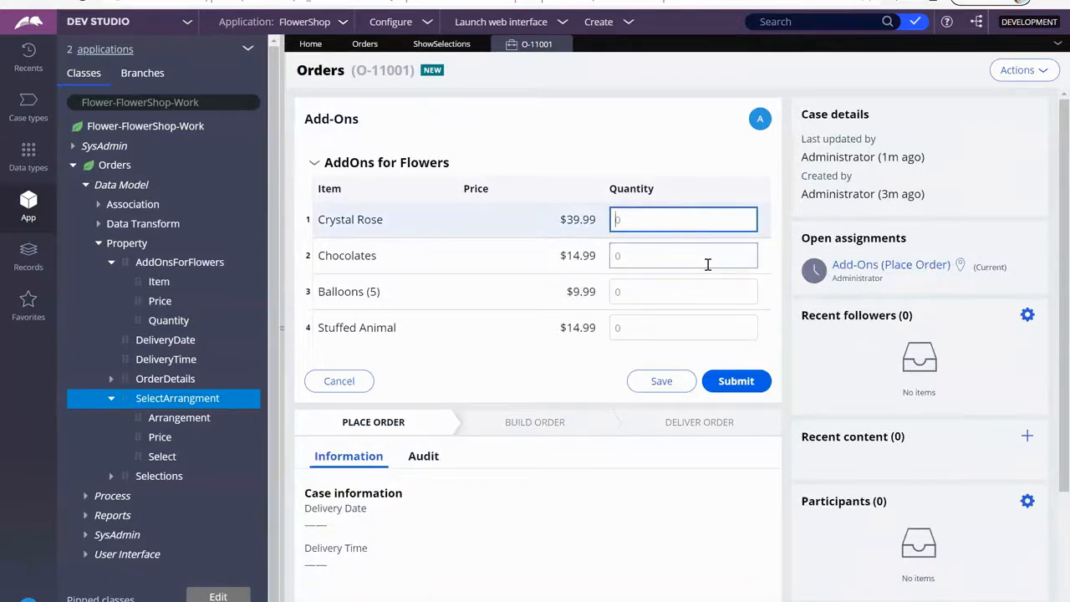
{"action": "left_click", "coordinate": [683, 254]}
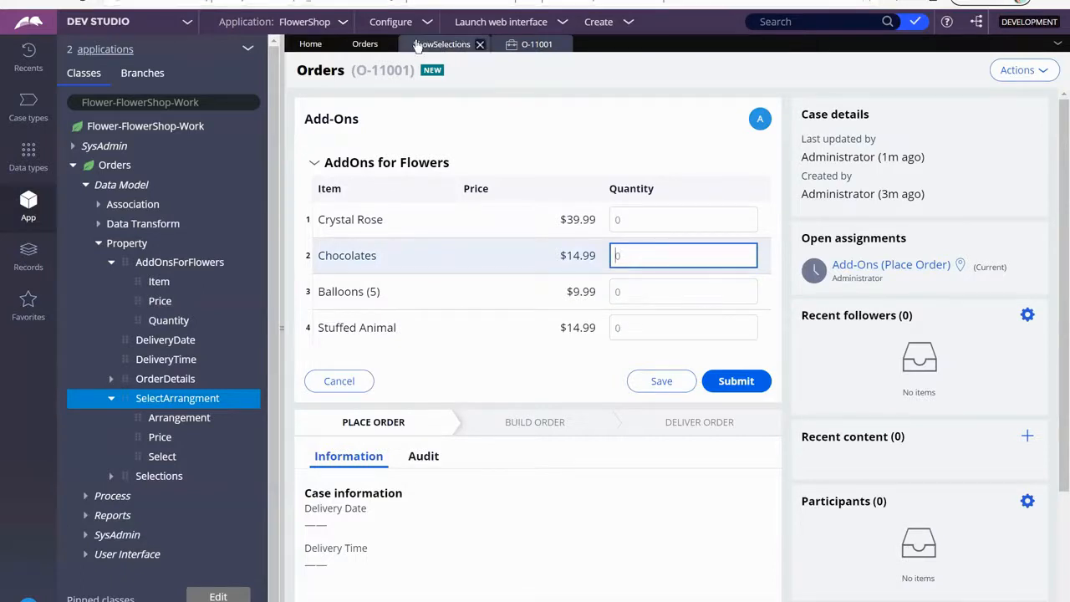
{"action": "left_click", "coordinate": [441, 43]}
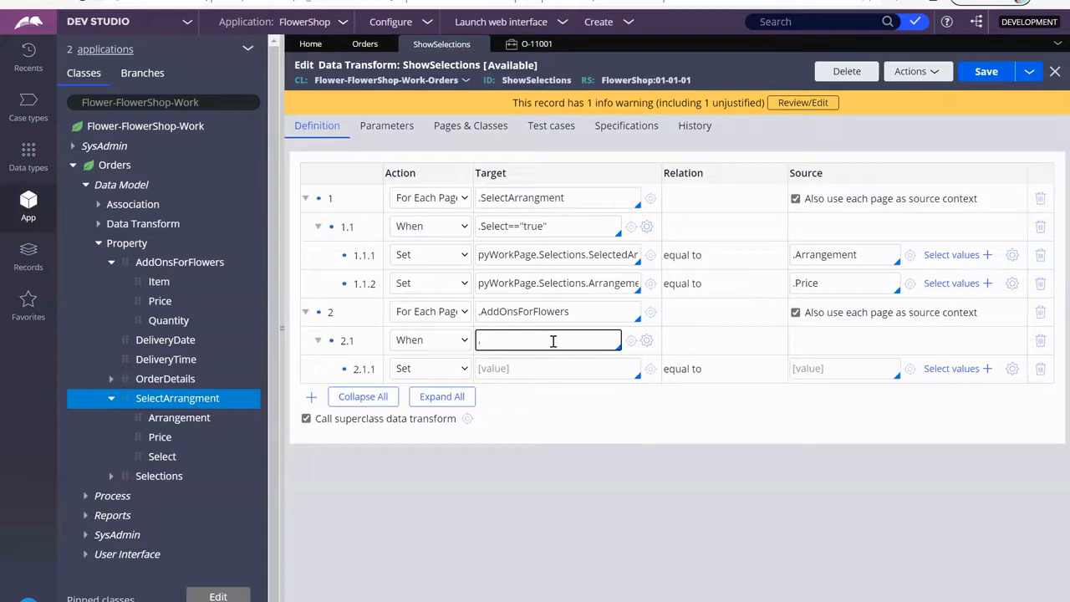
- Enter step 2.1's condition .Quantity!="0" || .Quantity!=""
{"action": "type", "text": ".Quanti"}
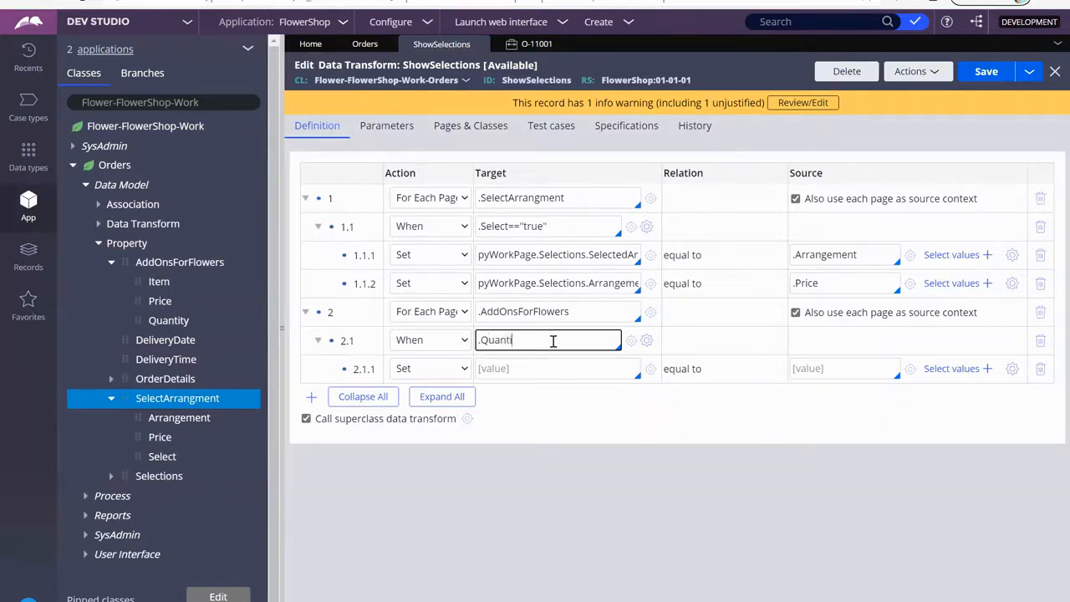
{"action": "type", "text": "ty"}
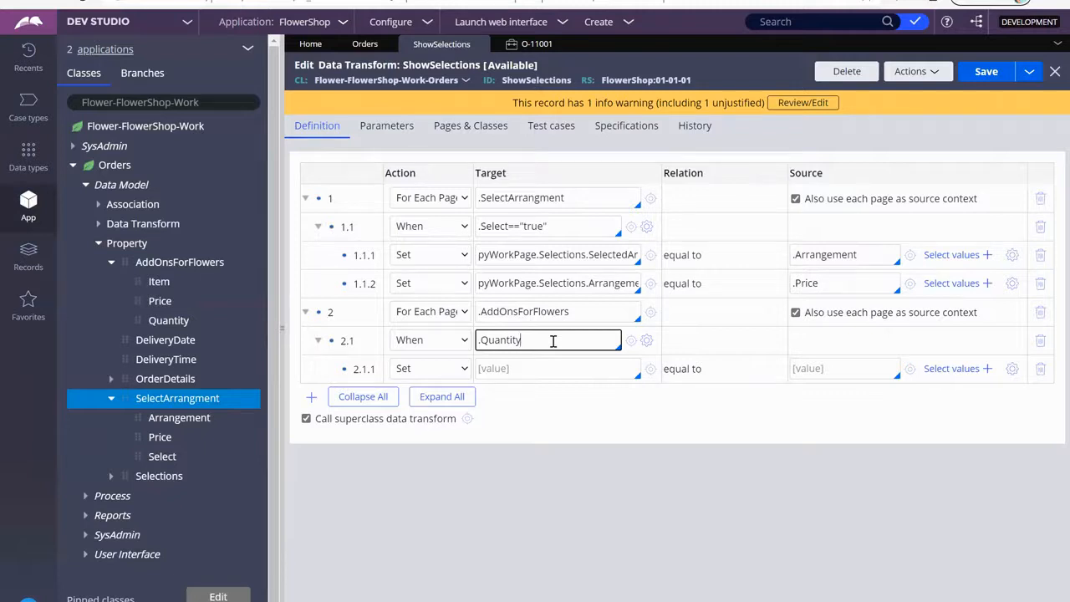
{"action": "type", "text": "!="}
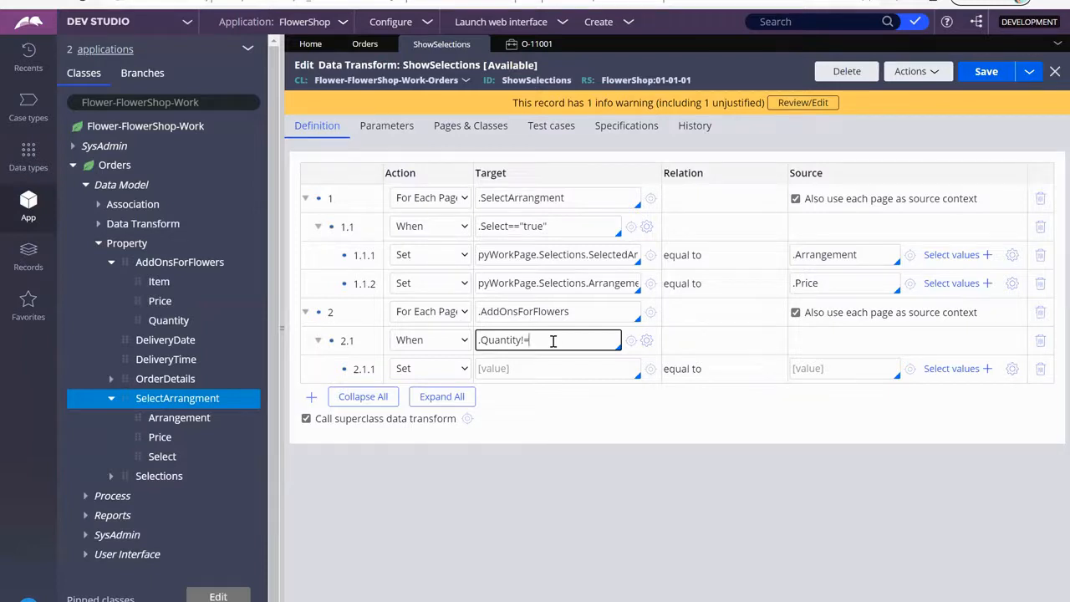
{"action": "type", "text": "\"0\""}
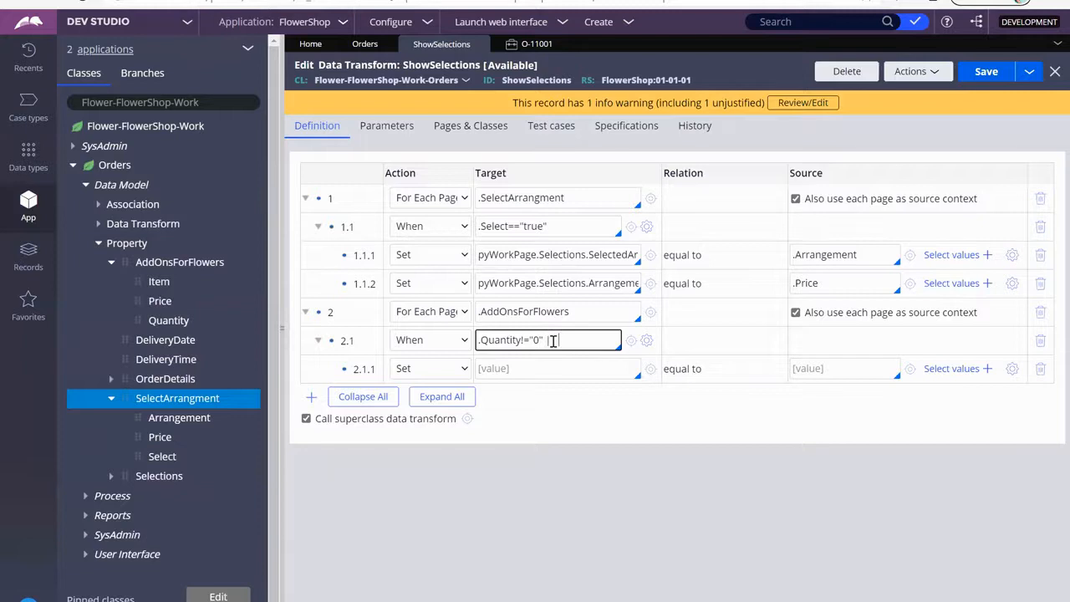
{"action": "type", "text": ".Qu"}
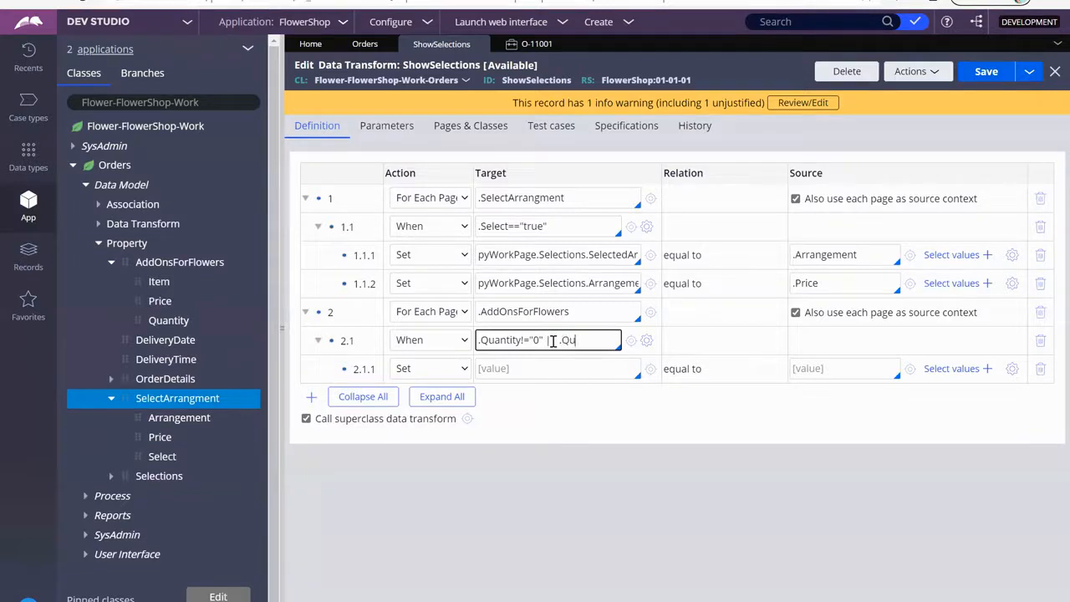
{"action": "type", "text": "antity!=\""}
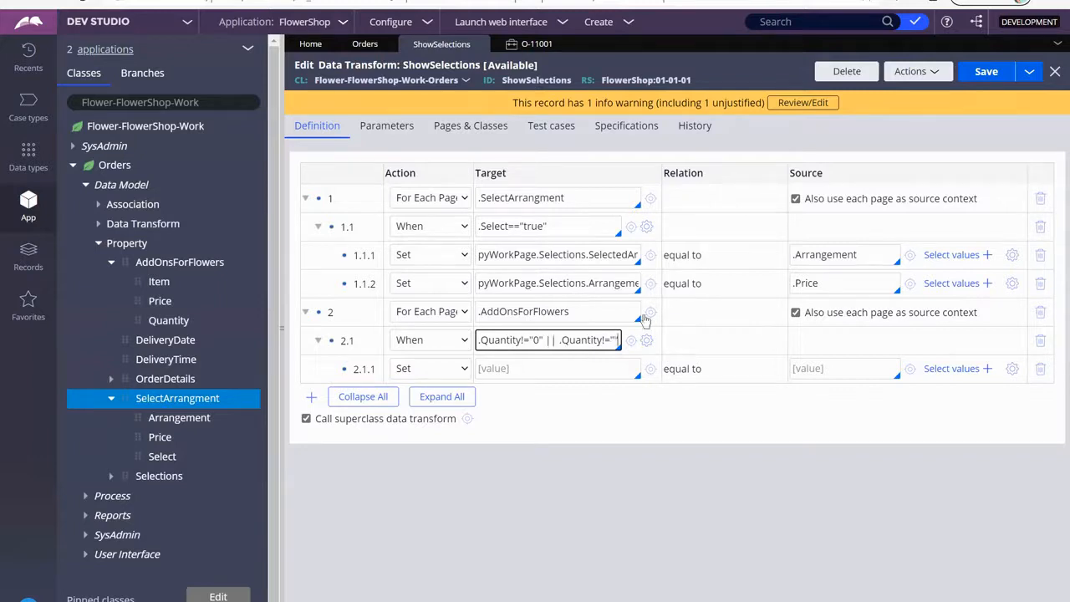
{"action": "left_click", "coordinate": [557, 368]}
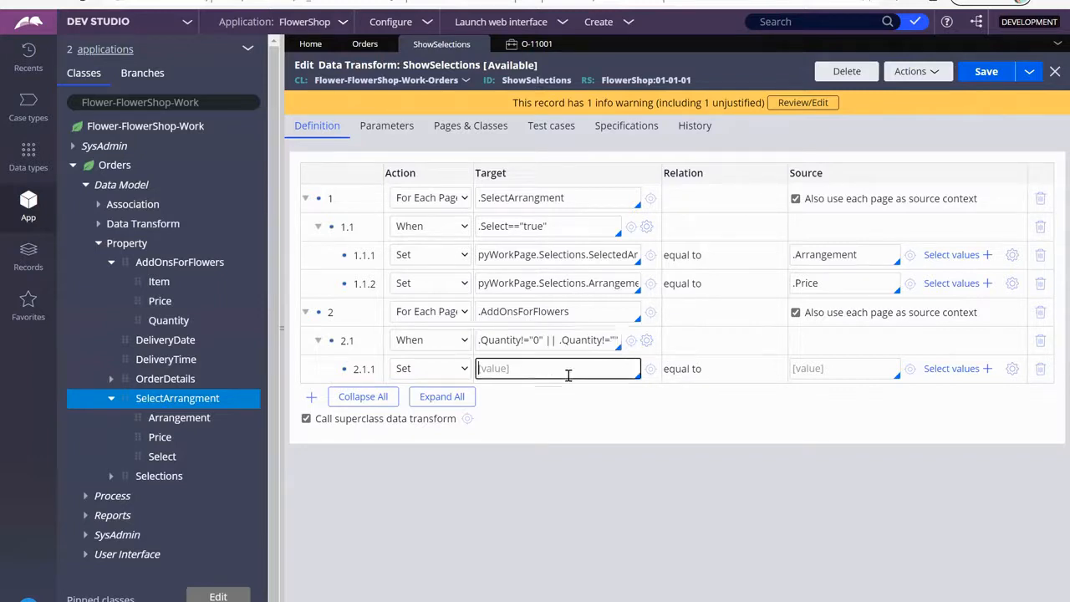
- Target step 2.1.1 at pyWorkPage.Selections.SelectedAddOn
{"action": "type", "text": "py"}
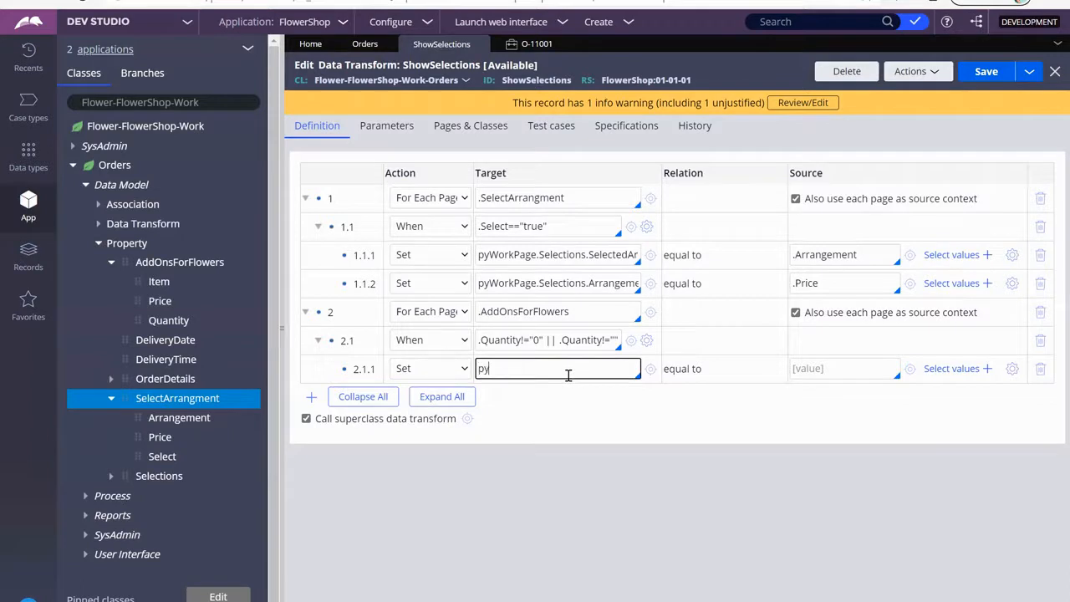
{"action": "type", "text": "WorkP"}
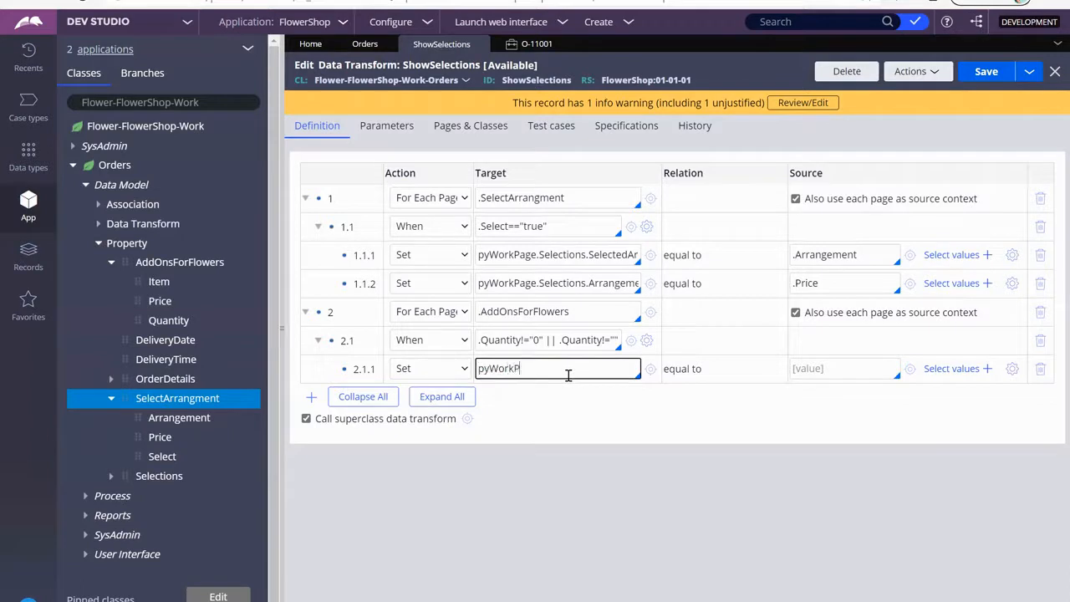
{"action": "type", "text": "."}
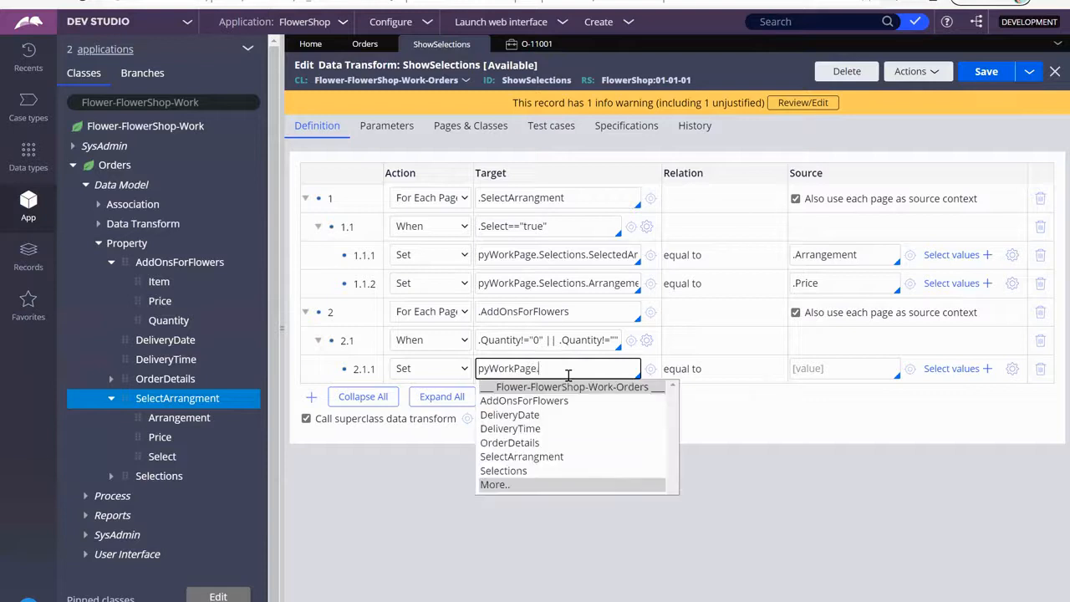
{"action": "left_click", "coordinate": [504, 472]}
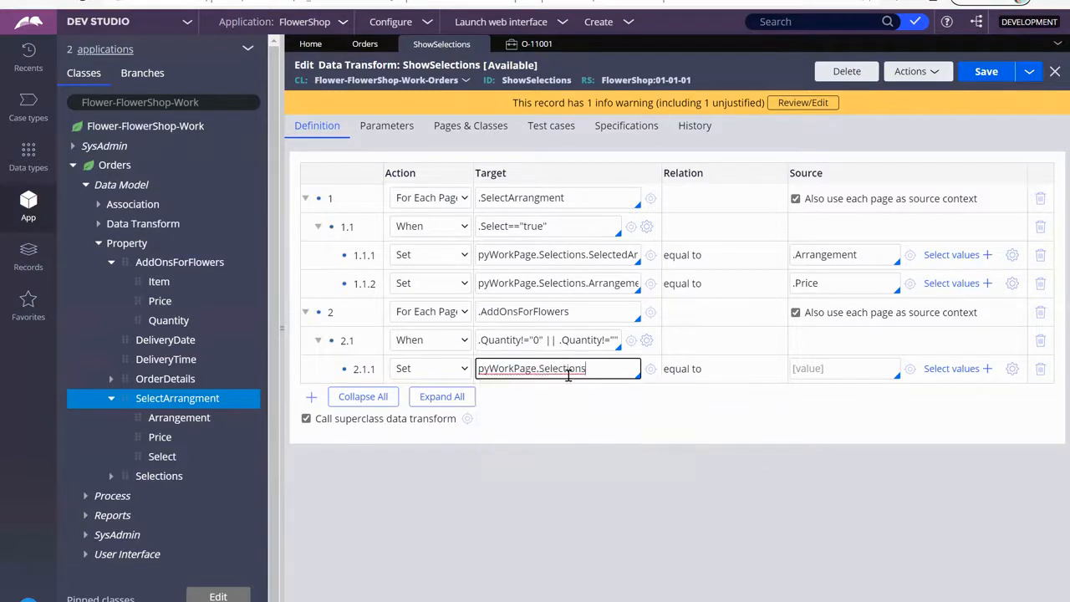
{"action": "type", "text": "."}
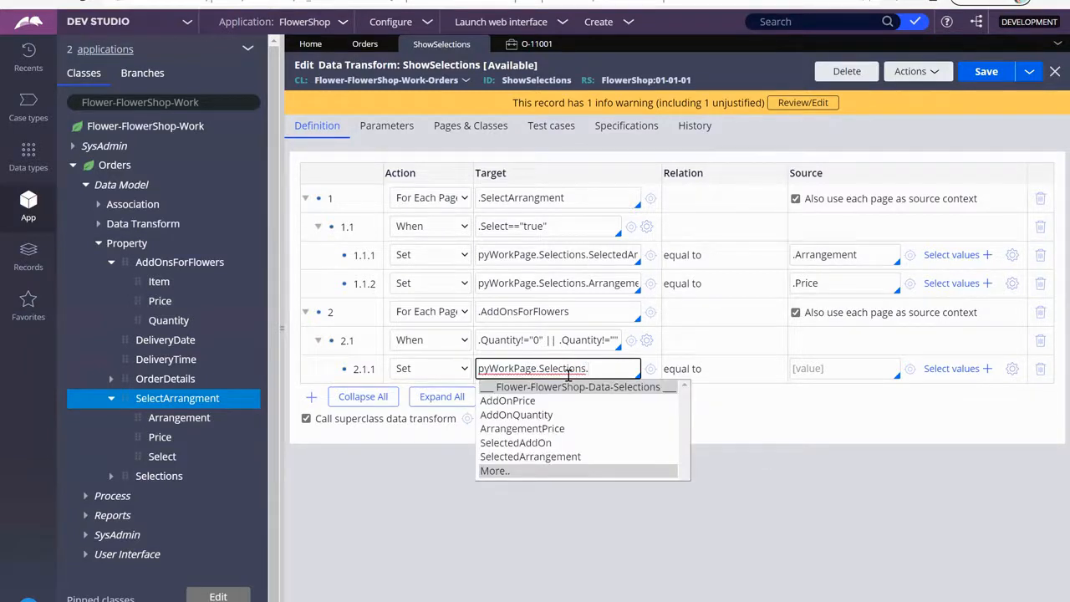
{"action": "mouse_move", "coordinate": [527, 445]}
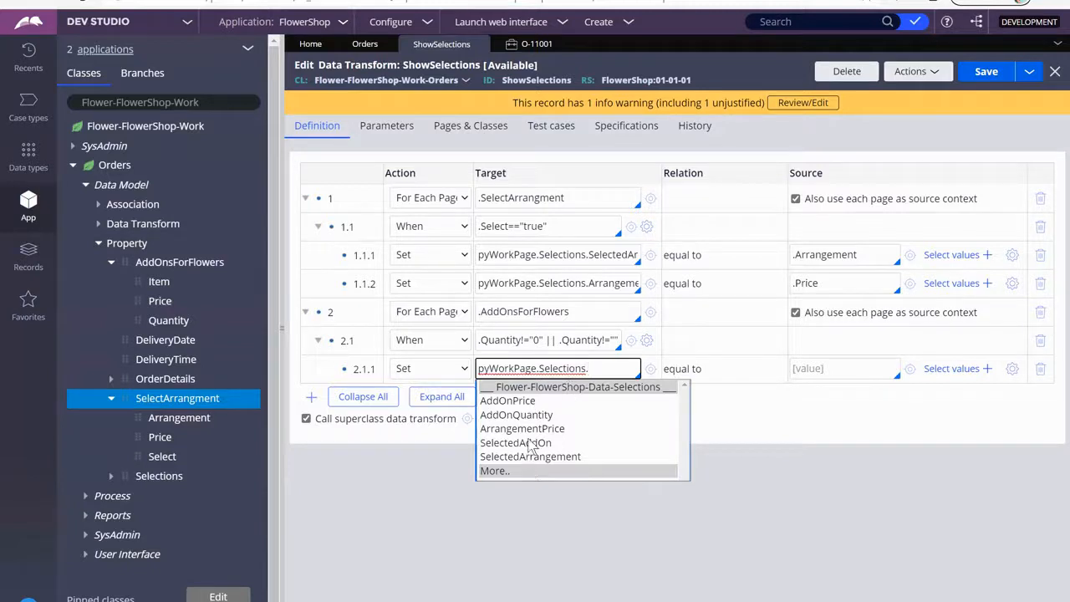
{"action": "left_click", "coordinate": [515, 442]}
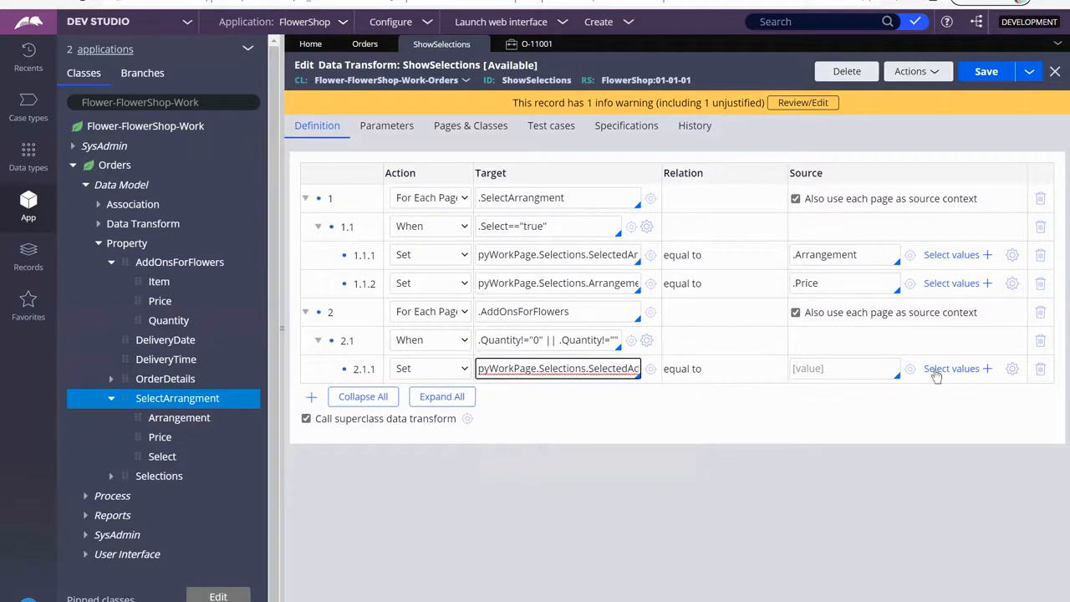
- Review source suggestions and begin entering .Item as step 2.1.1's source
{"action": "left_click", "coordinate": [845, 368]}
{"action": "type", "text": "."}
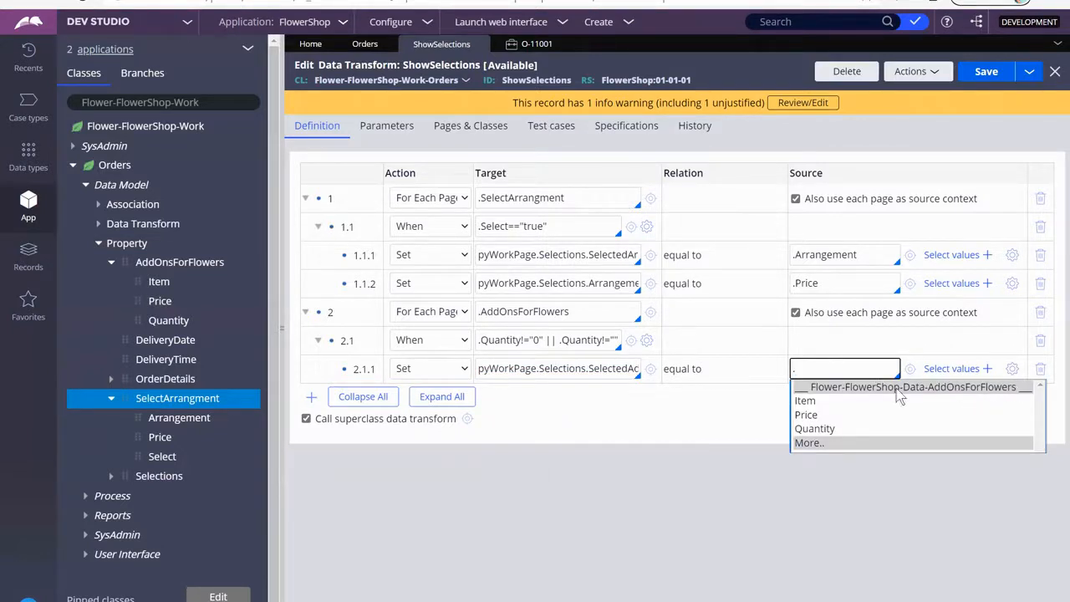
{"action": "mouse_move", "coordinate": [1017, 395]}
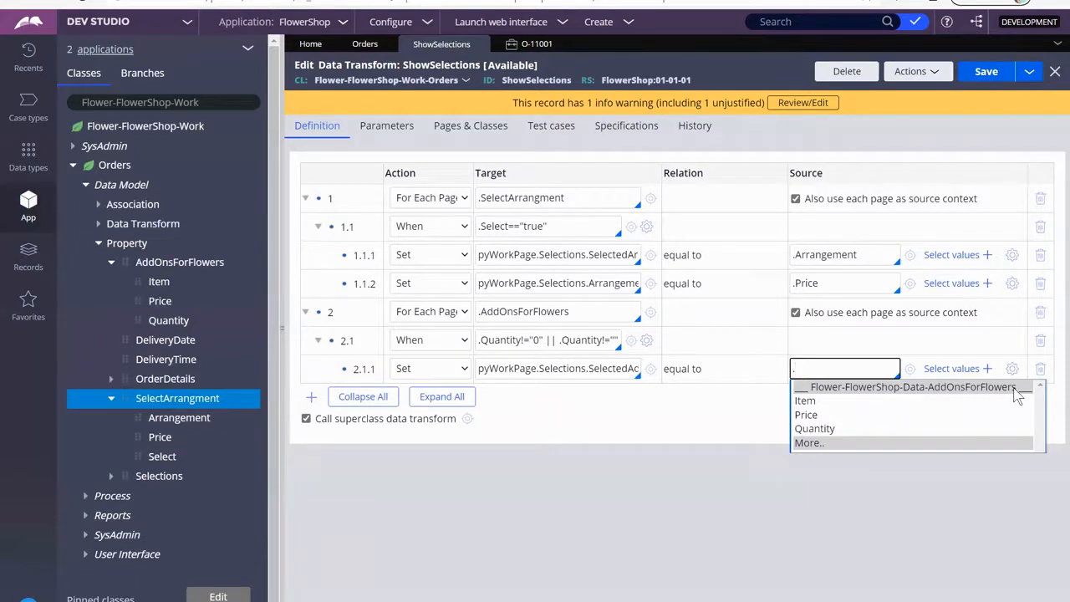
{"action": "left_click", "coordinate": [845, 254]}
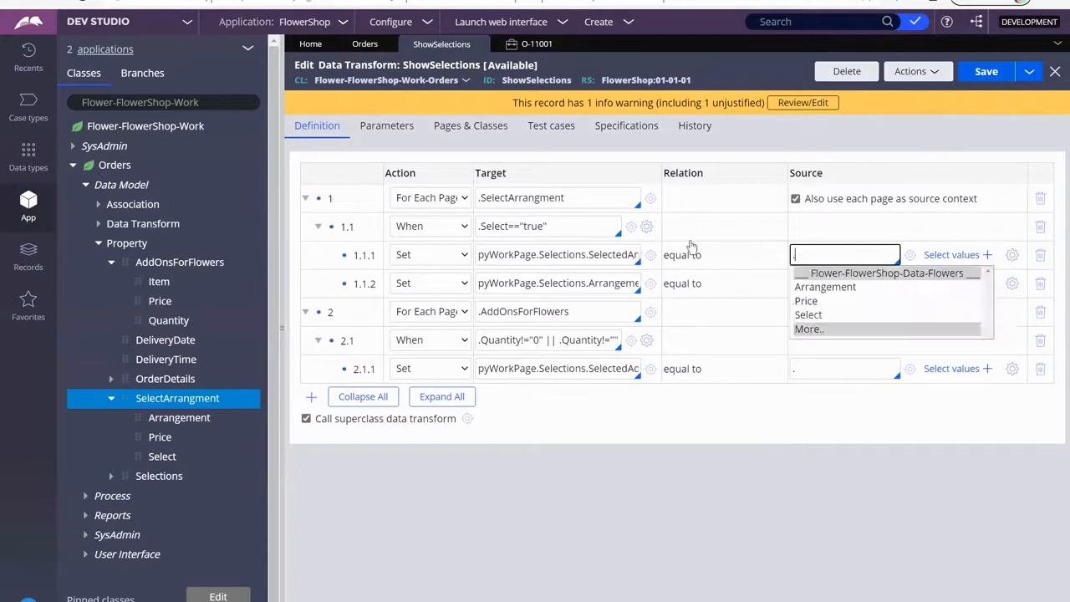
{"action": "mouse_move", "coordinate": [967, 288]}
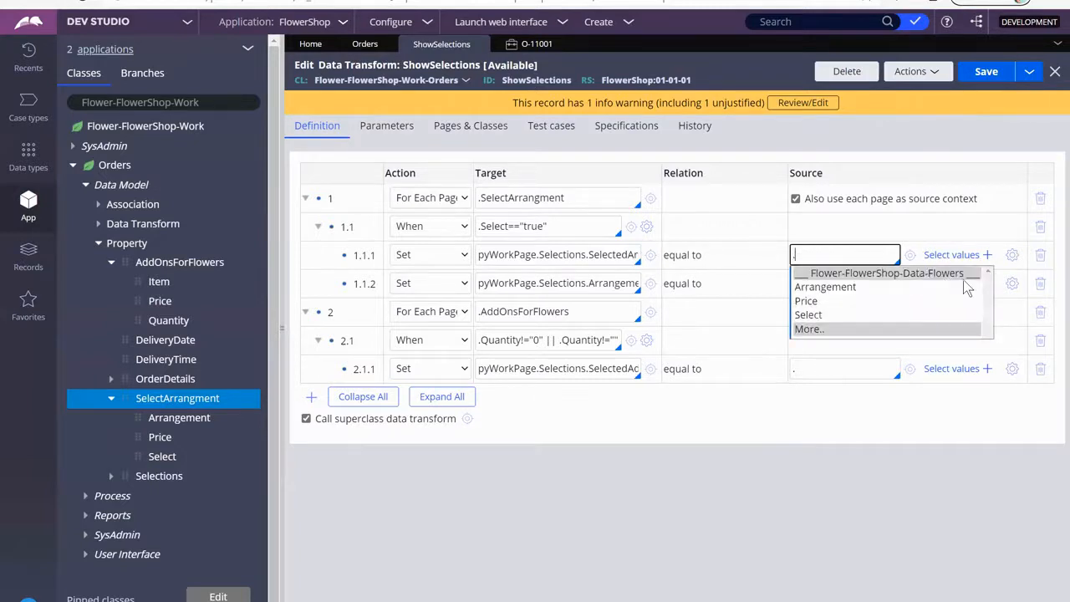
{"action": "mouse_move", "coordinate": [920, 384]}
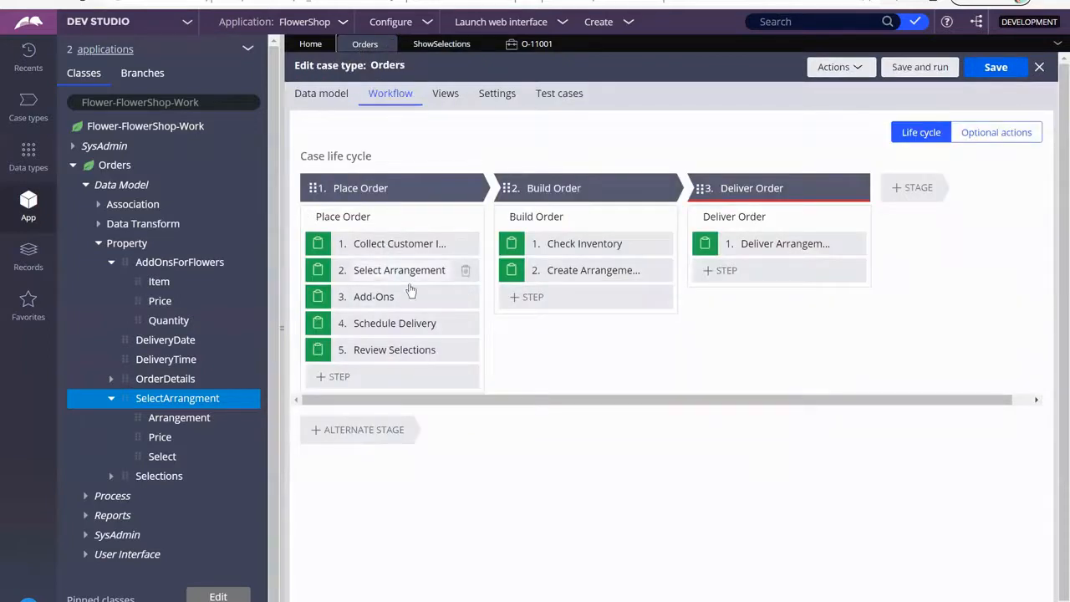
{"action": "left_click", "coordinate": [441, 44]}
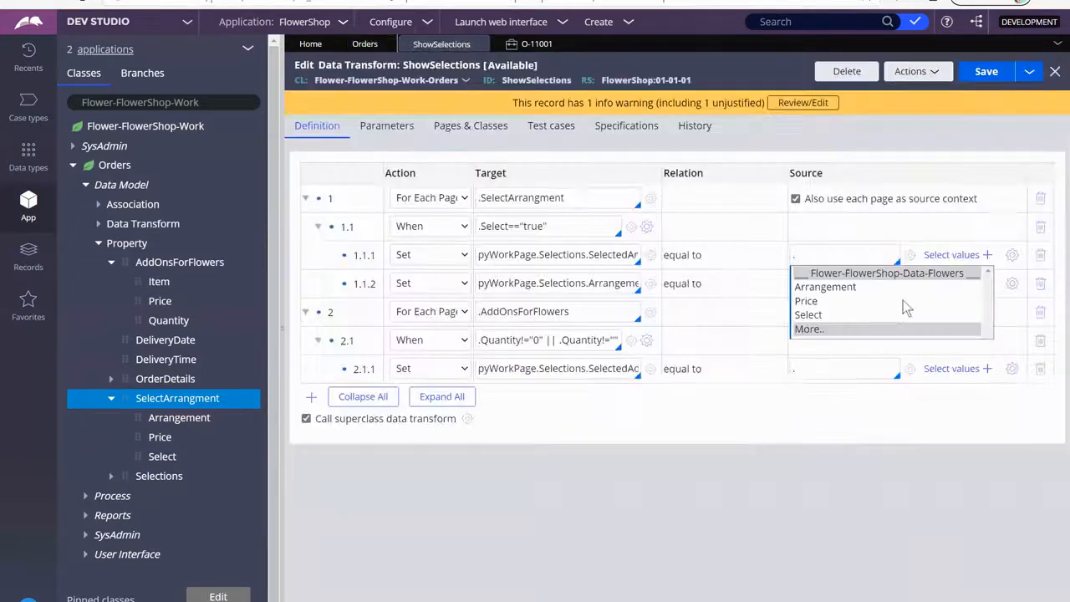
{"action": "left_click", "coordinate": [826, 286]}
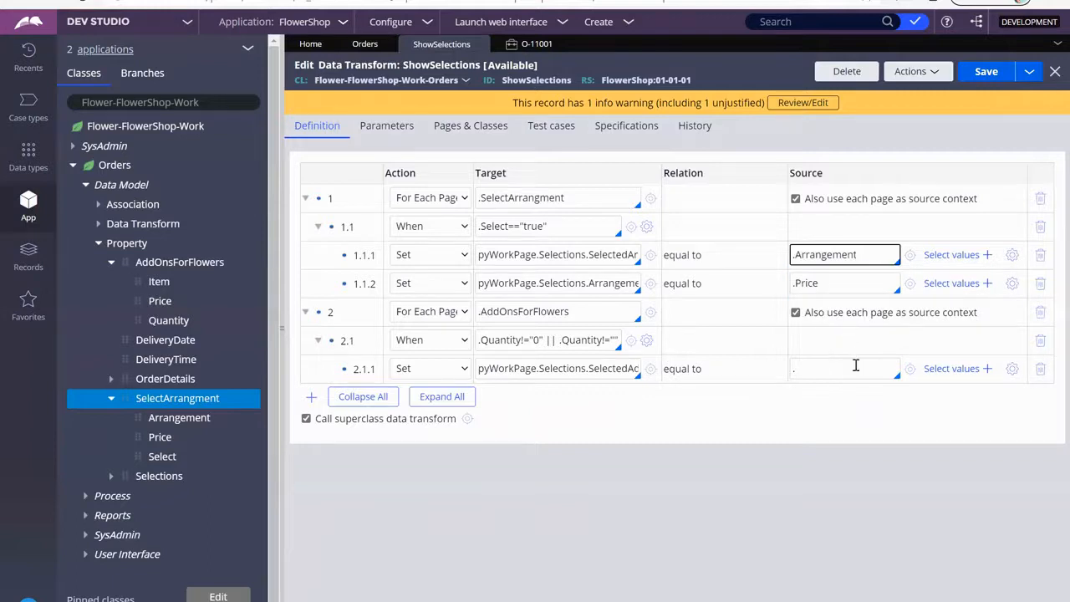
{"action": "left_click", "coordinate": [845, 368]}
{"action": "type", "text": "Item"}
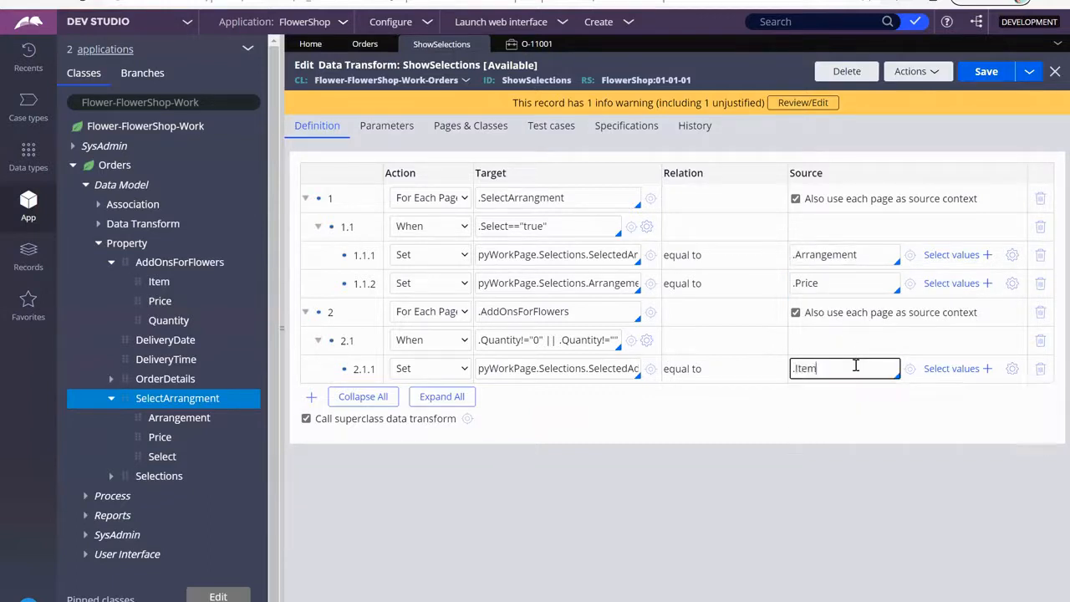
- Add step 2.1.2 setting Selections AddOnQuantity from .Quantity
{"action": "right_click", "coordinate": [365, 367]}
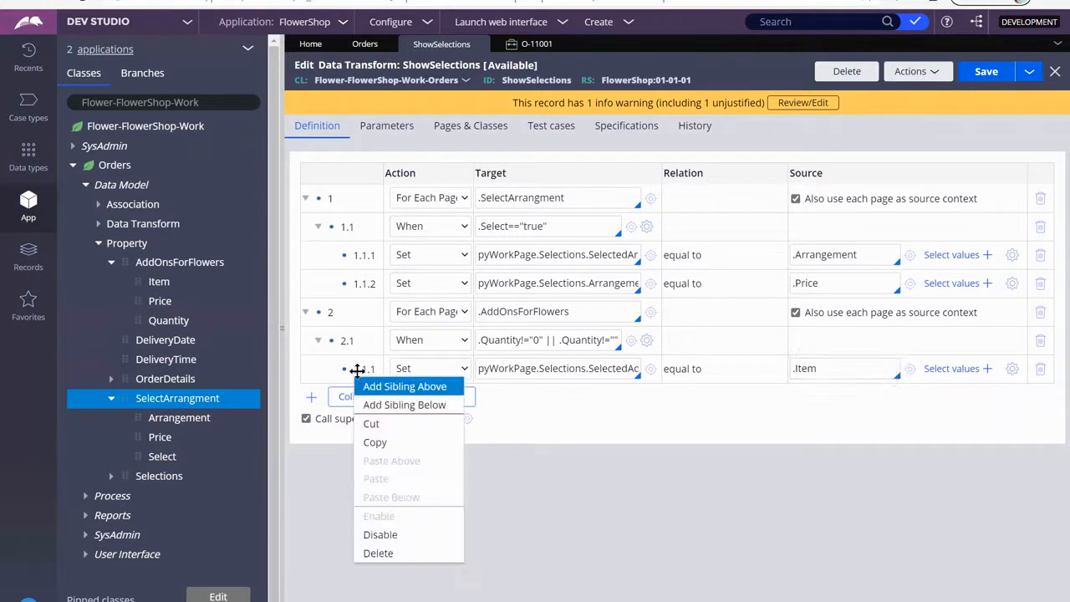
{"action": "left_click", "coordinate": [405, 403]}
{"action": "type", "text": "pyWorkPage.Selections."}
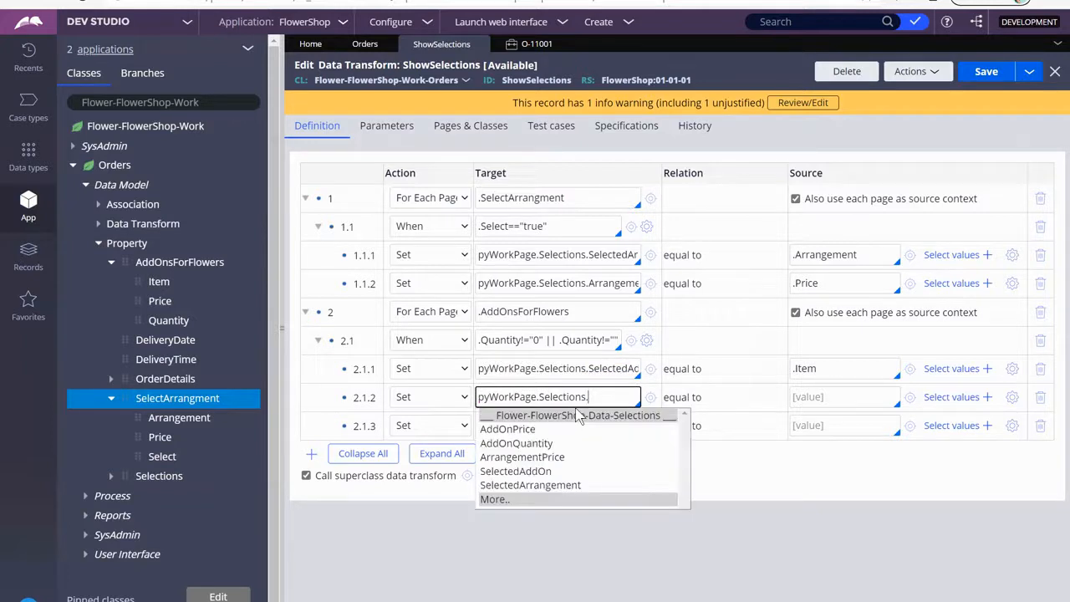
{"action": "mouse_move", "coordinate": [515, 443]}
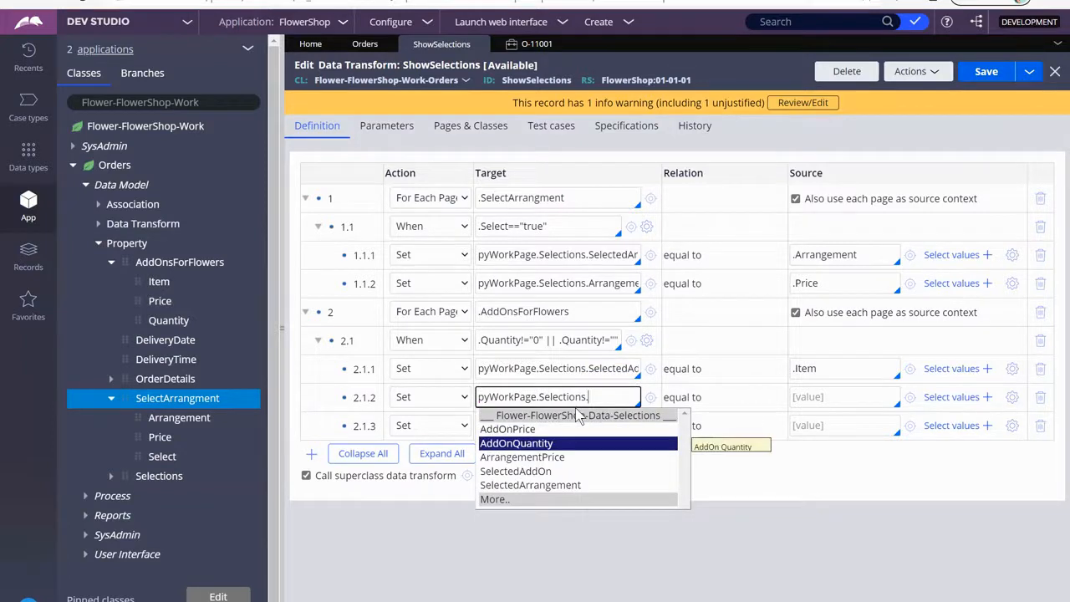
{"action": "left_click", "coordinate": [515, 444]}
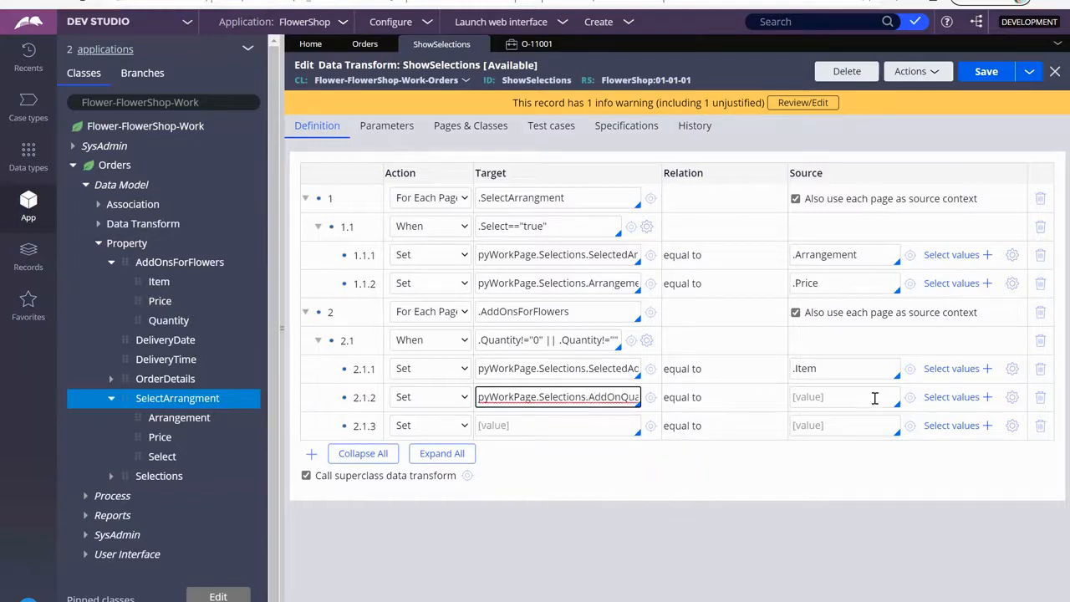
{"action": "left_click", "coordinate": [840, 396]}
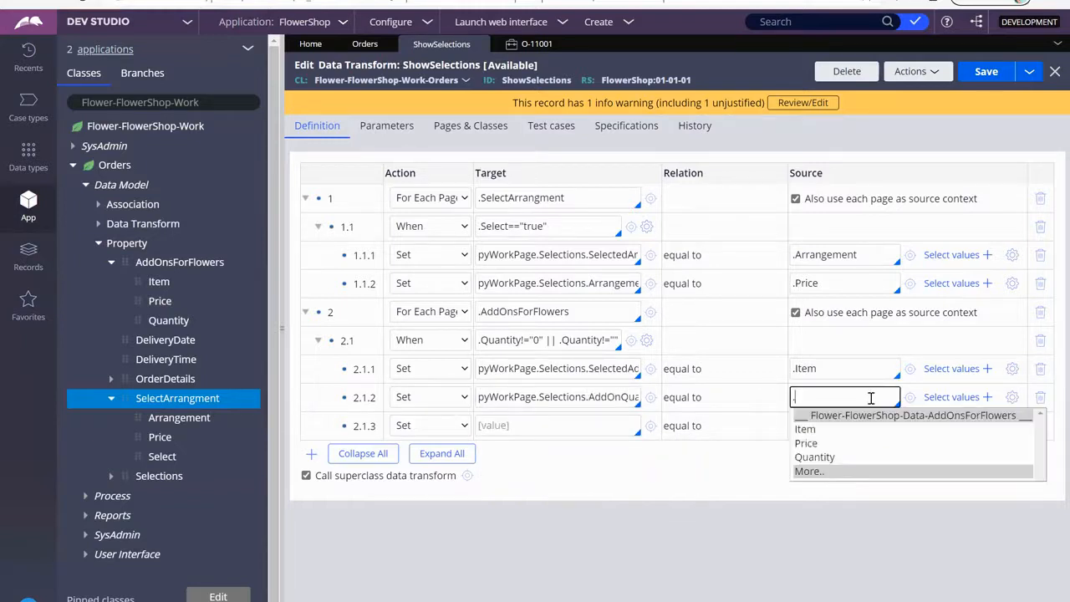
{"action": "mouse_move", "coordinate": [814, 457]}
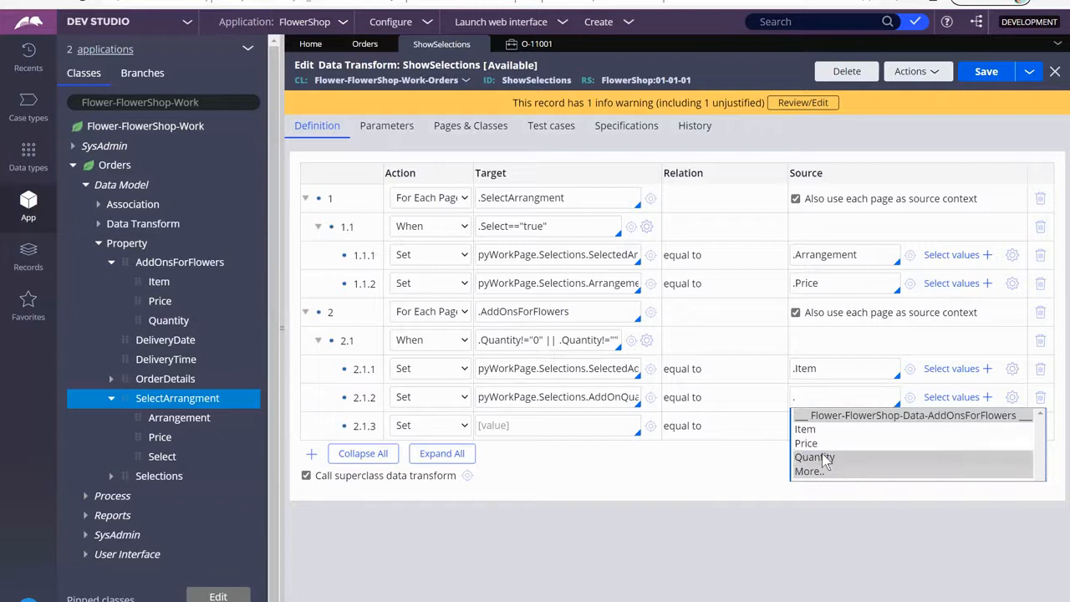
{"action": "left_click", "coordinate": [814, 457]}
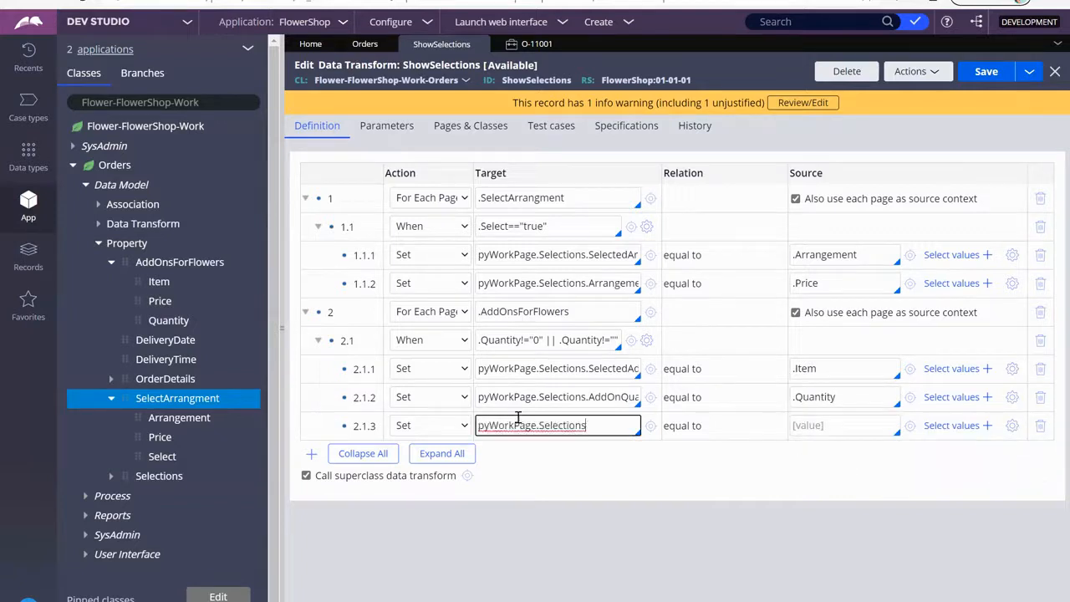
- Add step 2.1.3 setting Selections AddOnPrice from .Price, then list data transform records
{"action": "type", "text": "."}
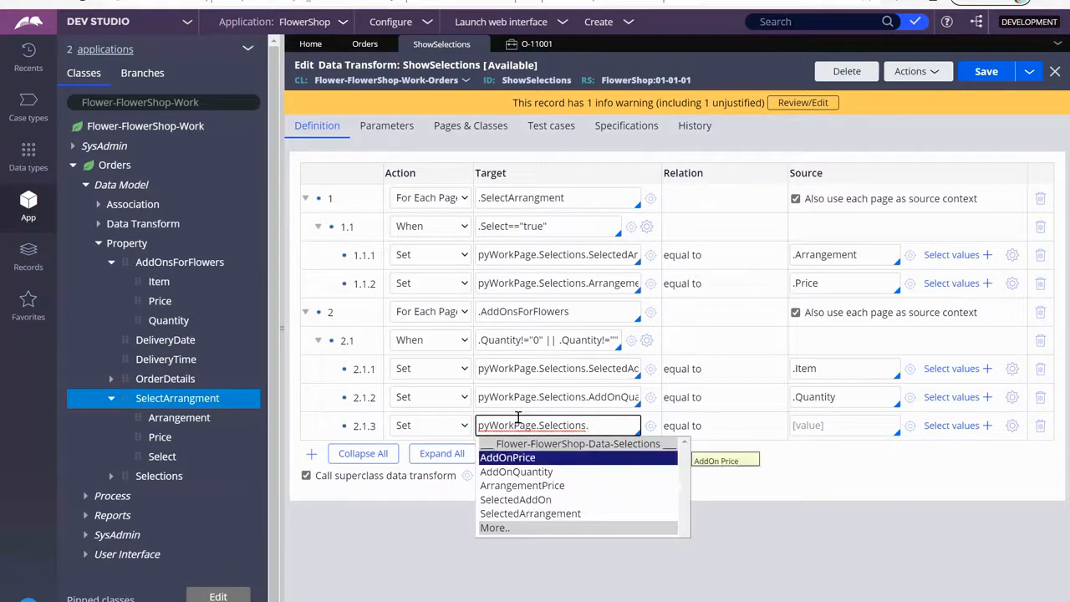
{"action": "left_click", "coordinate": [508, 458]}
{"action": "type", "text": ".Price"}
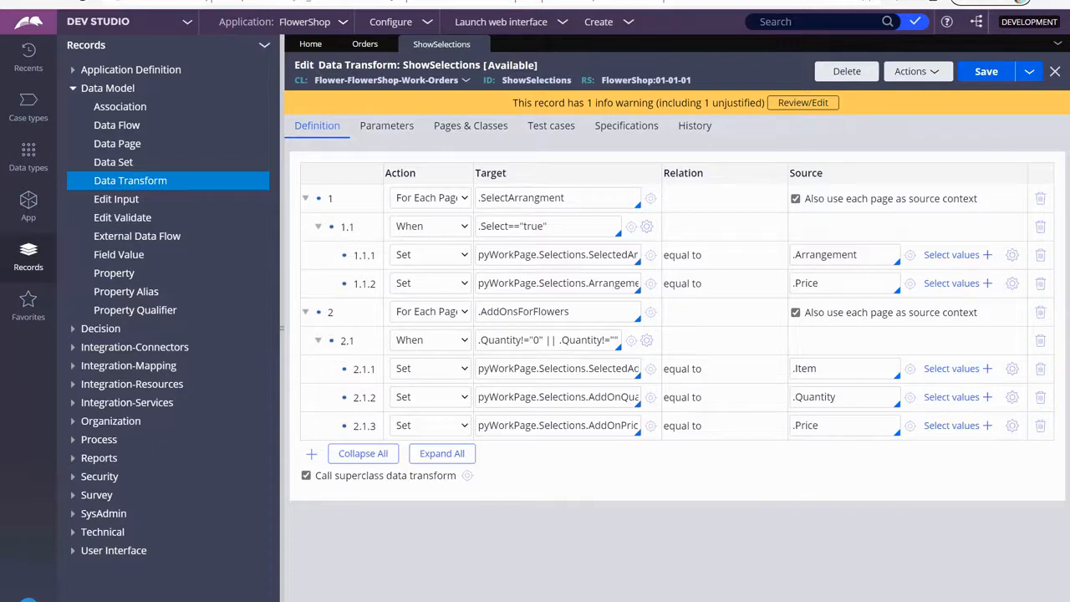
{"action": "mouse_move", "coordinate": [118, 181]}
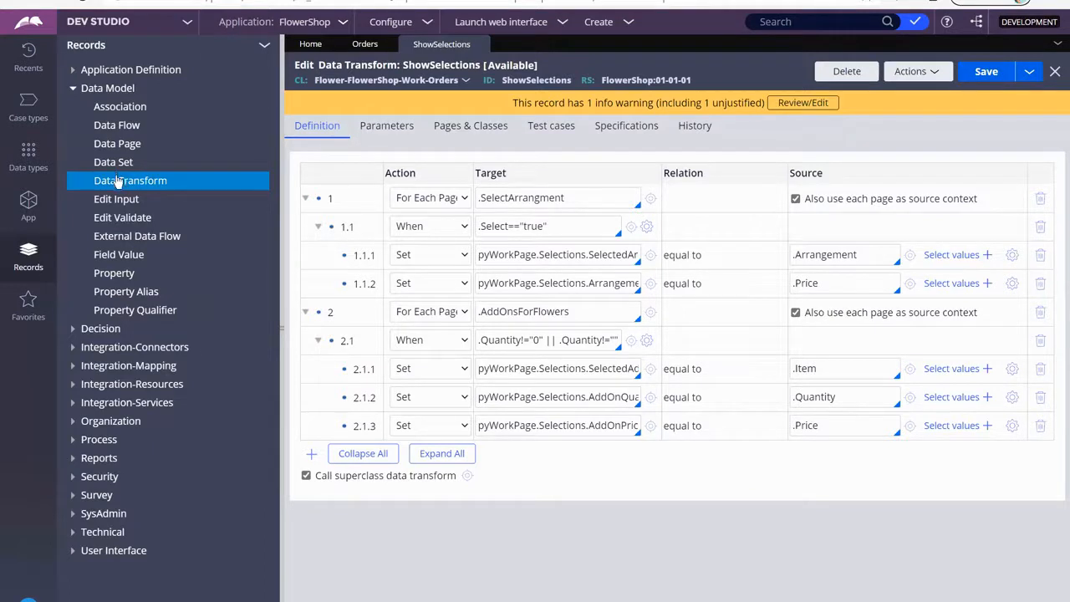
{"action": "left_click", "coordinate": [130, 181]}
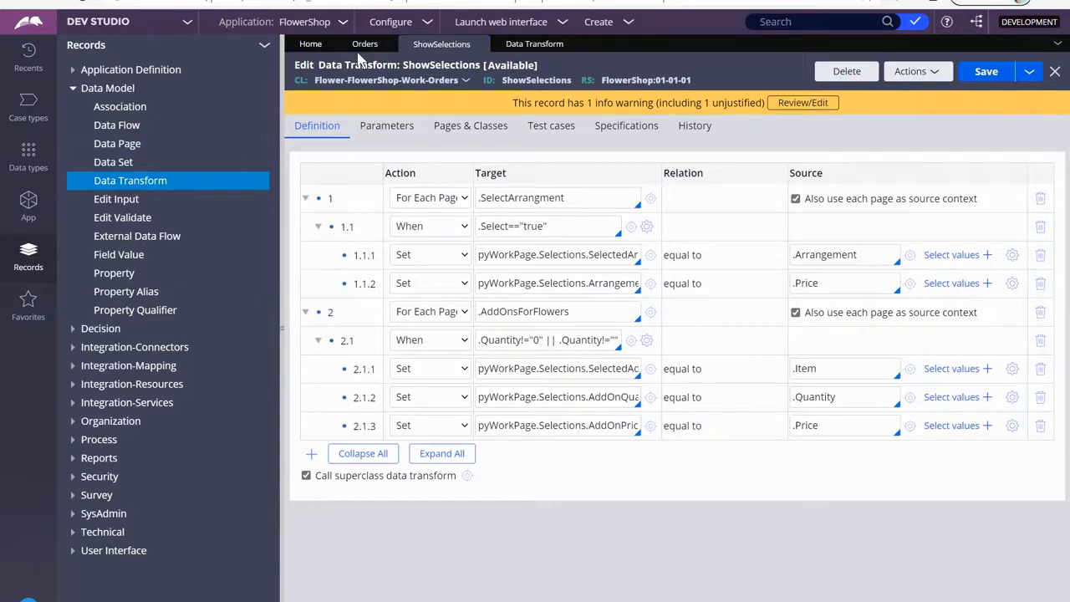
- From the Orders case type, view the Place Order stage as a flow and open PlaceOrder_Flow
{"action": "left_click", "coordinate": [365, 43]}
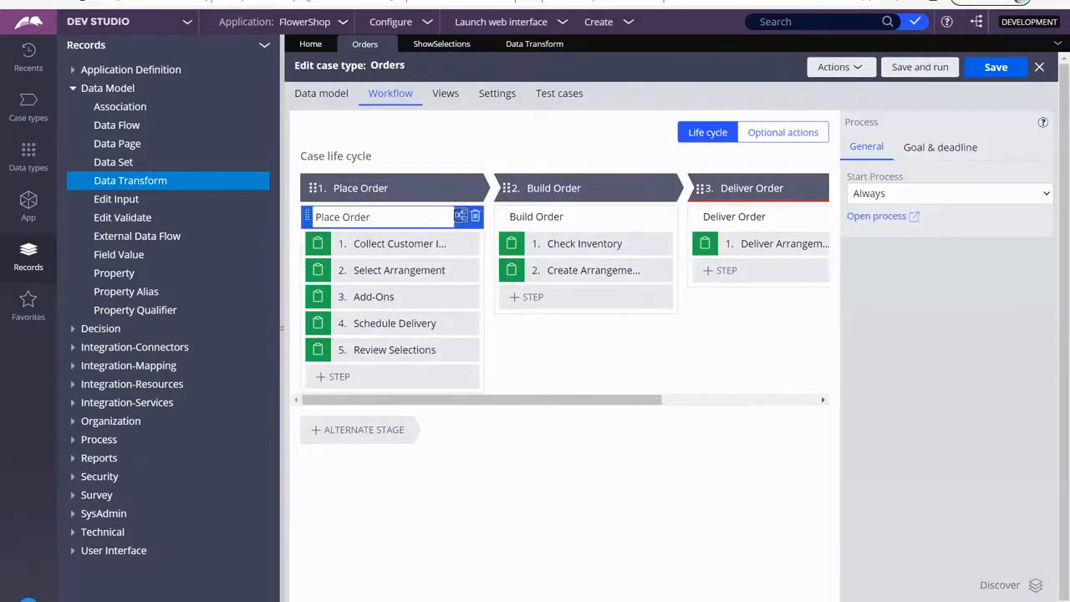
{"action": "left_click", "coordinate": [462, 216]}
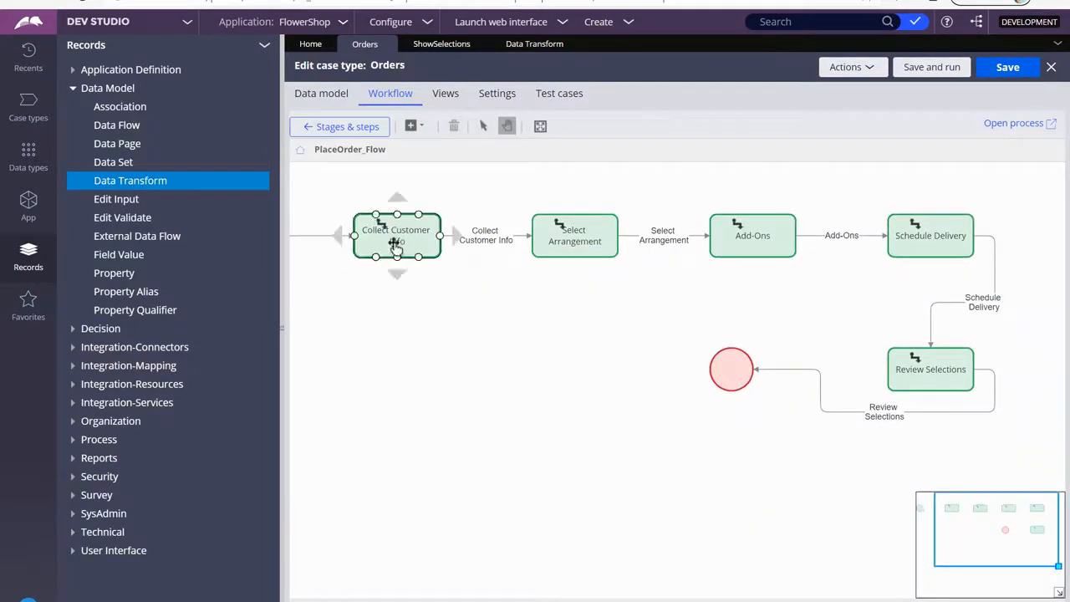
{"action": "left_click", "coordinate": [930, 234]}
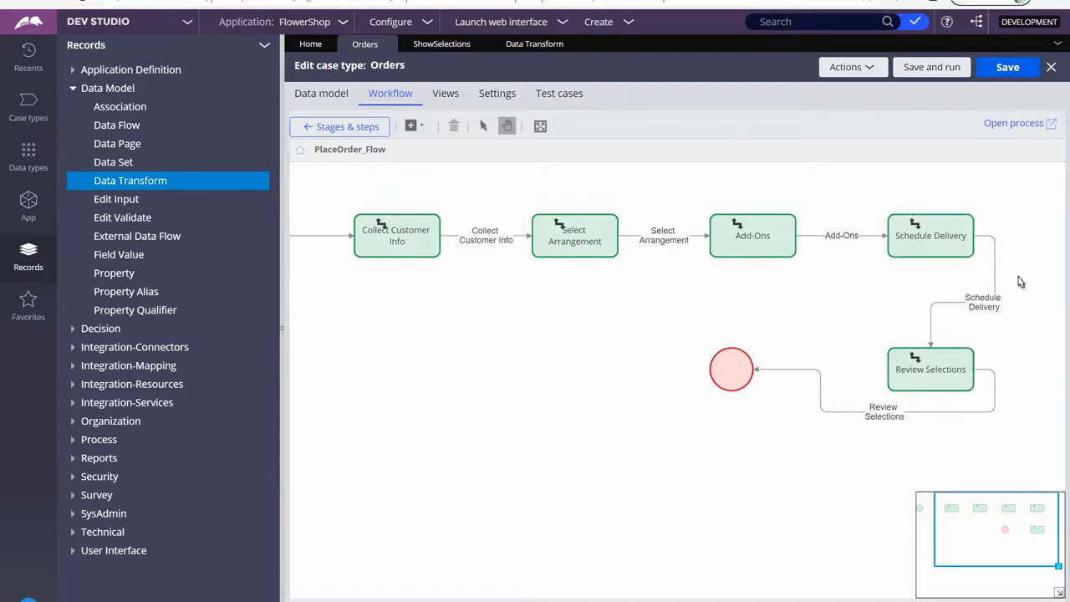
{"action": "left_click", "coordinate": [930, 370]}
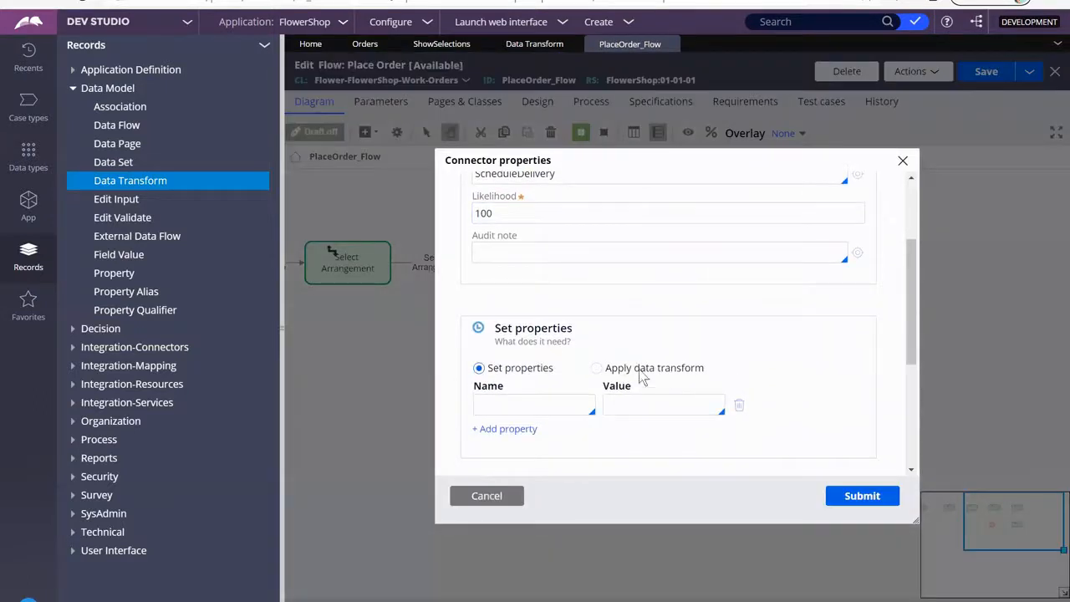
- Set the Schedule Delivery connector to apply the ShowSelections data transform and save Place Order
{"action": "left_click", "coordinate": [597, 368]}
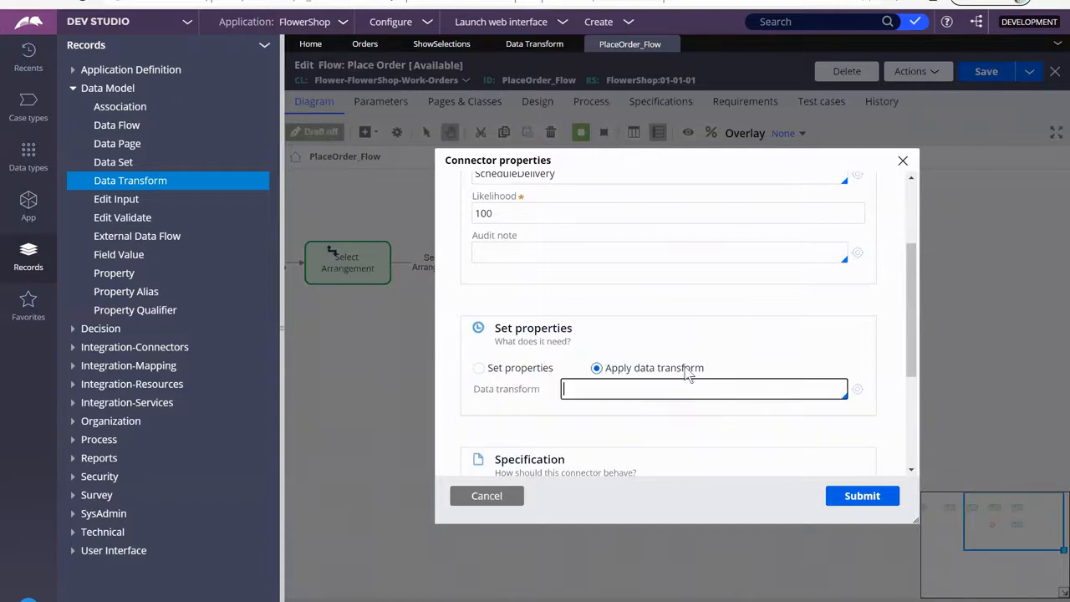
{"action": "left_click", "coordinate": [703, 388]}
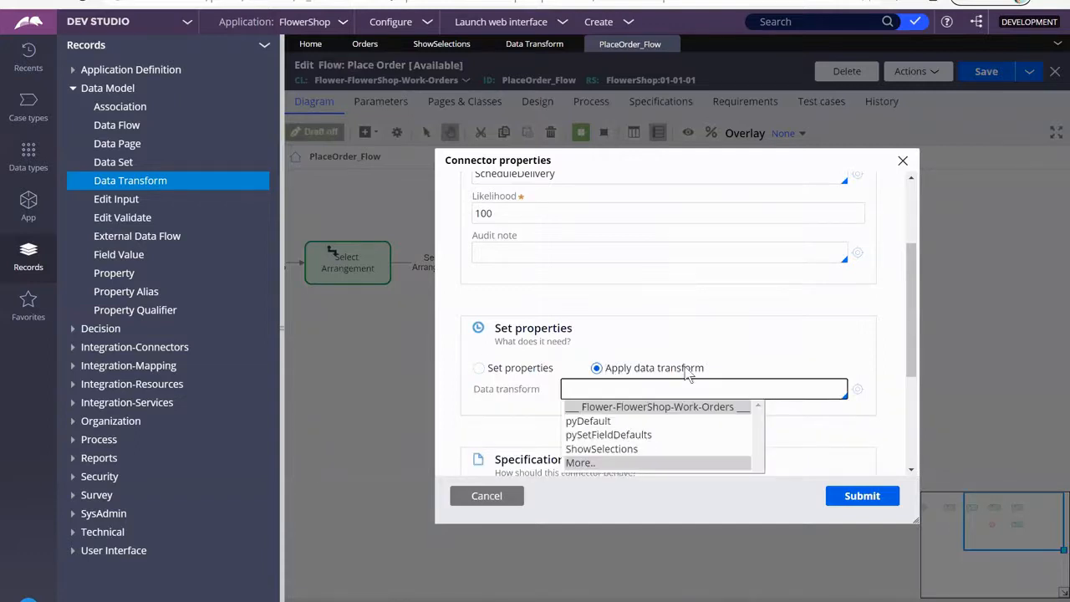
{"action": "left_click", "coordinate": [602, 448]}
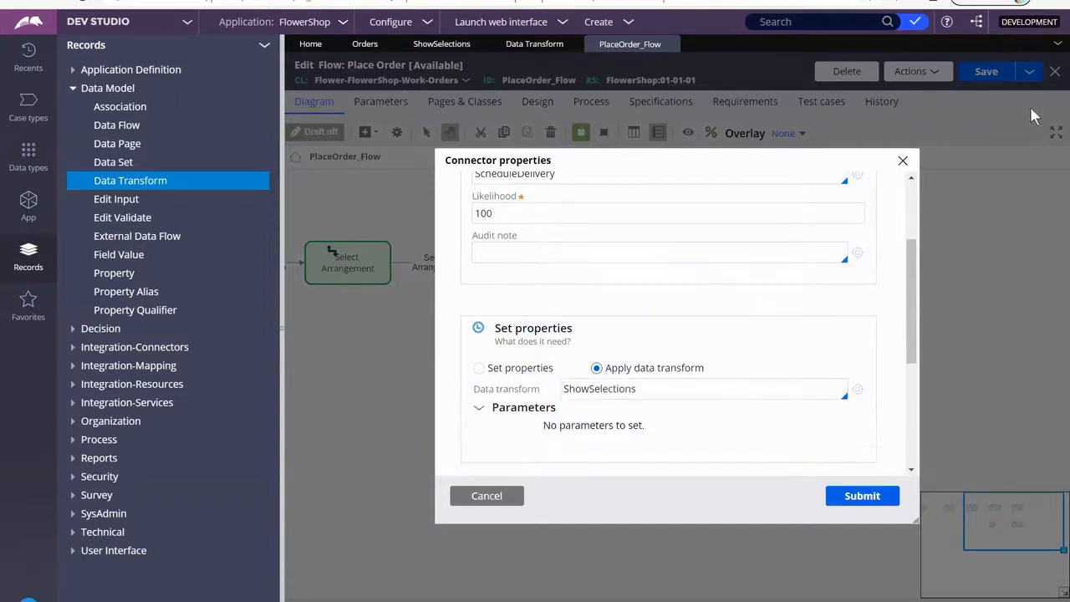
{"action": "left_click", "coordinate": [863, 495]}
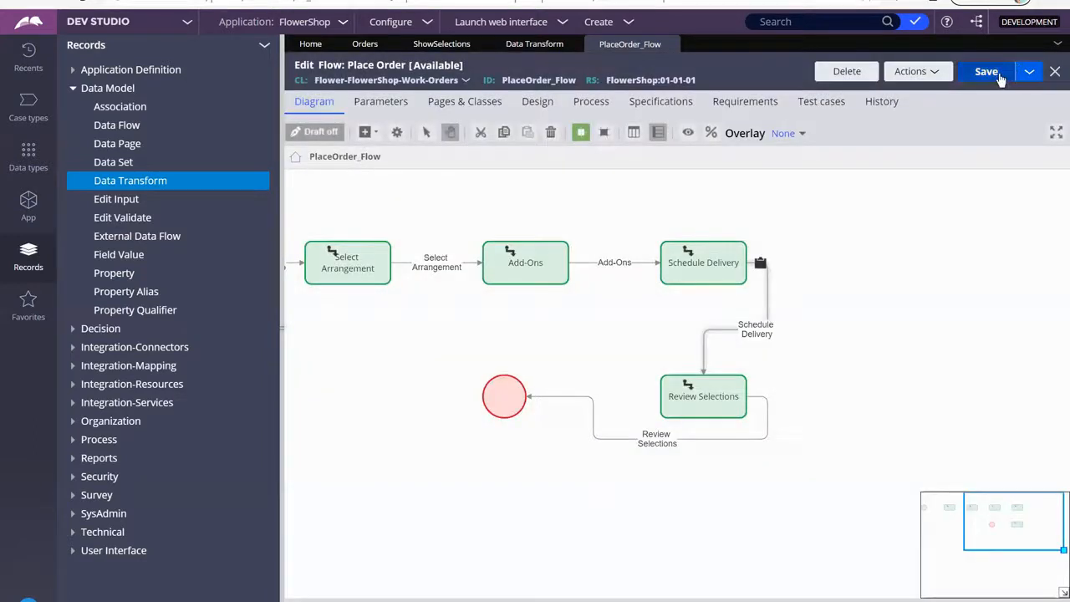
{"action": "left_click", "coordinate": [987, 71]}
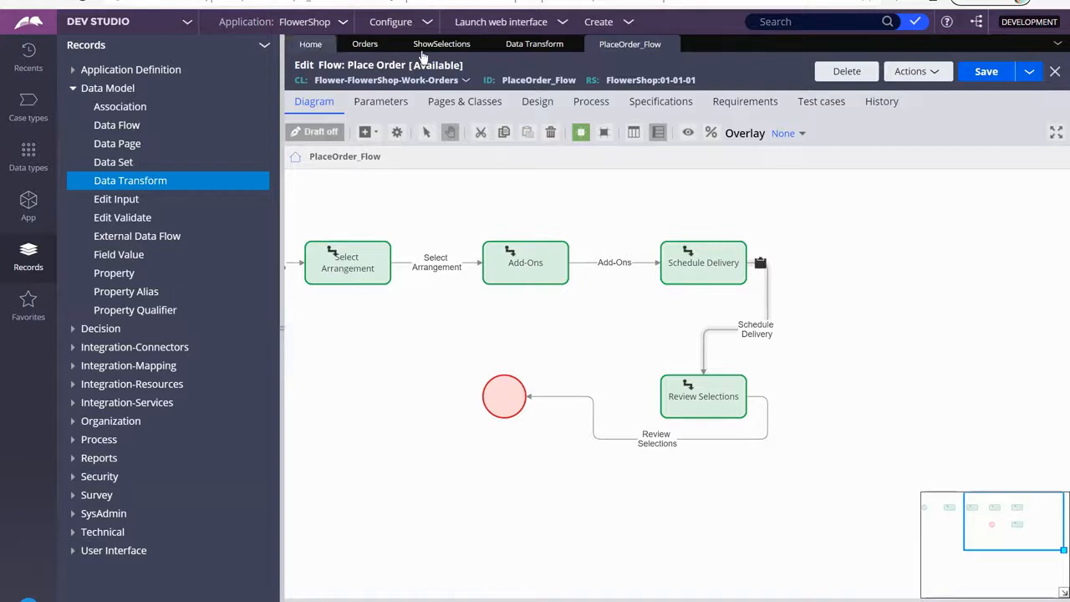
{"action": "left_click", "coordinate": [365, 44]}
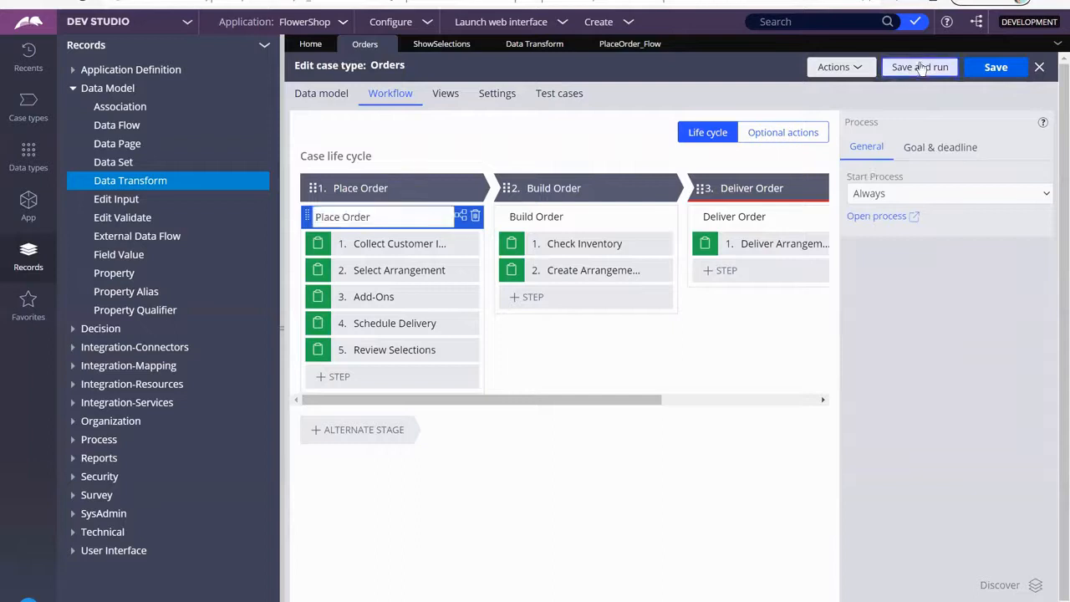
- Save and run the Orders case type, starting test case O-11002 on the customer form
{"action": "left_click", "coordinate": [920, 66]}
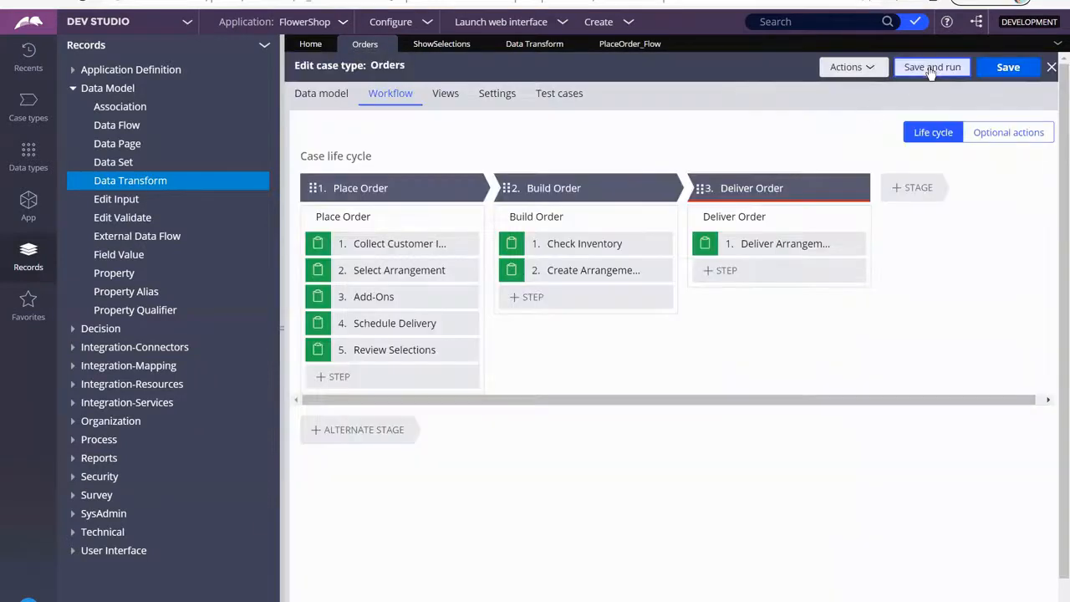
{"action": "left_click", "coordinate": [934, 67]}
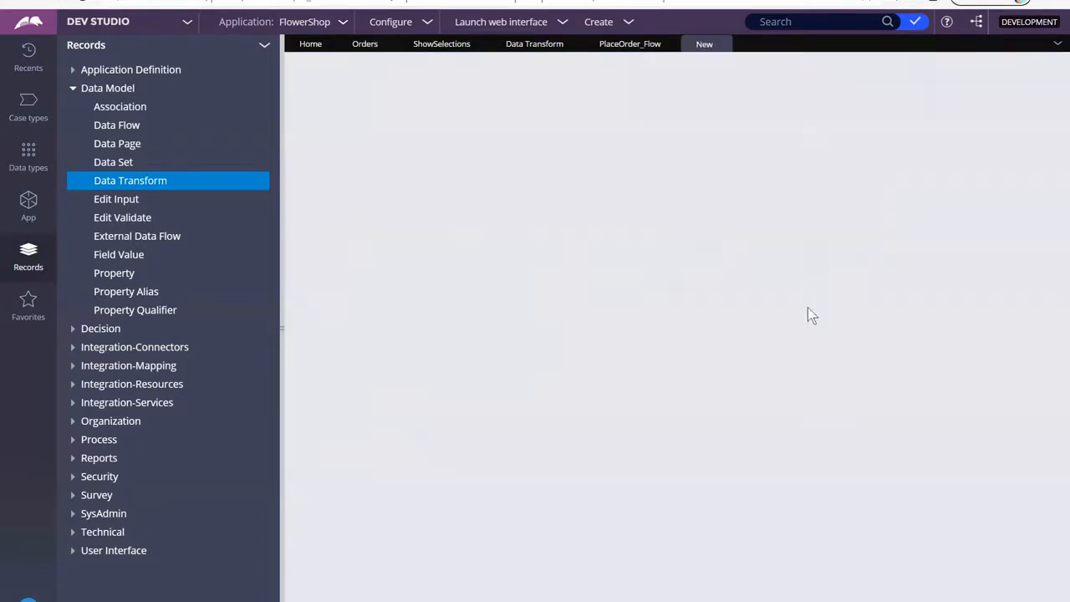
{"action": "left_click", "coordinate": [704, 44]}
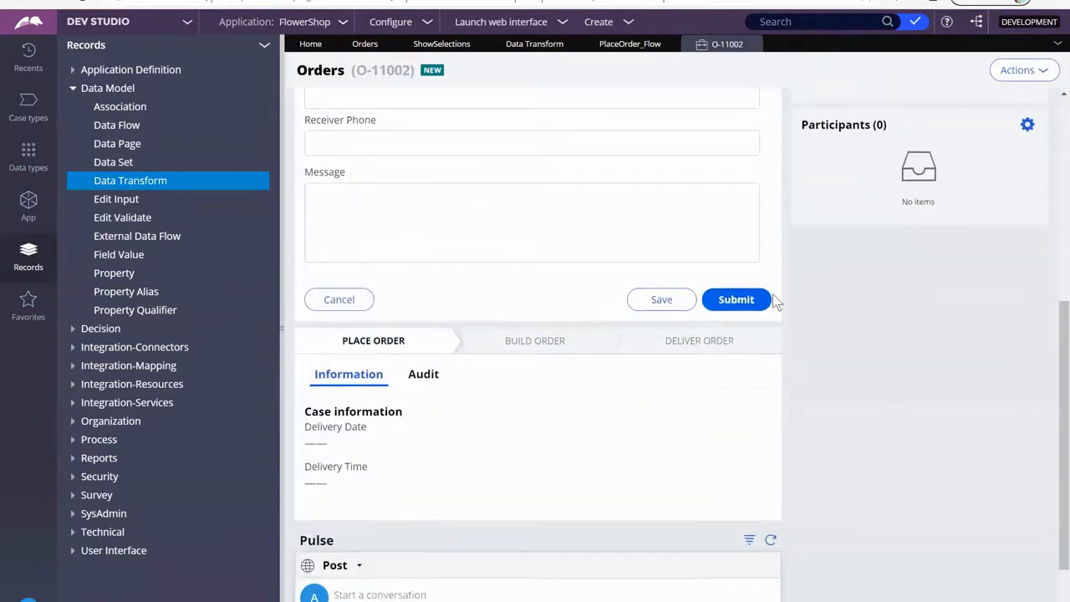
- Advance O-11002 with Happy Birthday and one Stuffed Animal to Review Selections showing $29.99 and $14.99
{"action": "left_click", "coordinate": [736, 300]}
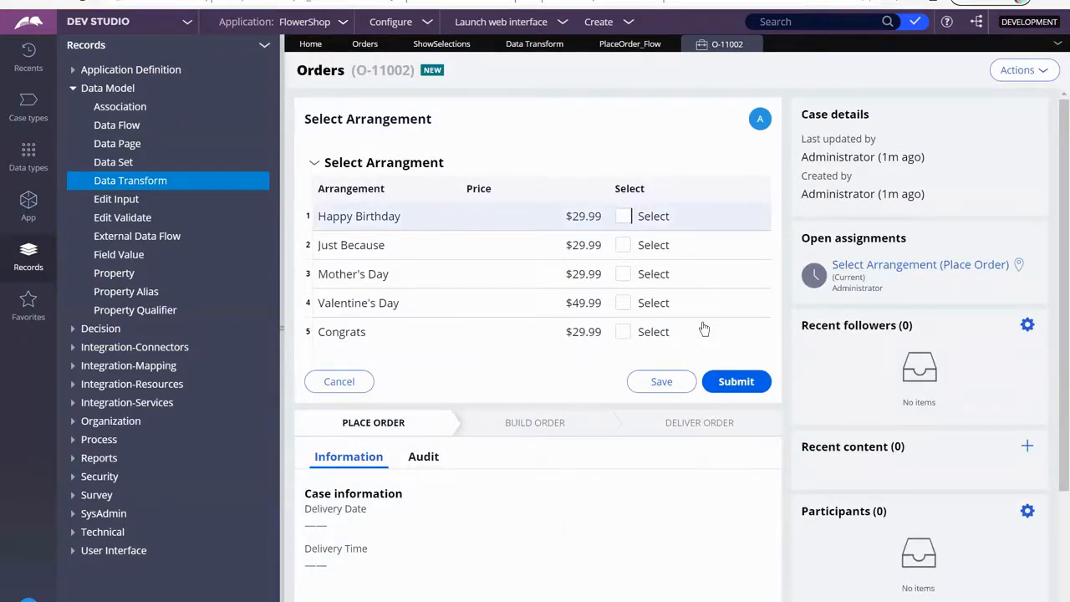
{"action": "mouse_move", "coordinate": [475, 130]}
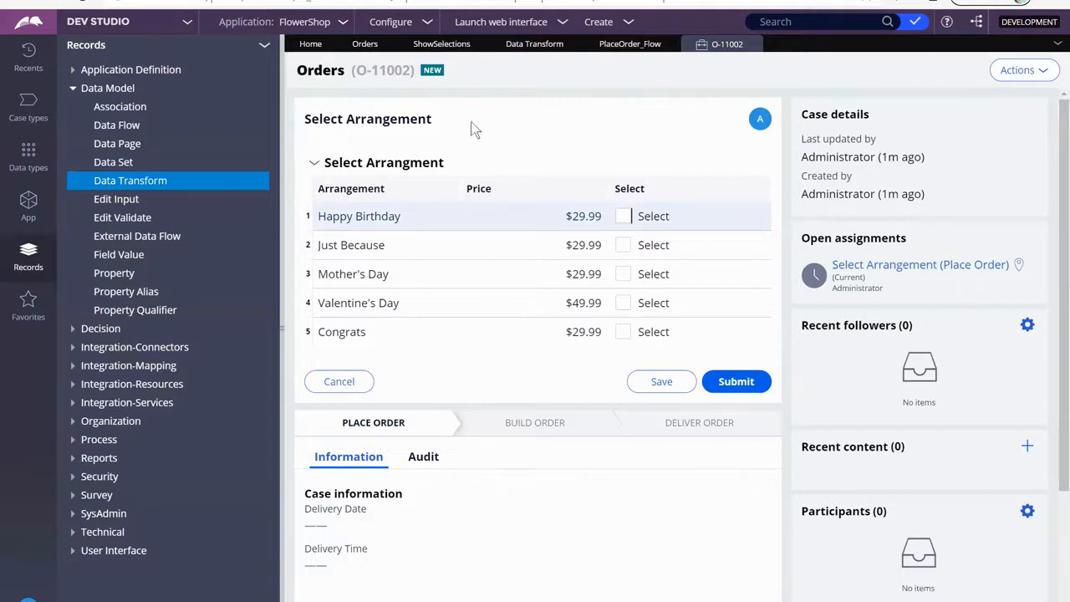
{"action": "left_click", "coordinate": [622, 215]}
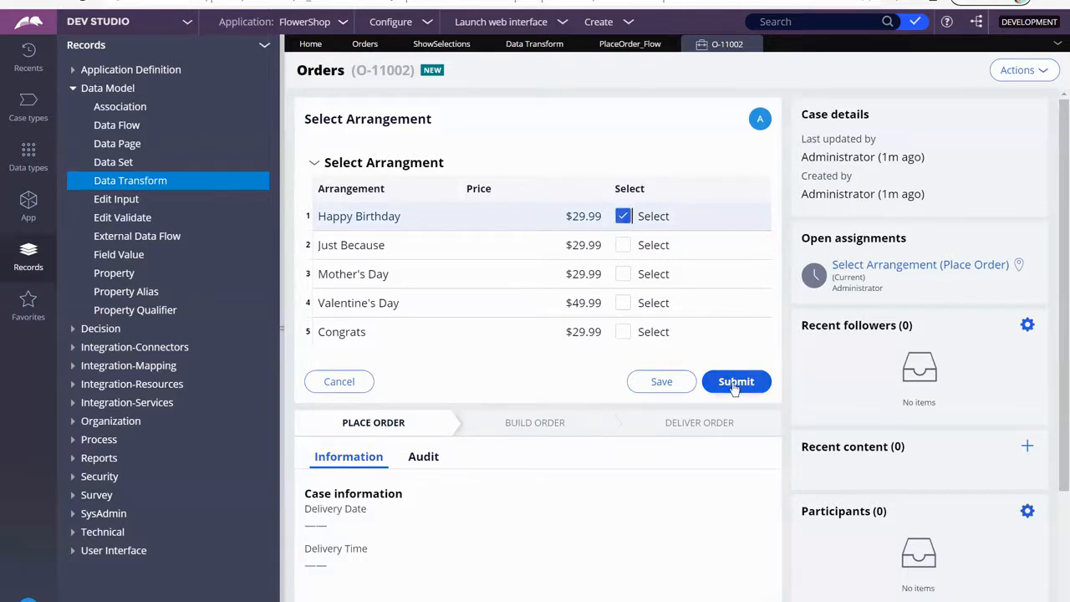
{"action": "left_click", "coordinate": [736, 382]}
{"action": "type", "text": "1"}
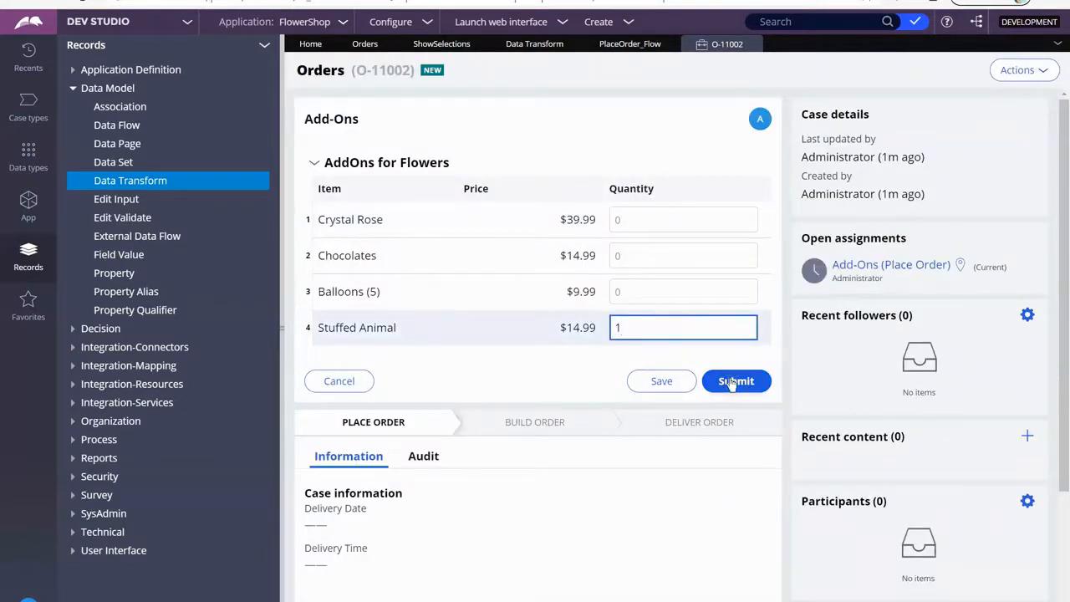
{"action": "left_click", "coordinate": [736, 381]}
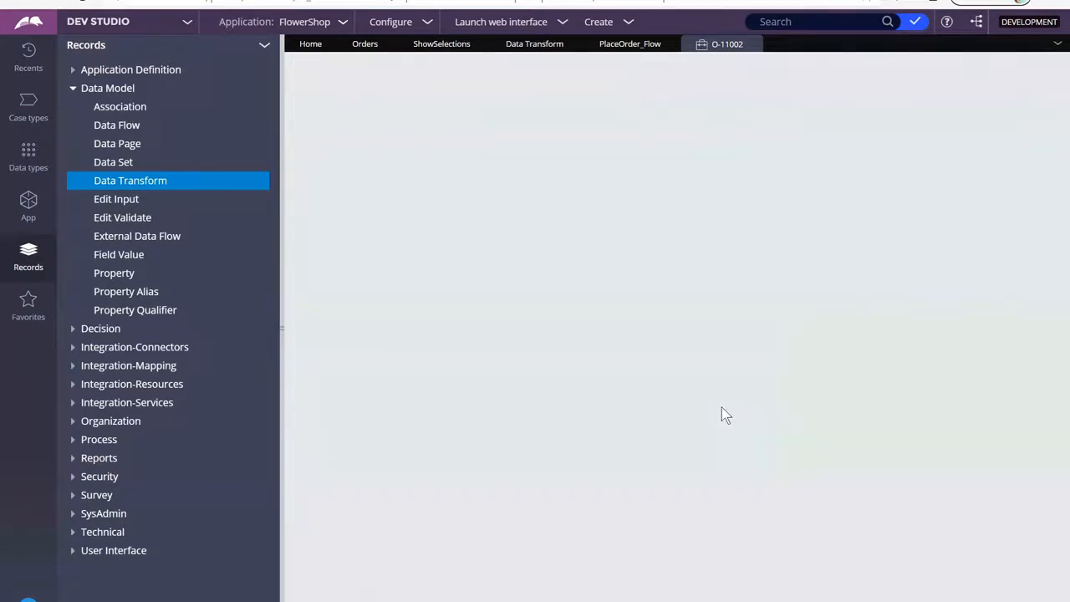
{"action": "left_click", "coordinate": [726, 43]}
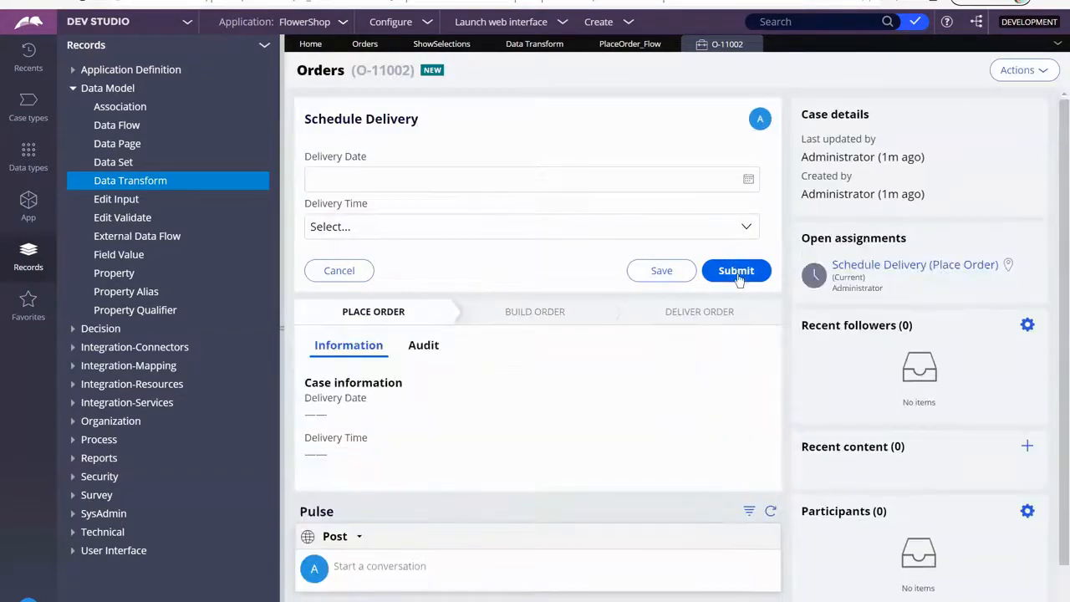
{"action": "left_click", "coordinate": [736, 271]}
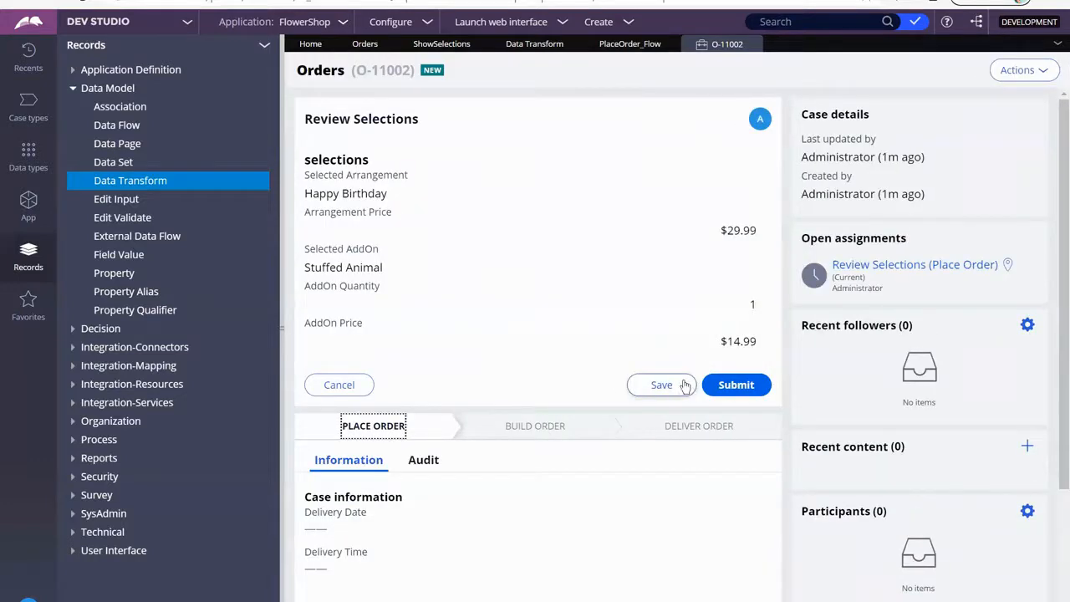
{"action": "double_click", "coordinate": [334, 194]}
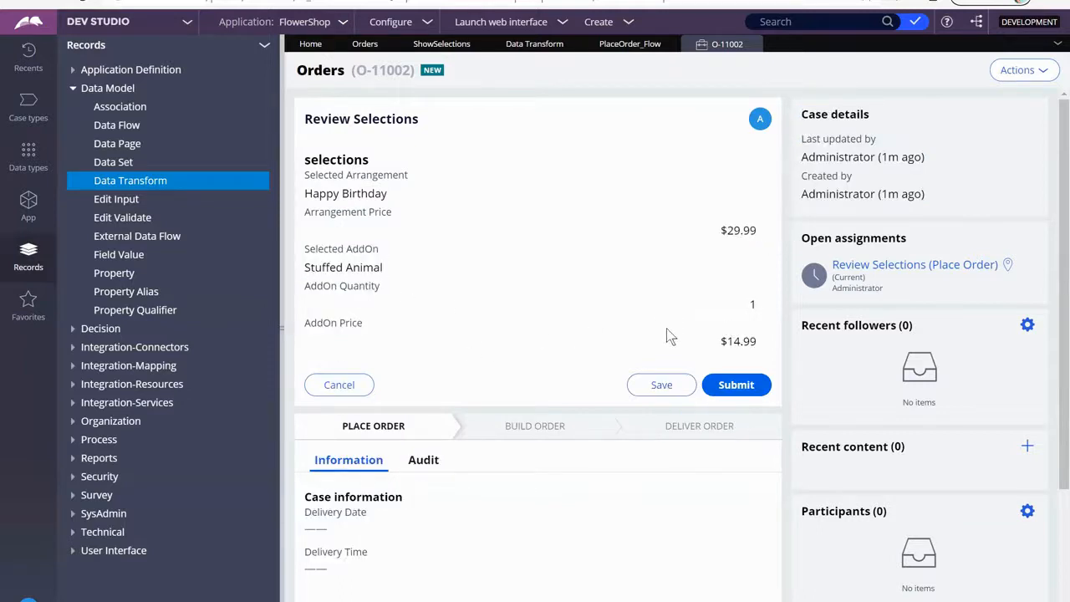
{"action": "double_click", "coordinate": [739, 341]}
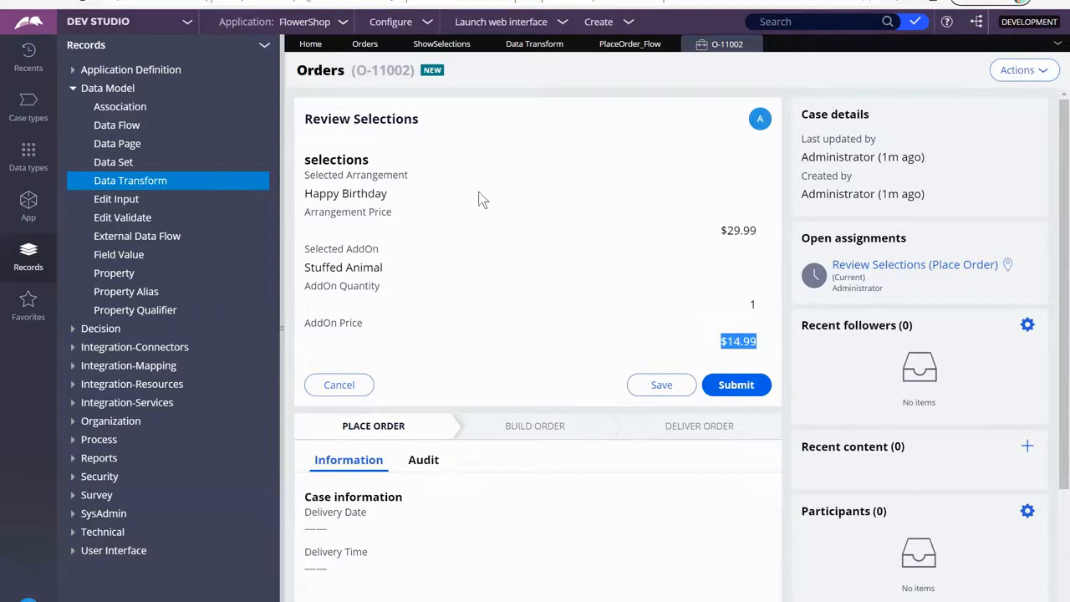
{"action": "mouse_move", "coordinate": [542, 247]}
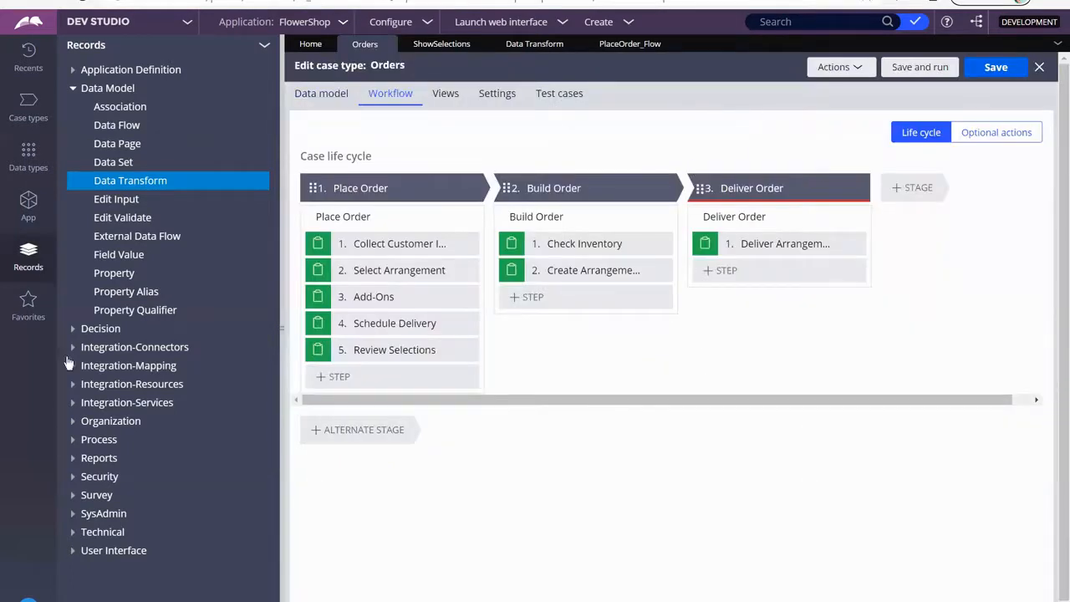
{"action": "mouse_move", "coordinate": [27, 50]}
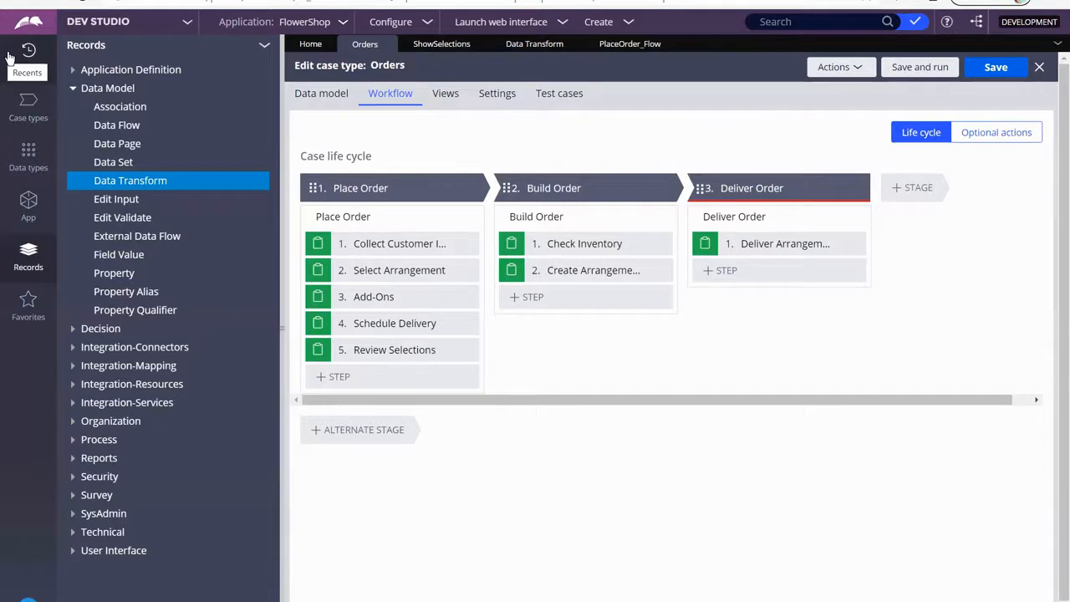
- Browse Orders' Section records in the App Explorer, opening SelectArrangement, and return to Orders
{"action": "left_click", "coordinate": [28, 204]}
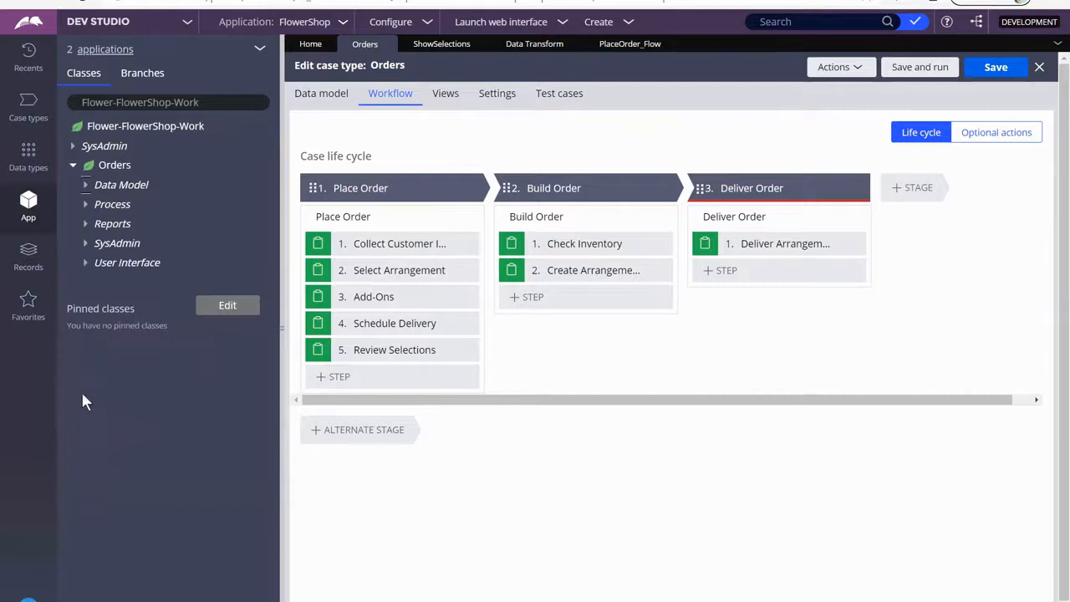
{"action": "mouse_move", "coordinate": [83, 266]}
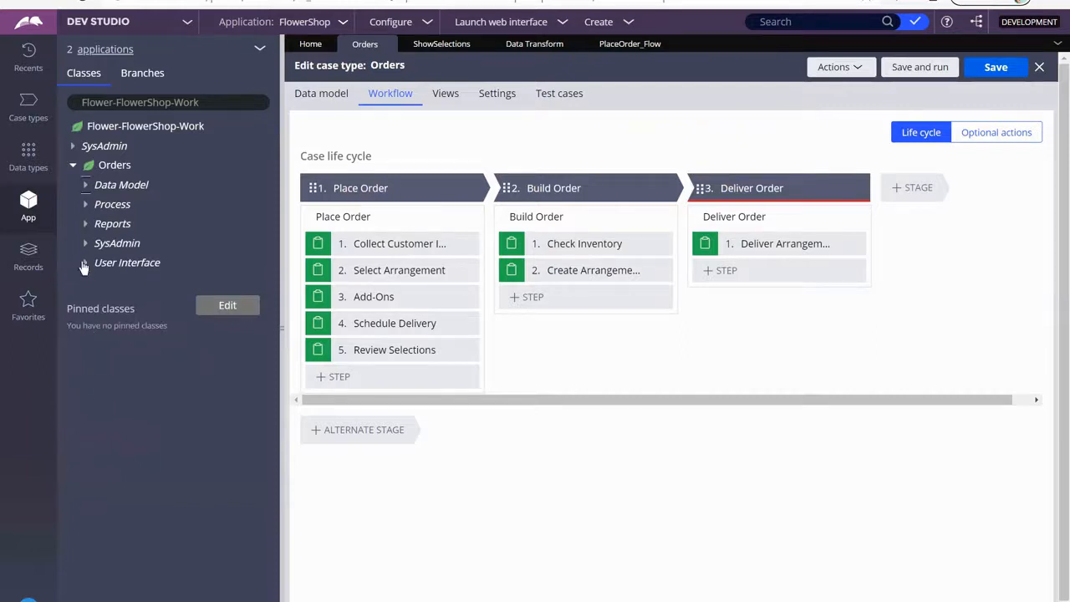
{"action": "left_click", "coordinate": [86, 262]}
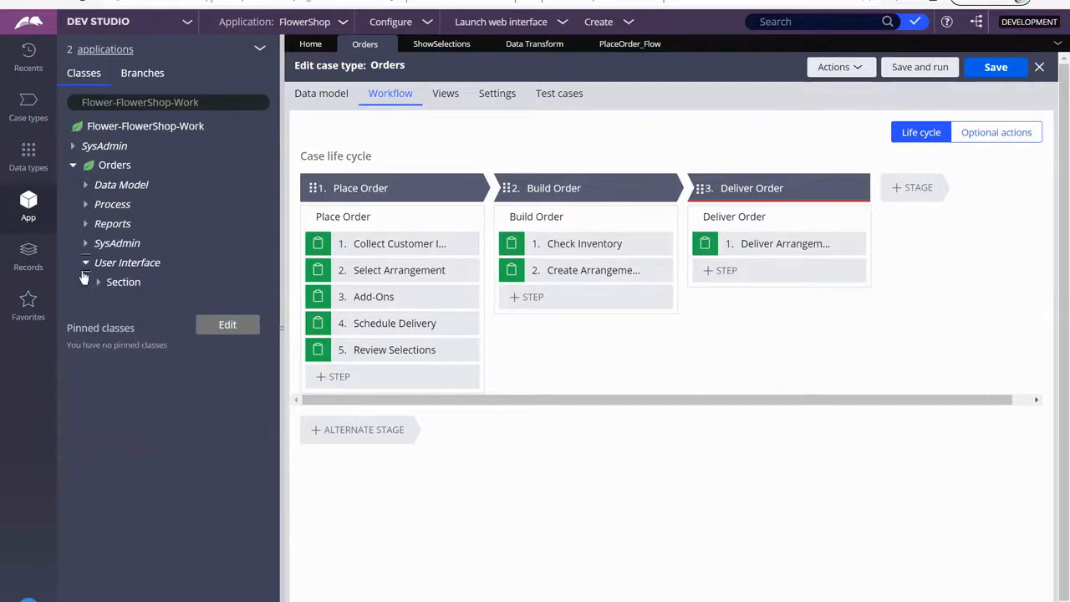
{"action": "left_click", "coordinate": [97, 281]}
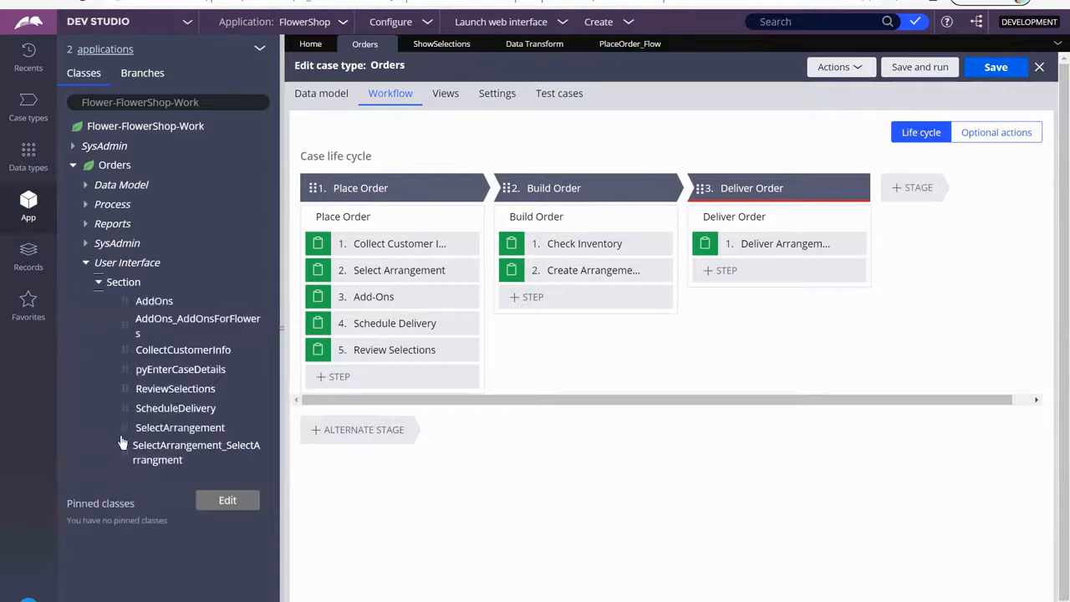
{"action": "mouse_move", "coordinate": [200, 429]}
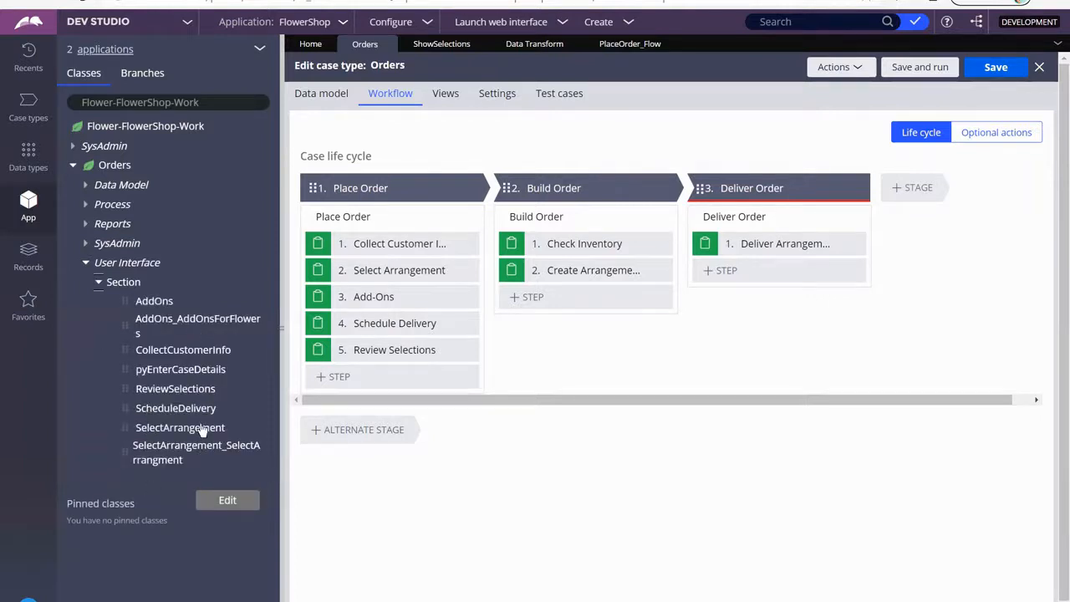
{"action": "left_click", "coordinate": [196, 452]}
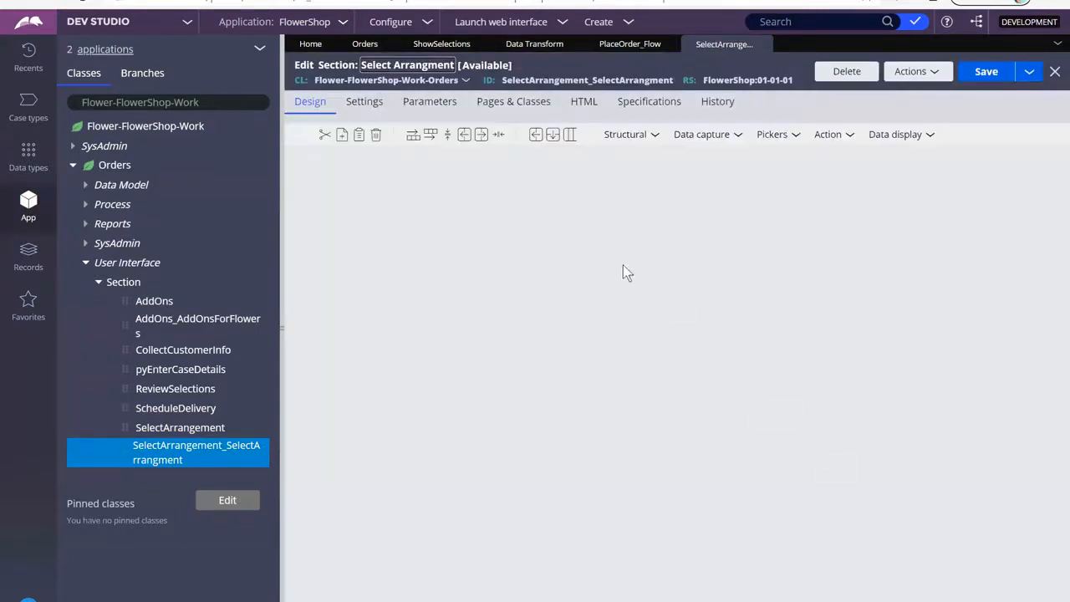
{"action": "mouse_move", "coordinate": [721, 281]}
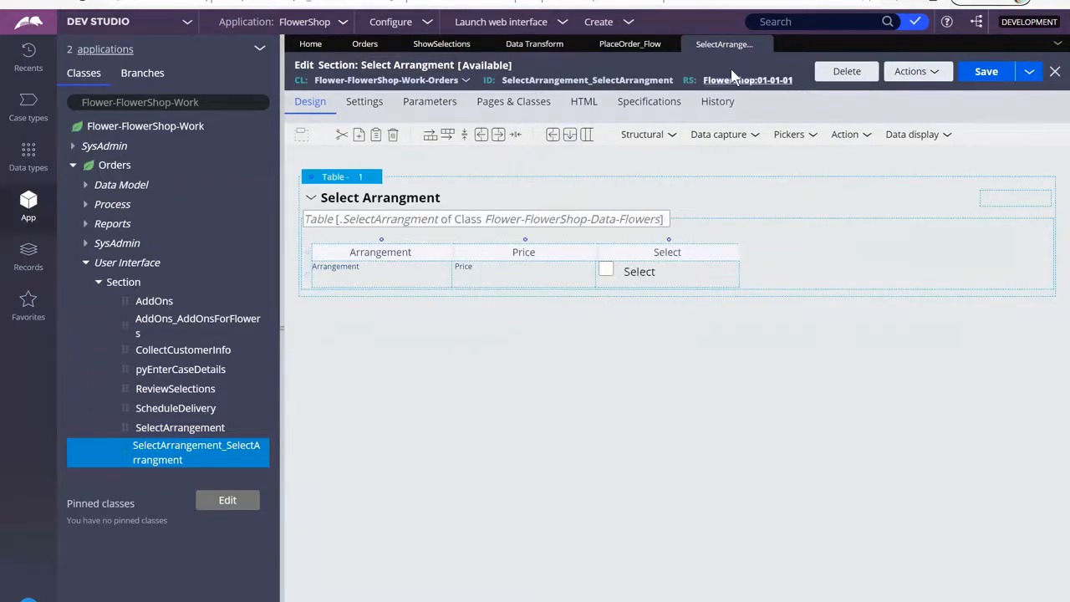
{"action": "left_click", "coordinate": [365, 43]}
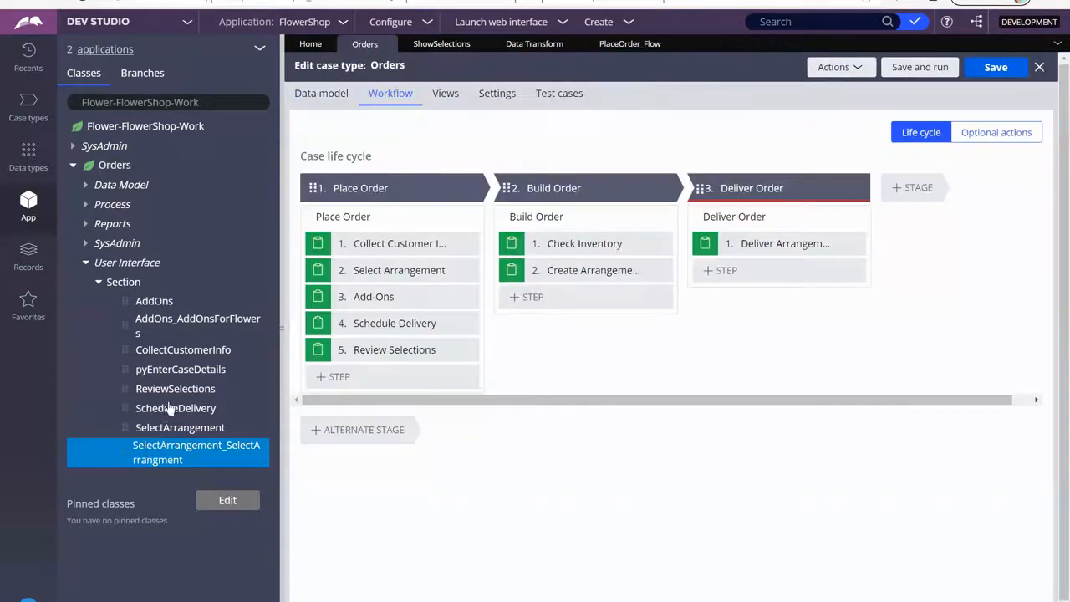
{"action": "mouse_move", "coordinate": [176, 428]}
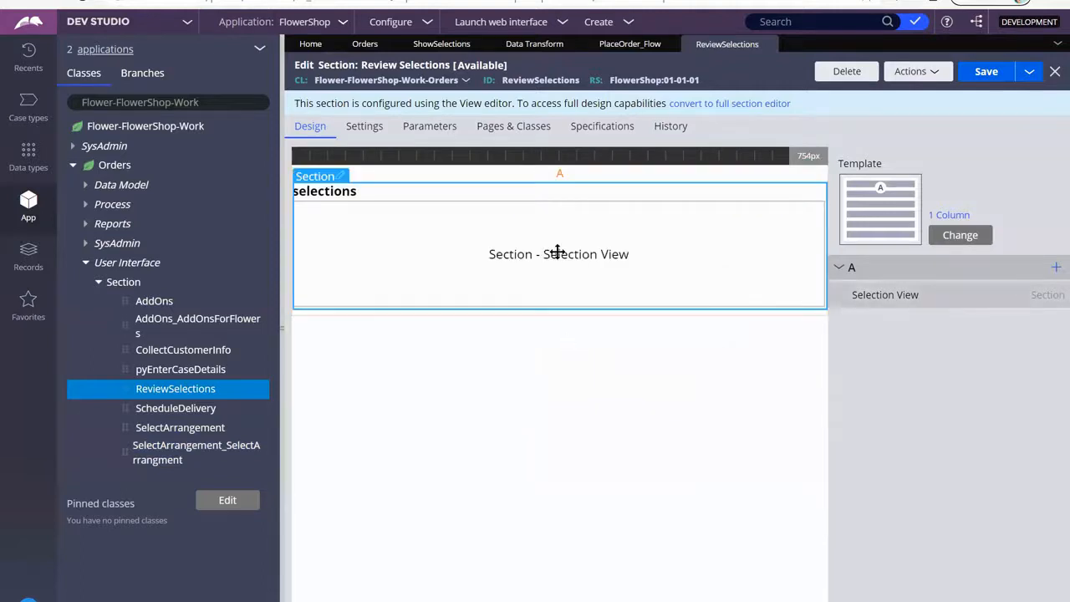
- Switch the embedded Selection View section to the 2 Column layout template
{"action": "left_click", "coordinate": [885, 294]}
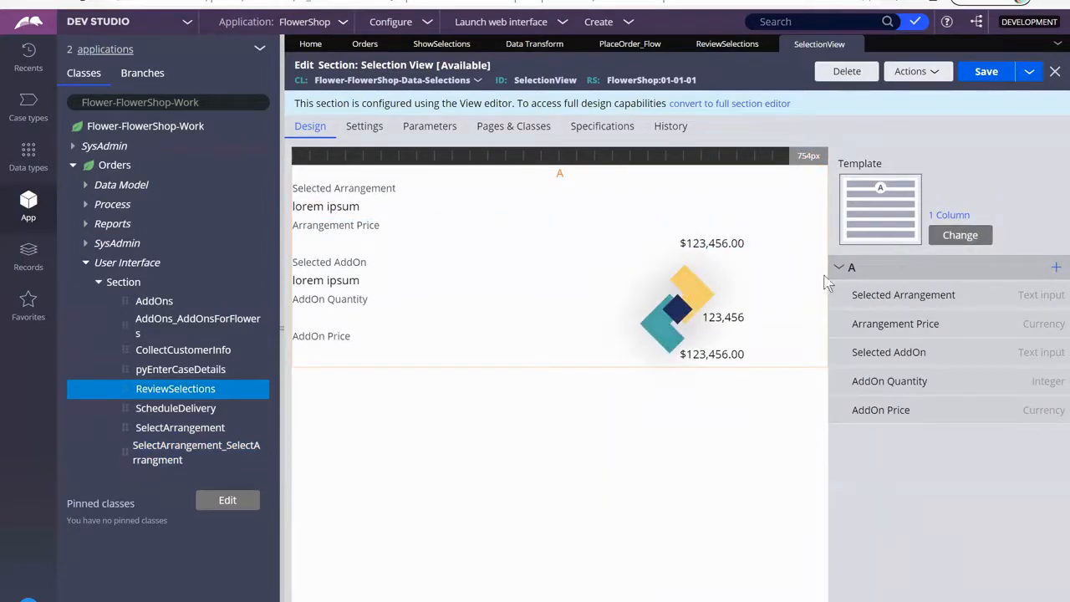
{"action": "left_click", "coordinate": [960, 234]}
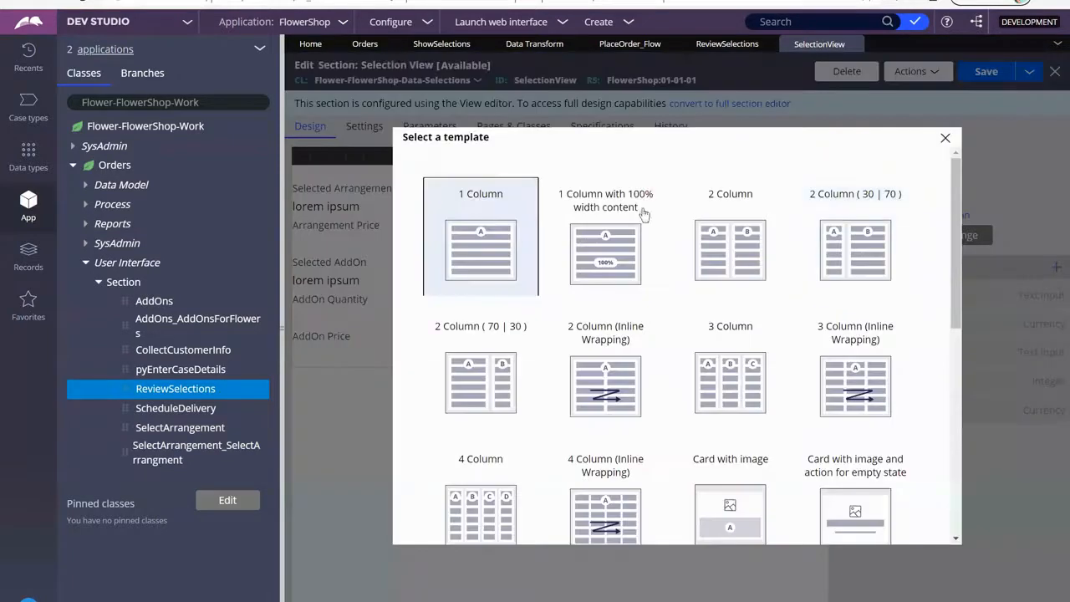
{"action": "mouse_move", "coordinate": [729, 248]}
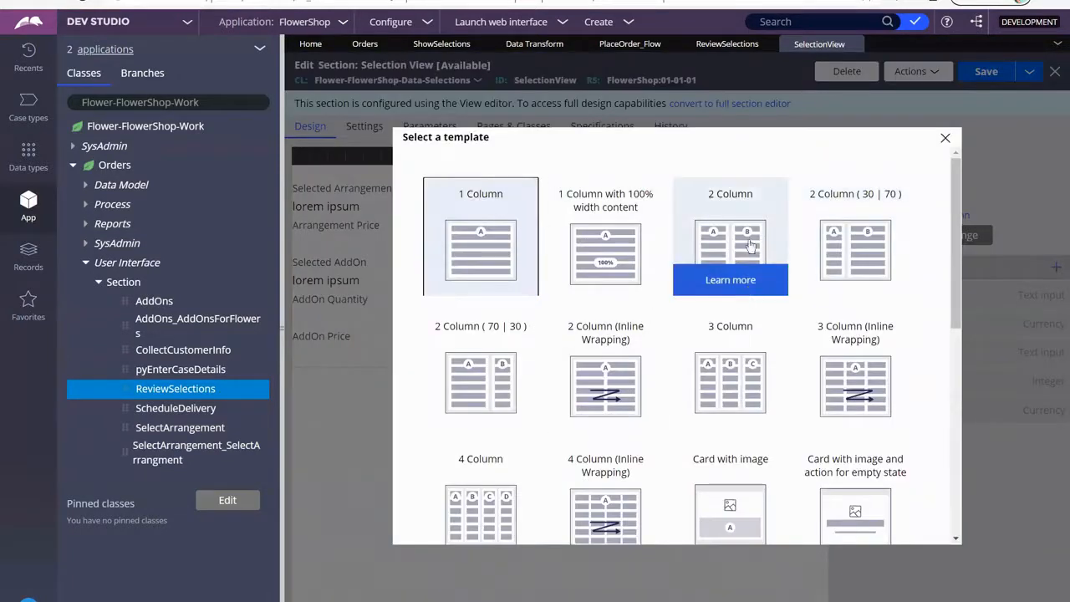
{"action": "left_click", "coordinate": [481, 251]}
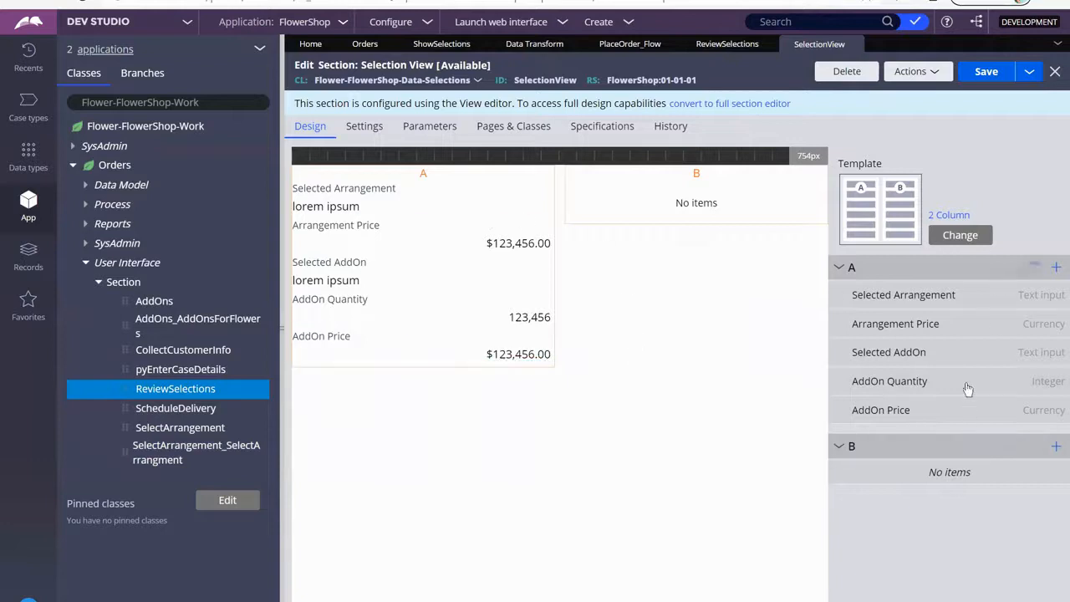
{"action": "mouse_move", "coordinate": [918, 511]}
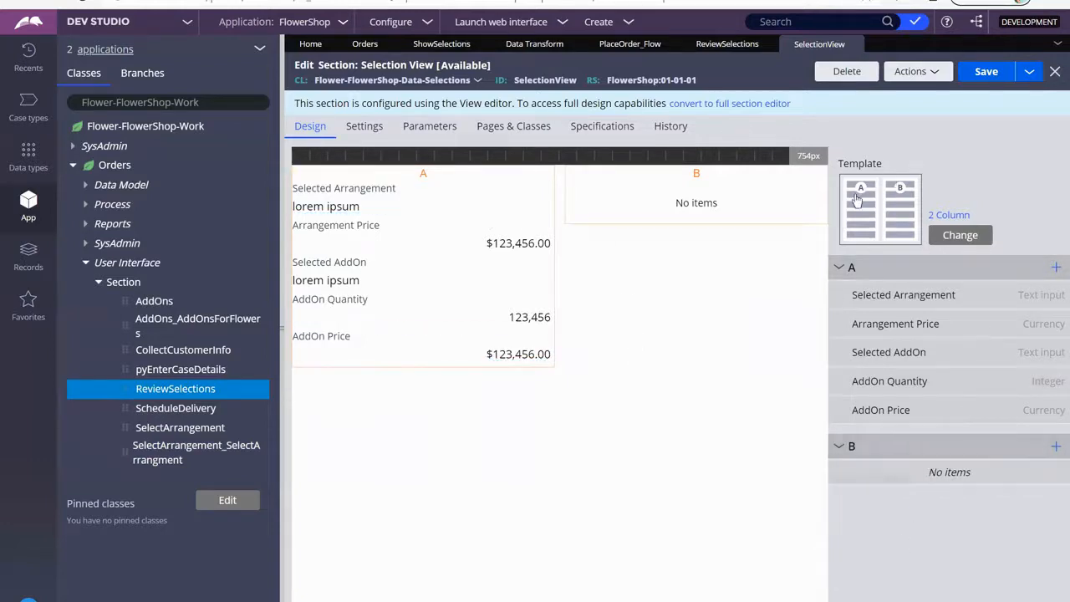
{"action": "mouse_move", "coordinate": [522, 347]}
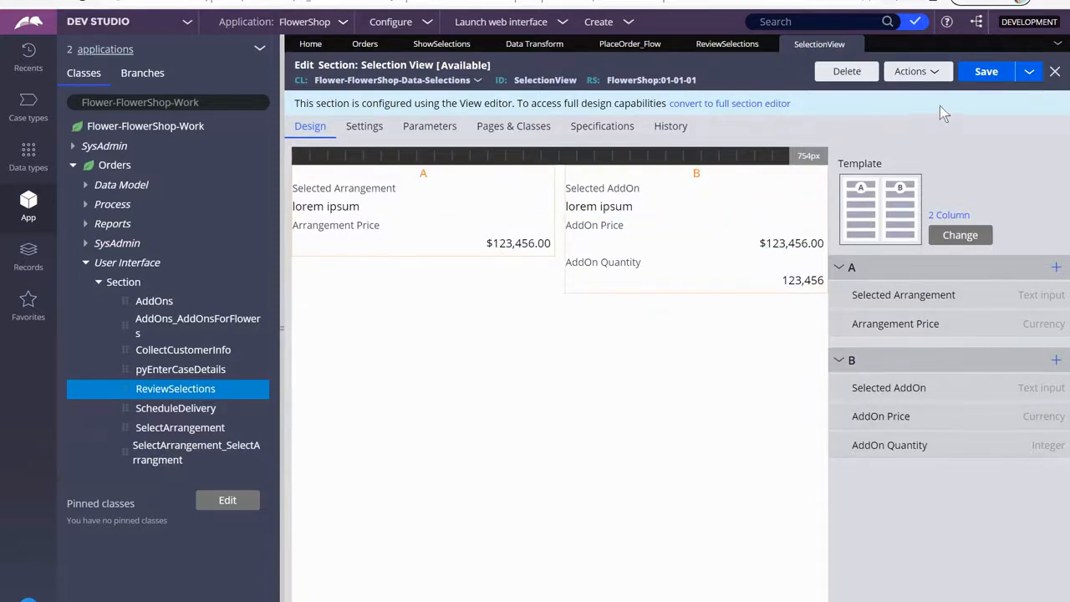
{"action": "mouse_move", "coordinate": [381, 43]}
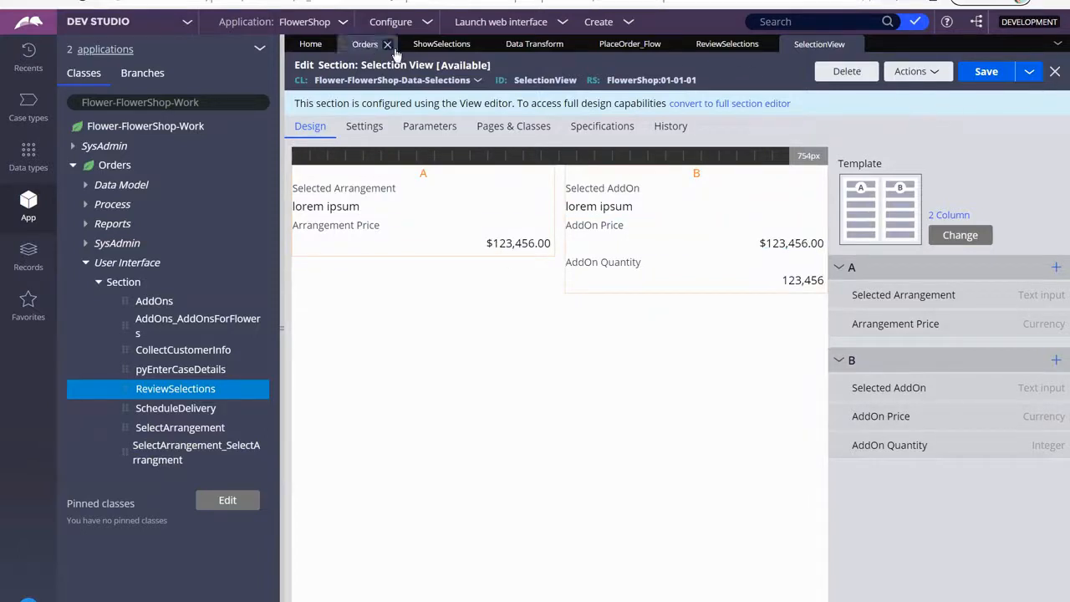
- Create a new Orders test case, O-11003, from the Create menu
{"action": "left_click", "coordinate": [365, 43]}
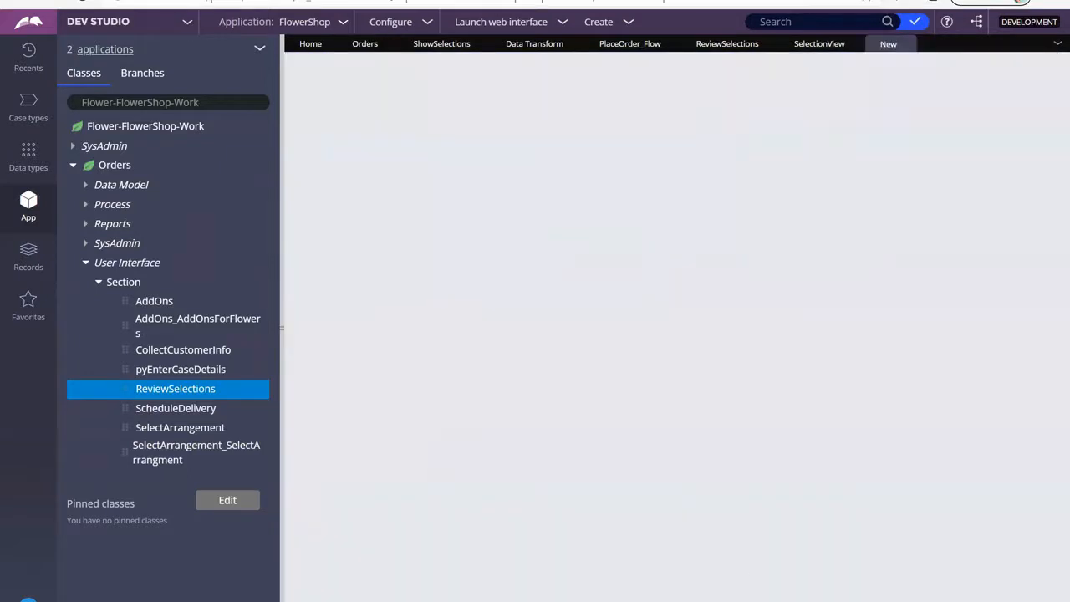
{"action": "left_click", "coordinate": [889, 43]}
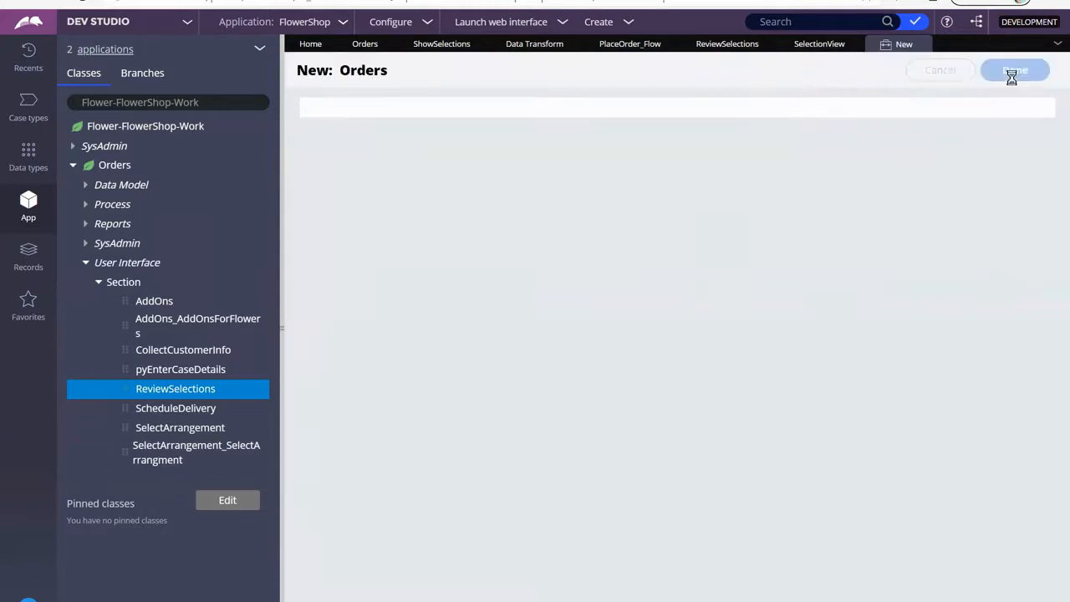
{"action": "left_click", "coordinate": [1014, 71]}
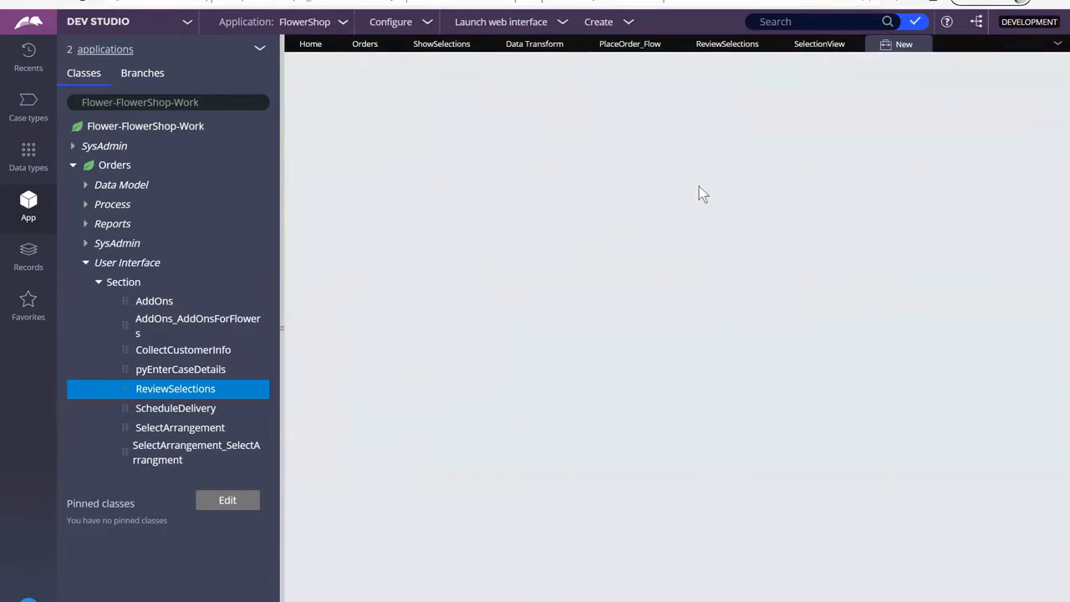
{"action": "left_click", "coordinate": [903, 43]}
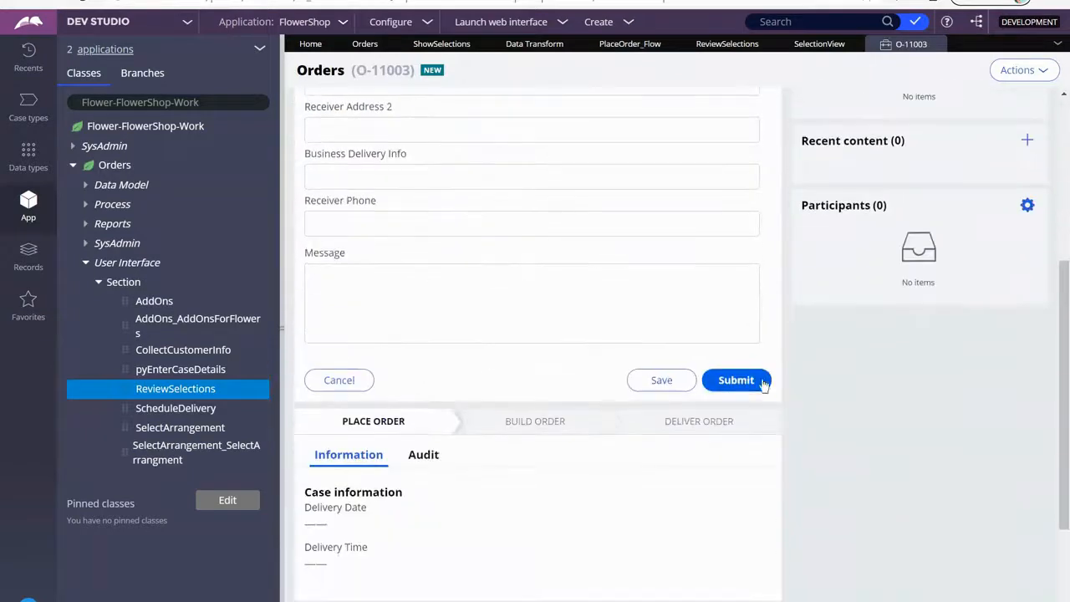
- Advance O-11003 with Happy Birthday and one Chocolates through delivery to Review Selections
{"action": "left_click", "coordinate": [735, 380]}
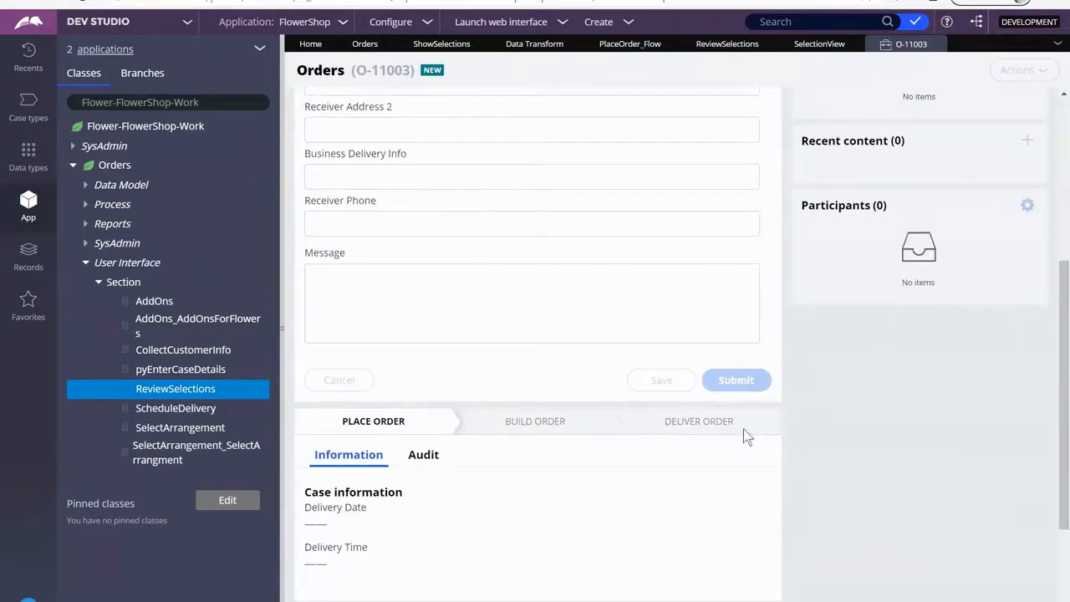
{"action": "left_click", "coordinate": [735, 379]}
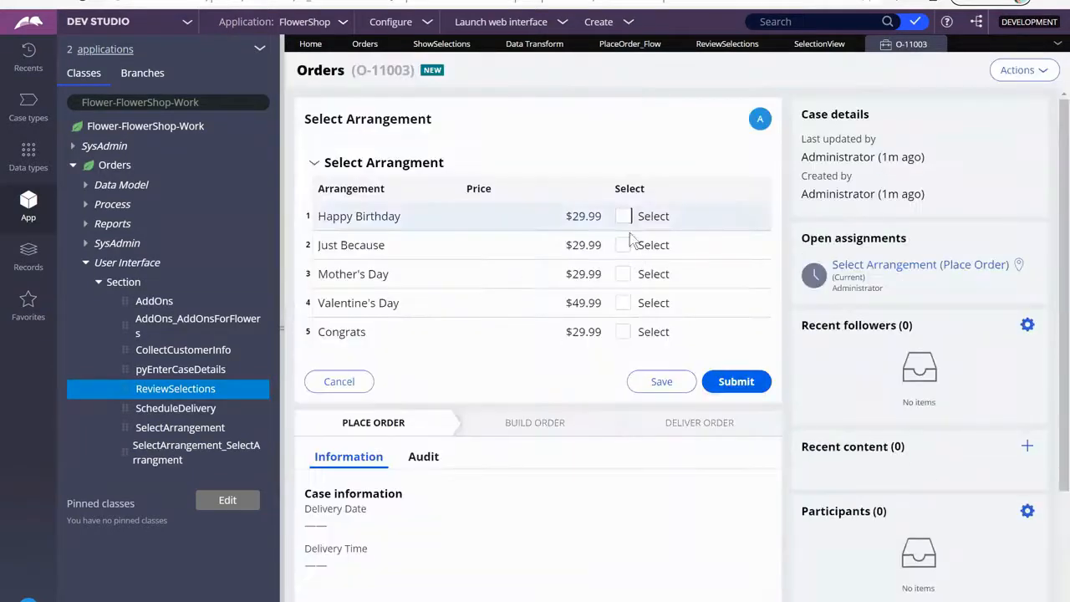
{"action": "left_click", "coordinate": [622, 216]}
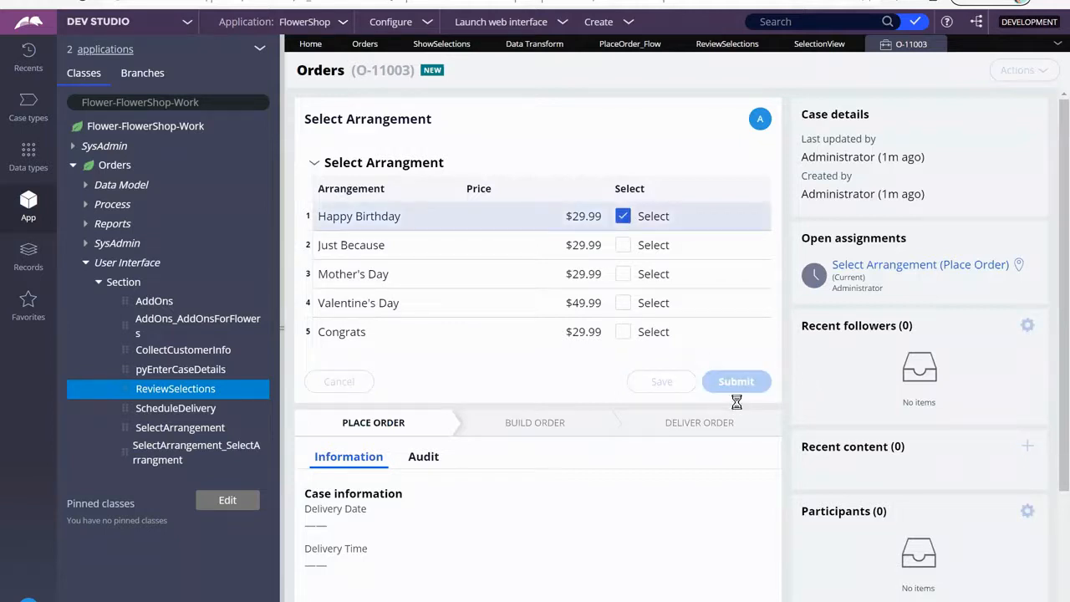
{"action": "left_click", "coordinate": [736, 381]}
{"action": "type", "text": "1"}
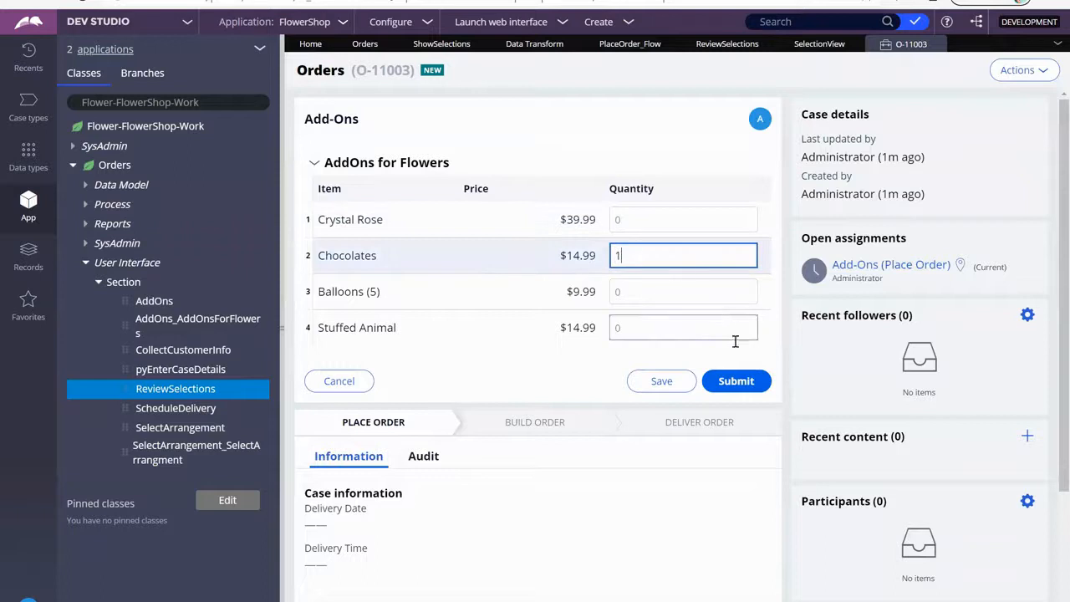
{"action": "left_click", "coordinate": [736, 381]}
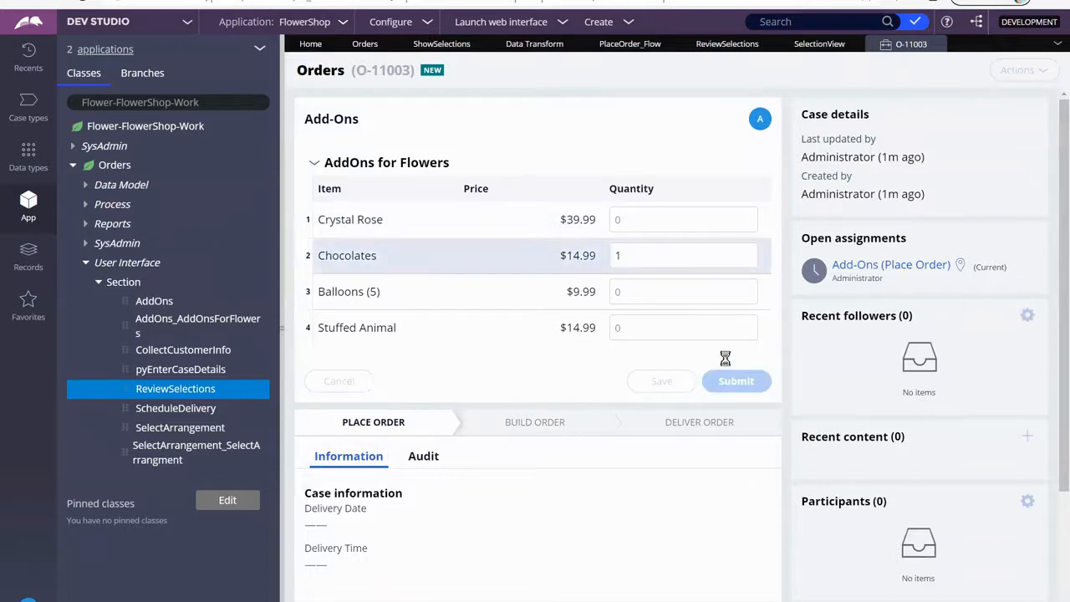
{"action": "left_click", "coordinate": [736, 382]}
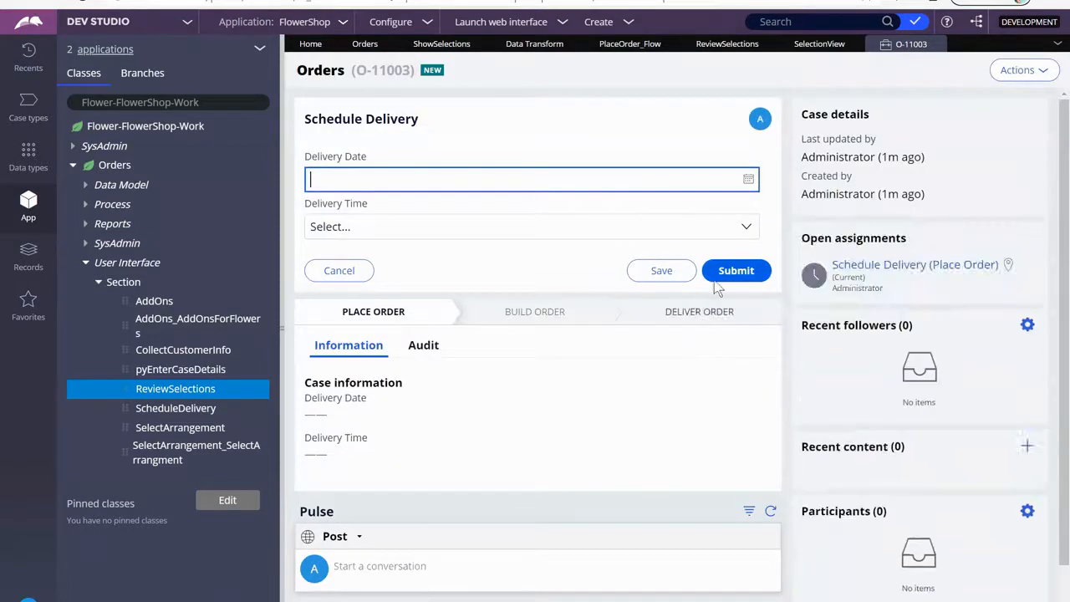
{"action": "left_click", "coordinate": [736, 271]}
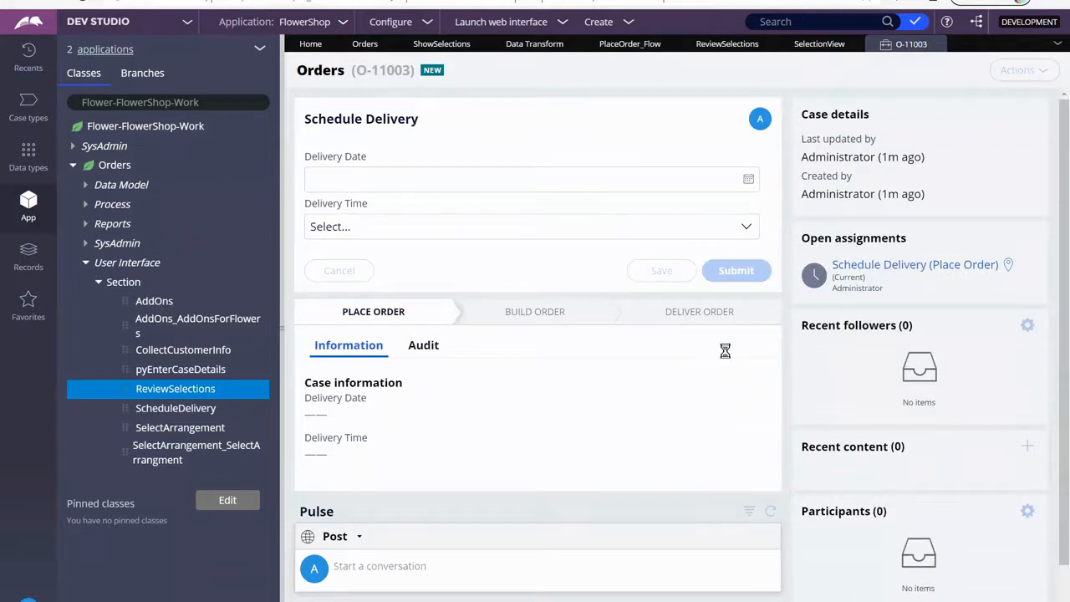
{"action": "left_click", "coordinate": [736, 271]}
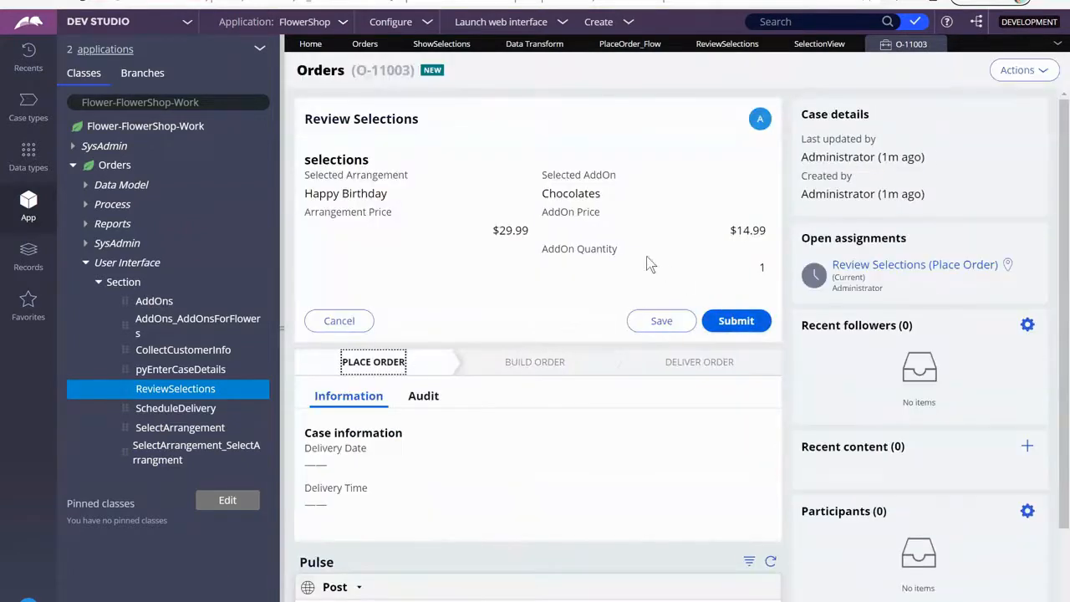
- Inspect the Review Selections values of O-11003, Happy Birthday $29.99 and Chocolates $14.99
{"action": "double_click", "coordinate": [346, 194]}
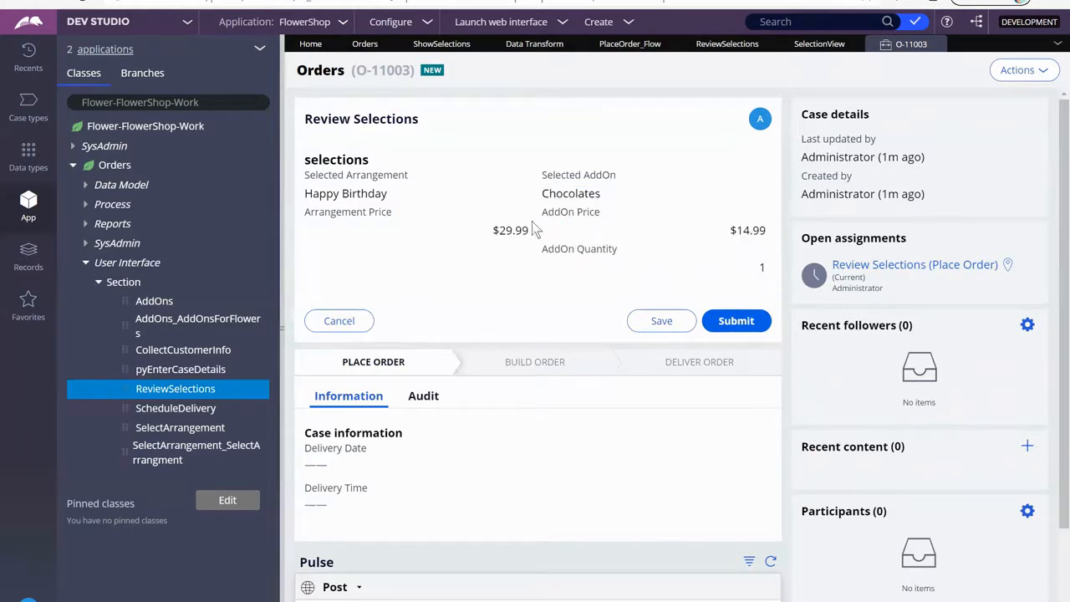
{"action": "mouse_move", "coordinate": [441, 44]}
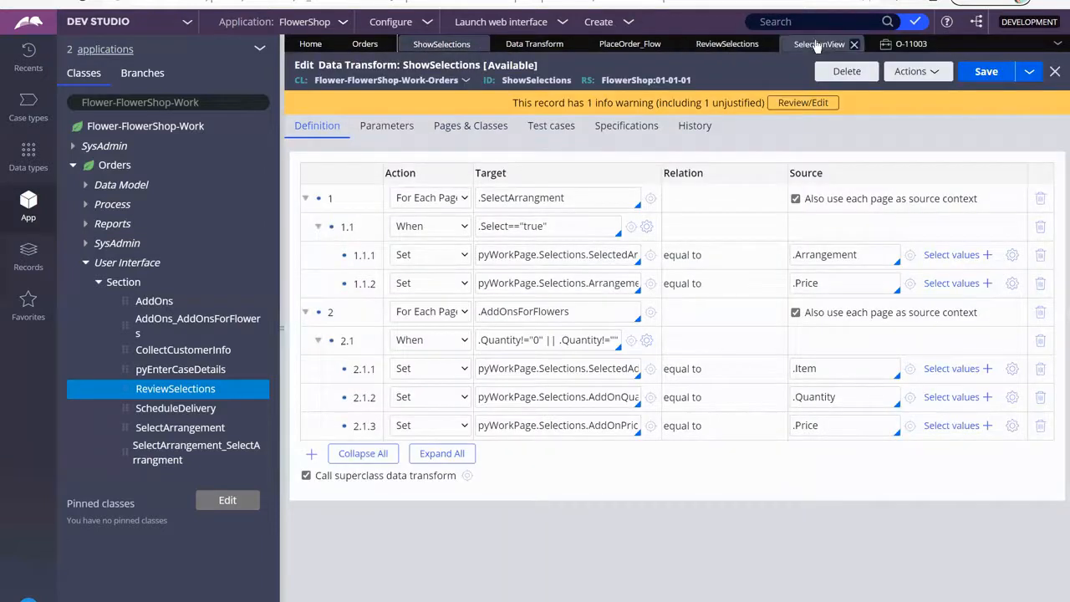
- Change a field's text alignment in its Selection View Presentation settings and apply it
{"action": "left_click", "coordinate": [819, 44]}
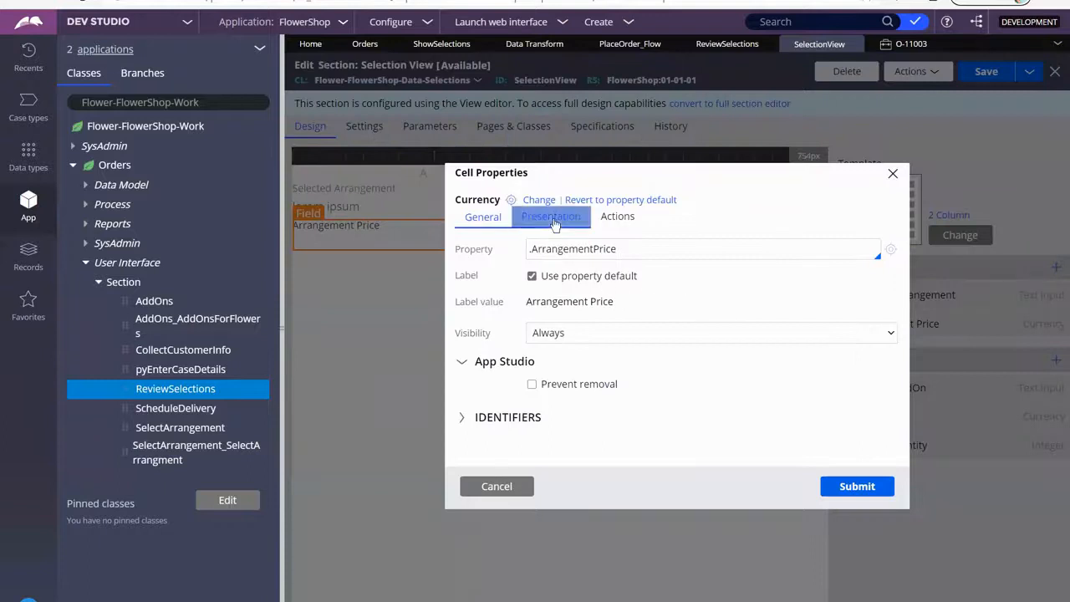
{"action": "left_click", "coordinate": [552, 216]}
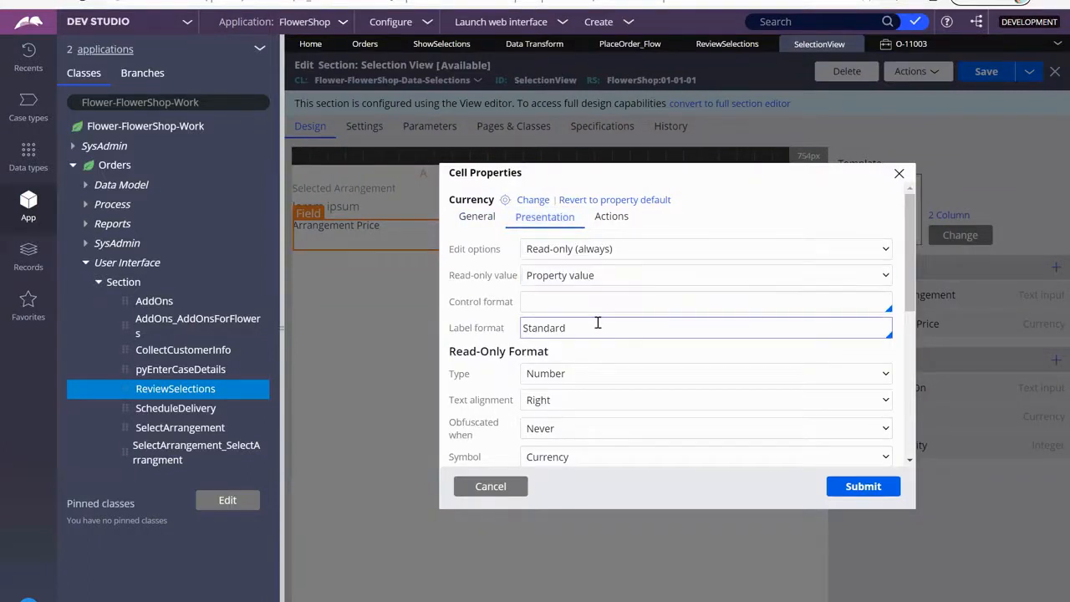
{"action": "scroll", "scroll_direction": "down", "scroll_amount": 3}
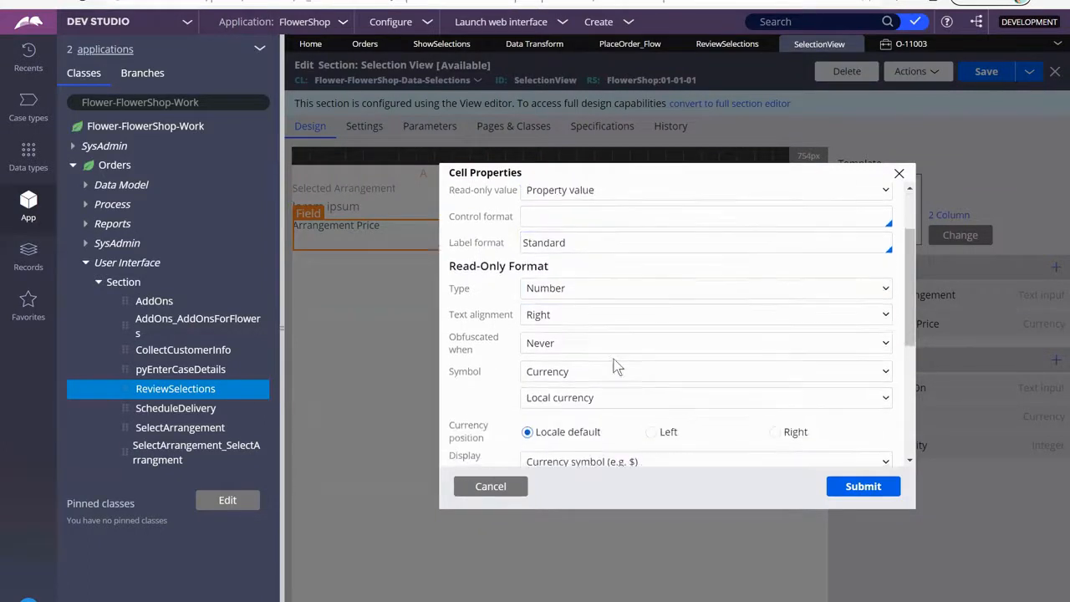
{"action": "left_click", "coordinate": [706, 315]}
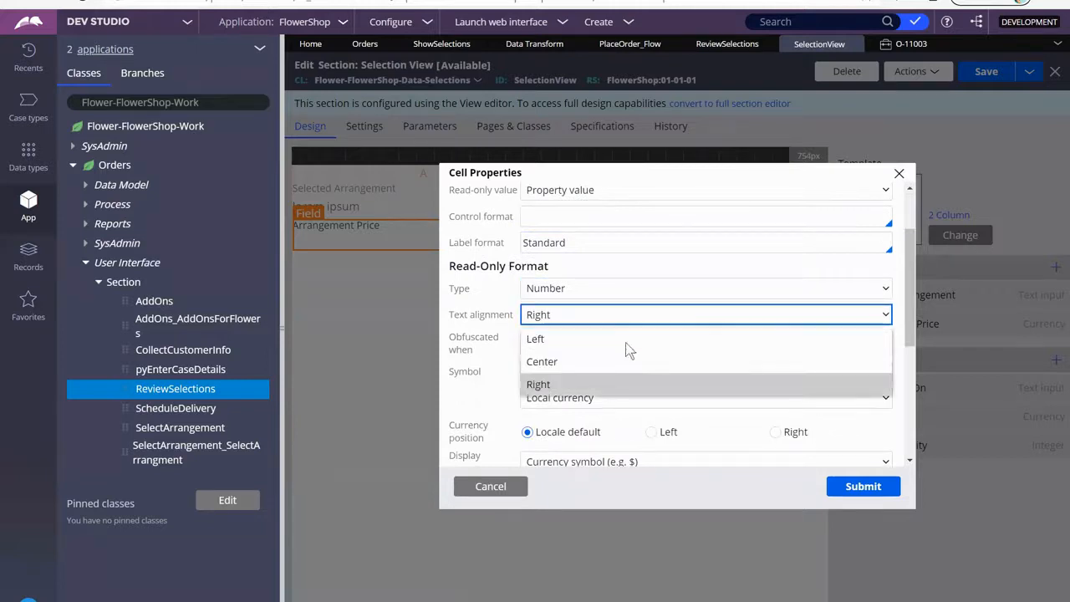
{"action": "left_click", "coordinate": [538, 383]}
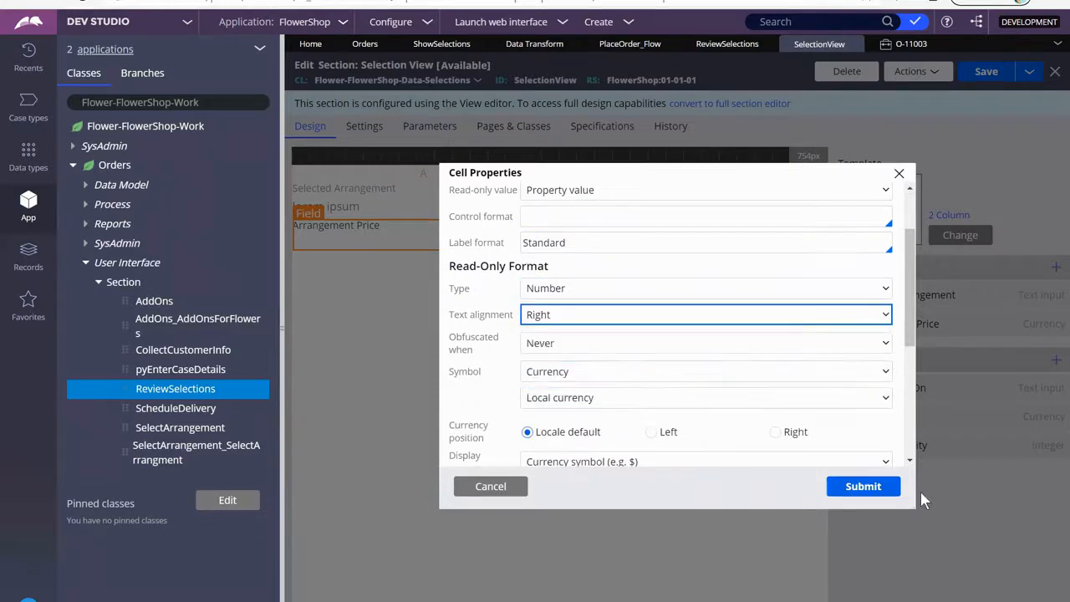
{"action": "left_click", "coordinate": [863, 485]}
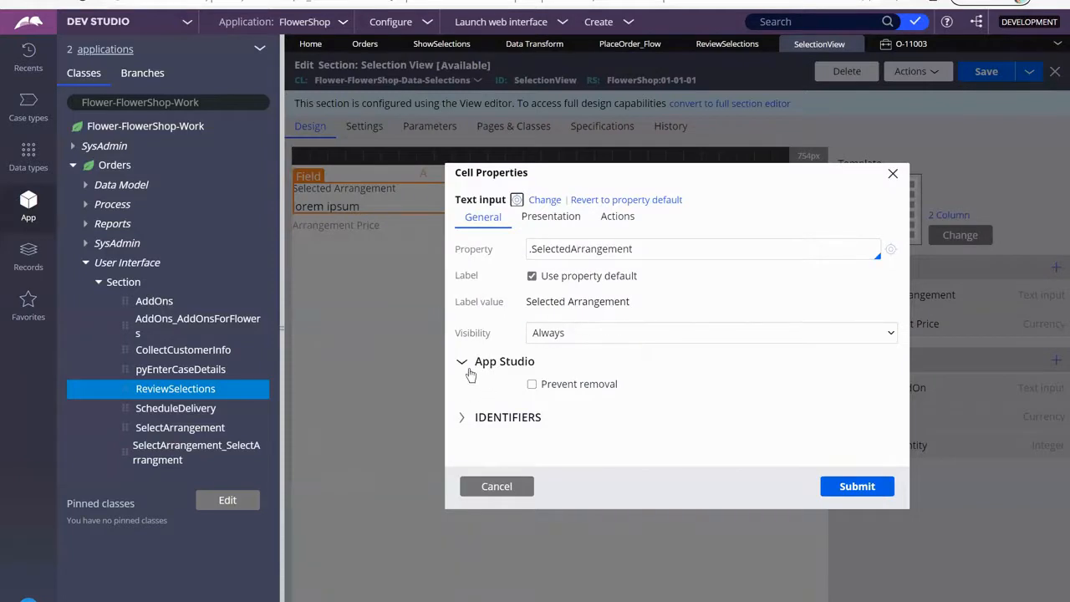
- Review Selected Arrangement's control and label formats, then bring up Arrangement Price's cell properties
{"action": "left_click", "coordinate": [552, 216]}
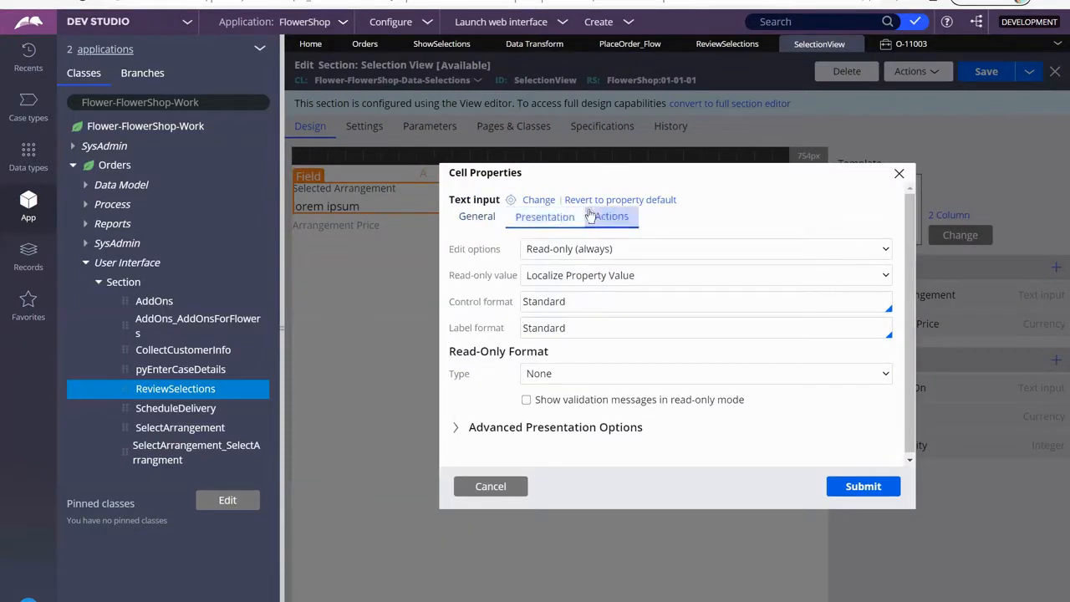
{"action": "left_click", "coordinate": [706, 328]}
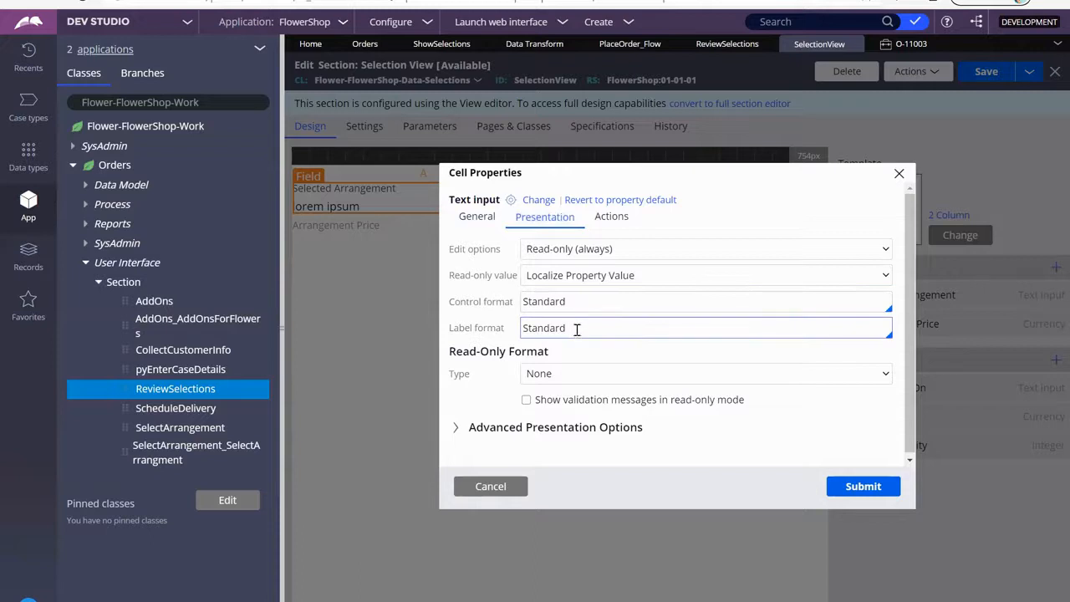
{"action": "left_click", "coordinate": [706, 301]}
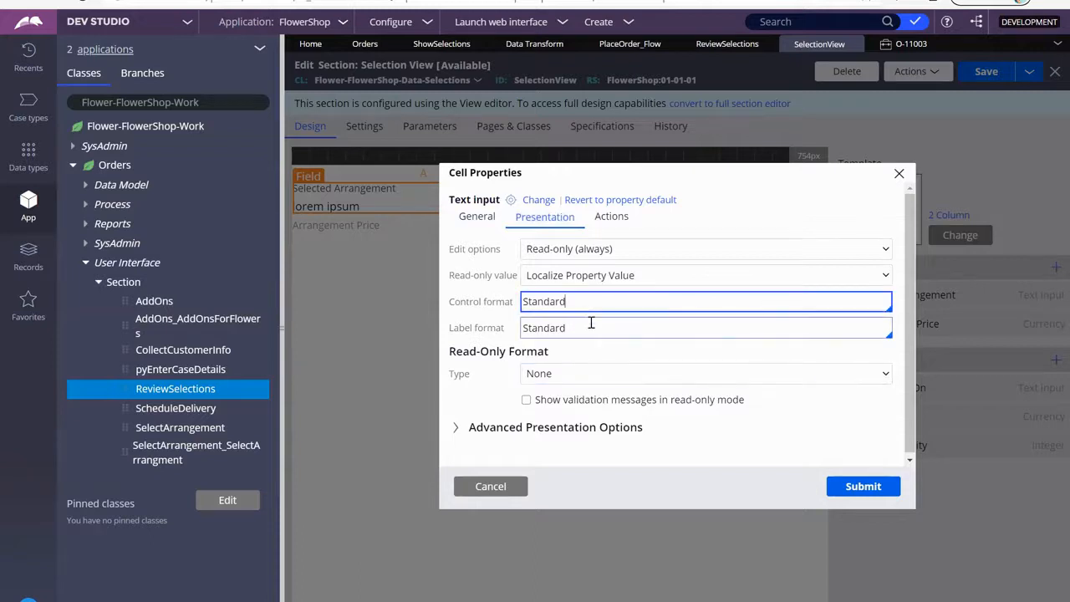
{"action": "left_click", "coordinate": [455, 428]}
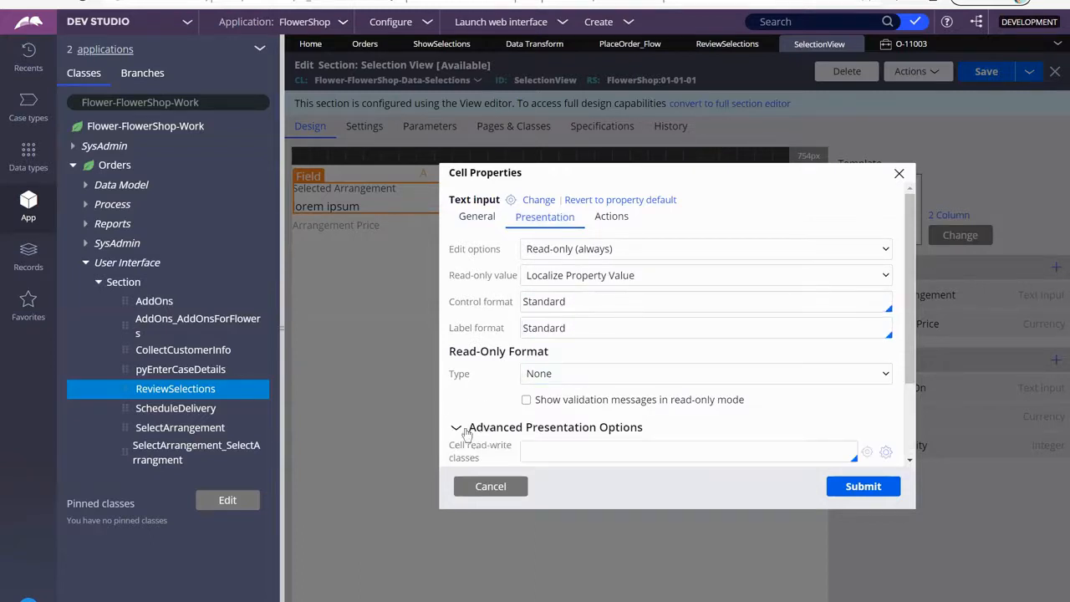
{"action": "left_click", "coordinate": [492, 485]}
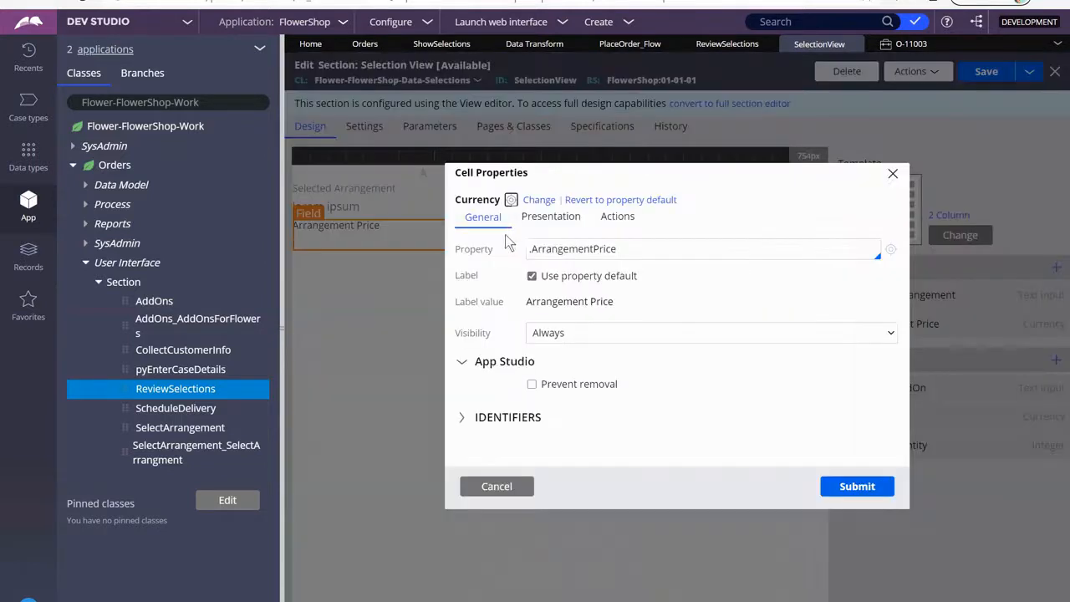
- Set Arrangement Price, AddOn Price and AddOn Quantity to left text alignment in Selection View
{"action": "left_click", "coordinate": [552, 216]}
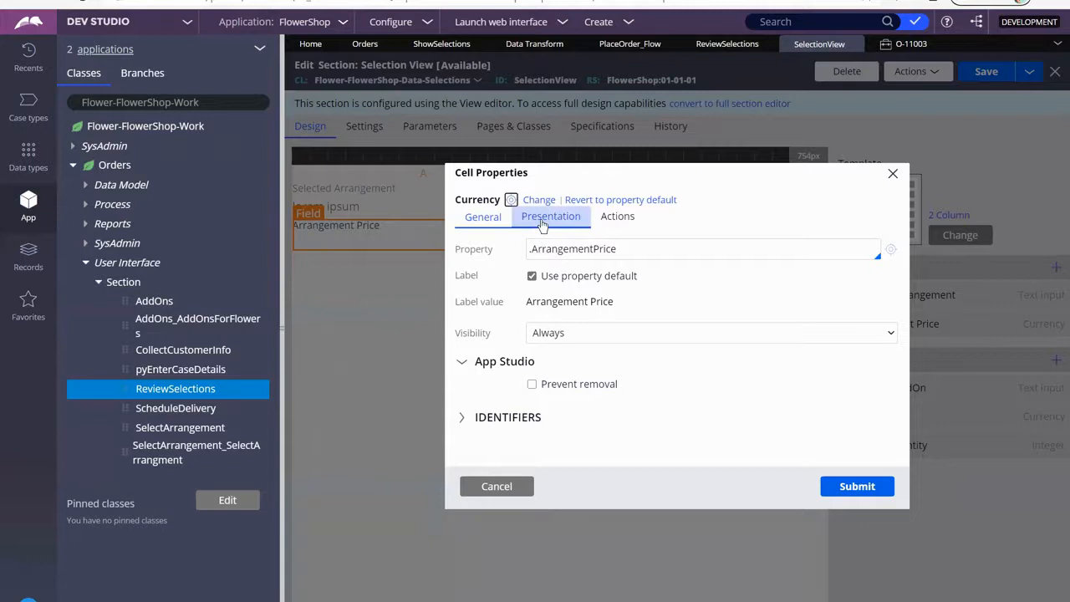
{"action": "left_click", "coordinate": [545, 216]}
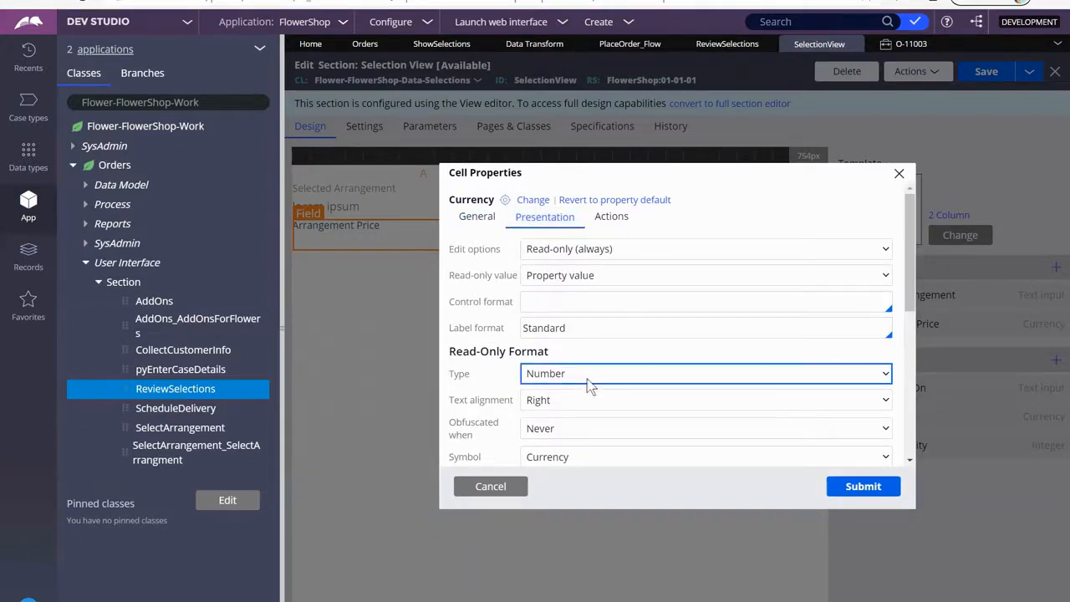
{"action": "left_click", "coordinate": [706, 398]}
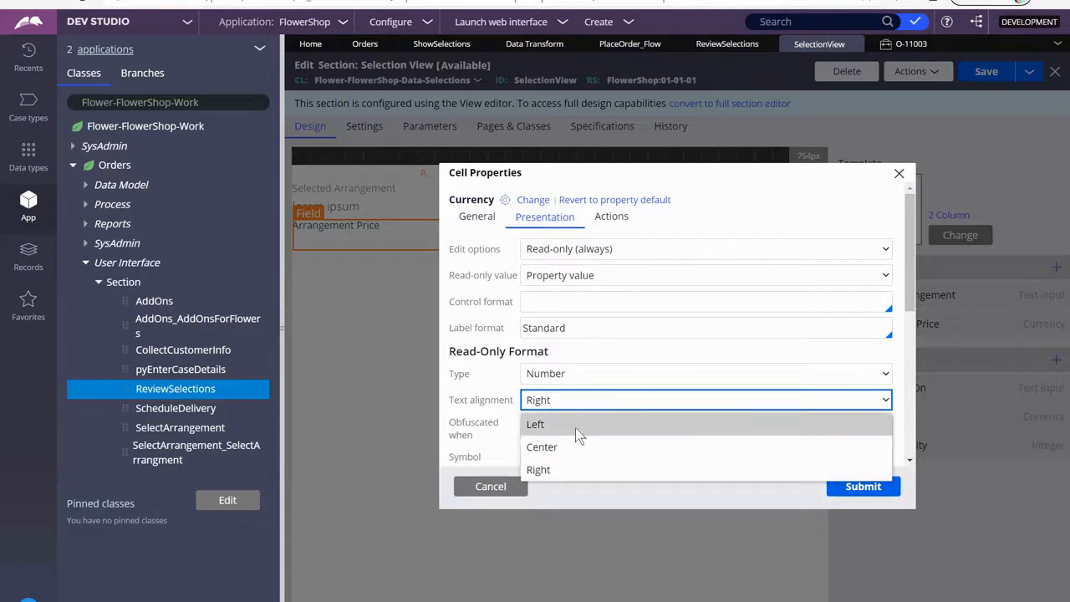
{"action": "left_click", "coordinate": [536, 425]}
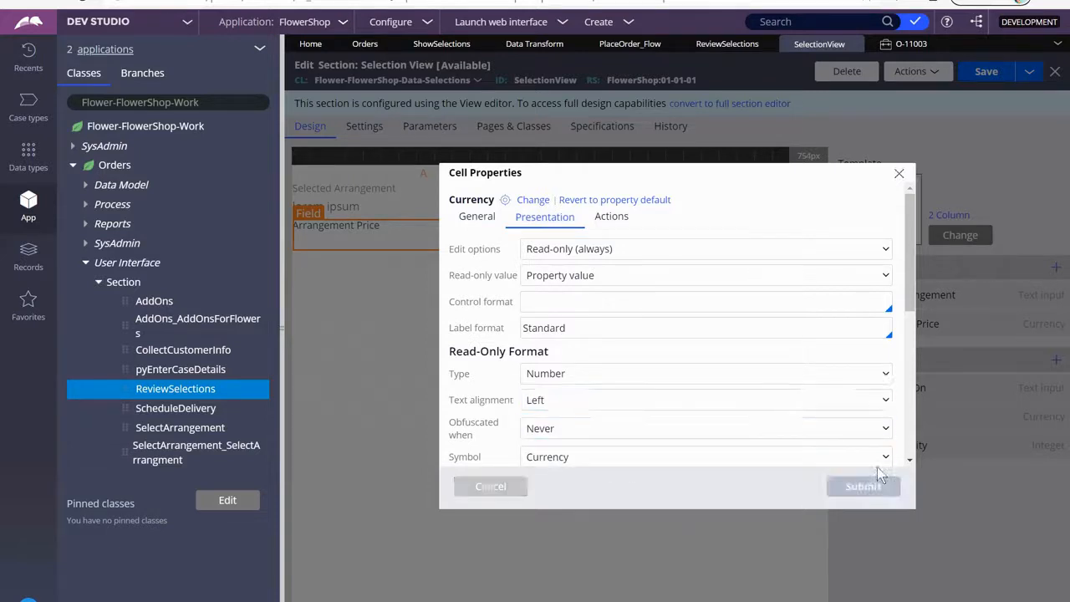
{"action": "left_click", "coordinate": [863, 485]}
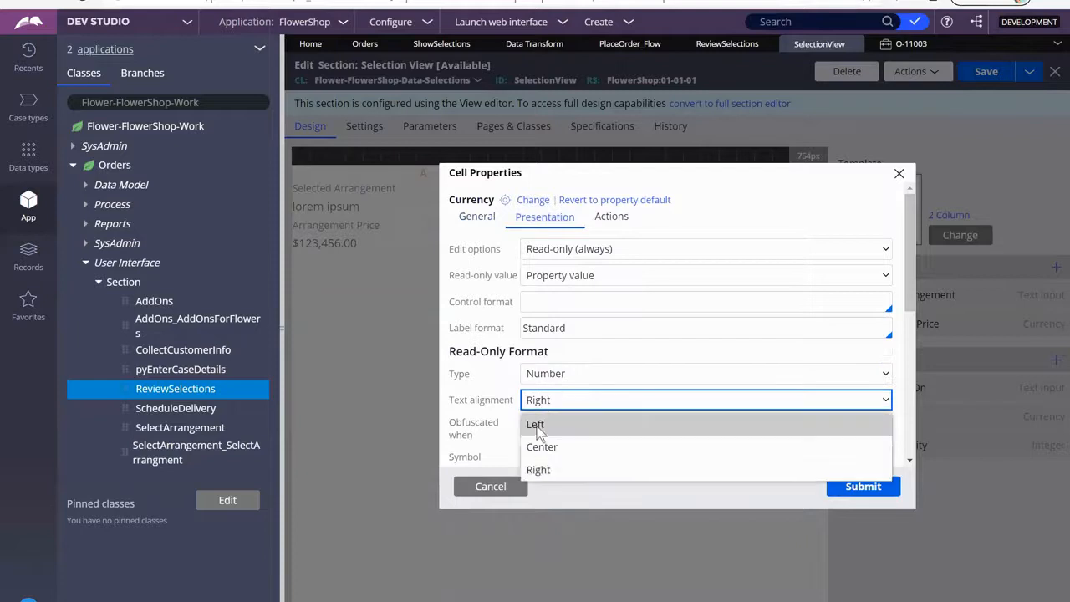
{"action": "left_click", "coordinate": [536, 424]}
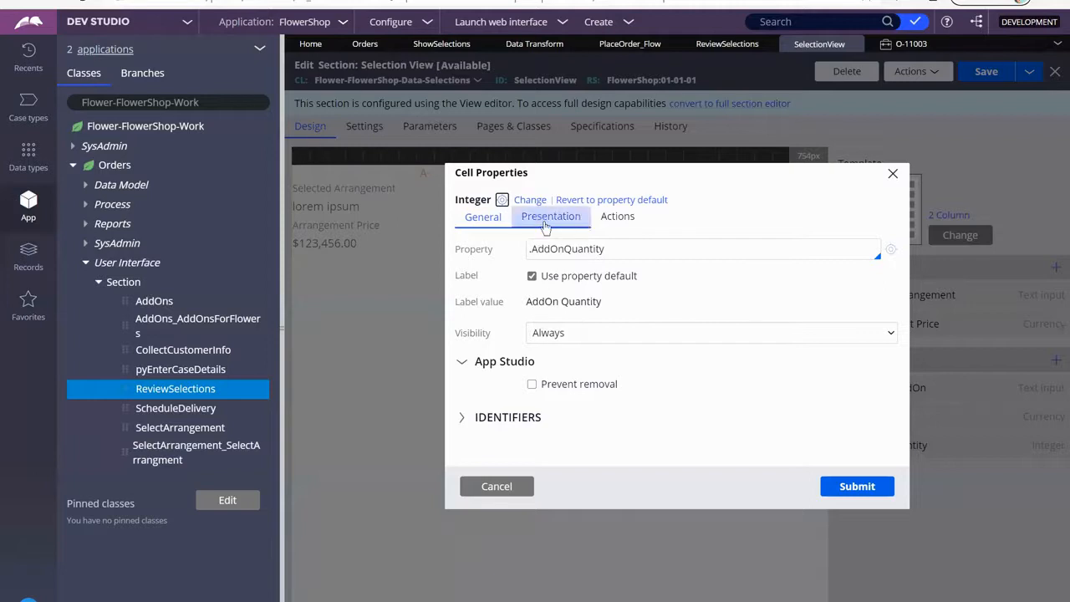
{"action": "left_click", "coordinate": [552, 216]}
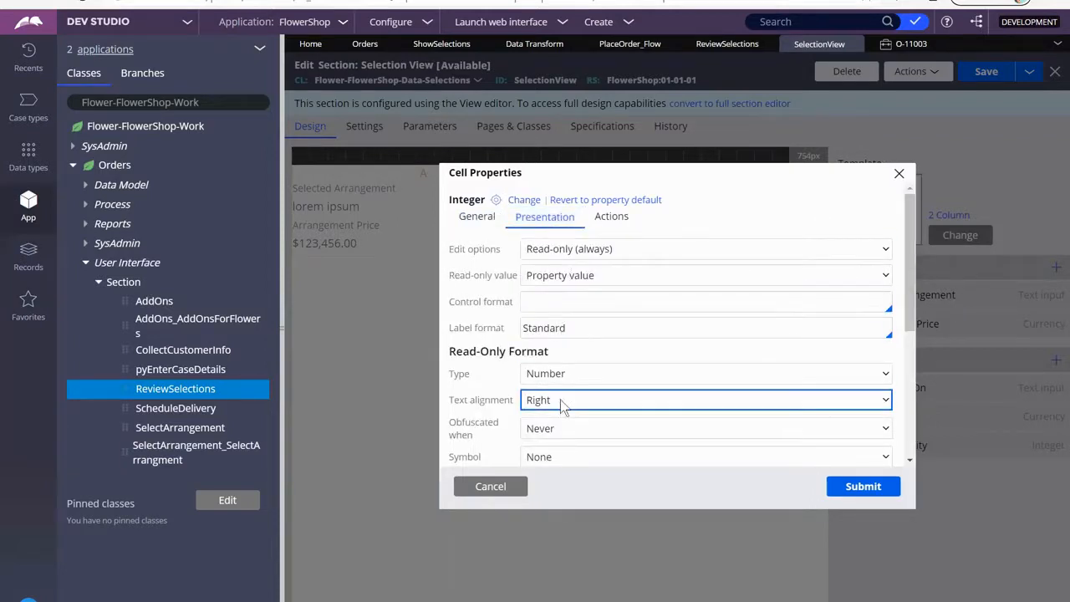
{"action": "left_click", "coordinate": [706, 400]}
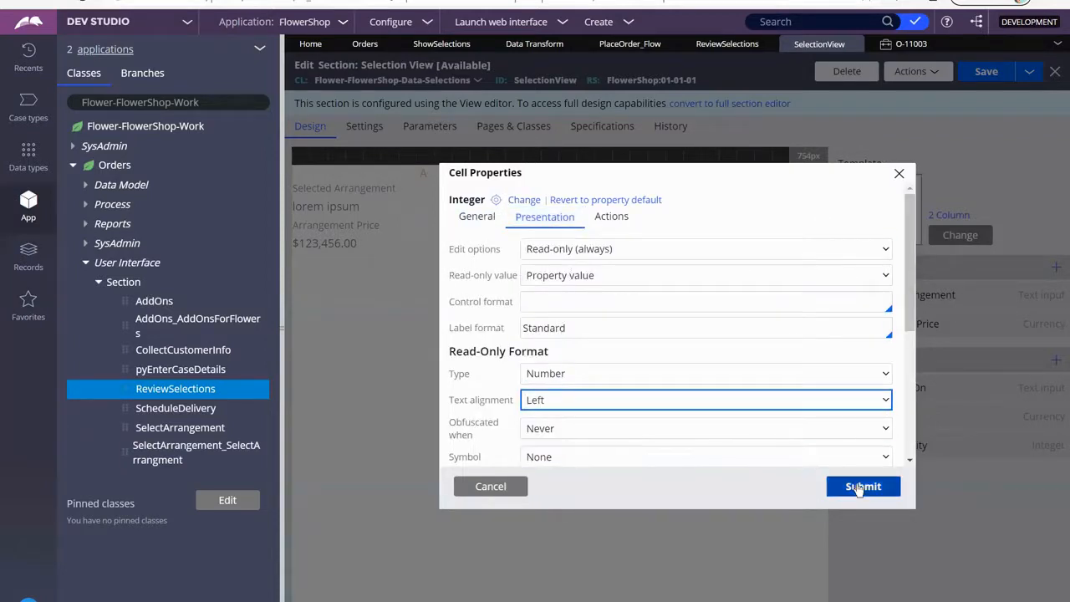
{"action": "left_click", "coordinate": [863, 485]}
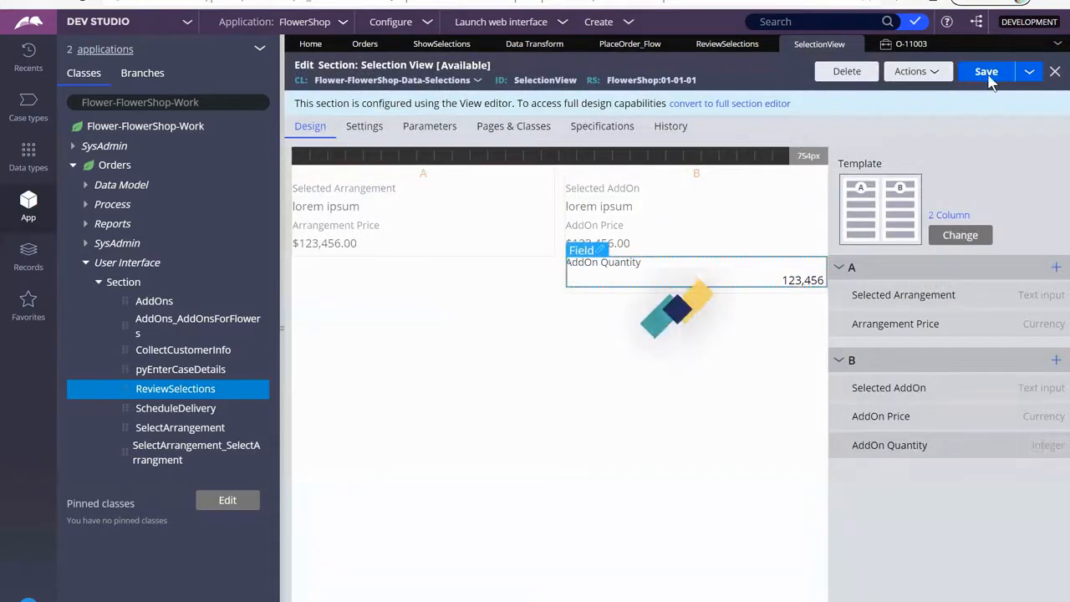
- Save Selection View and refresh O-11003 to show left-aligned prices and quantity in two columns
{"action": "left_click", "coordinate": [986, 70]}
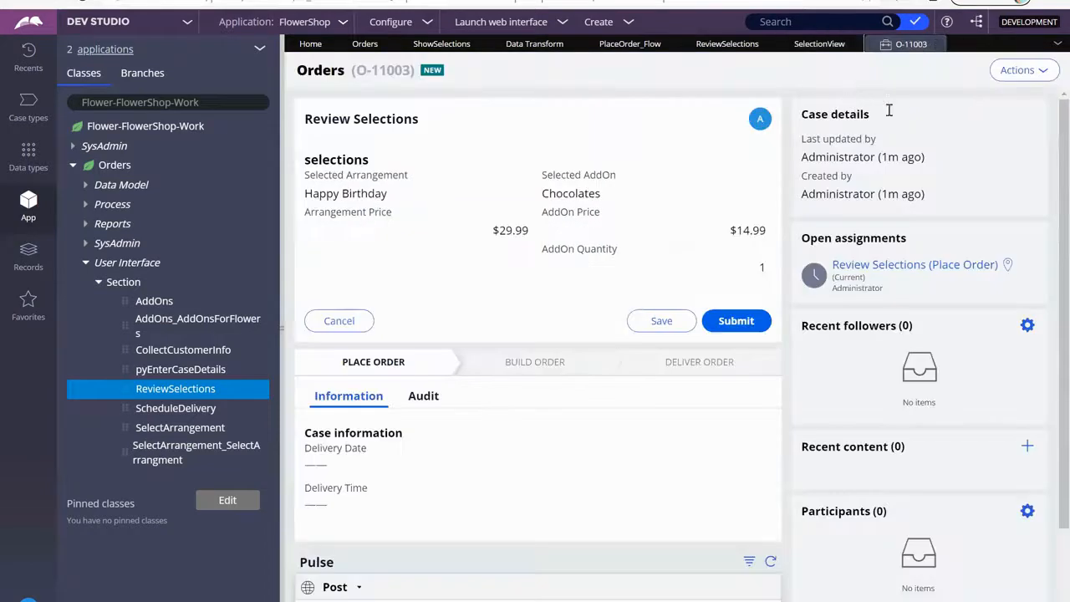
{"action": "left_click", "coordinate": [1018, 70]}
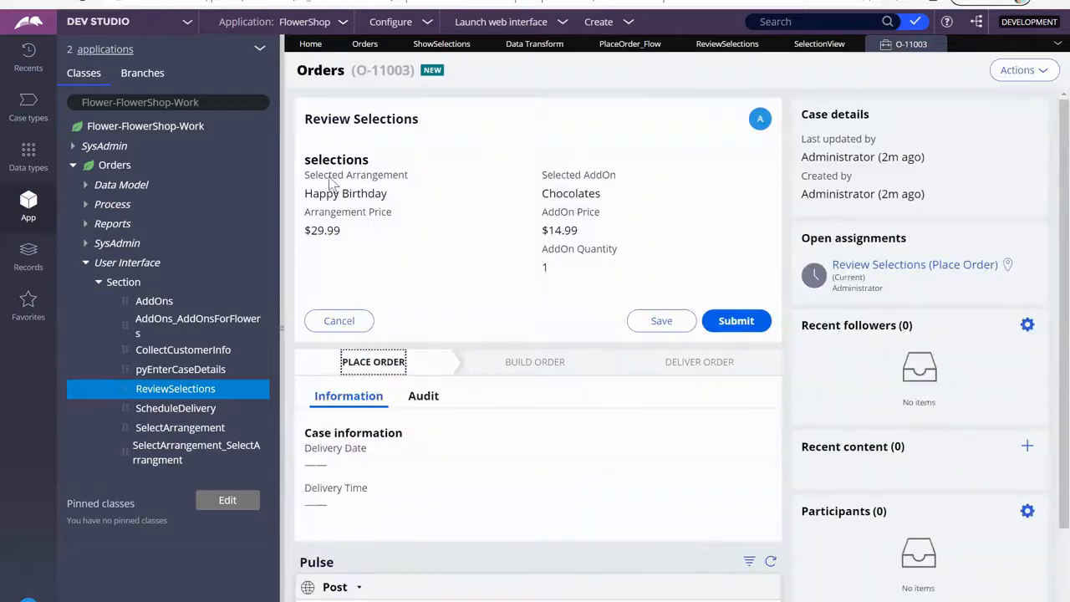
{"action": "mouse_move", "coordinate": [749, 194]}
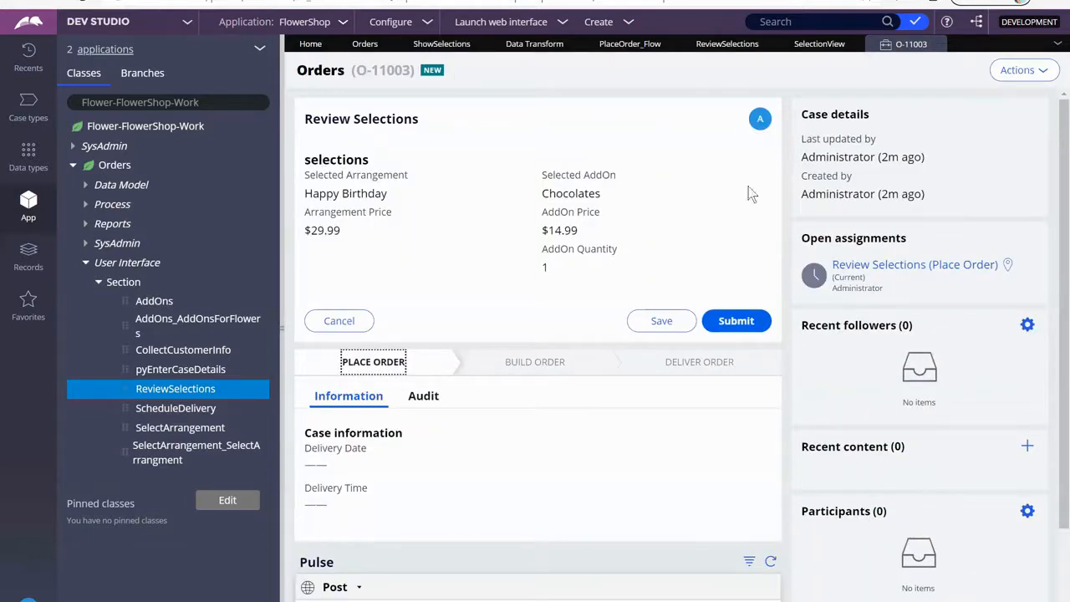
{"action": "mouse_move", "coordinate": [284, 188]}
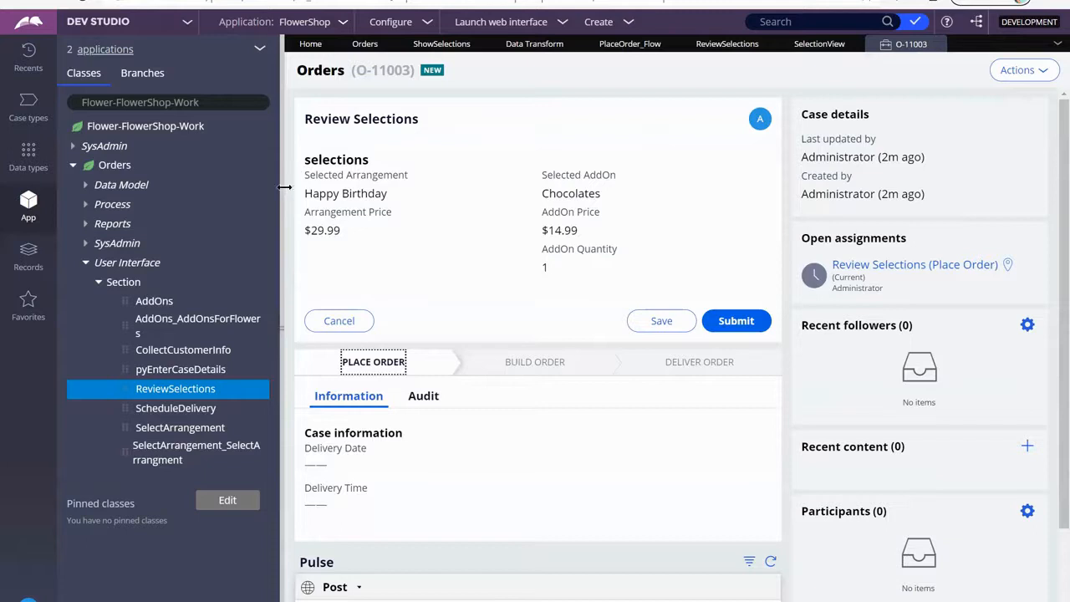
{"action": "mouse_move", "coordinate": [366, 214]}
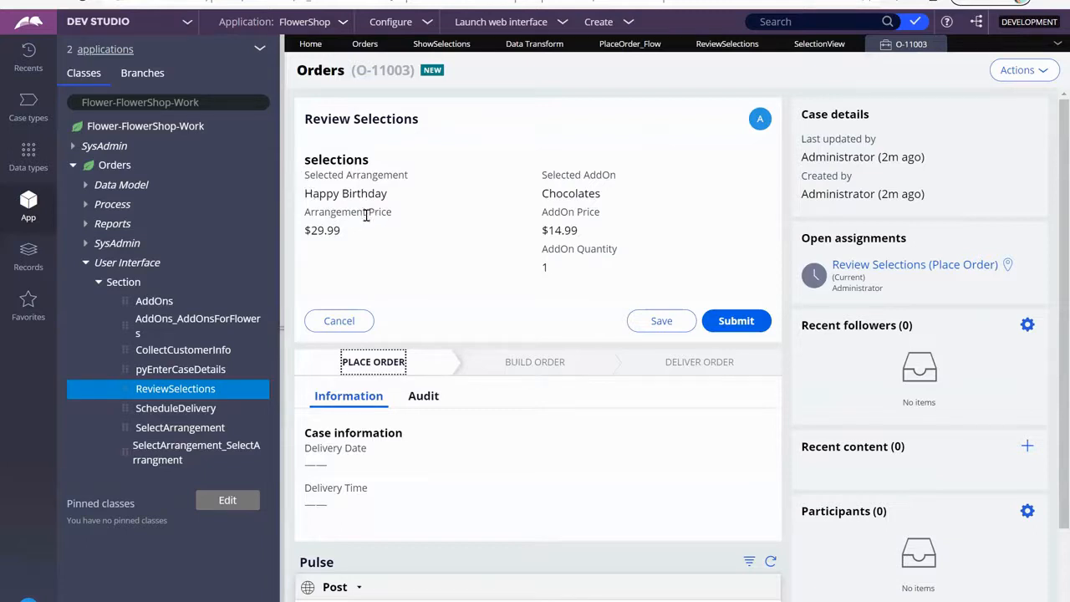
{"action": "mouse_move", "coordinate": [363, 266]}
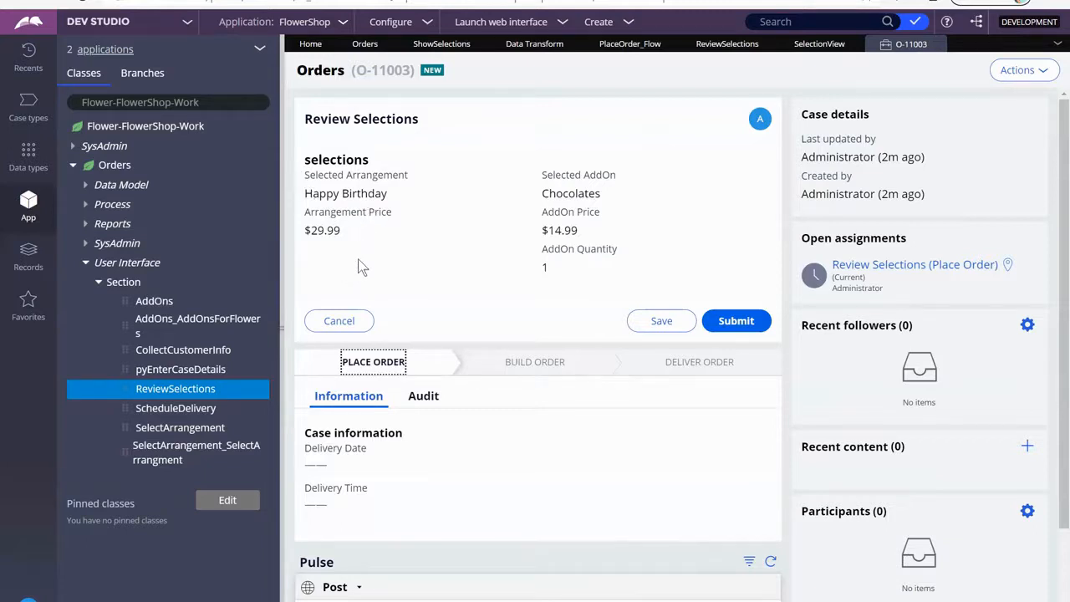
{"action": "mouse_move", "coordinate": [427, 281]}
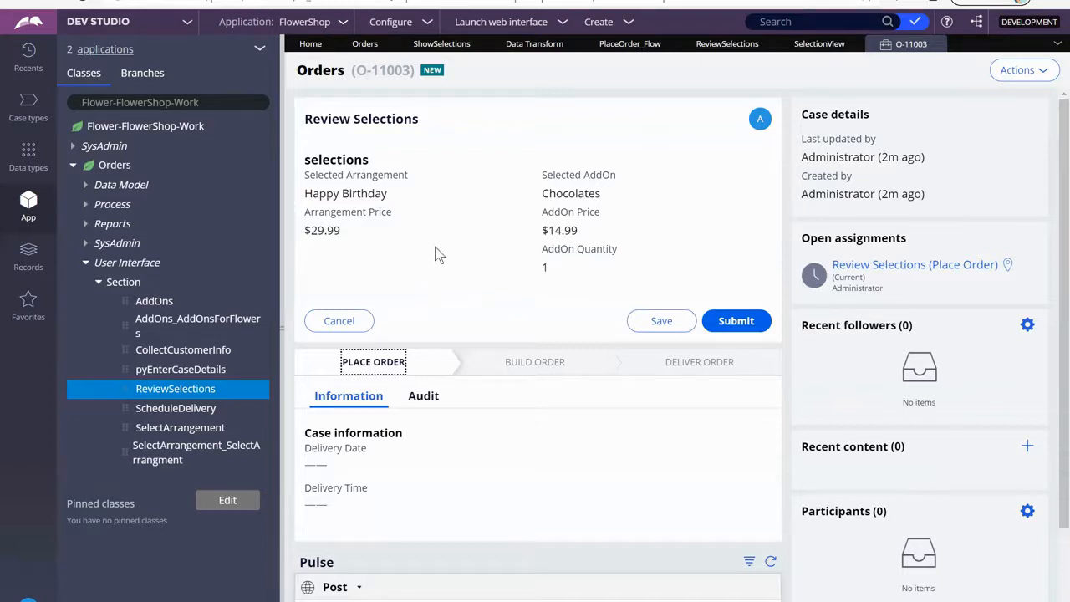
{"action": "mouse_move", "coordinate": [482, 248]}
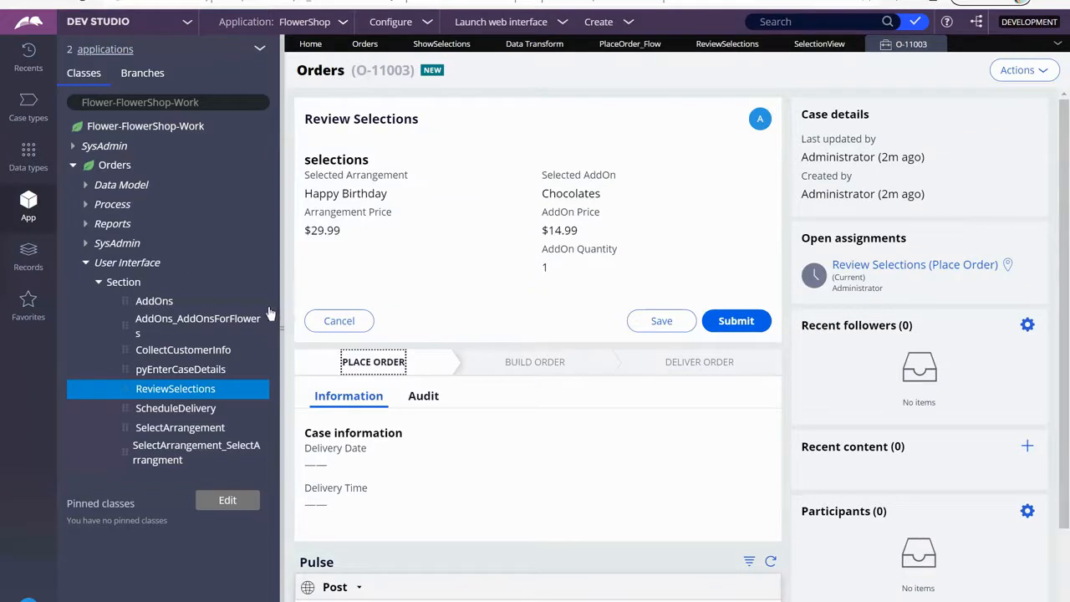
{"action": "mouse_move", "coordinate": [679, 287]}
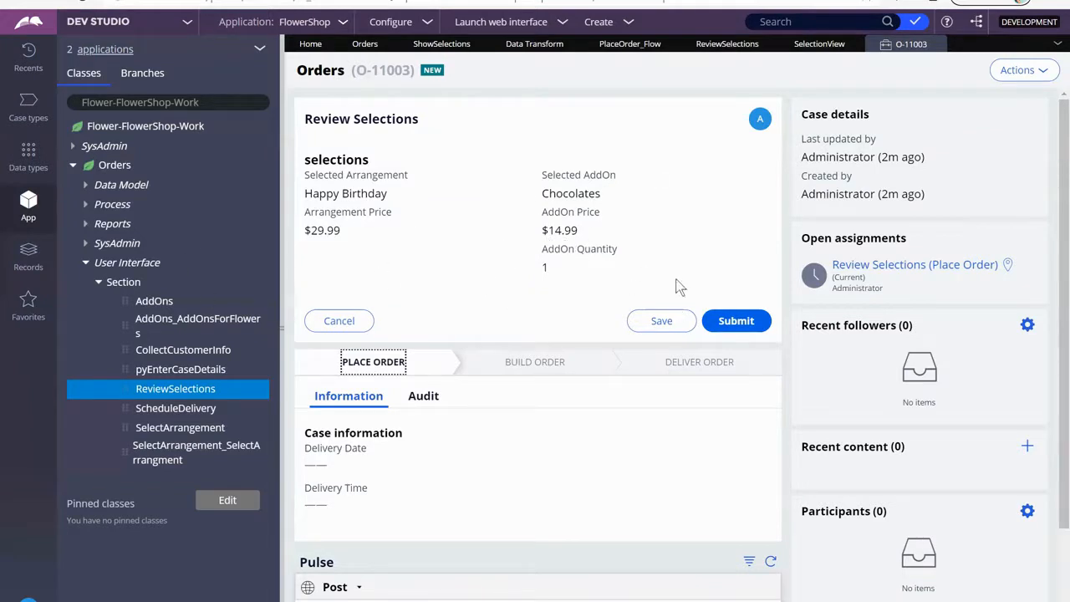
{"action": "mouse_move", "coordinate": [515, 235]}
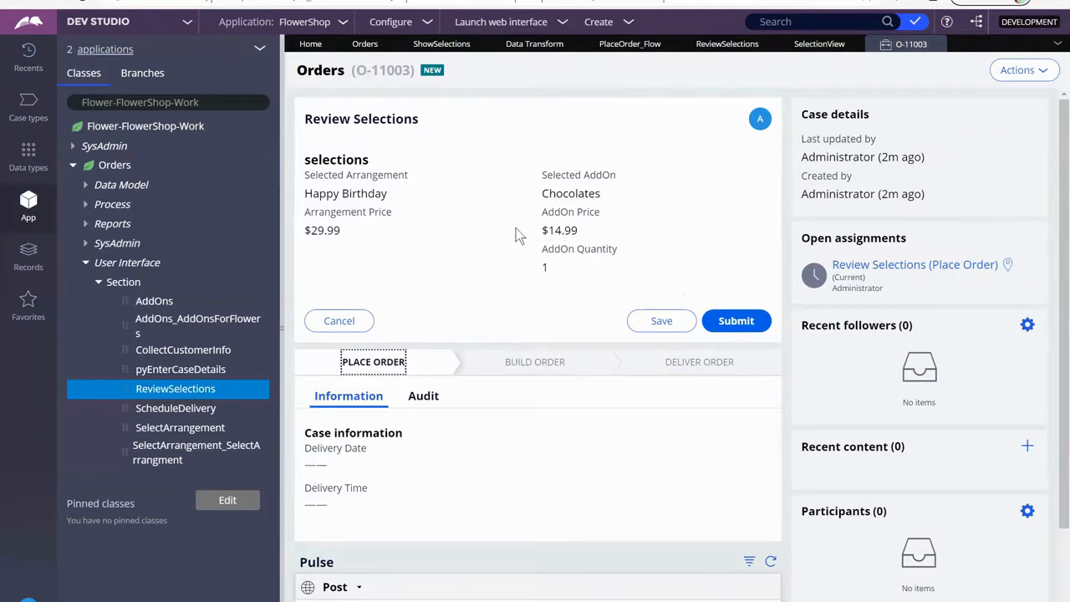
{"action": "mouse_move", "coordinate": [736, 321]}
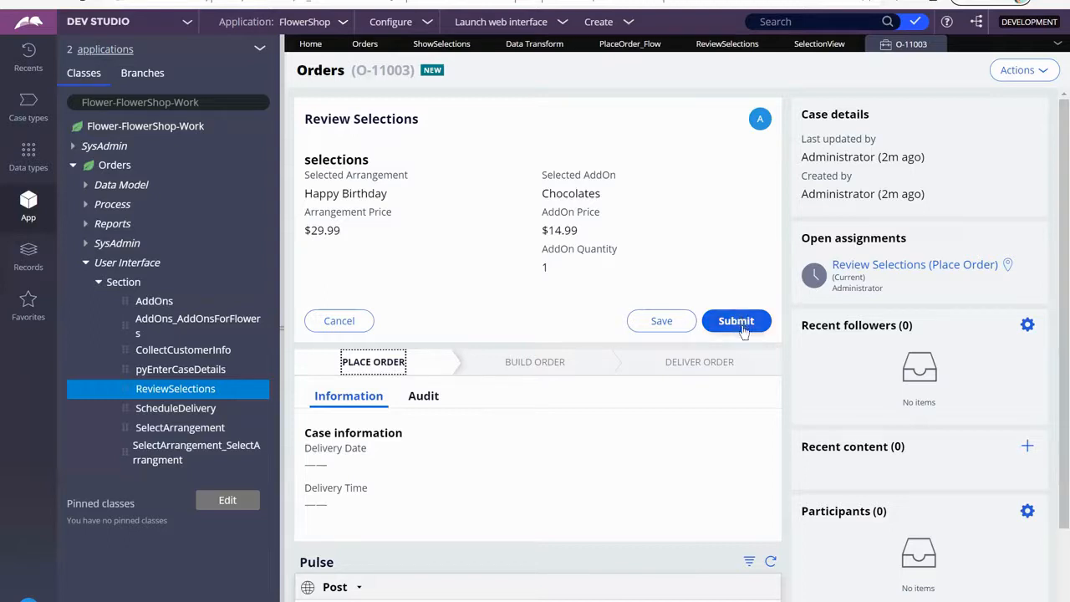
{"action": "mouse_move", "coordinate": [632, 393]}
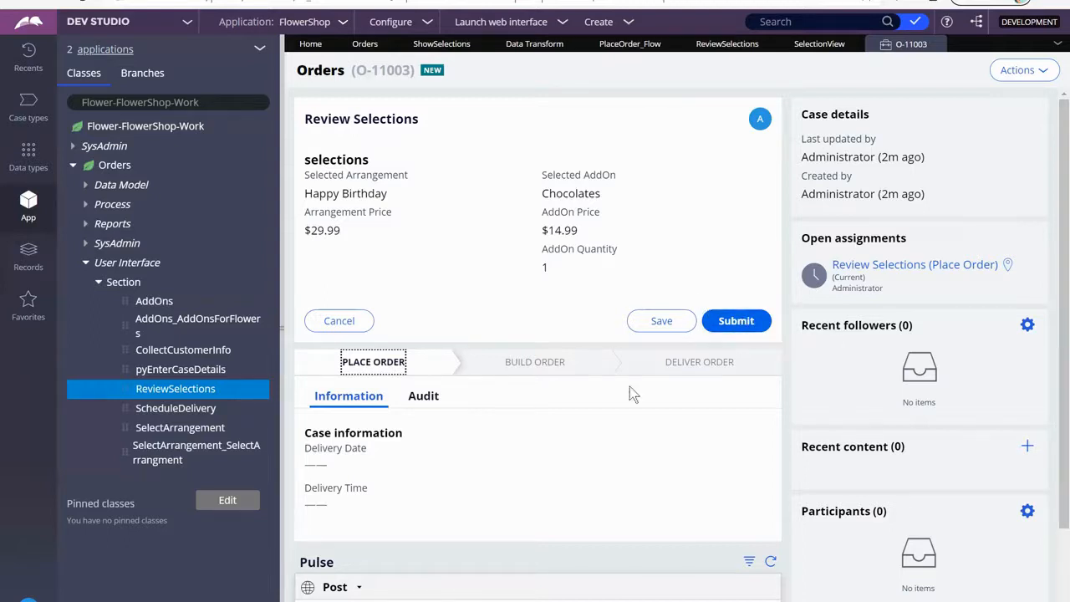
{"action": "mouse_move", "coordinate": [381, 138]}
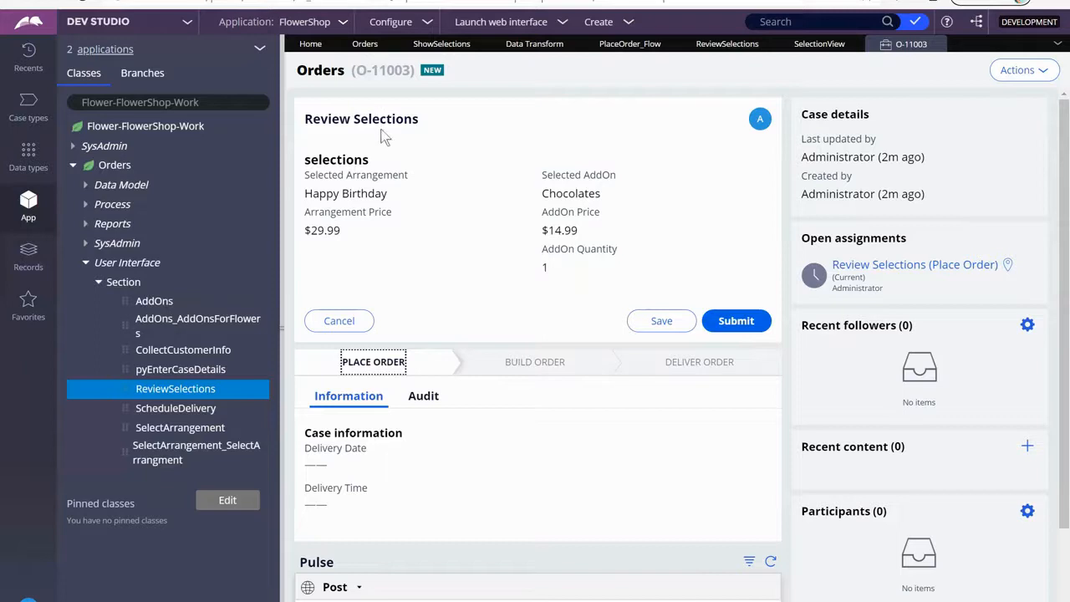
{"action": "mouse_move", "coordinate": [385, 57]}
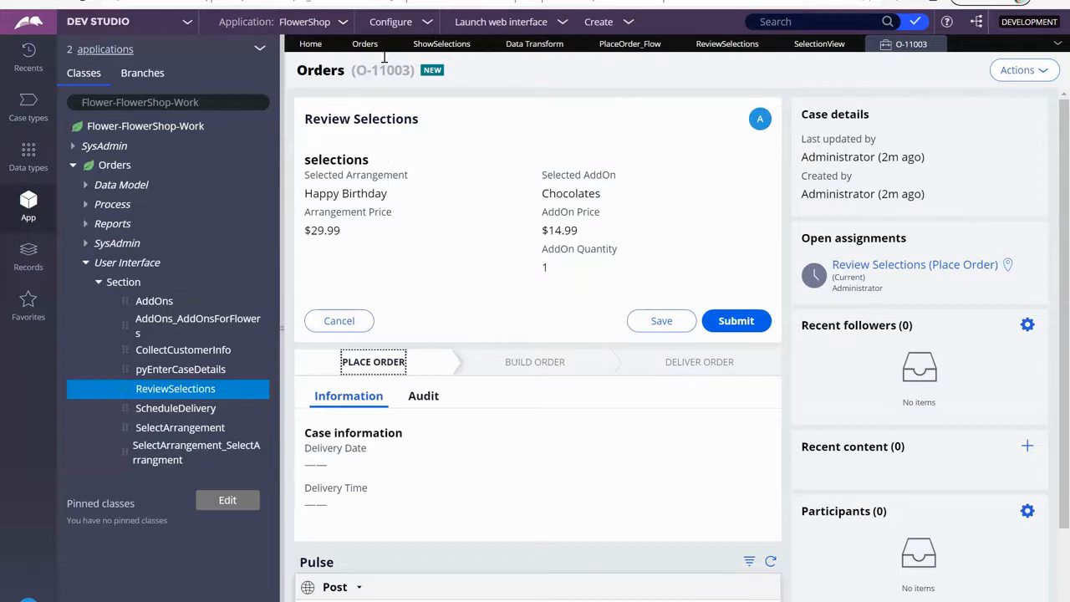